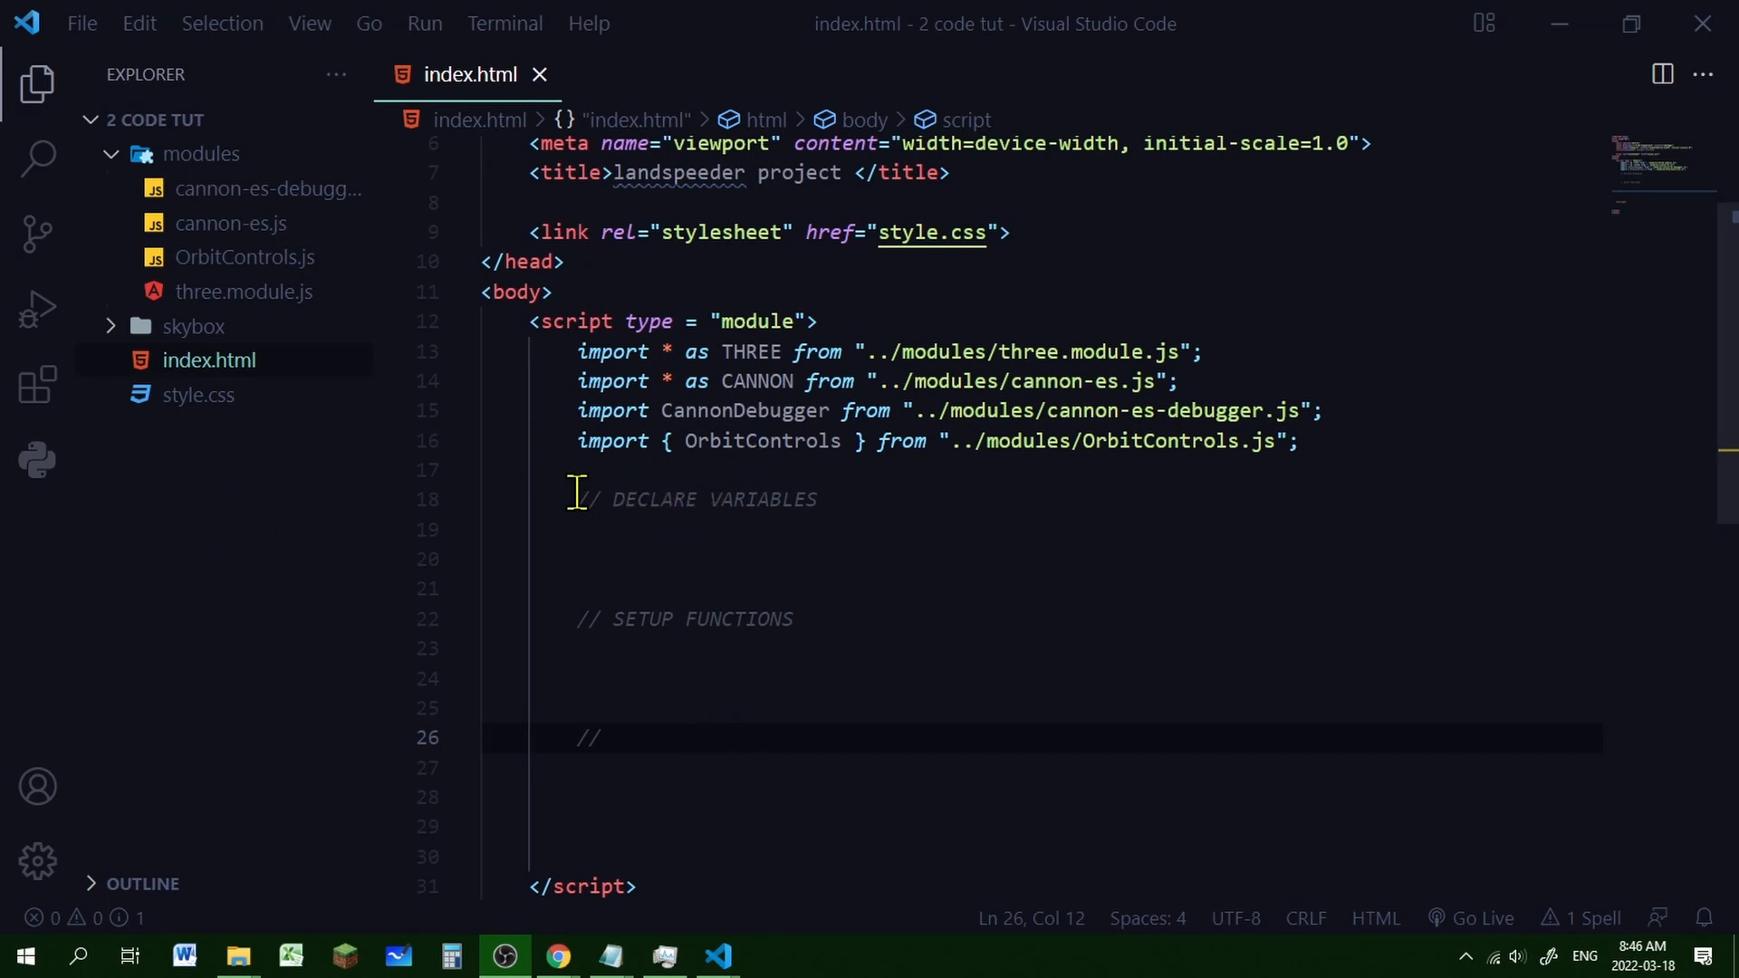
Expand the skybox folder in the Explorer sidebar to list the six bkg3 PNG images
left_click(730, 529)
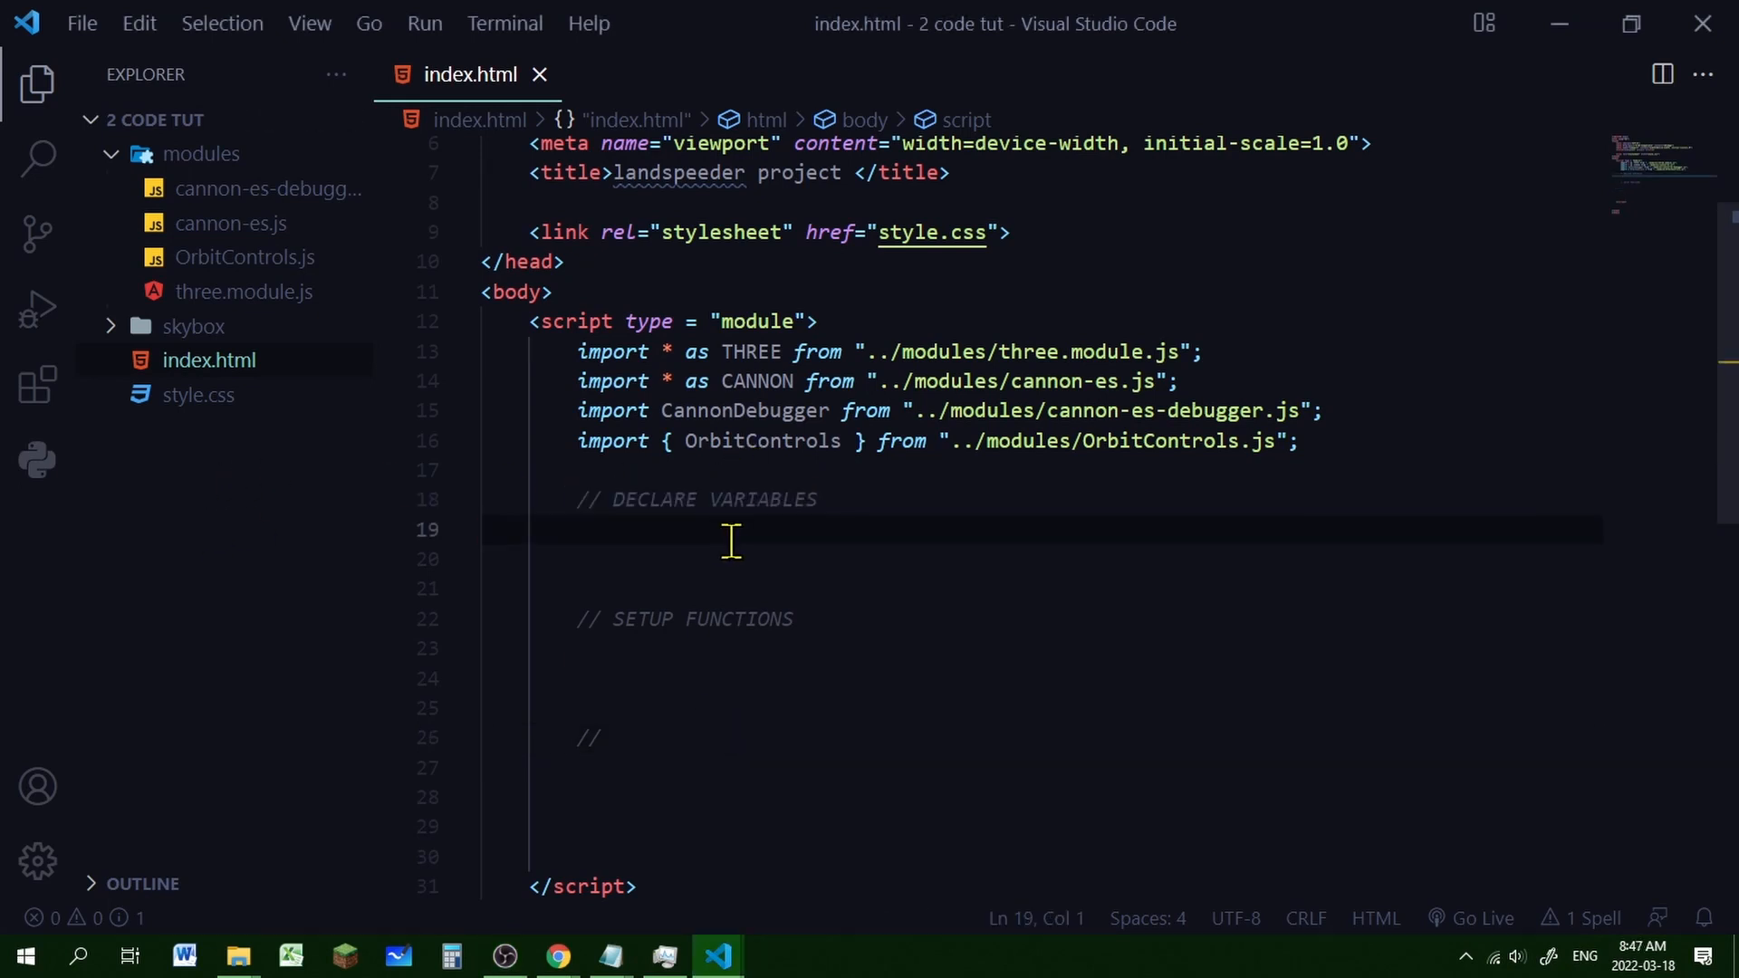
mouse_move(821, 545)
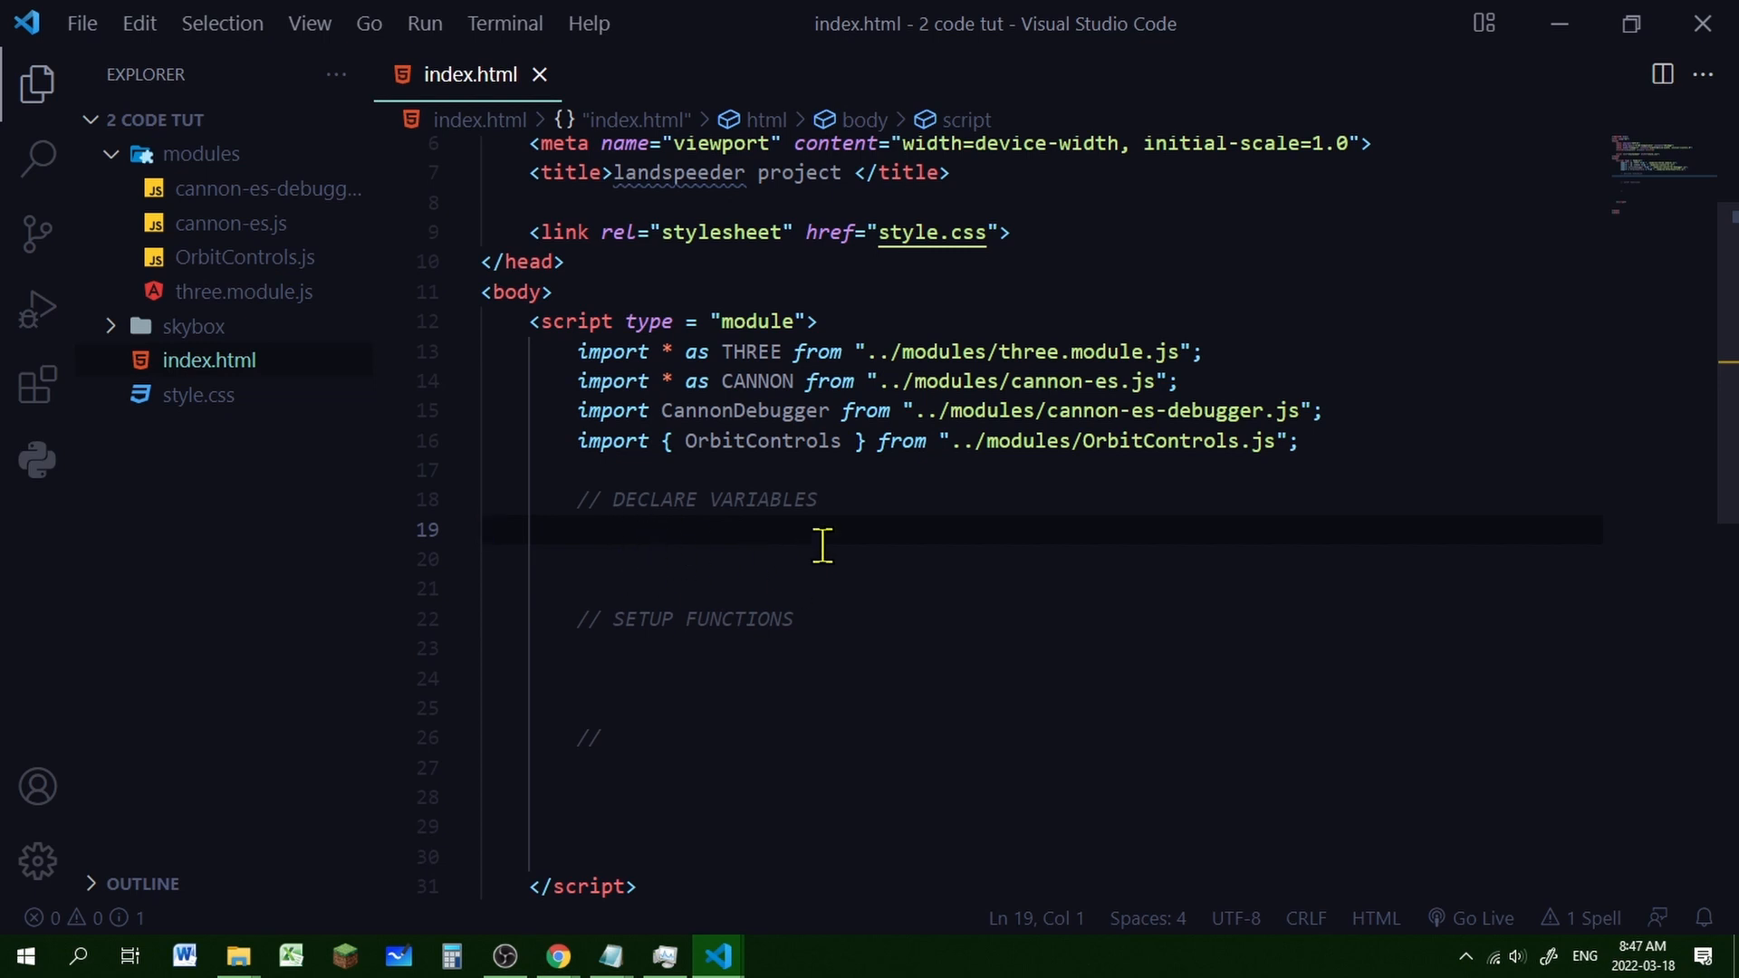
mouse_move(589, 634)
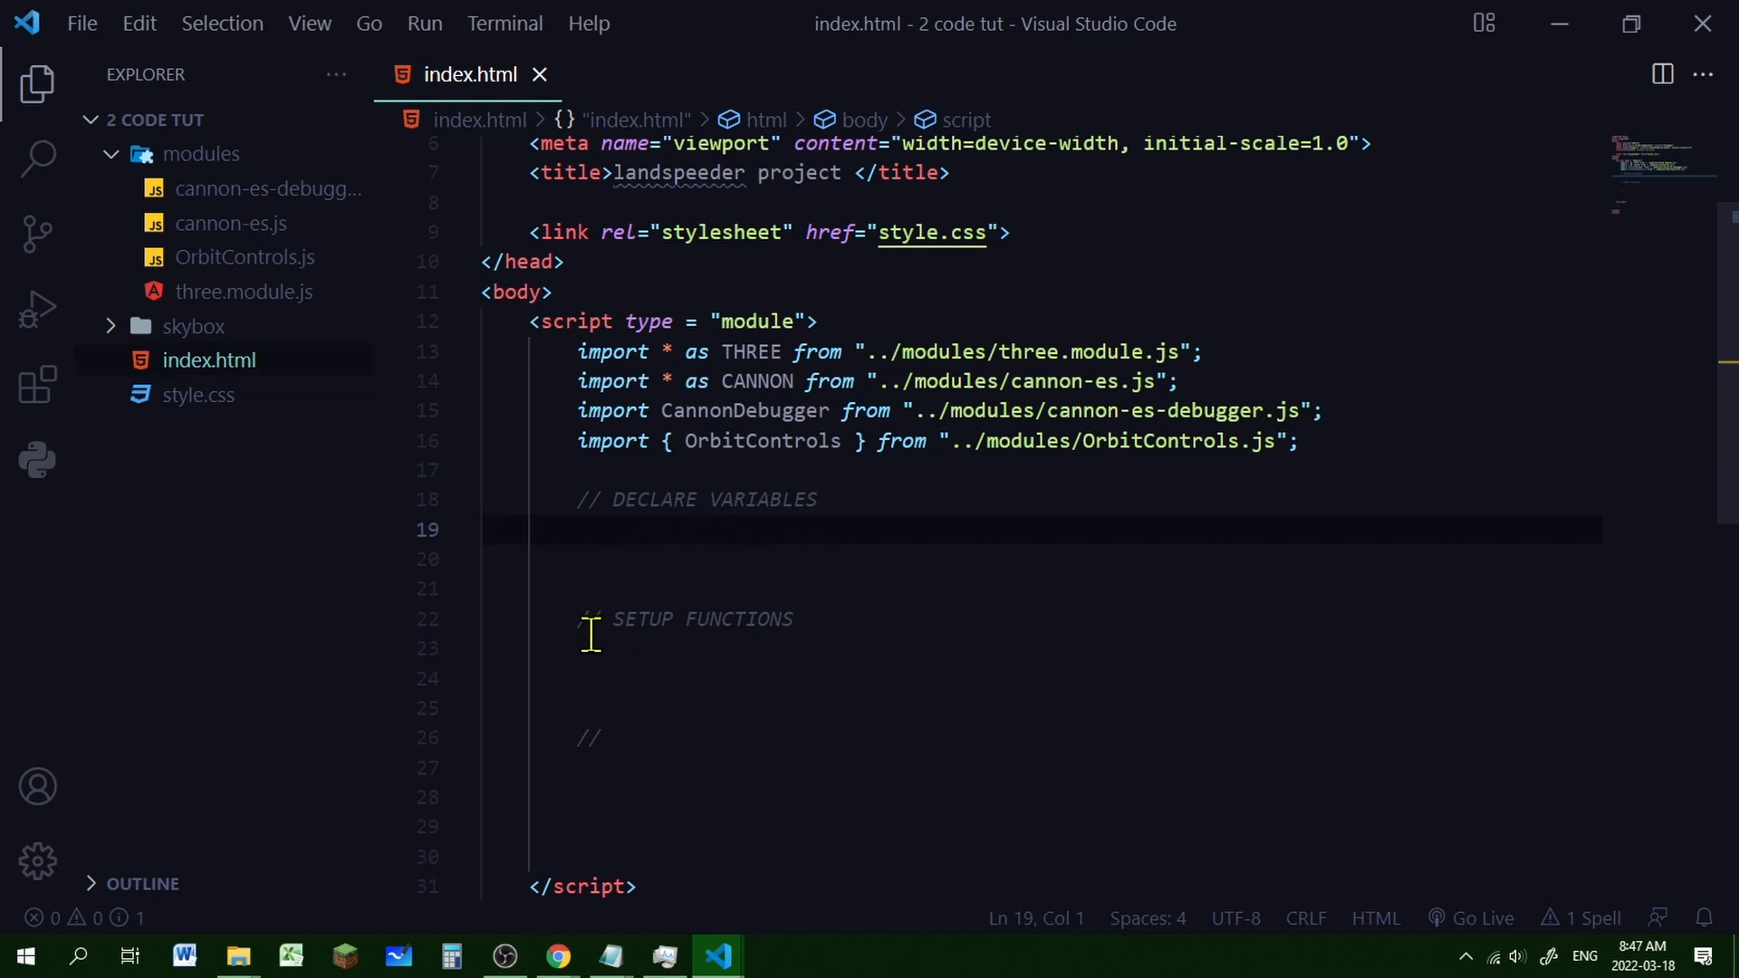
left_click(615, 648)
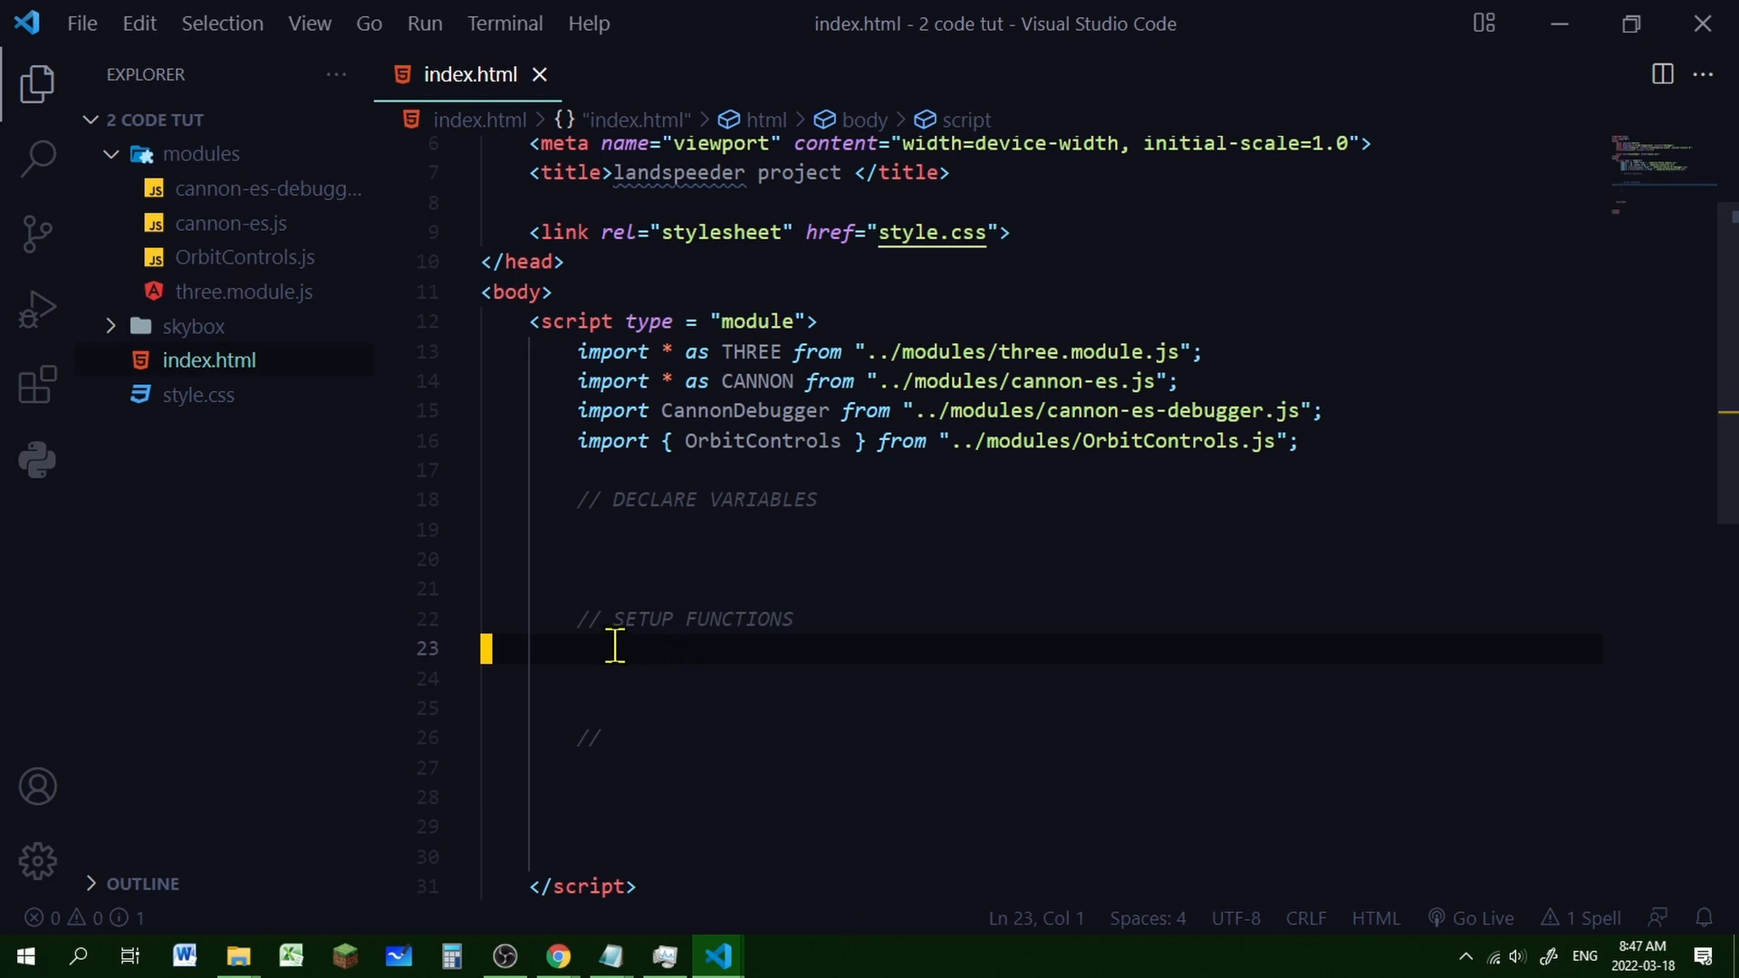
mouse_move(618, 784)
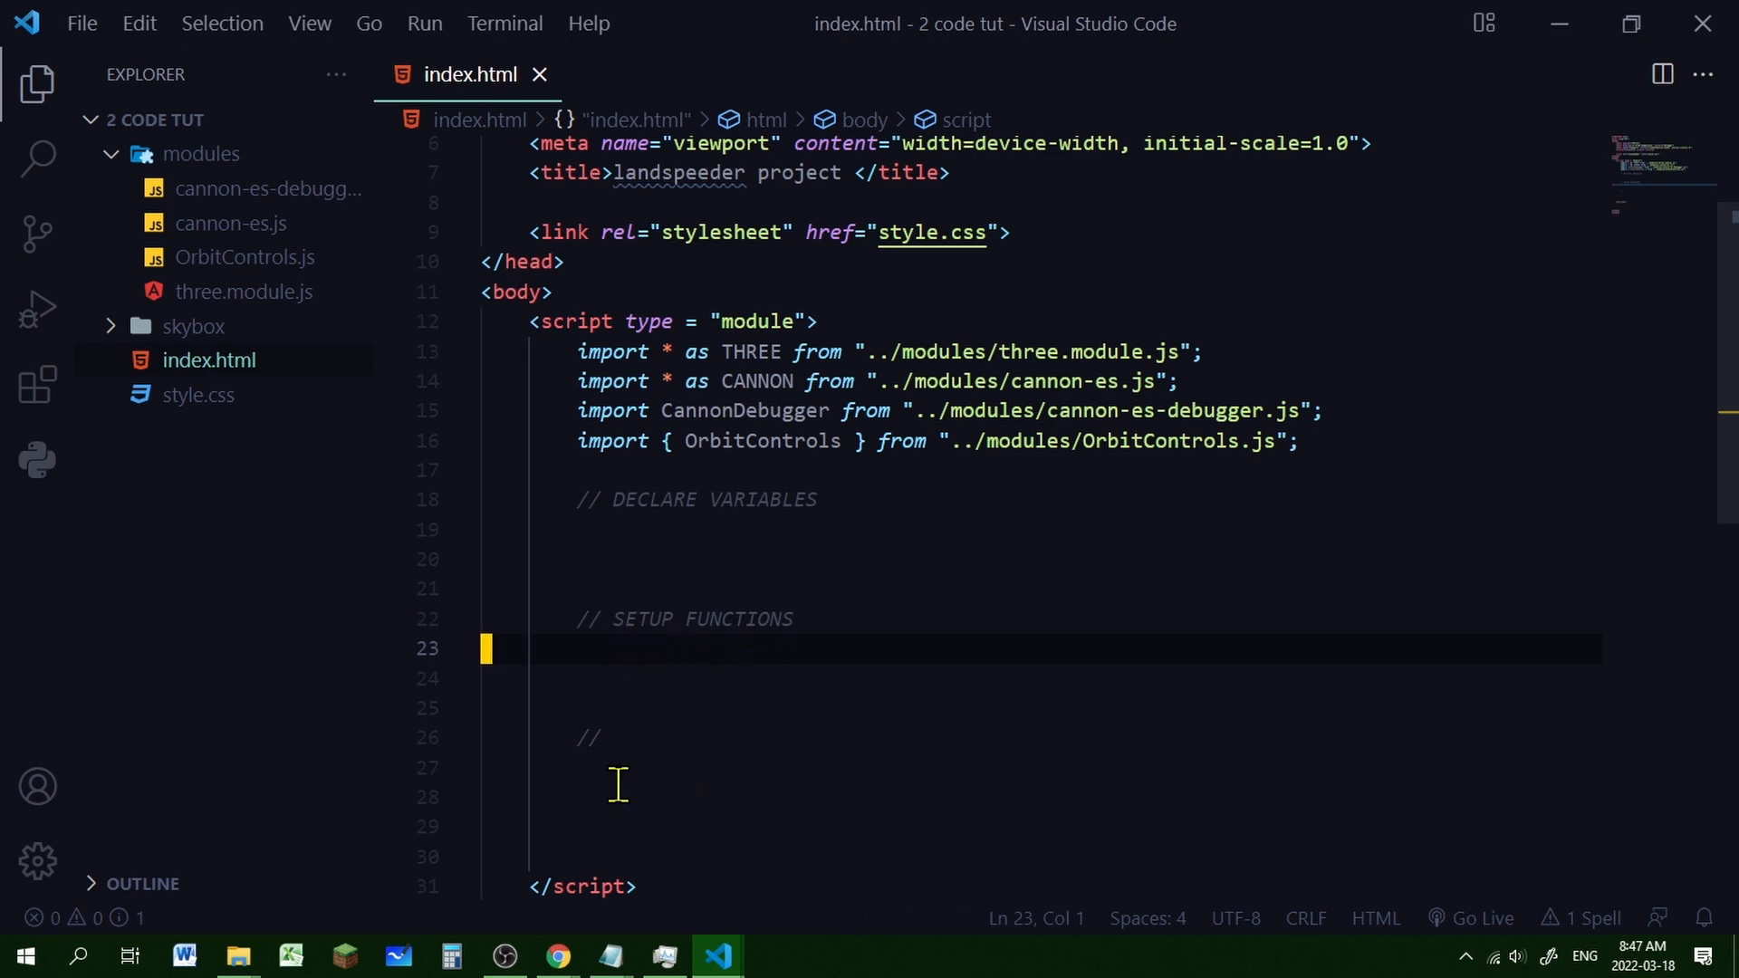
mouse_move(629, 851)
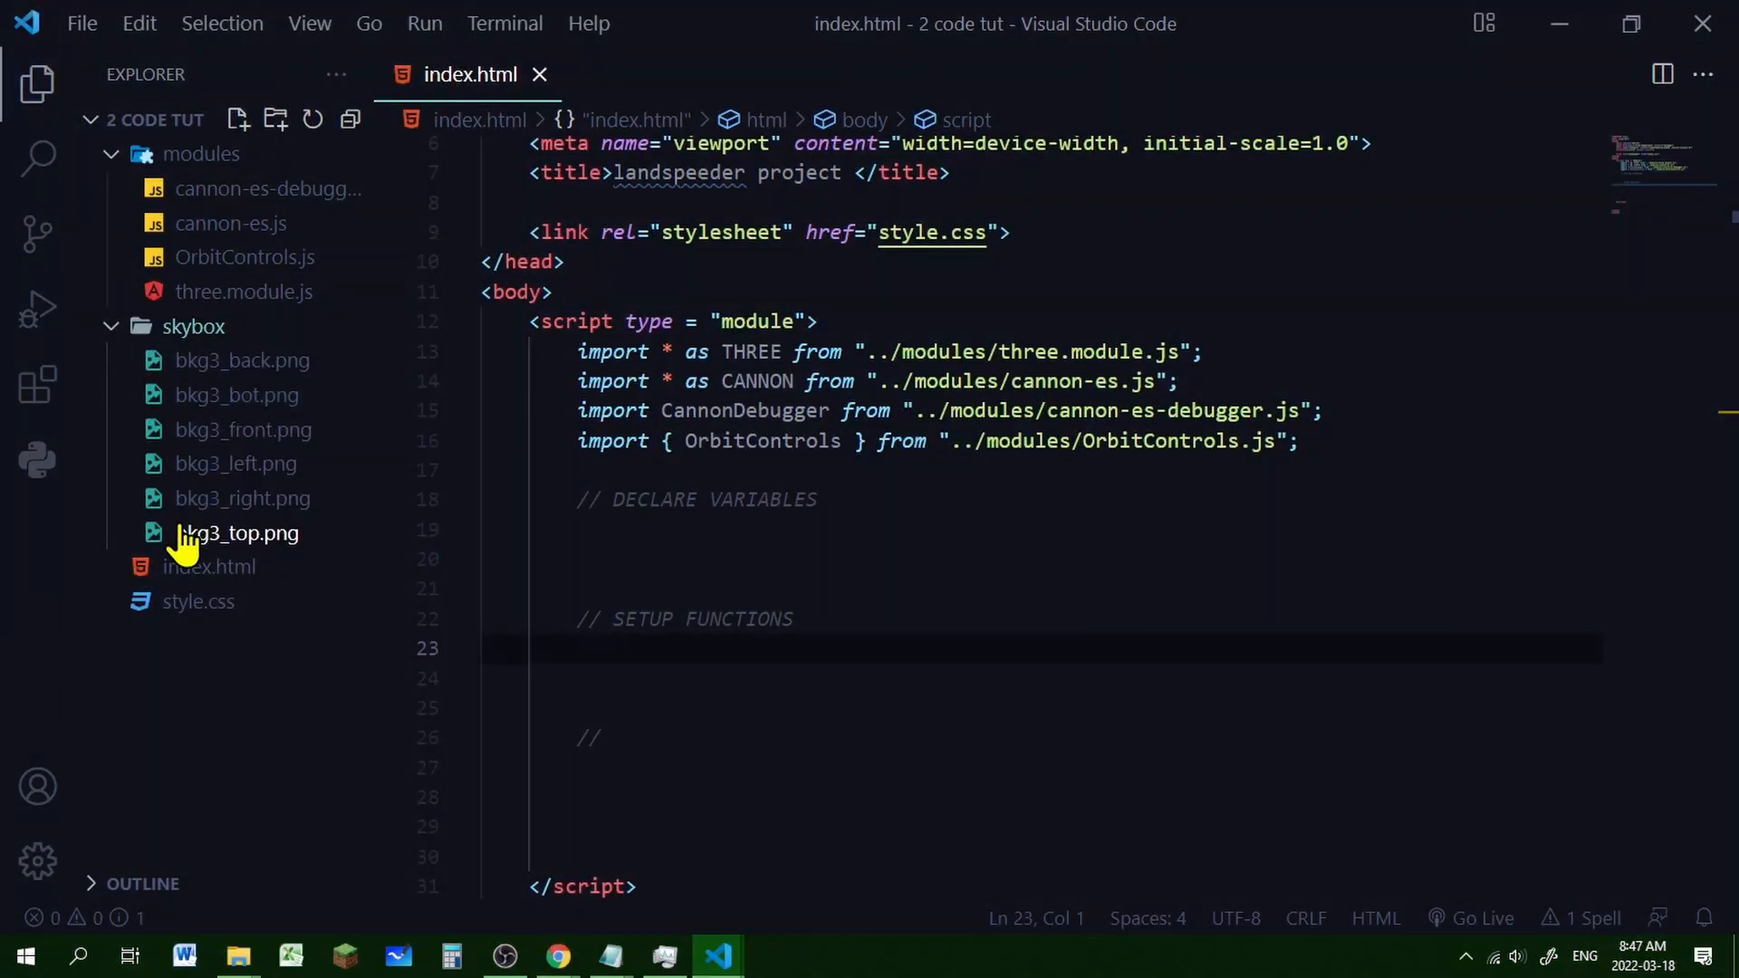
left_click(558, 955)
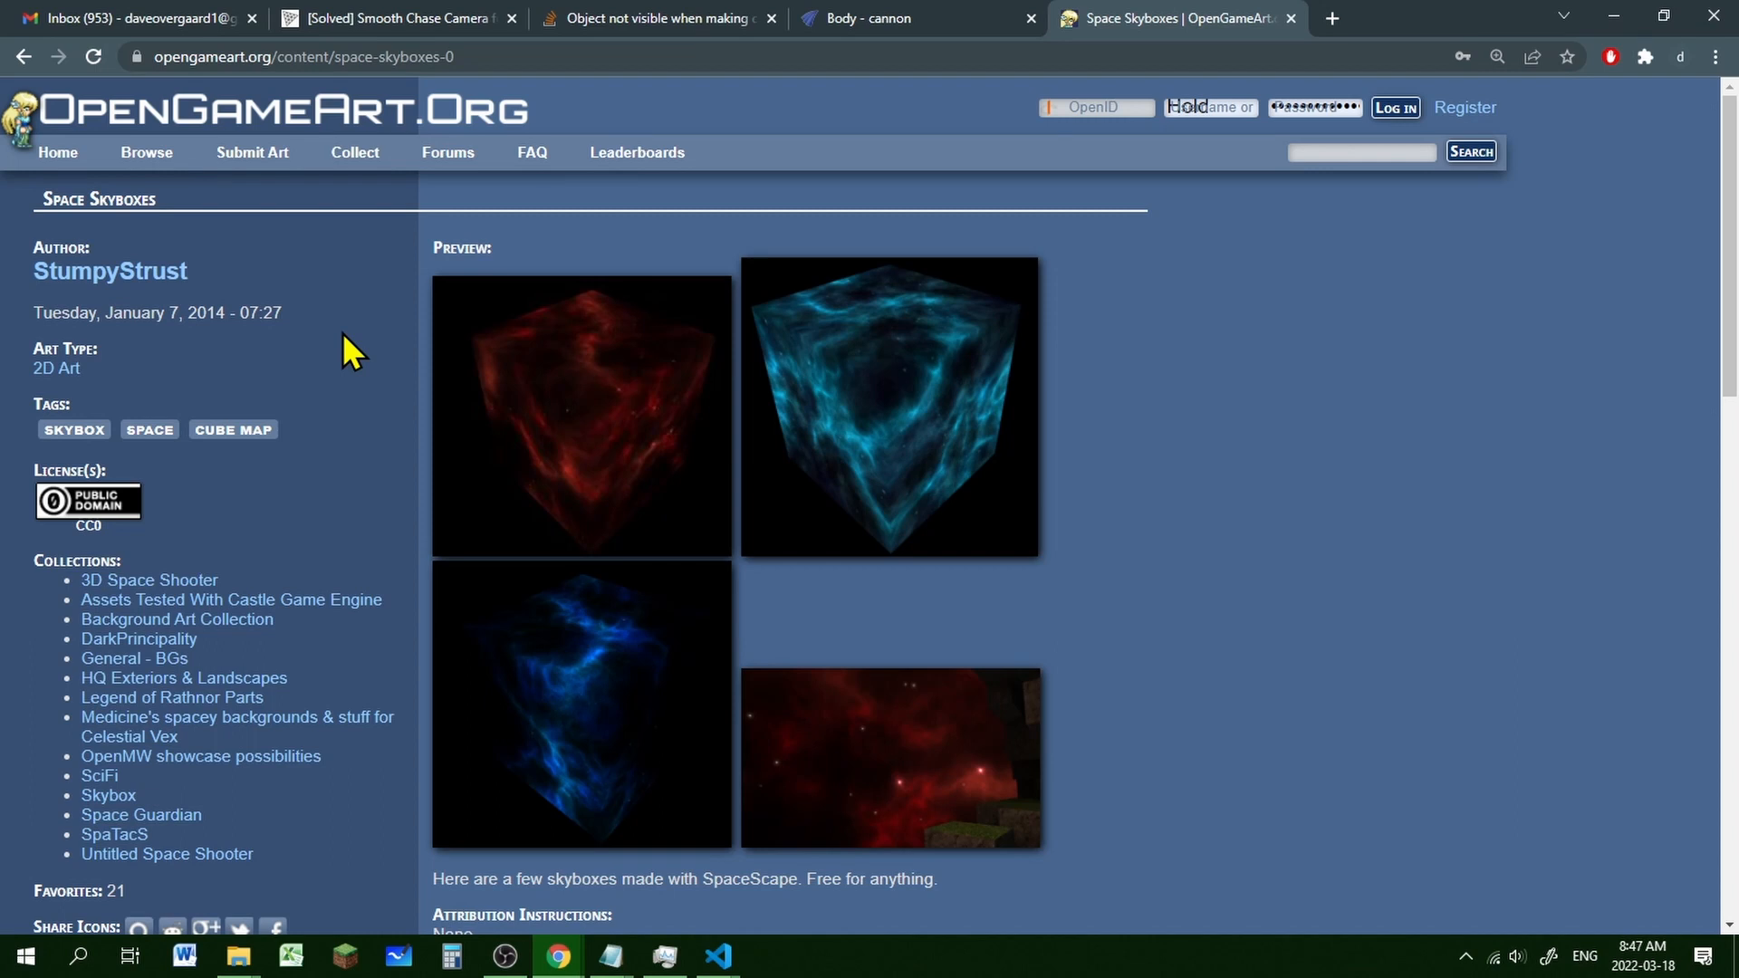
mouse_move(275, 319)
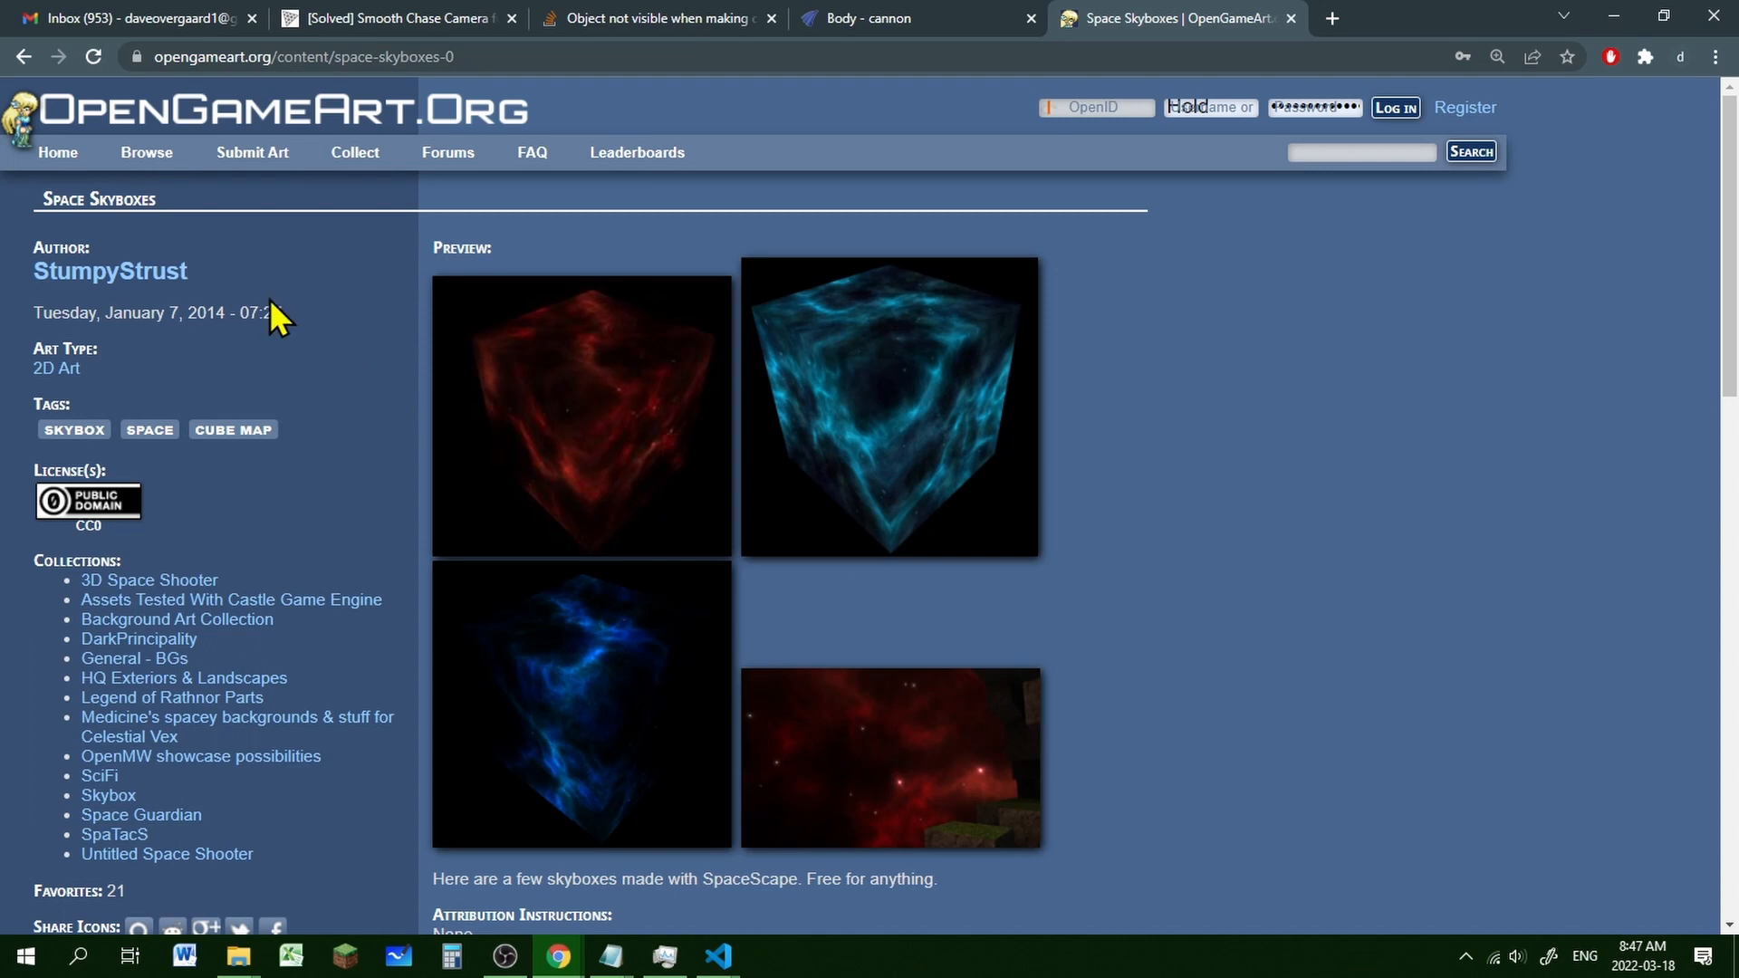
mouse_move(340, 312)
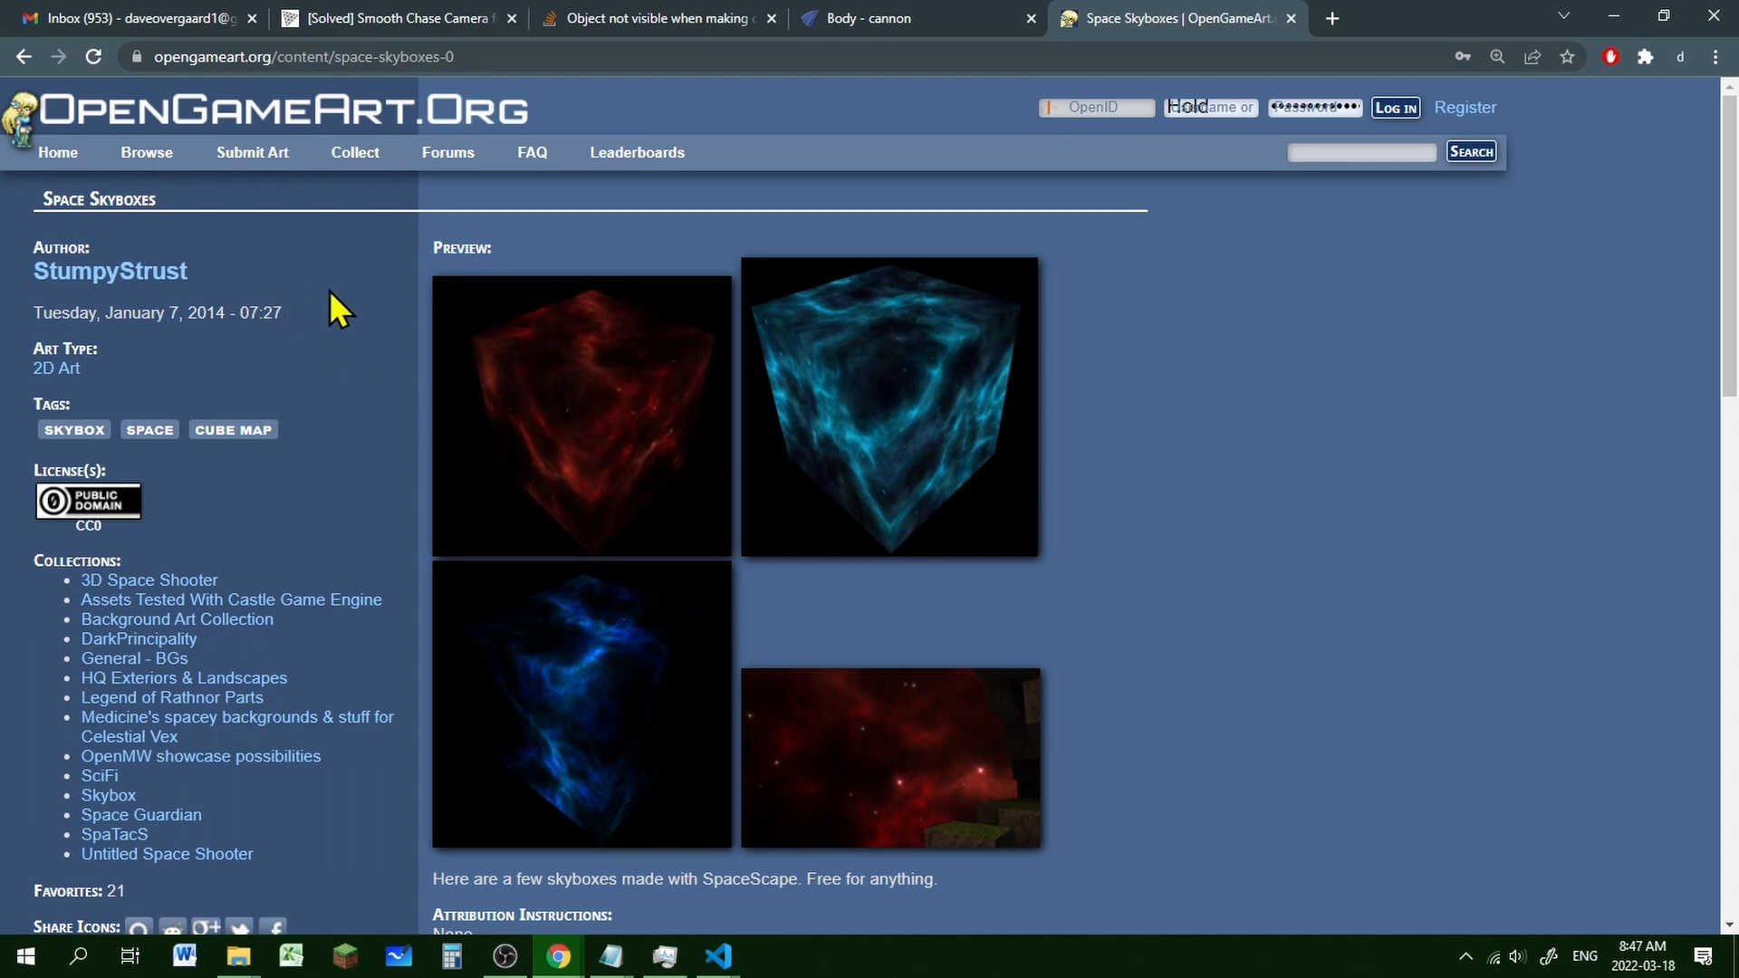
Switch from the Space Skyboxes page to the downloaded space skybox textures folder
left_click(236, 955)
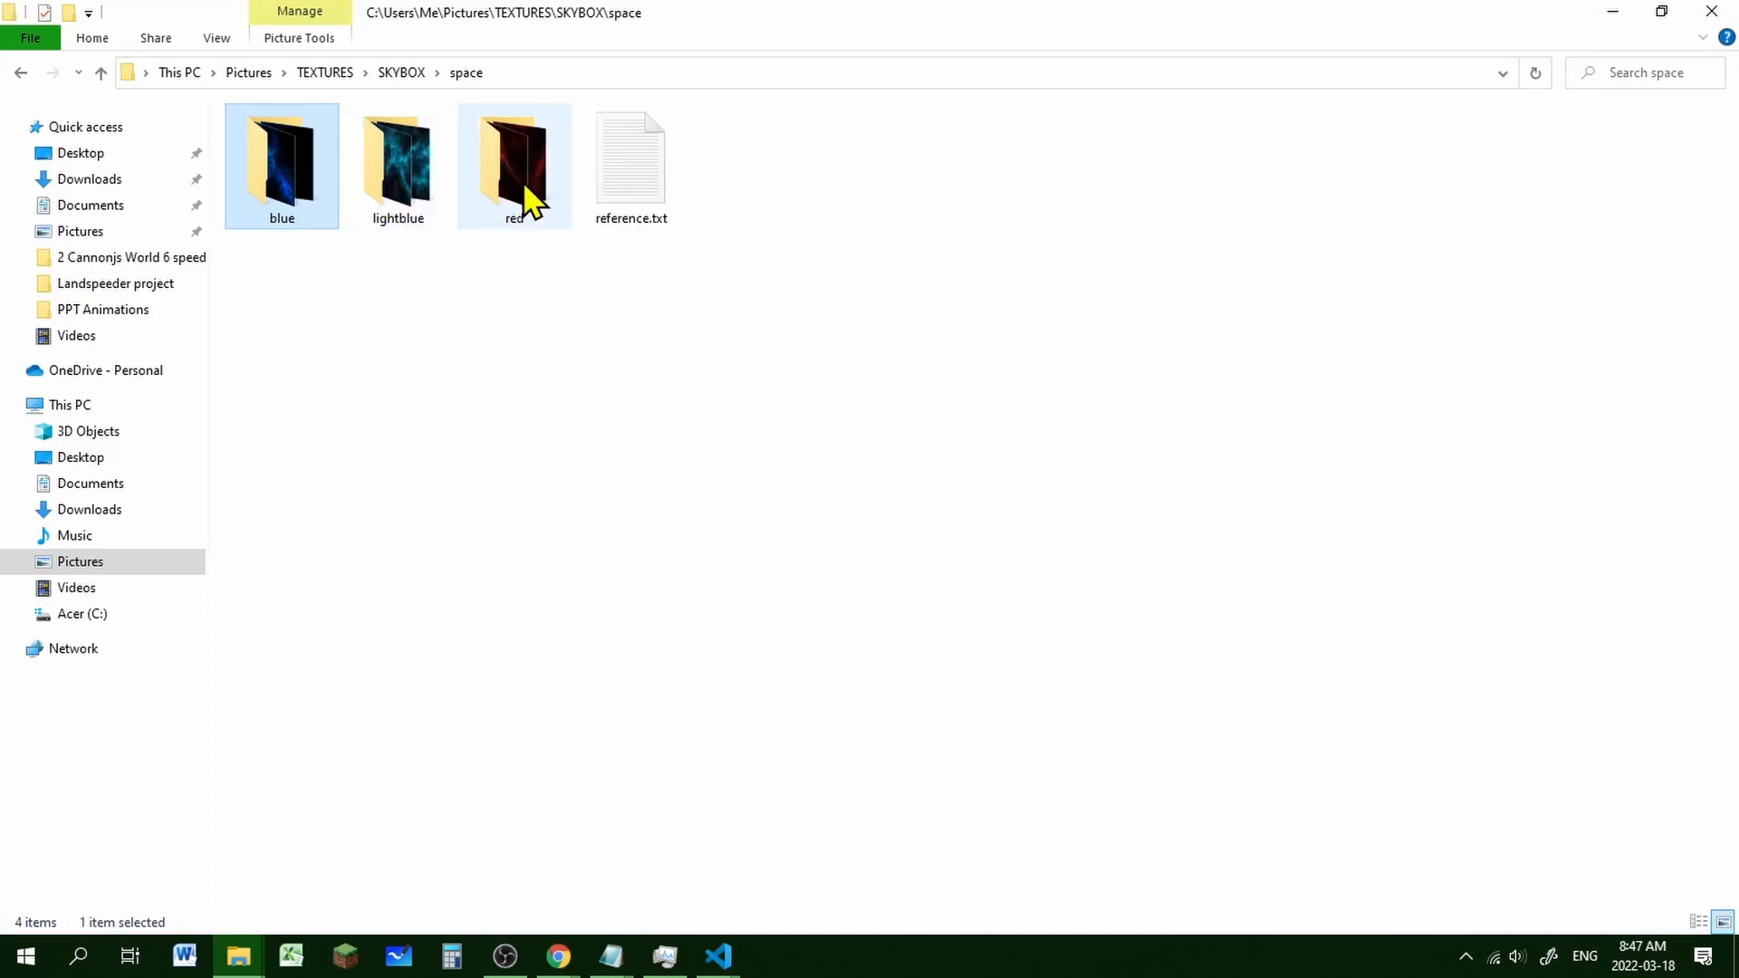
Open the red skybox folder with its 18 bkg1–bkg3 face images, then return to VS Code
double_click(514, 155)
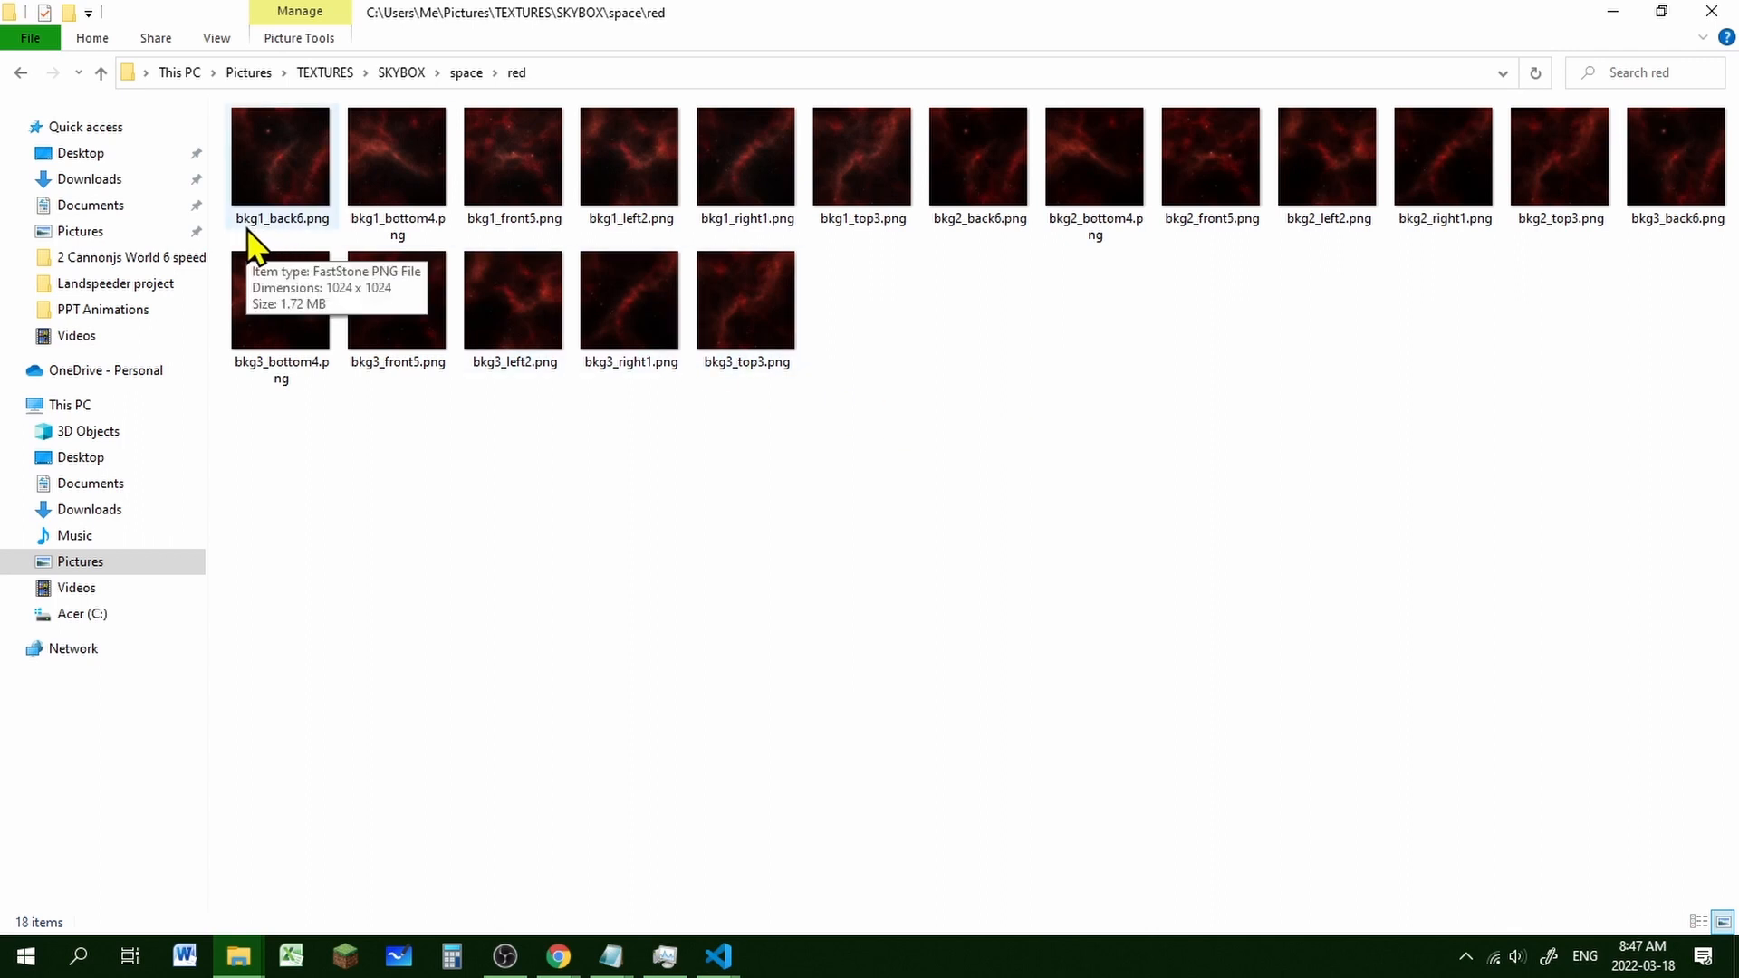
mouse_move(900, 250)
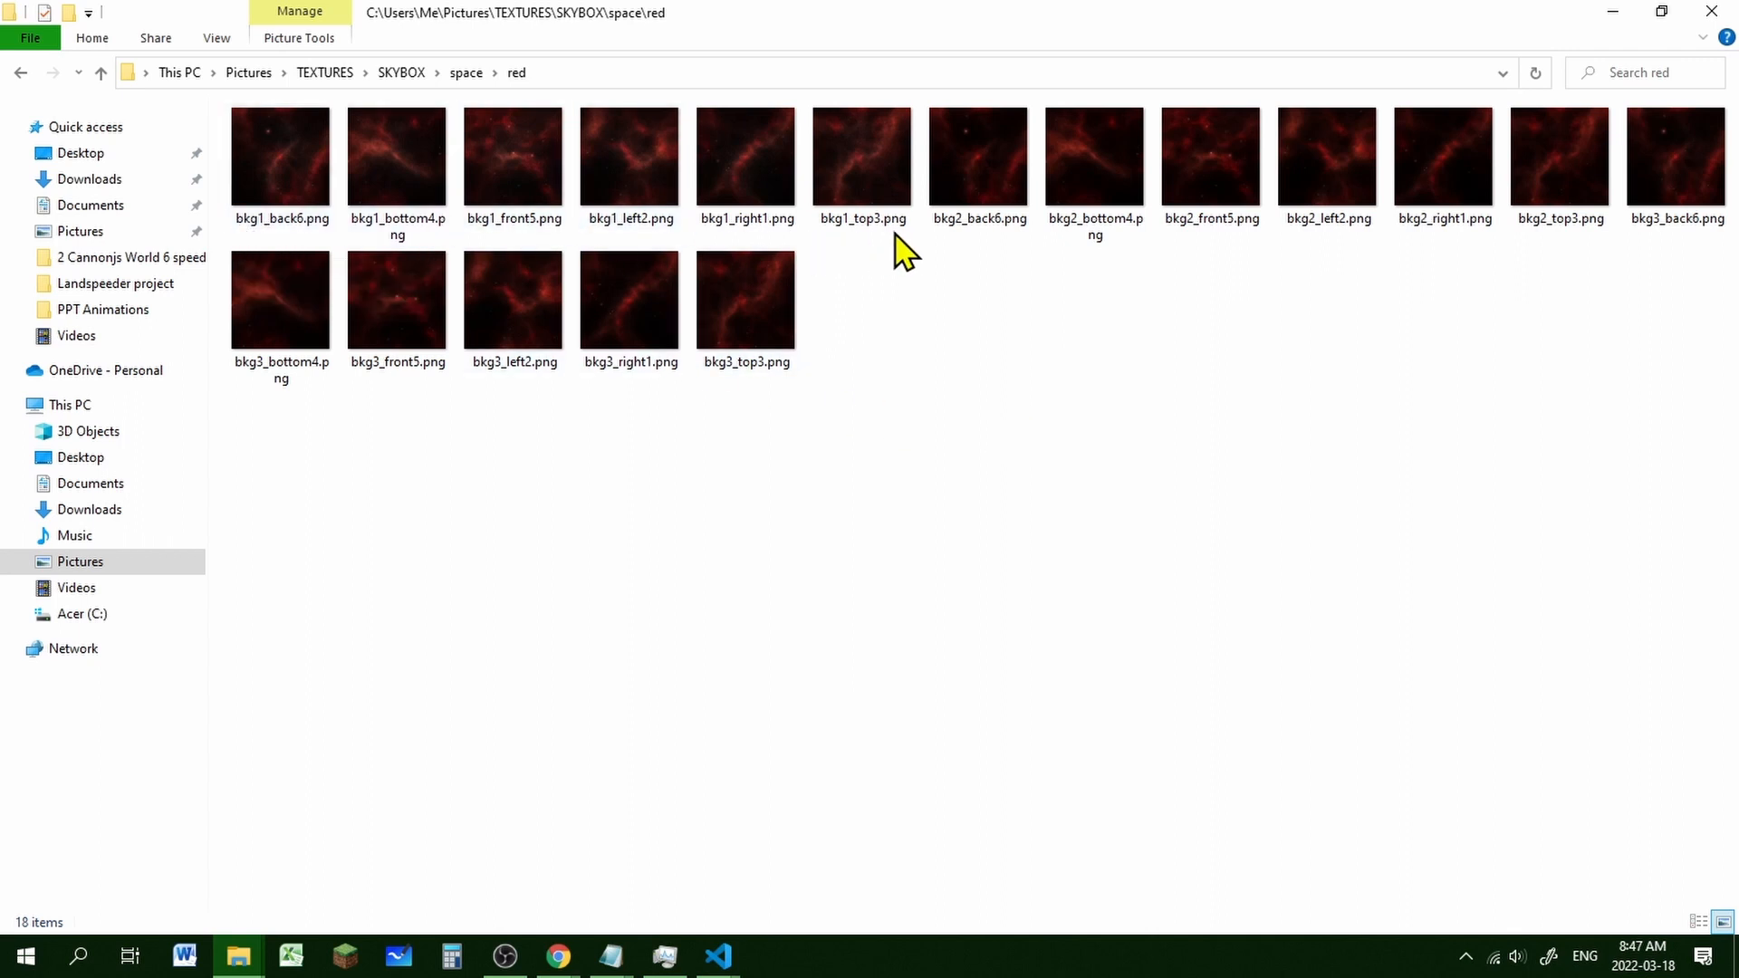
mouse_move(969, 252)
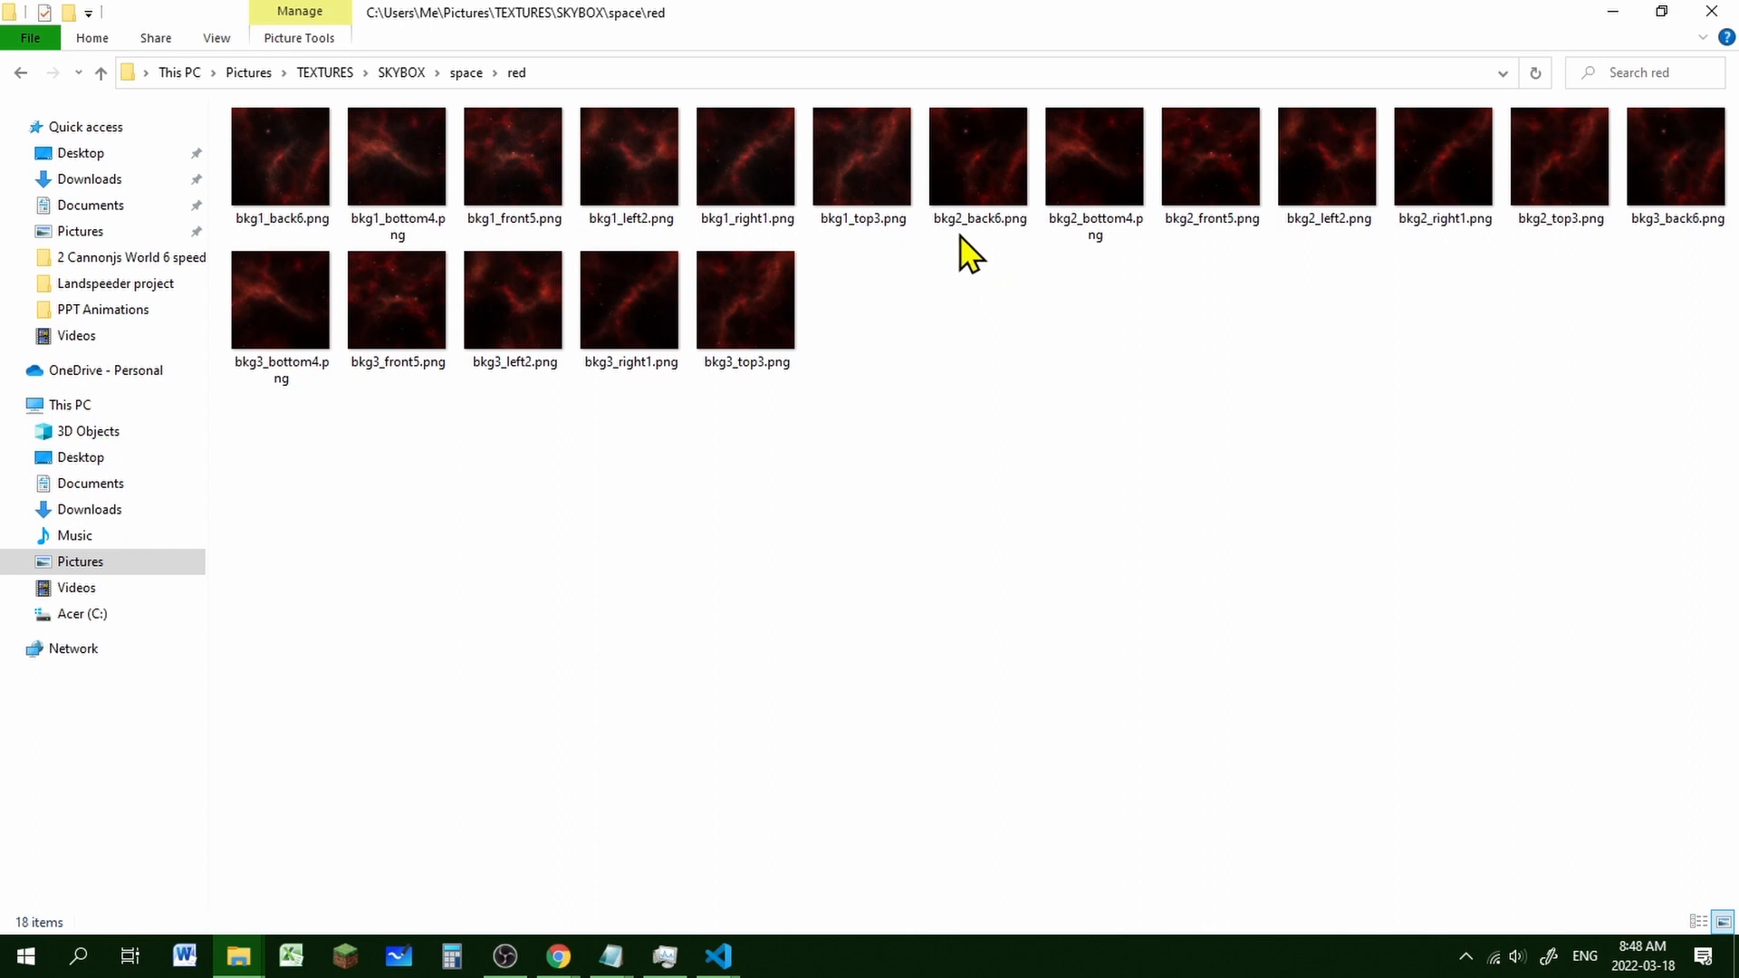
mouse_move(1442, 255)
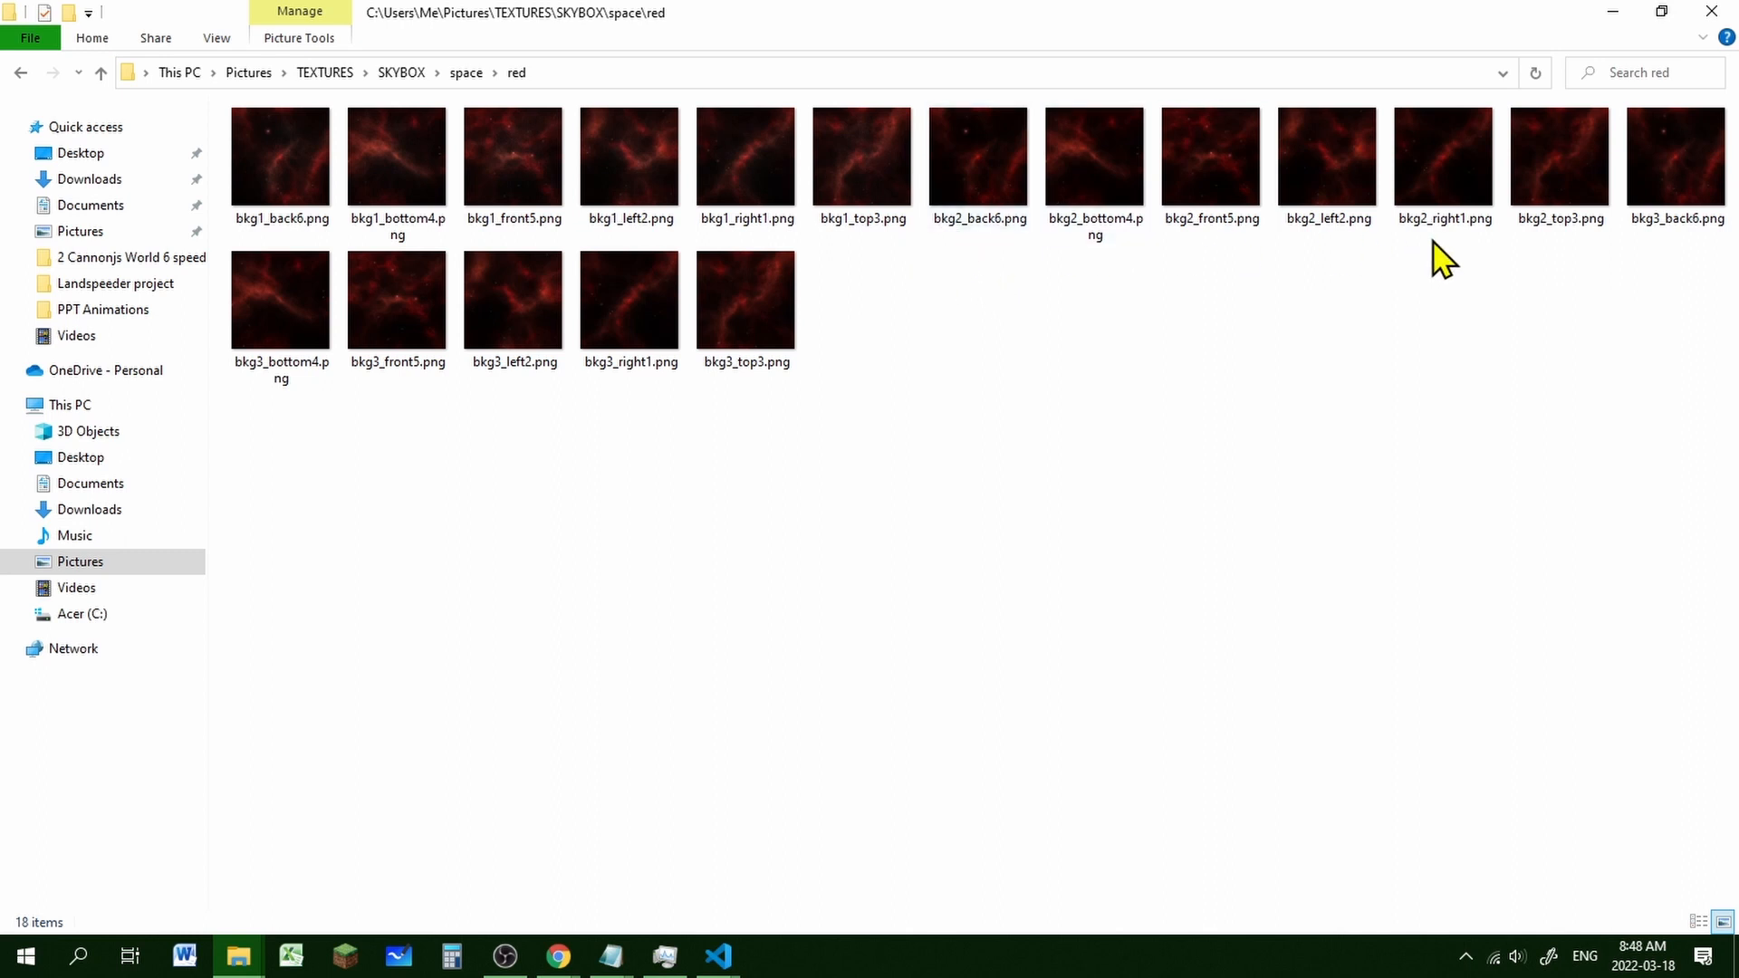
mouse_move(348, 424)
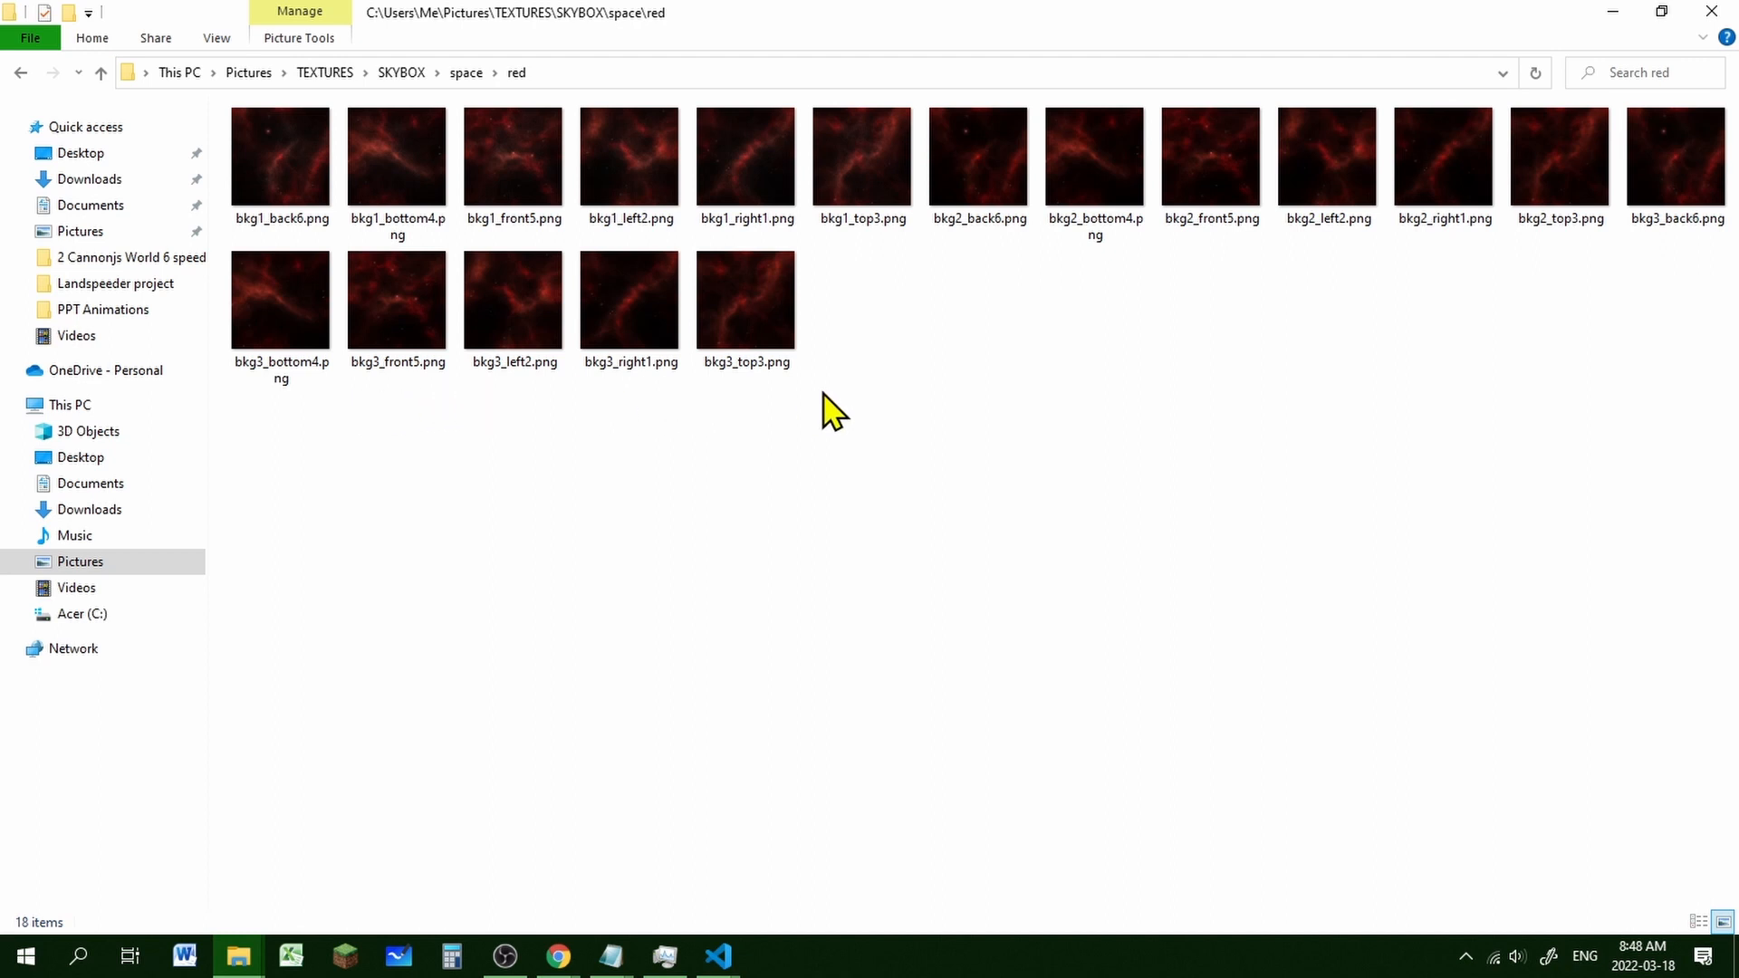
mouse_move(904, 419)
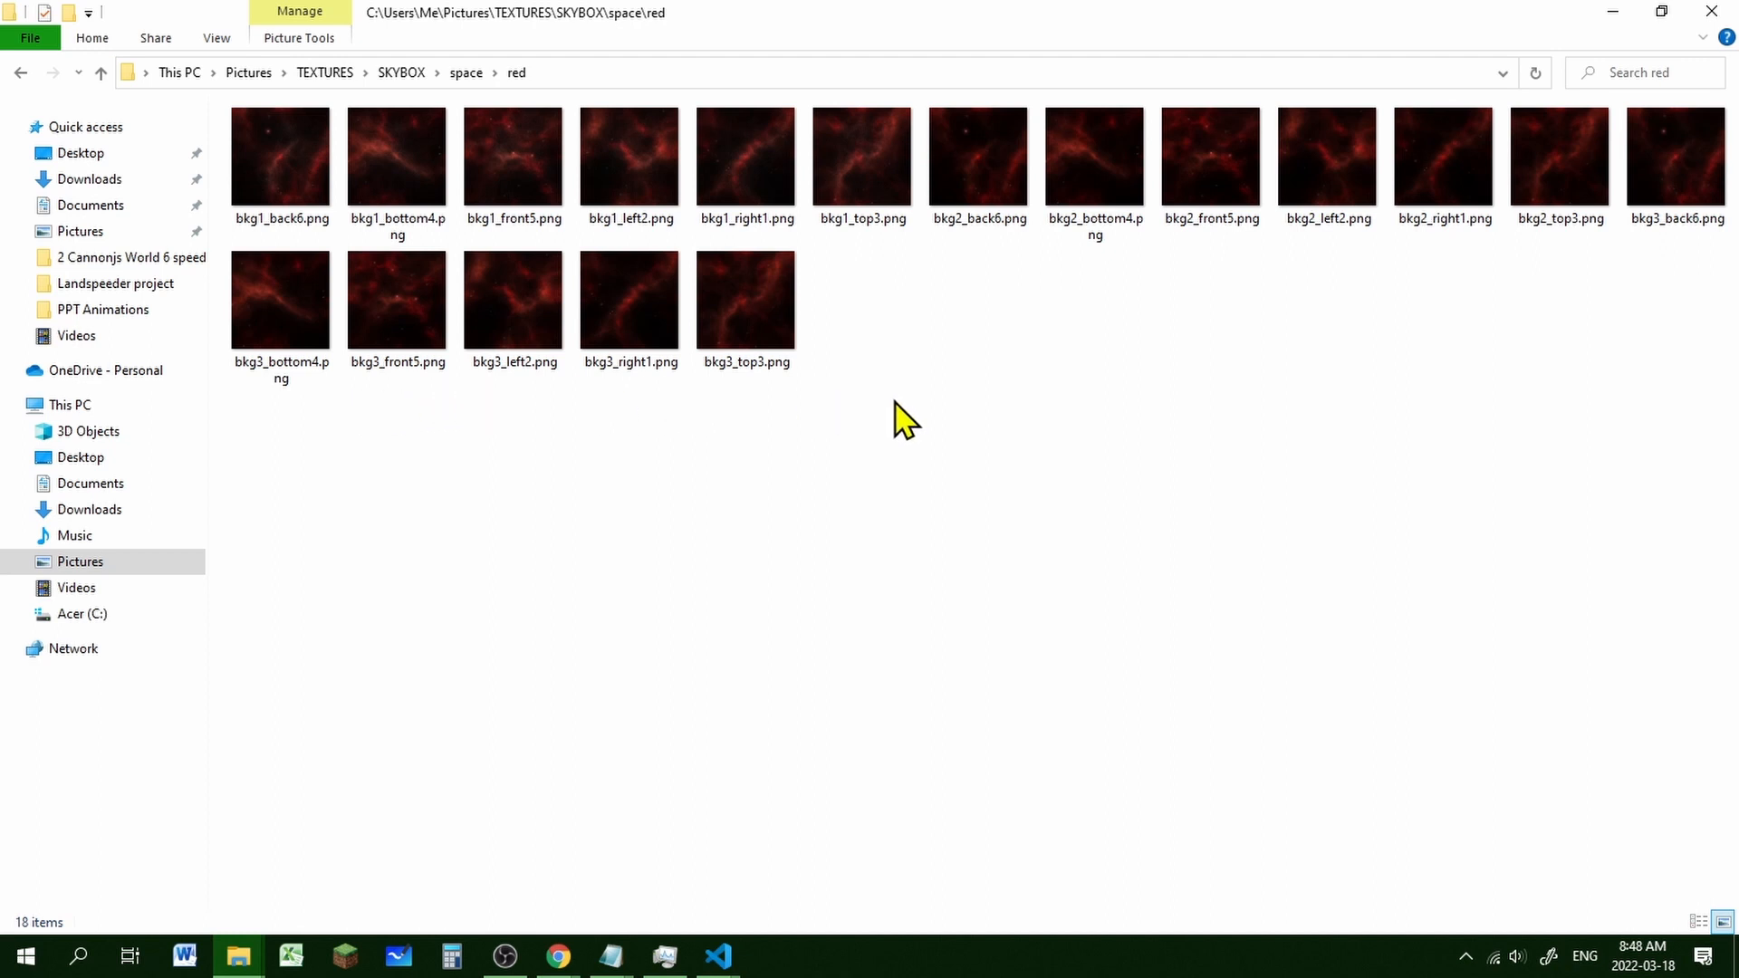
left_click(717, 954)
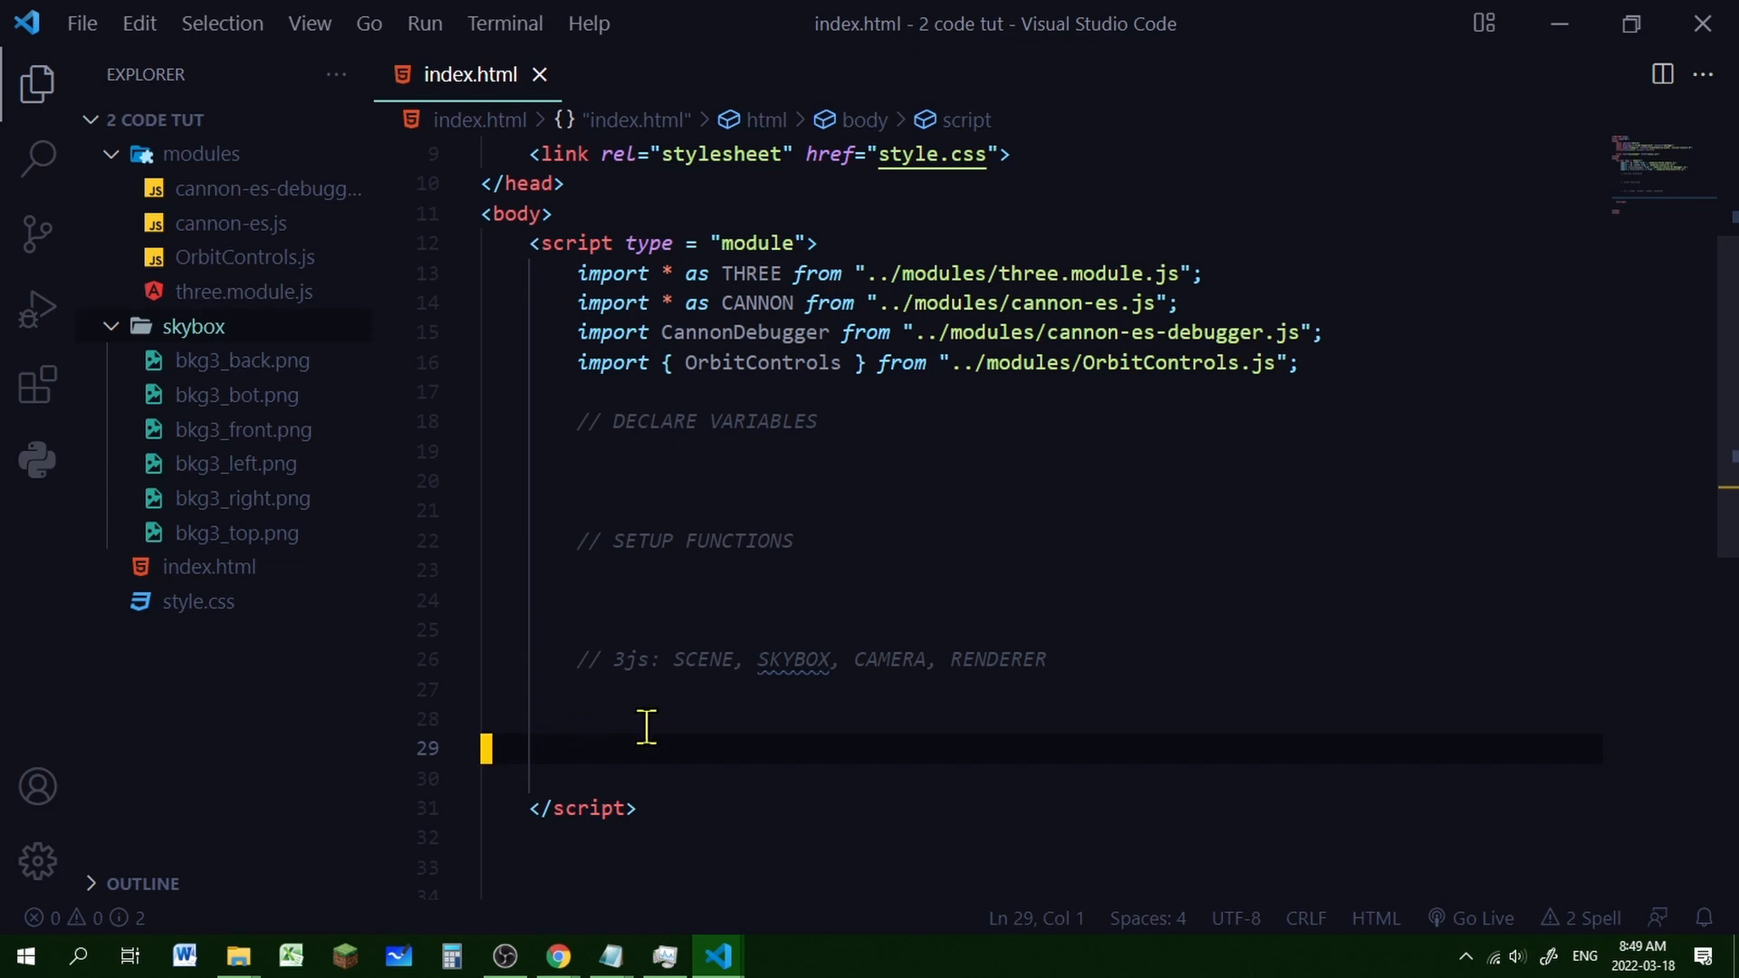
mouse_move(890, 721)
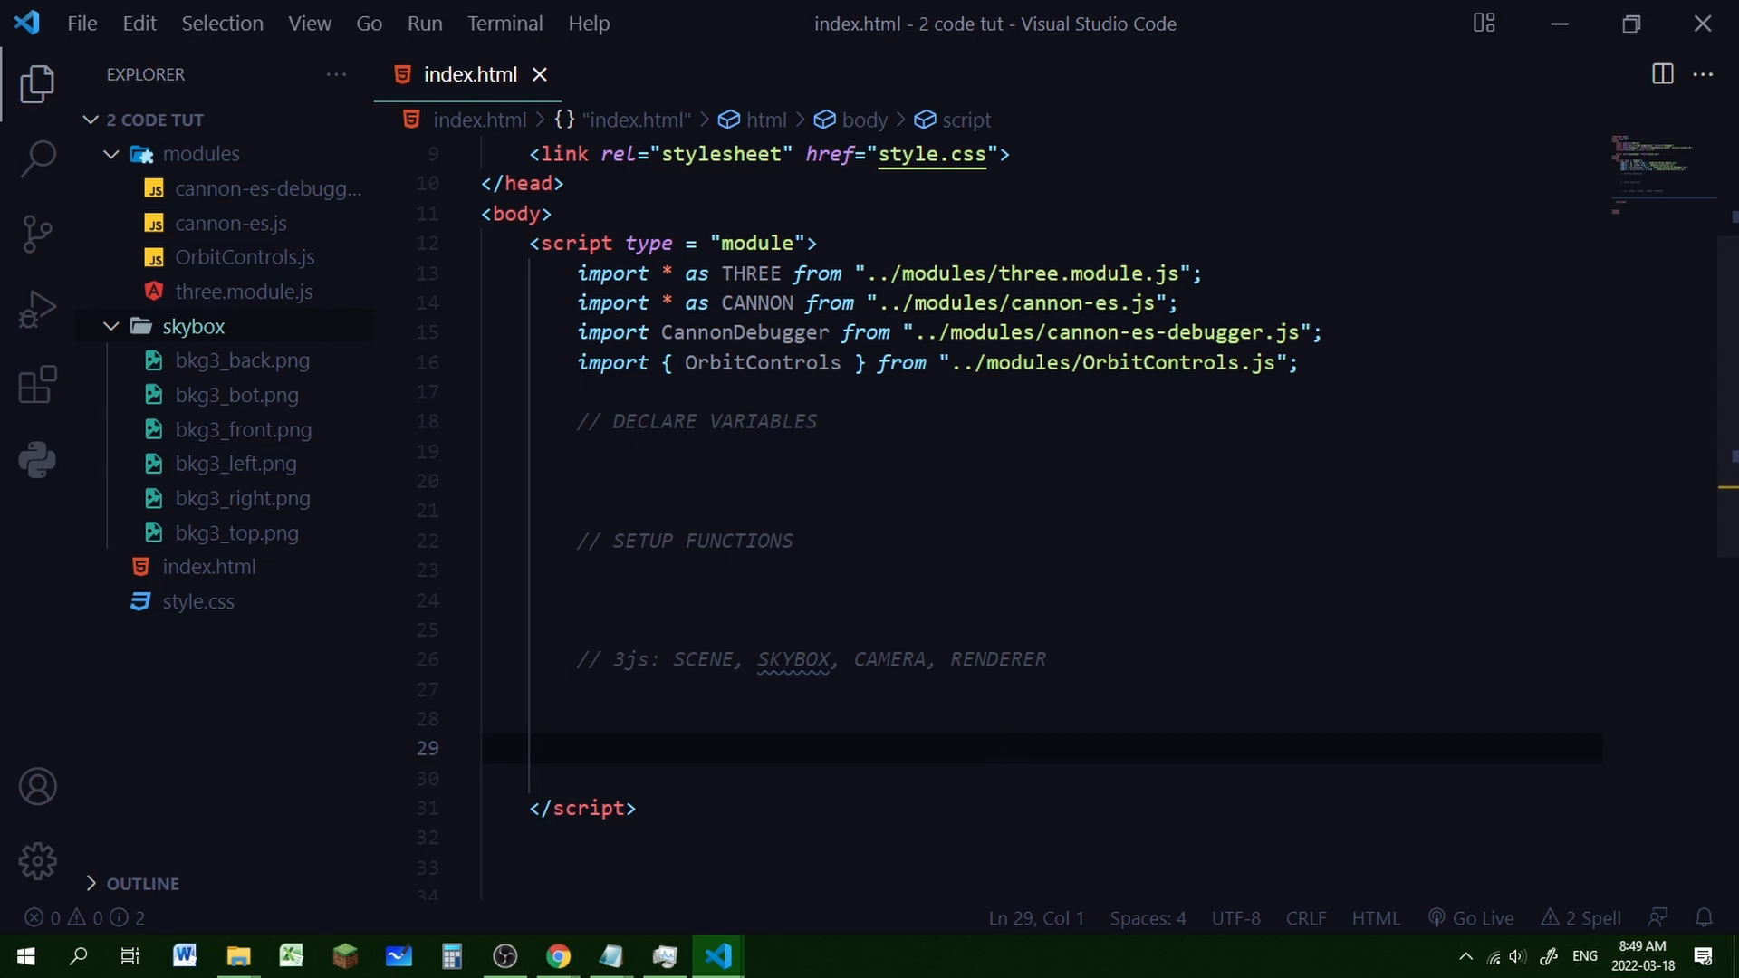
Write initScene() creating a THREE.Scene with a CubeTextureLoader background of six bkg3 faces
type("function initScene() {")
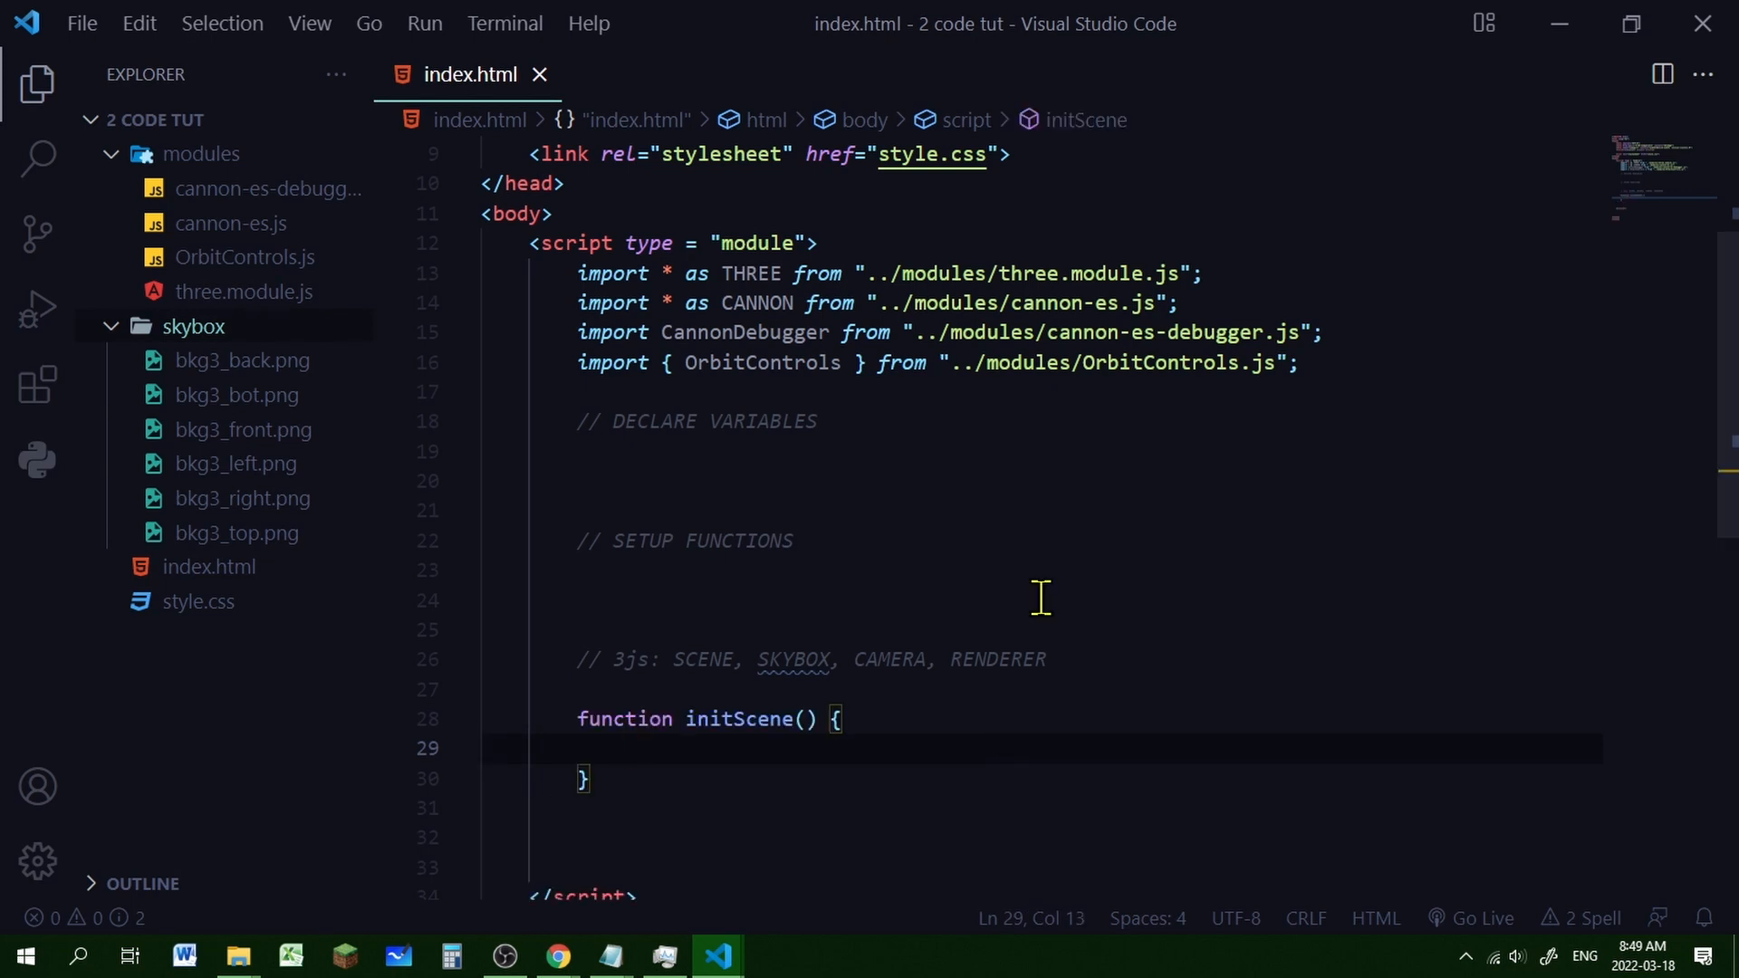
type("scene = new THREE.Scene();")
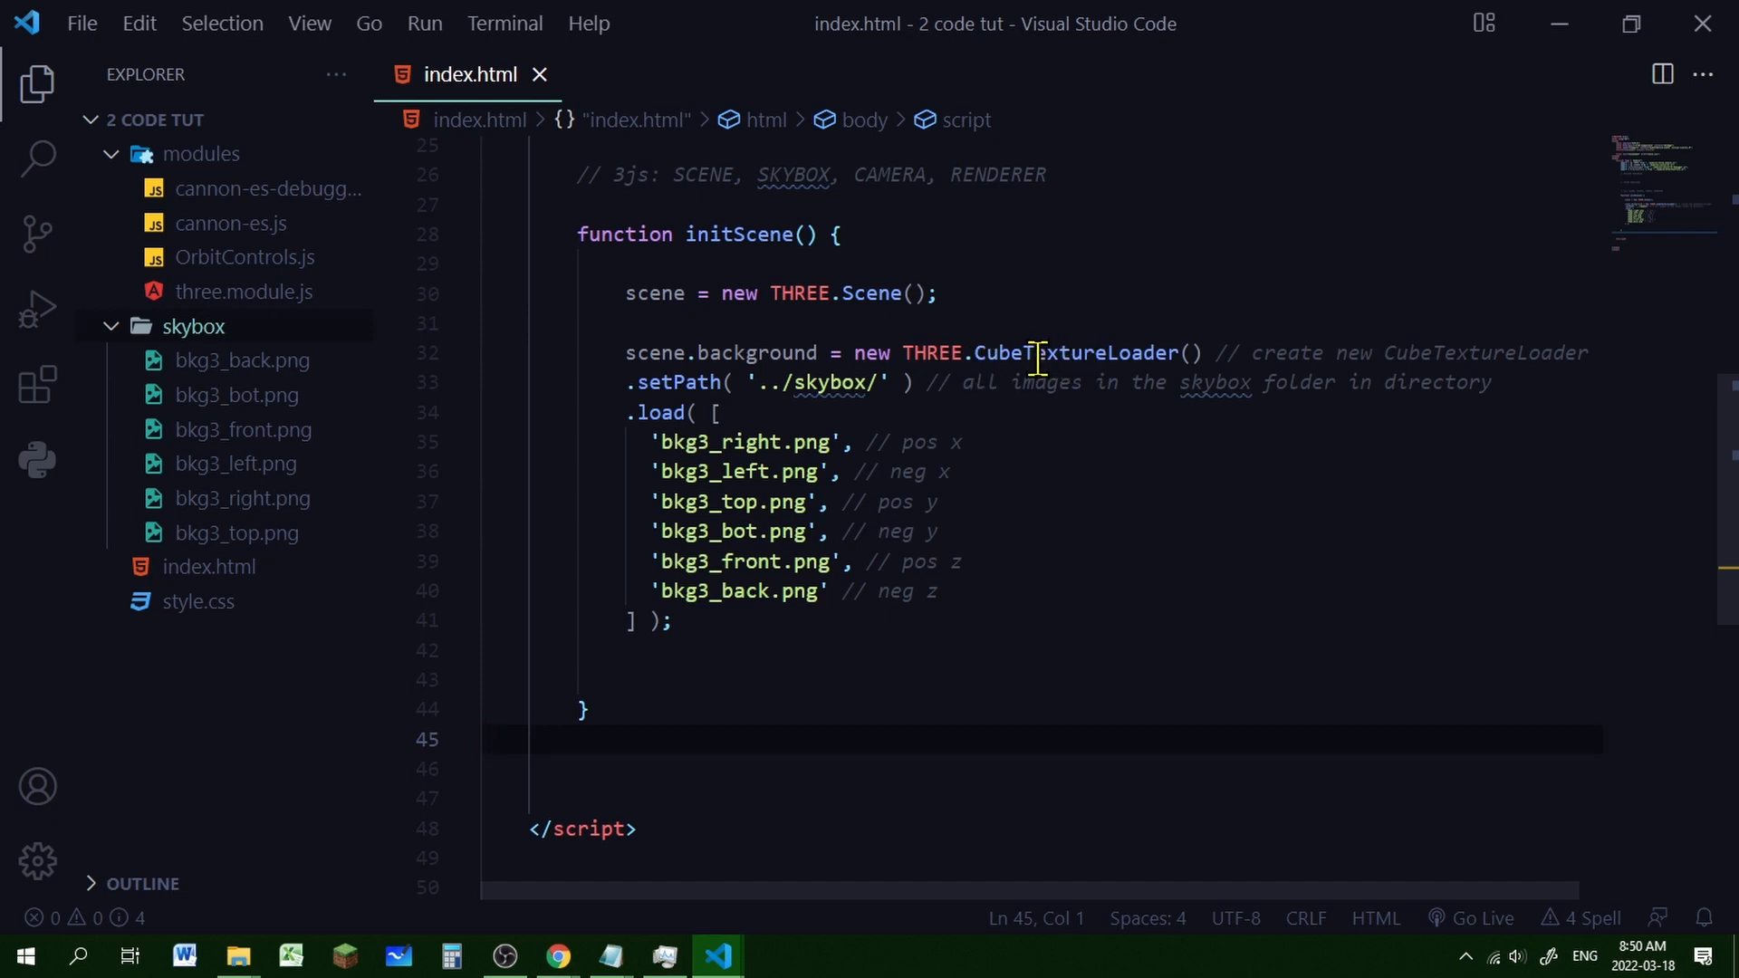
mouse_move(721, 353)
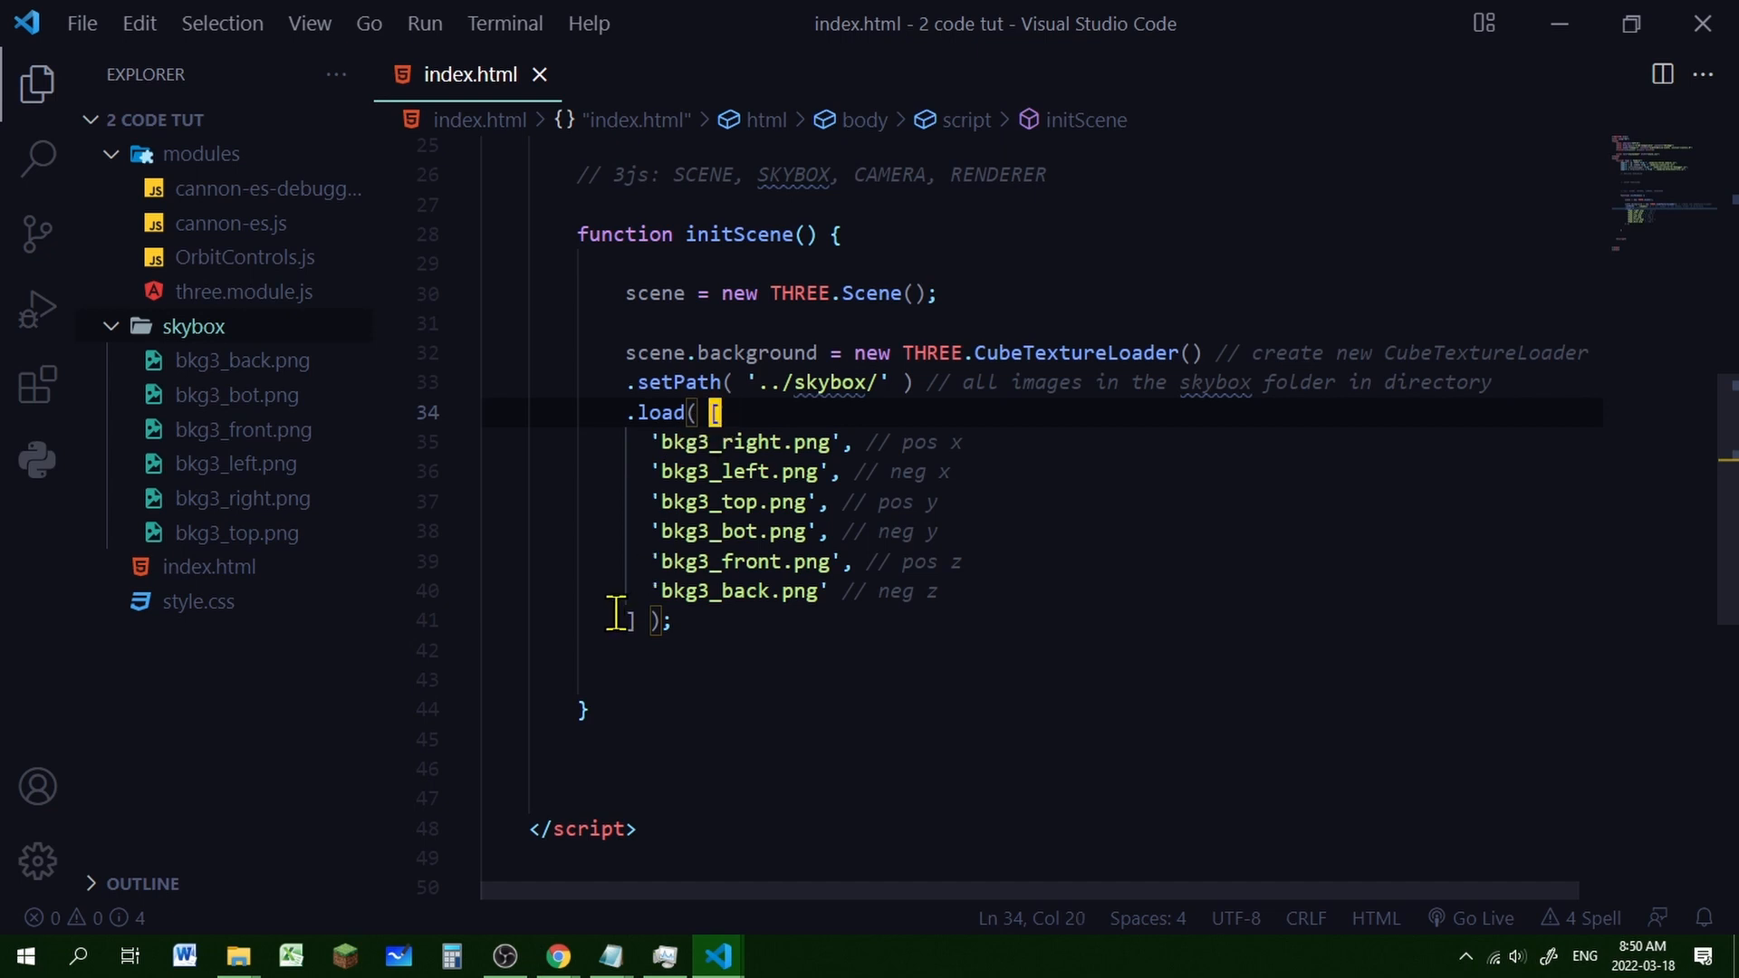
left_click(626, 620)
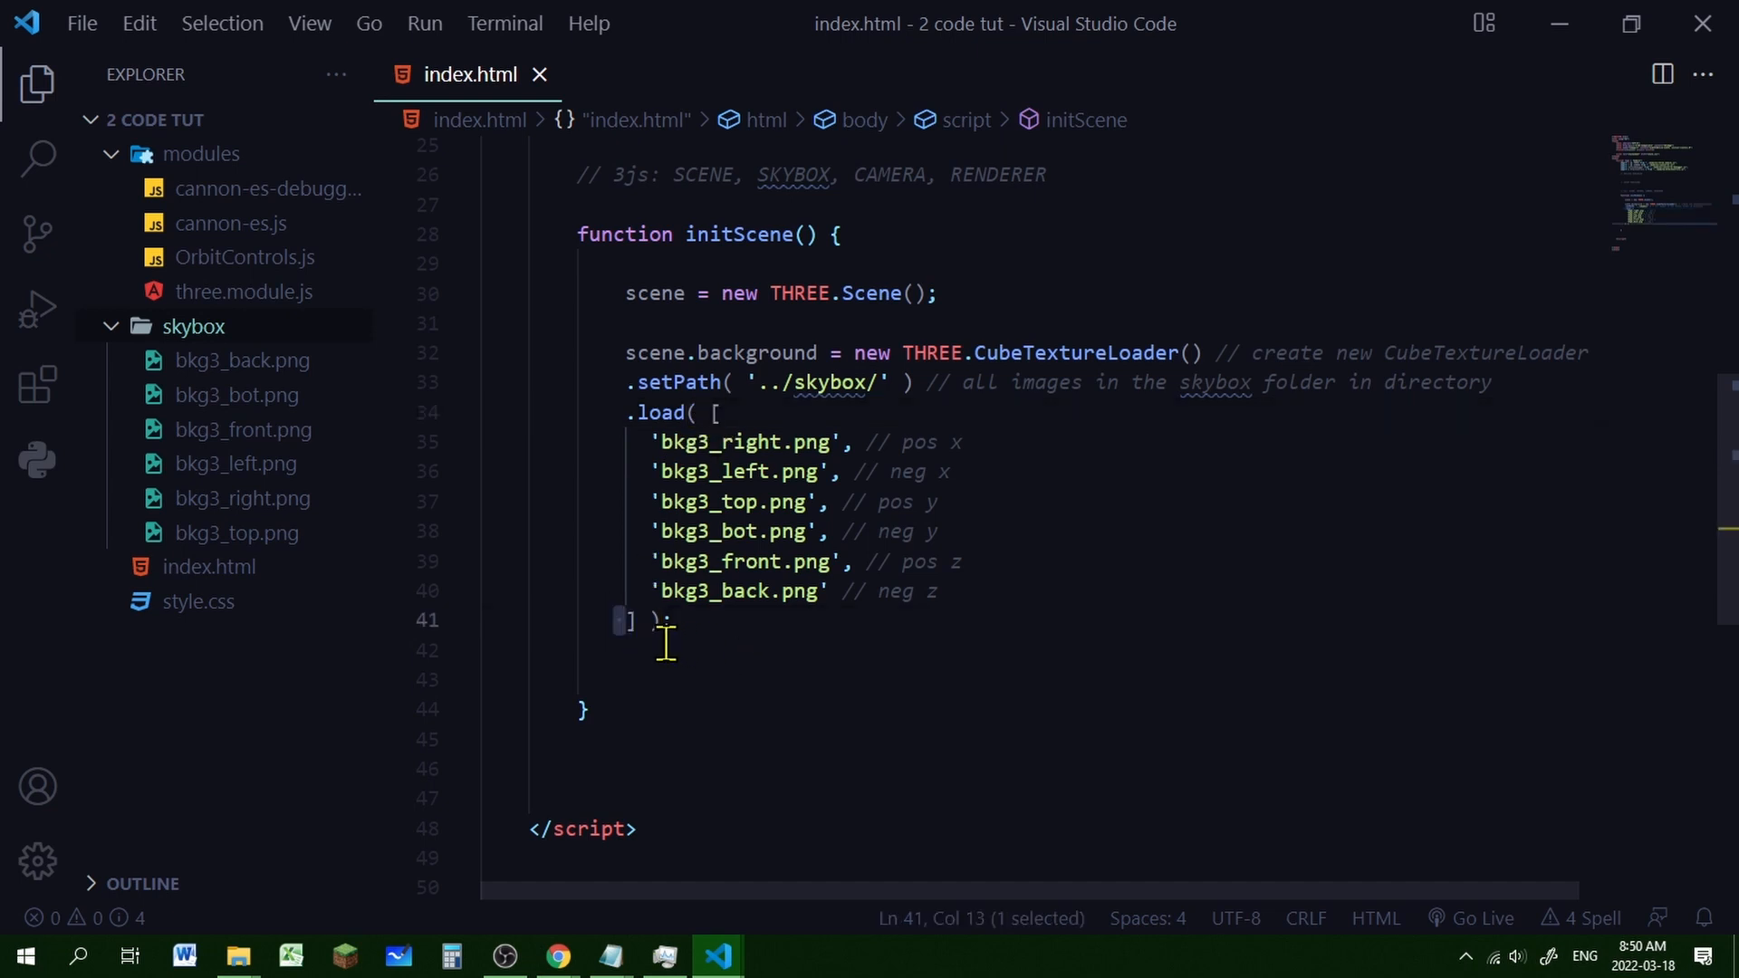
mouse_move(1126, 537)
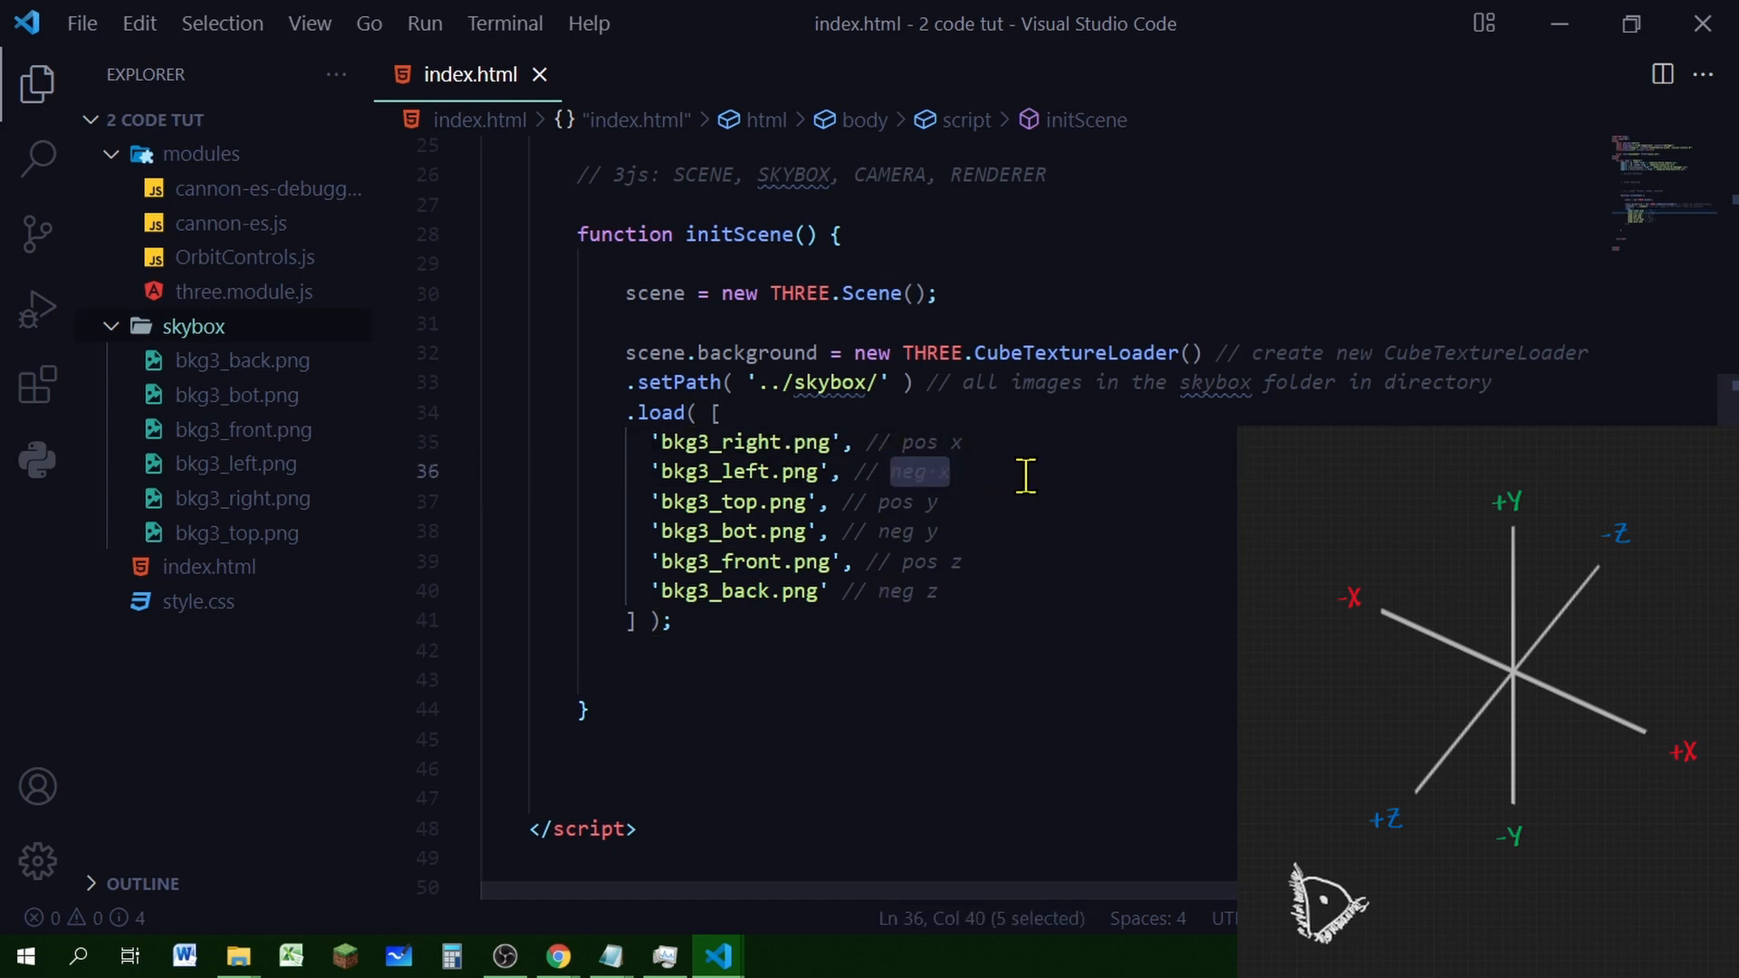
mouse_move(743, 471)
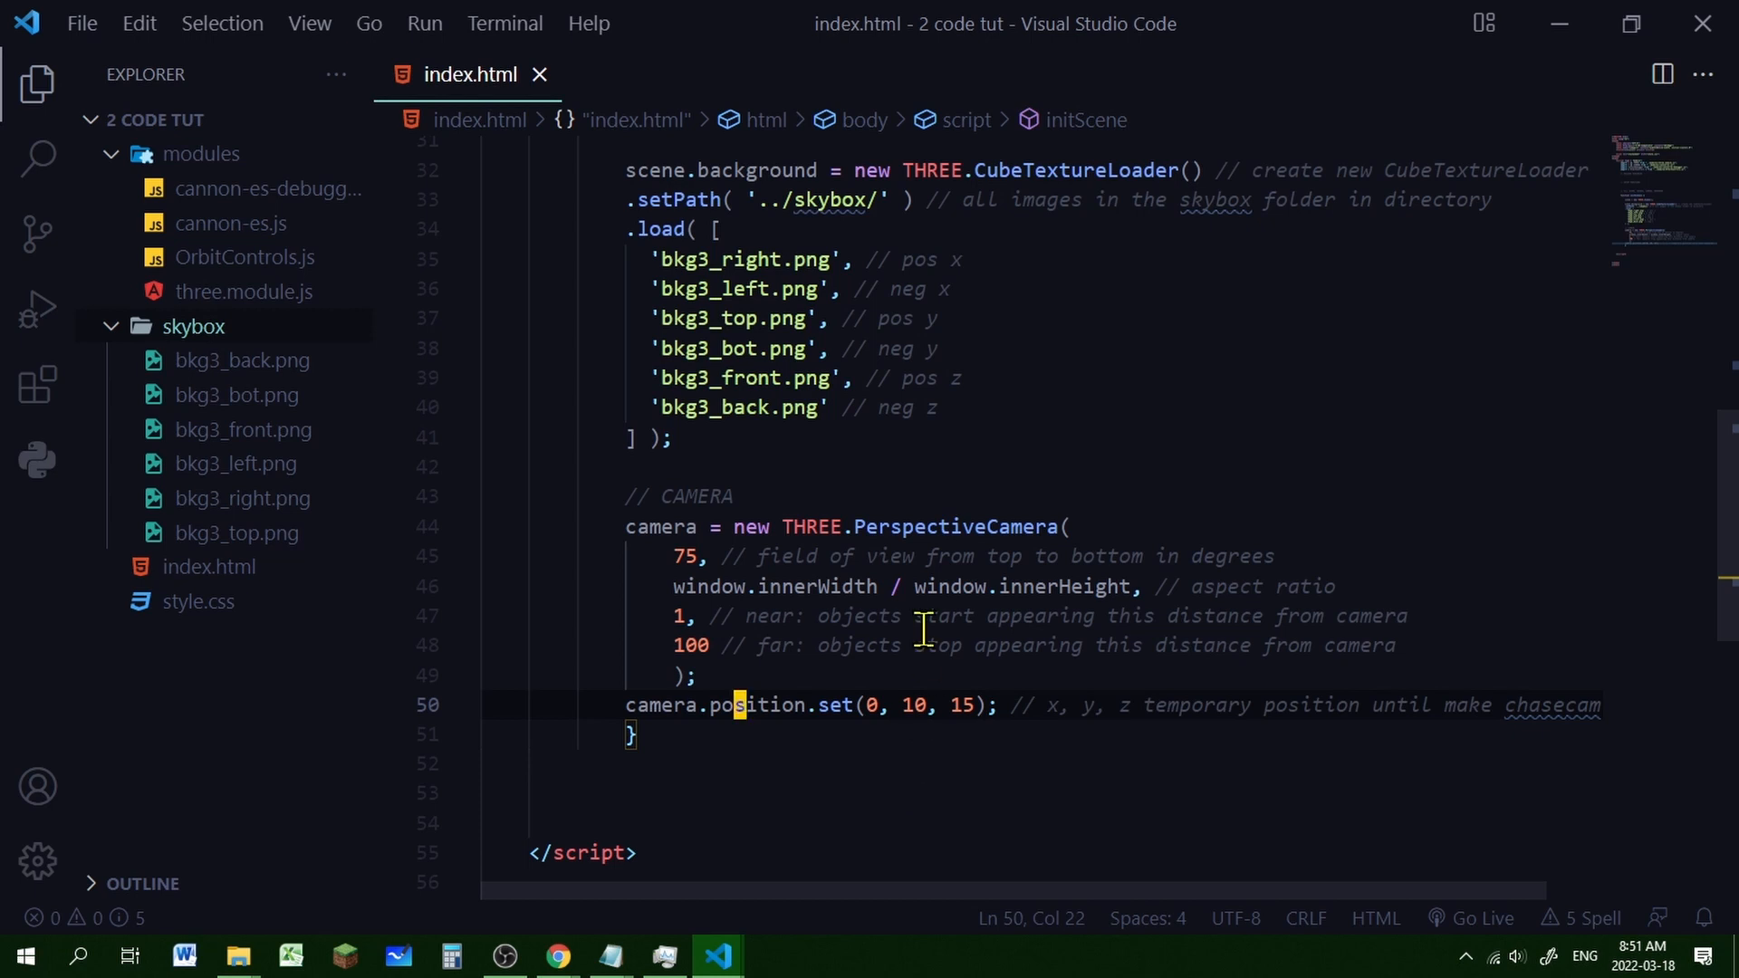
mouse_move(933, 686)
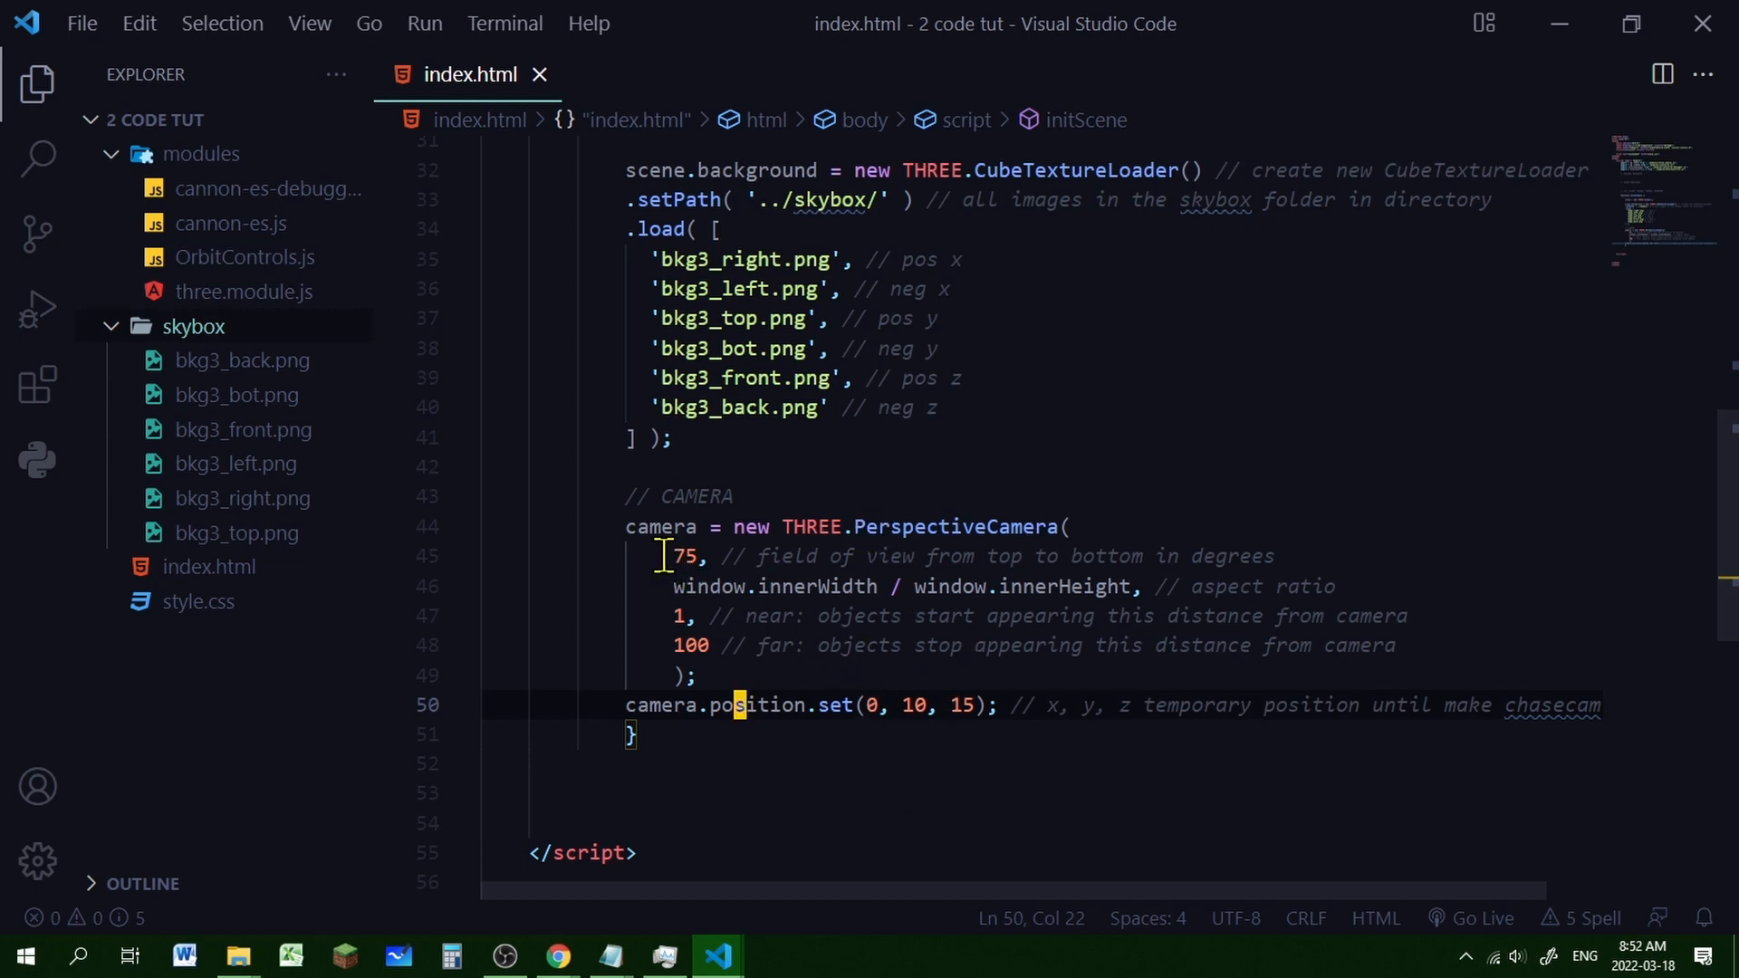
Select the 75 field-of-view value in the PerspectiveCamera(75, aspect, 1, 100) line
double_click(685, 556)
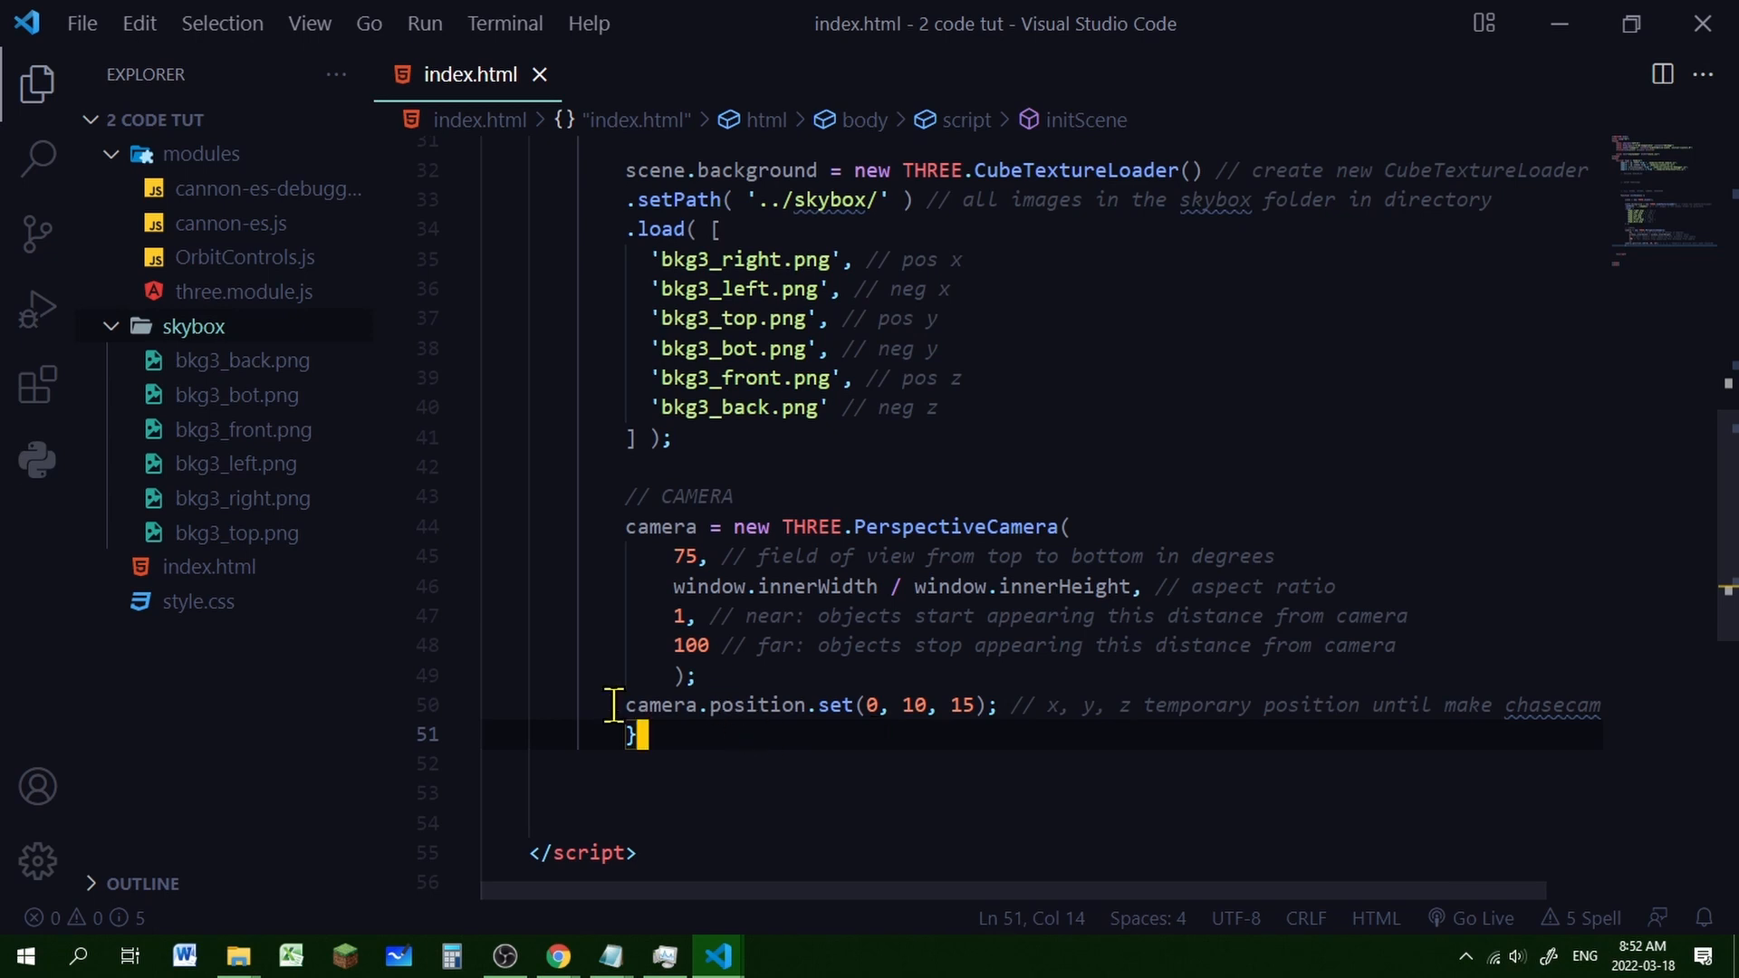
mouse_move(1360, 766)
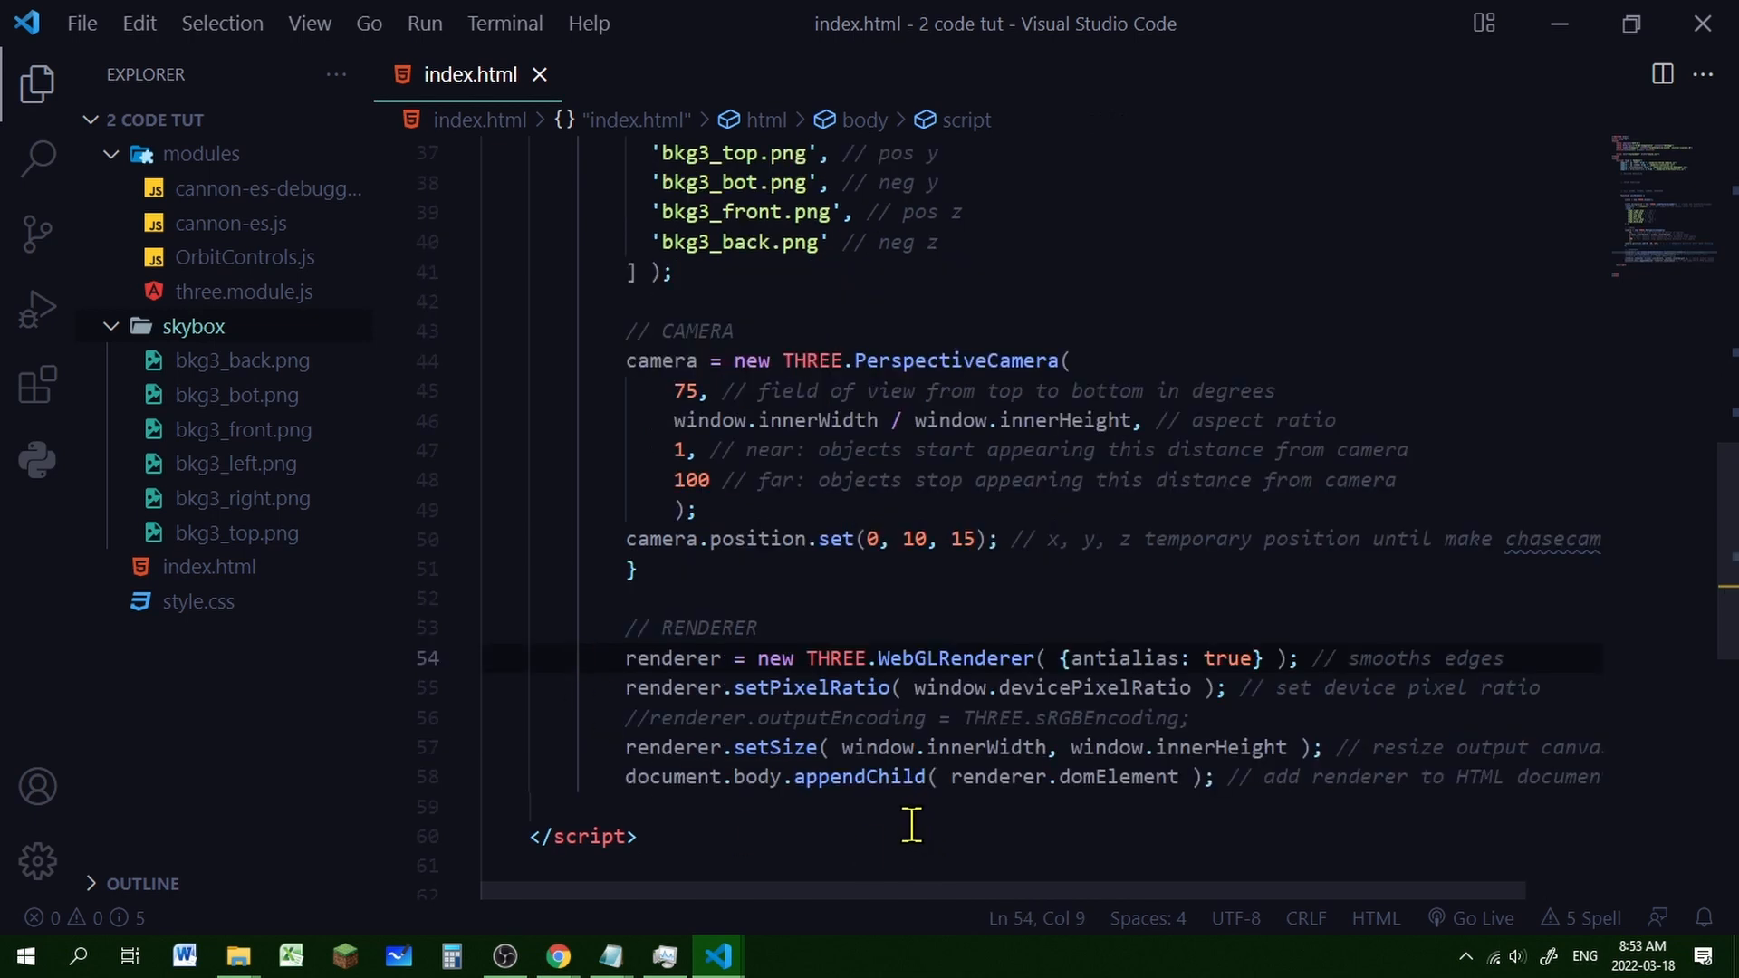
mouse_move(965, 657)
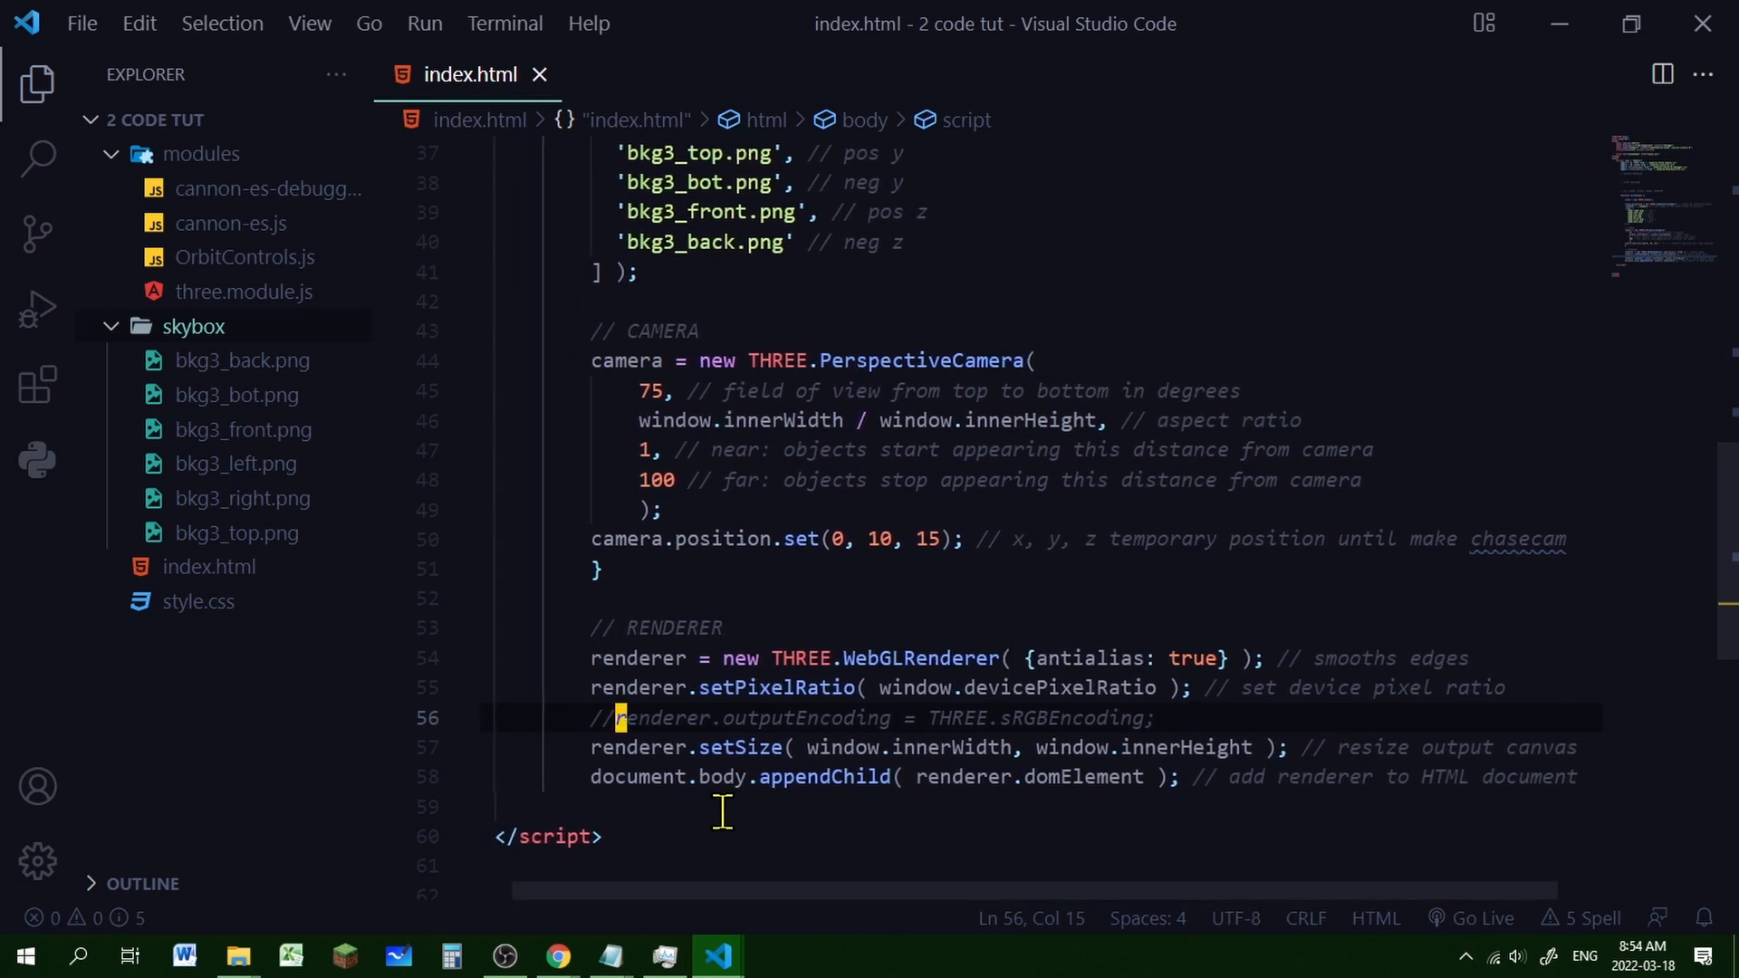
mouse_move(749, 790)
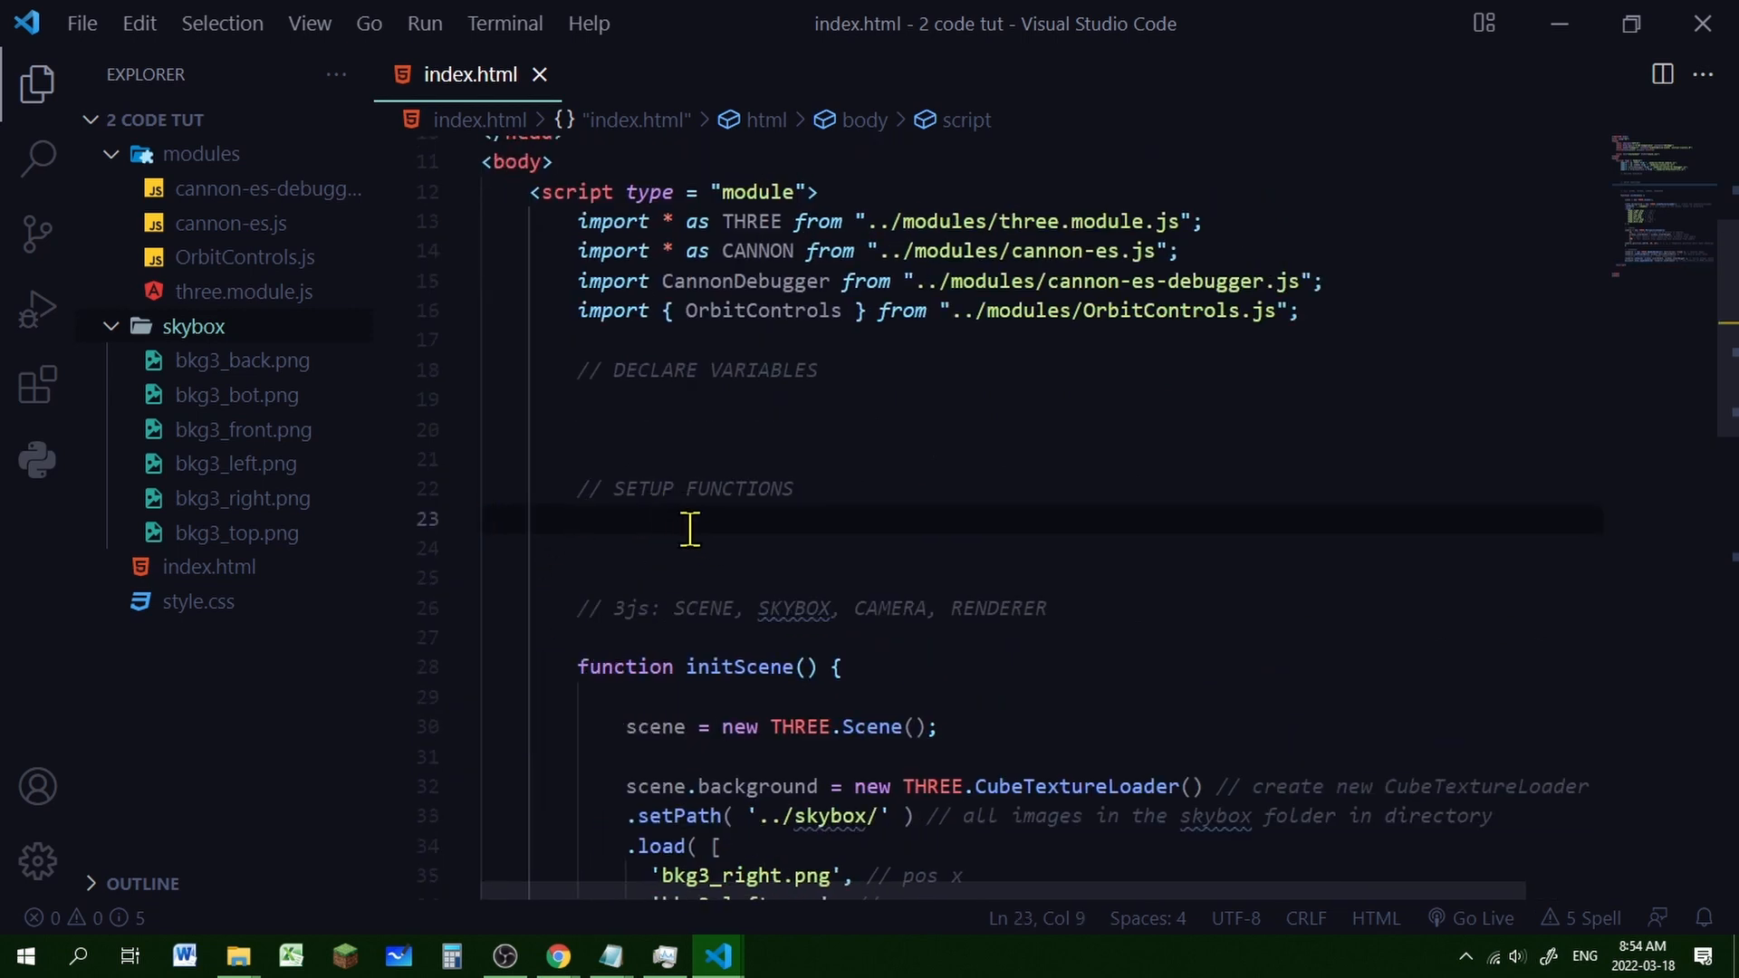
Call initScene under the setup functions, select the scene name, and scroll down below initScene
type("initScene(); // 3js")
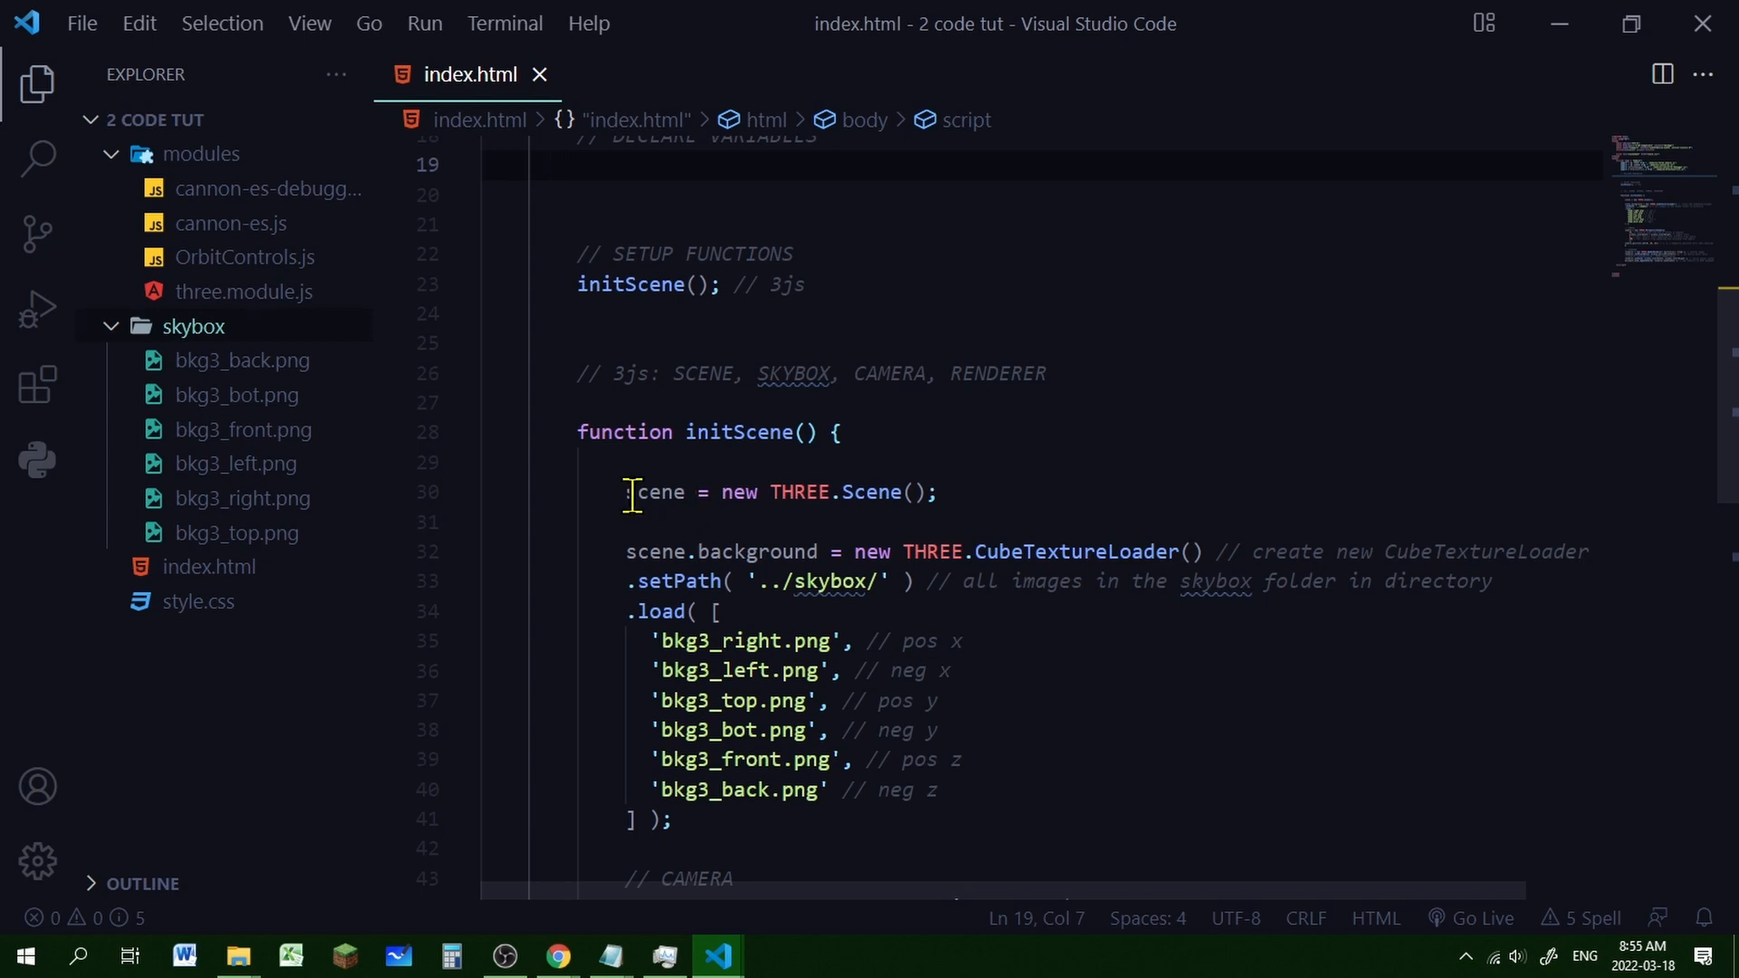
double_click(656, 493)
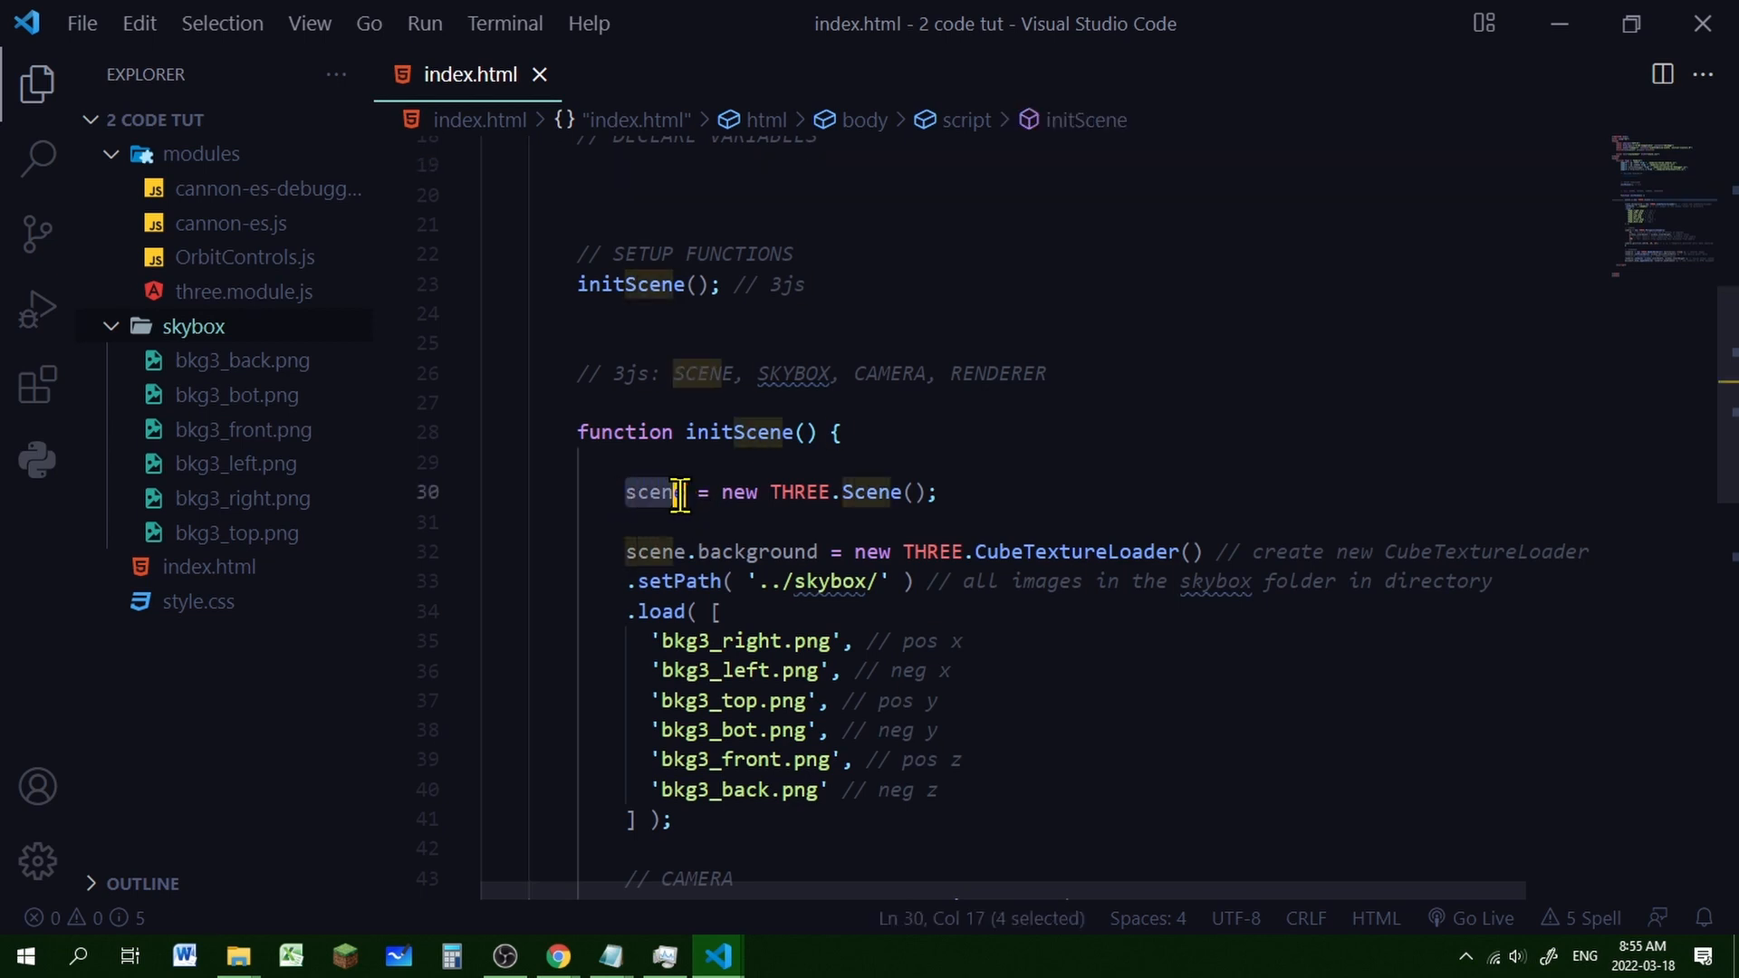
scroll("down", 3)
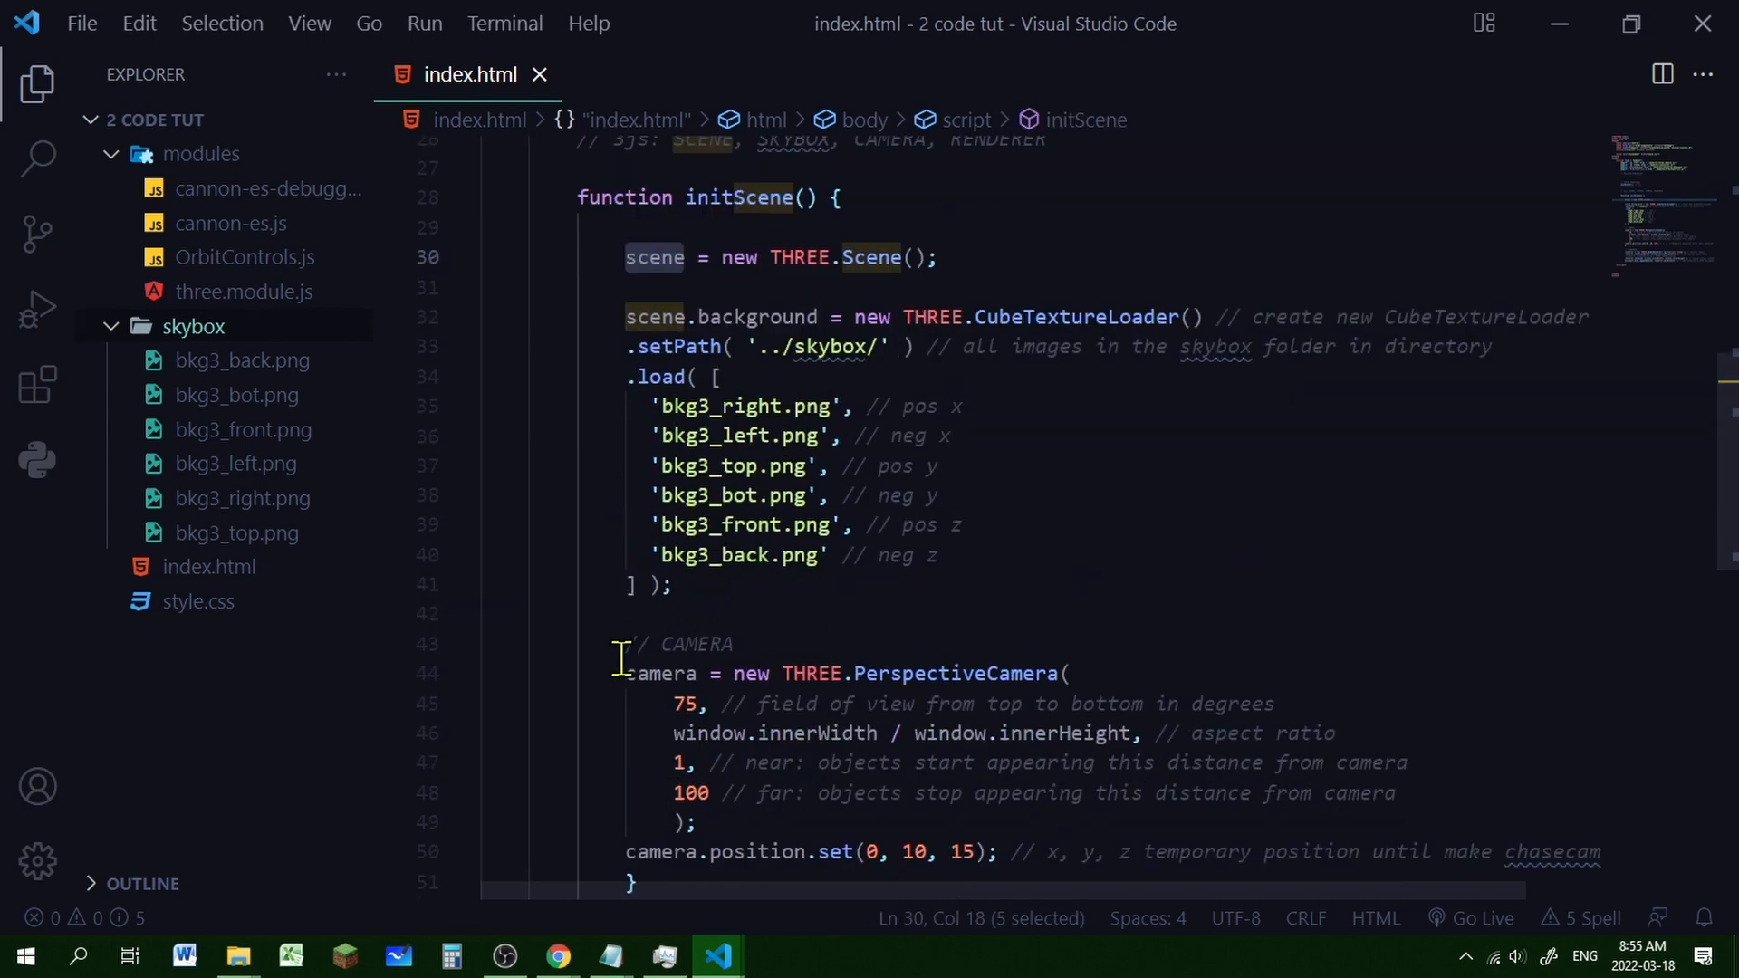
scroll("down", 3)
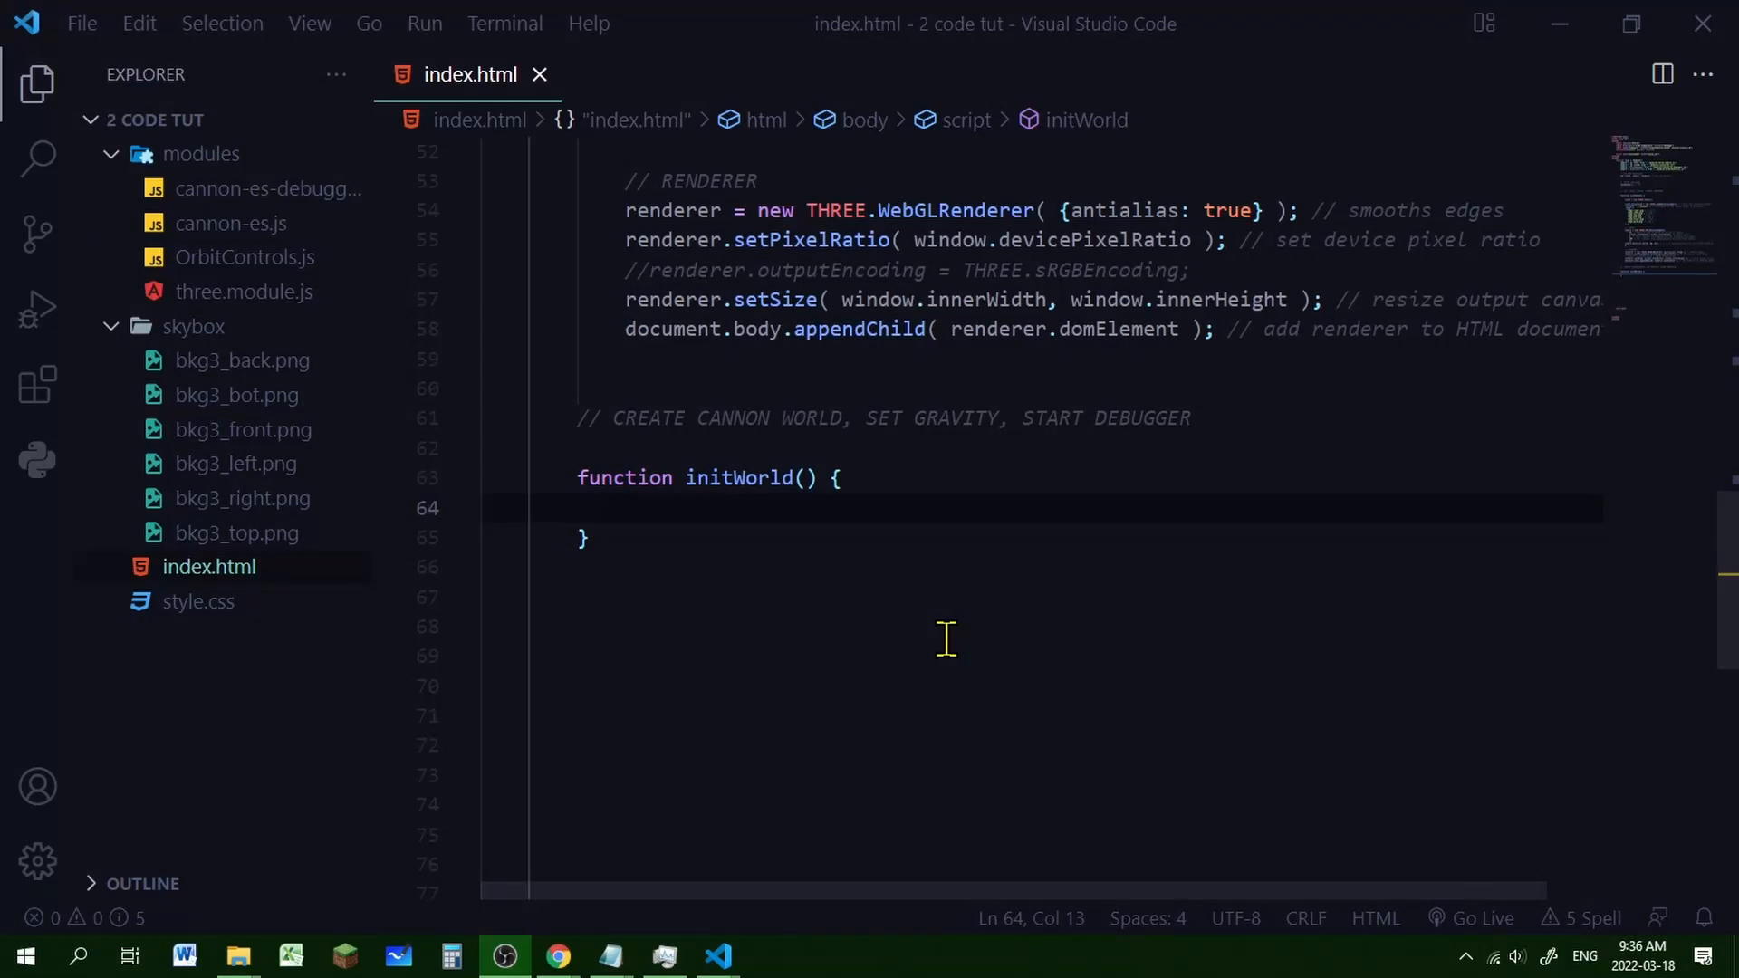
mouse_move(715, 540)
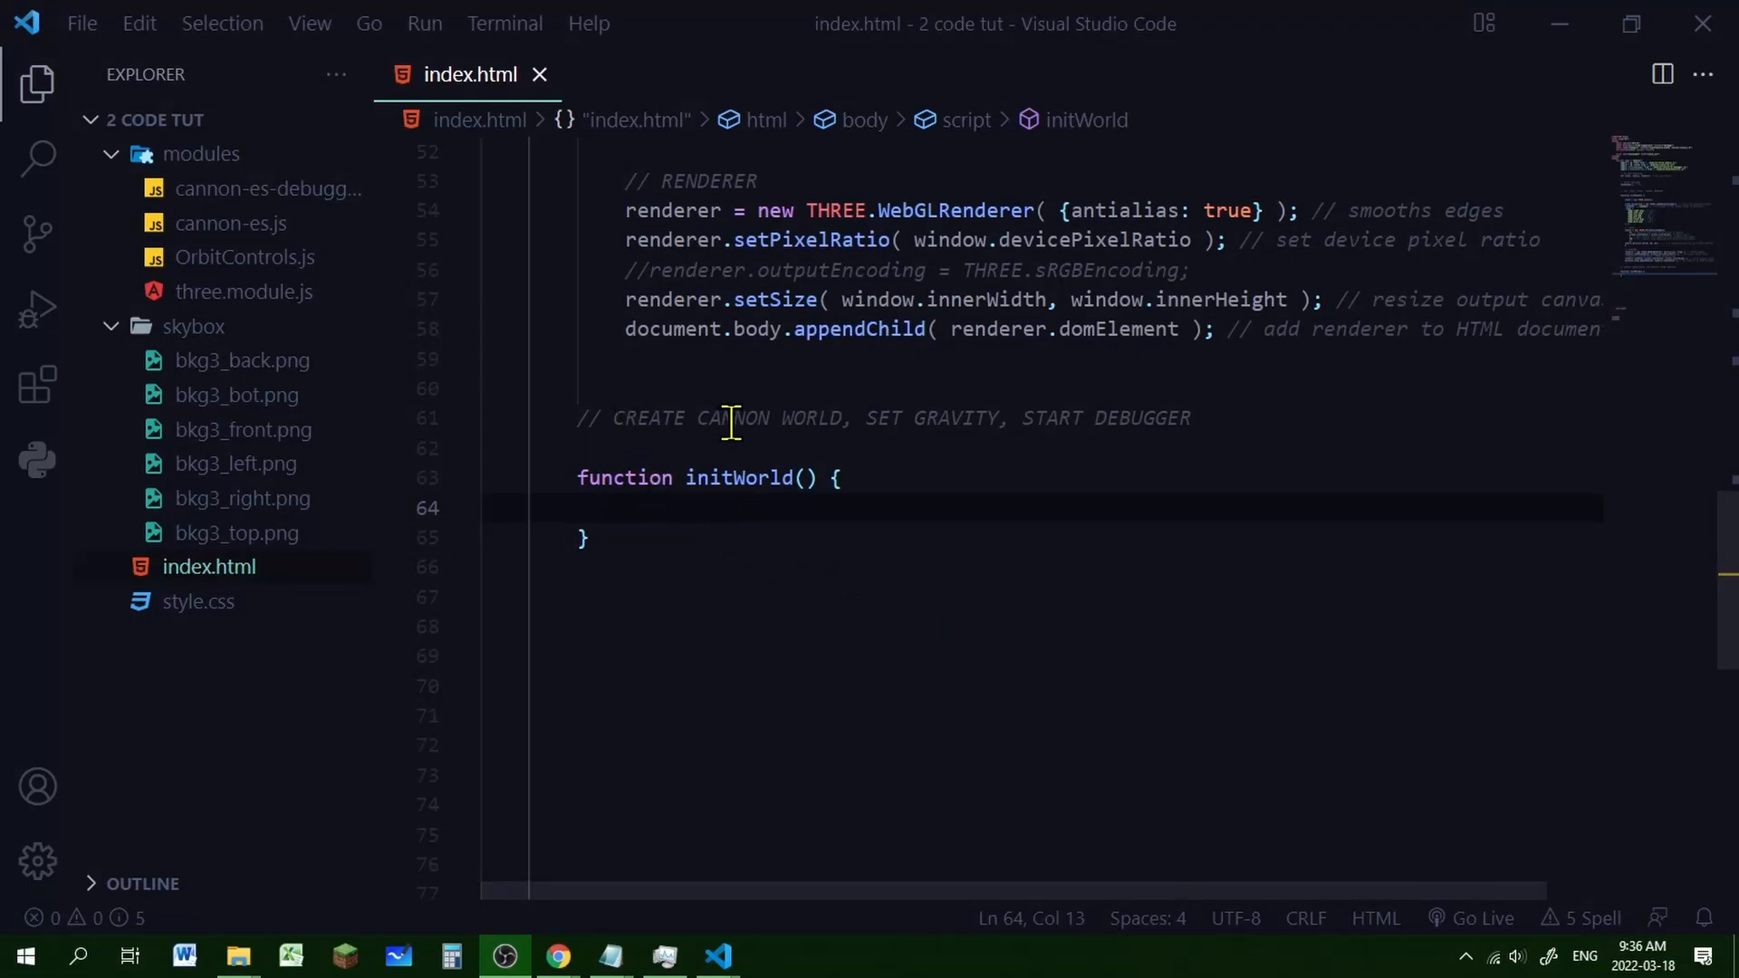
mouse_move(941, 559)
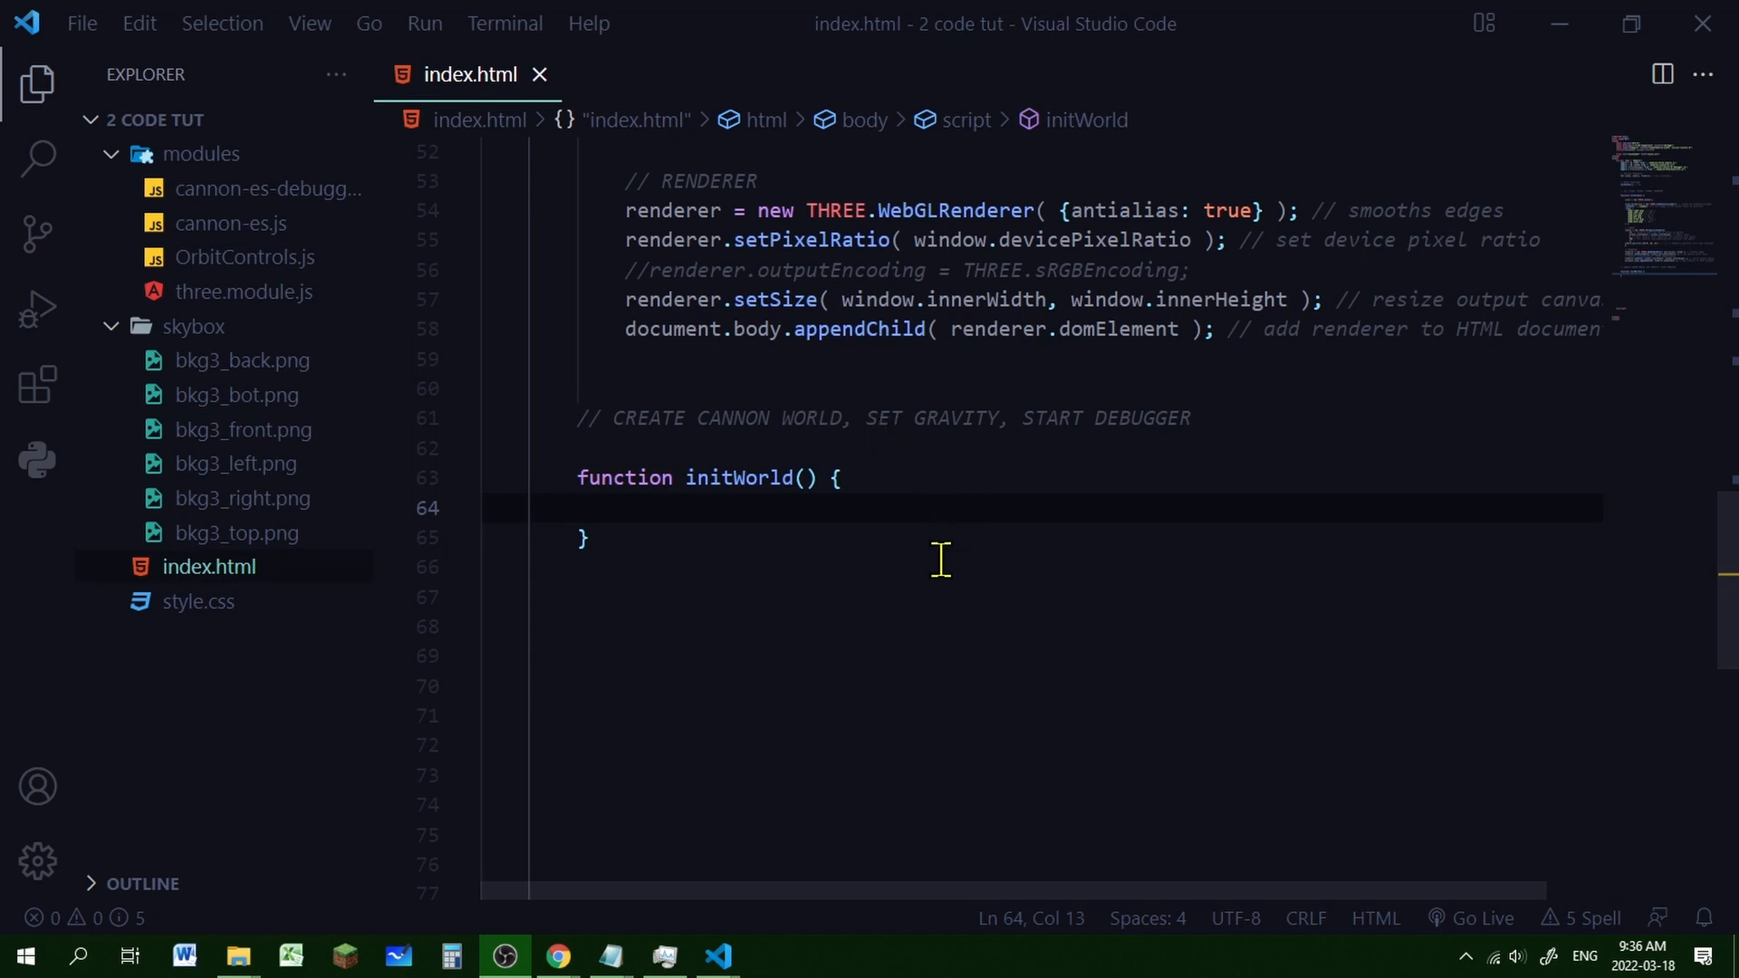
mouse_move(682, 602)
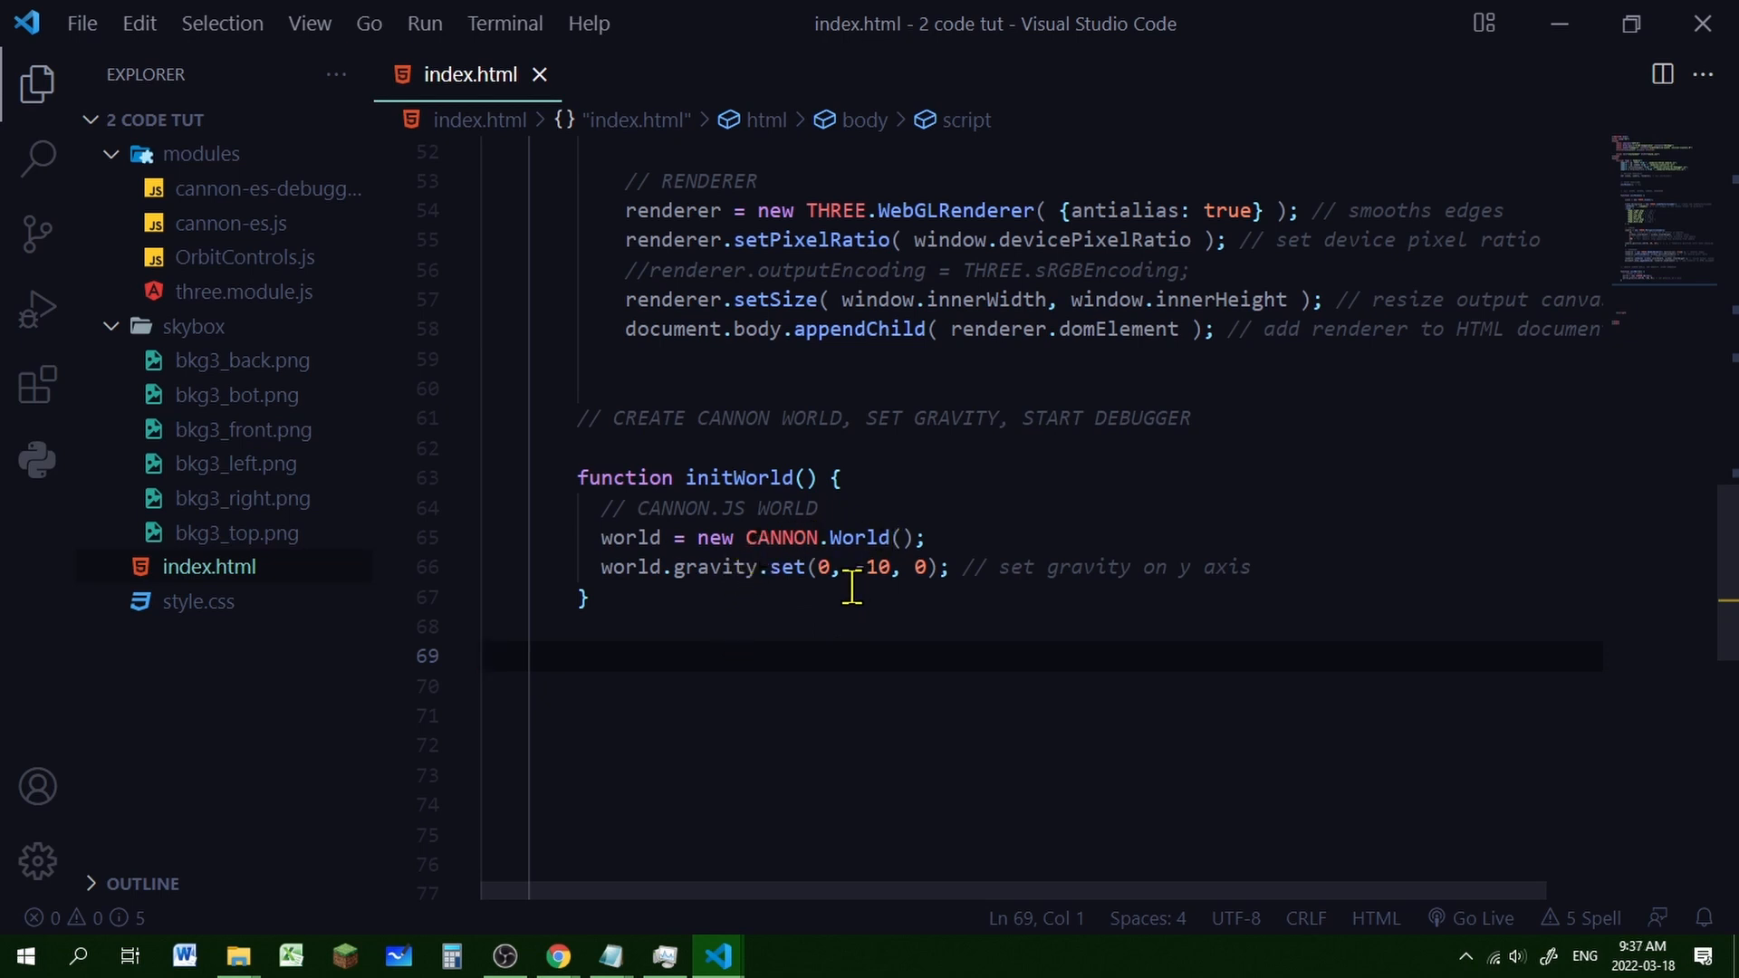
mouse_move(765, 577)
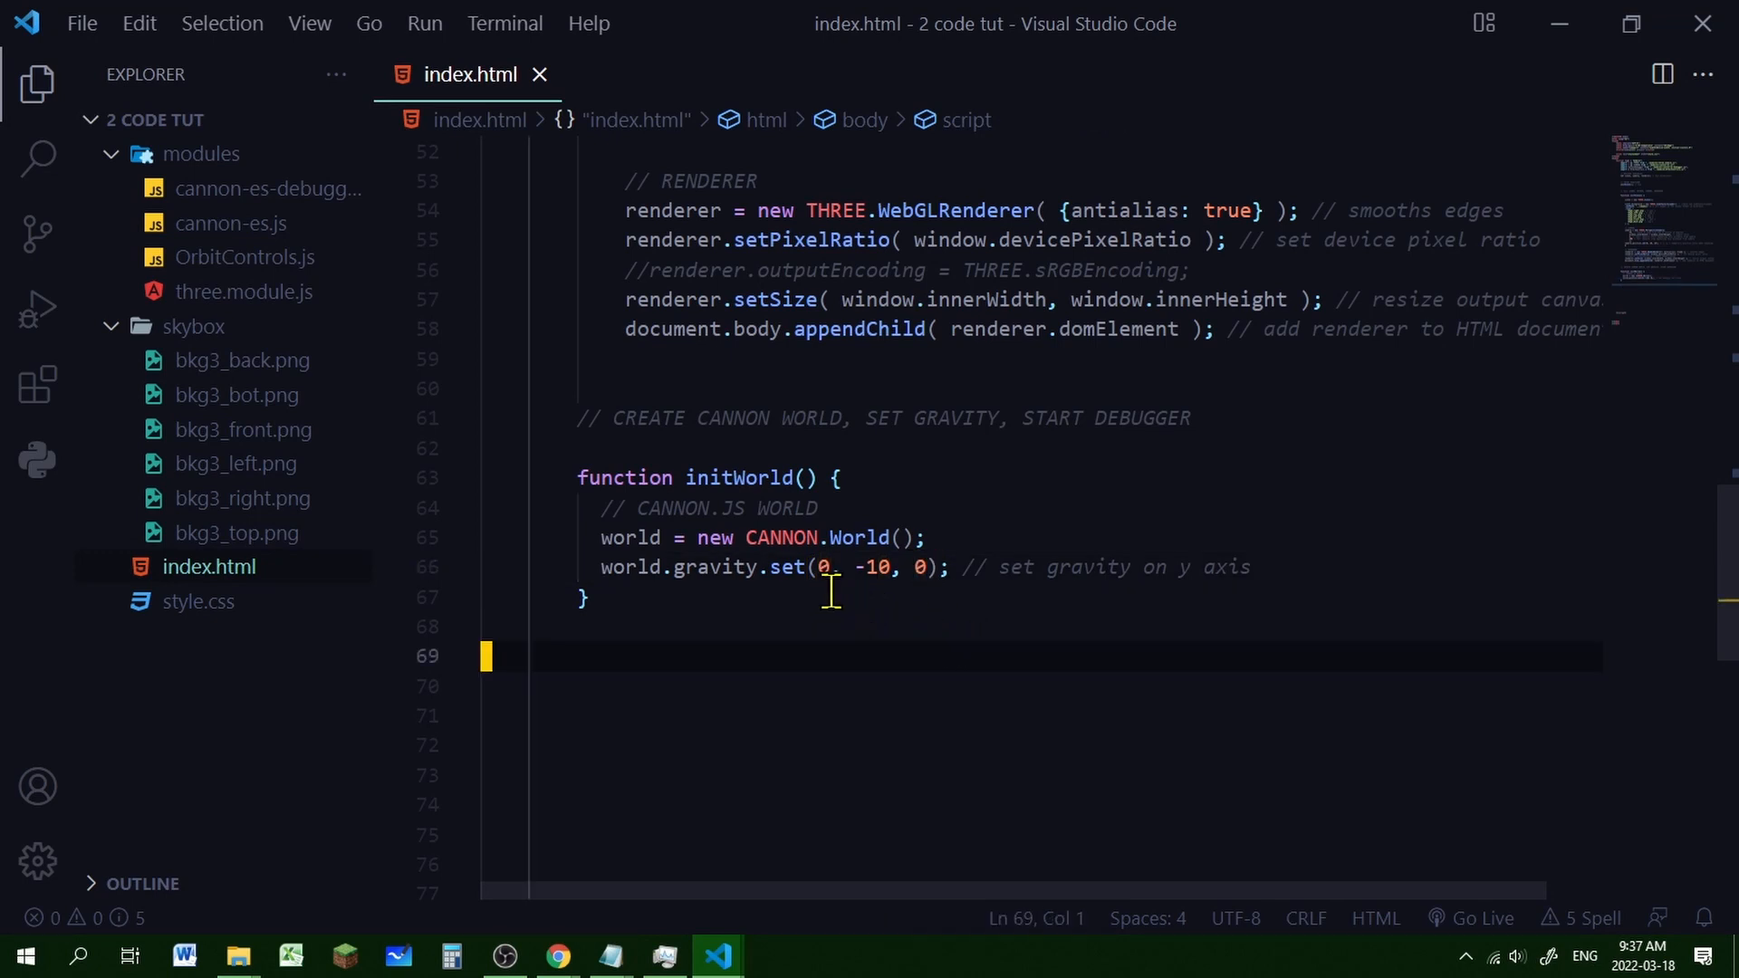
mouse_move(959, 567)
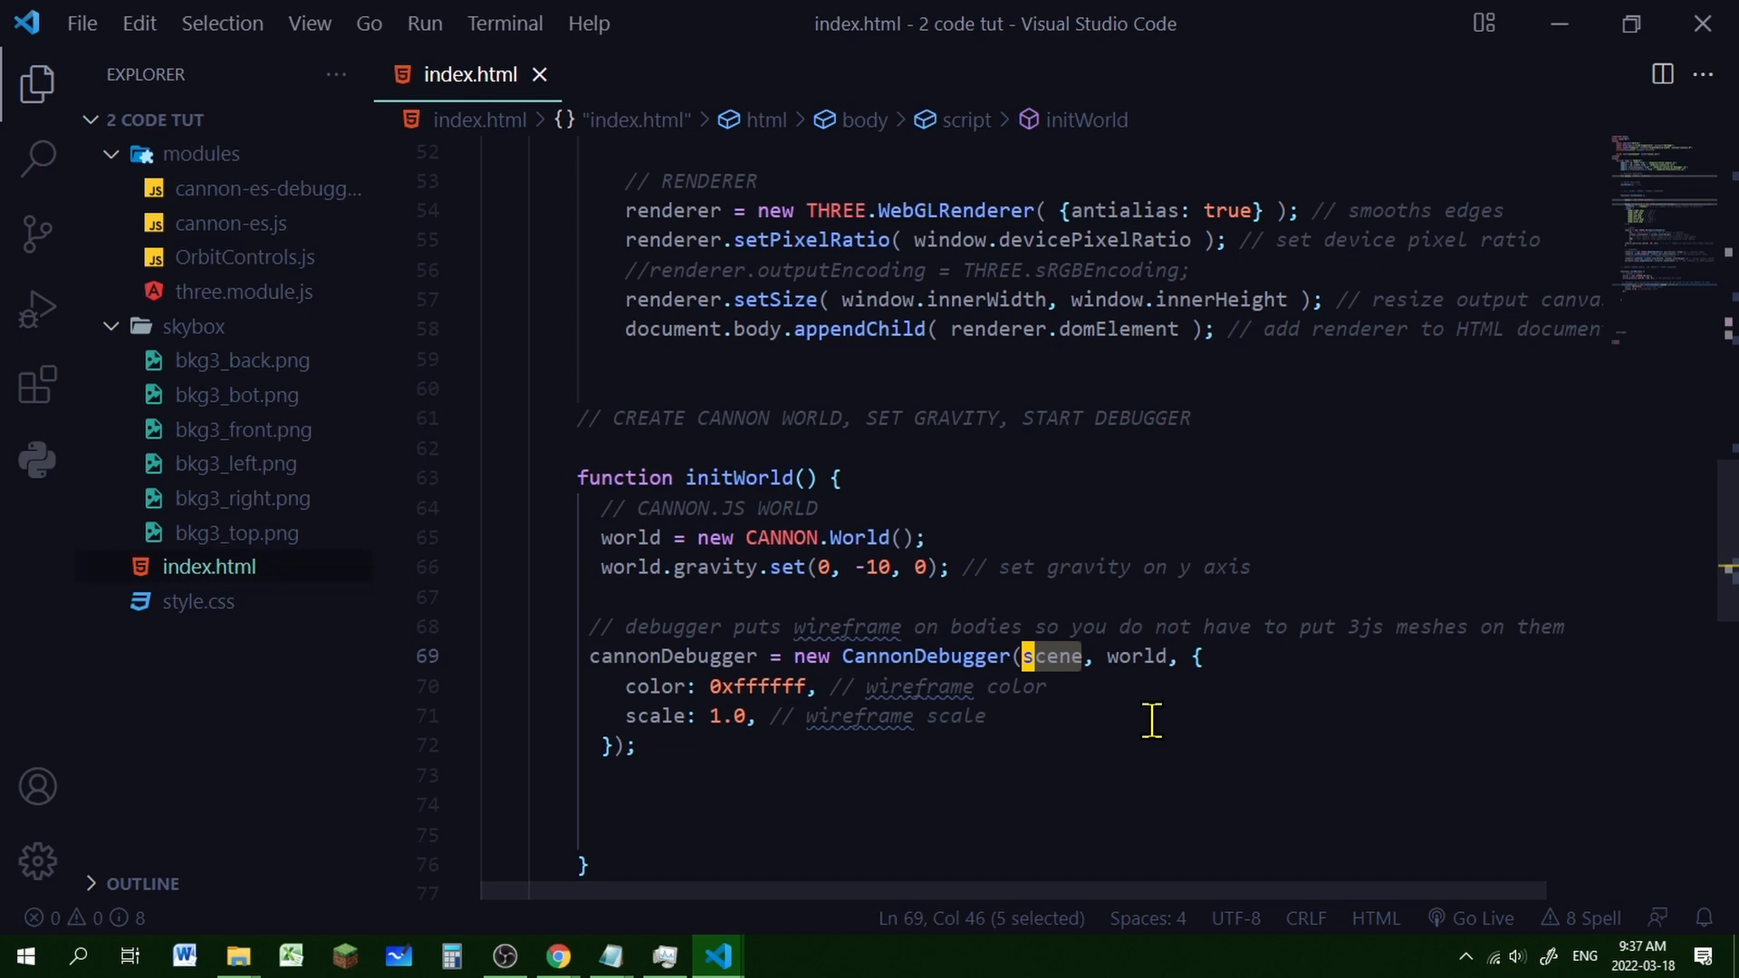
mouse_move(1170, 730)
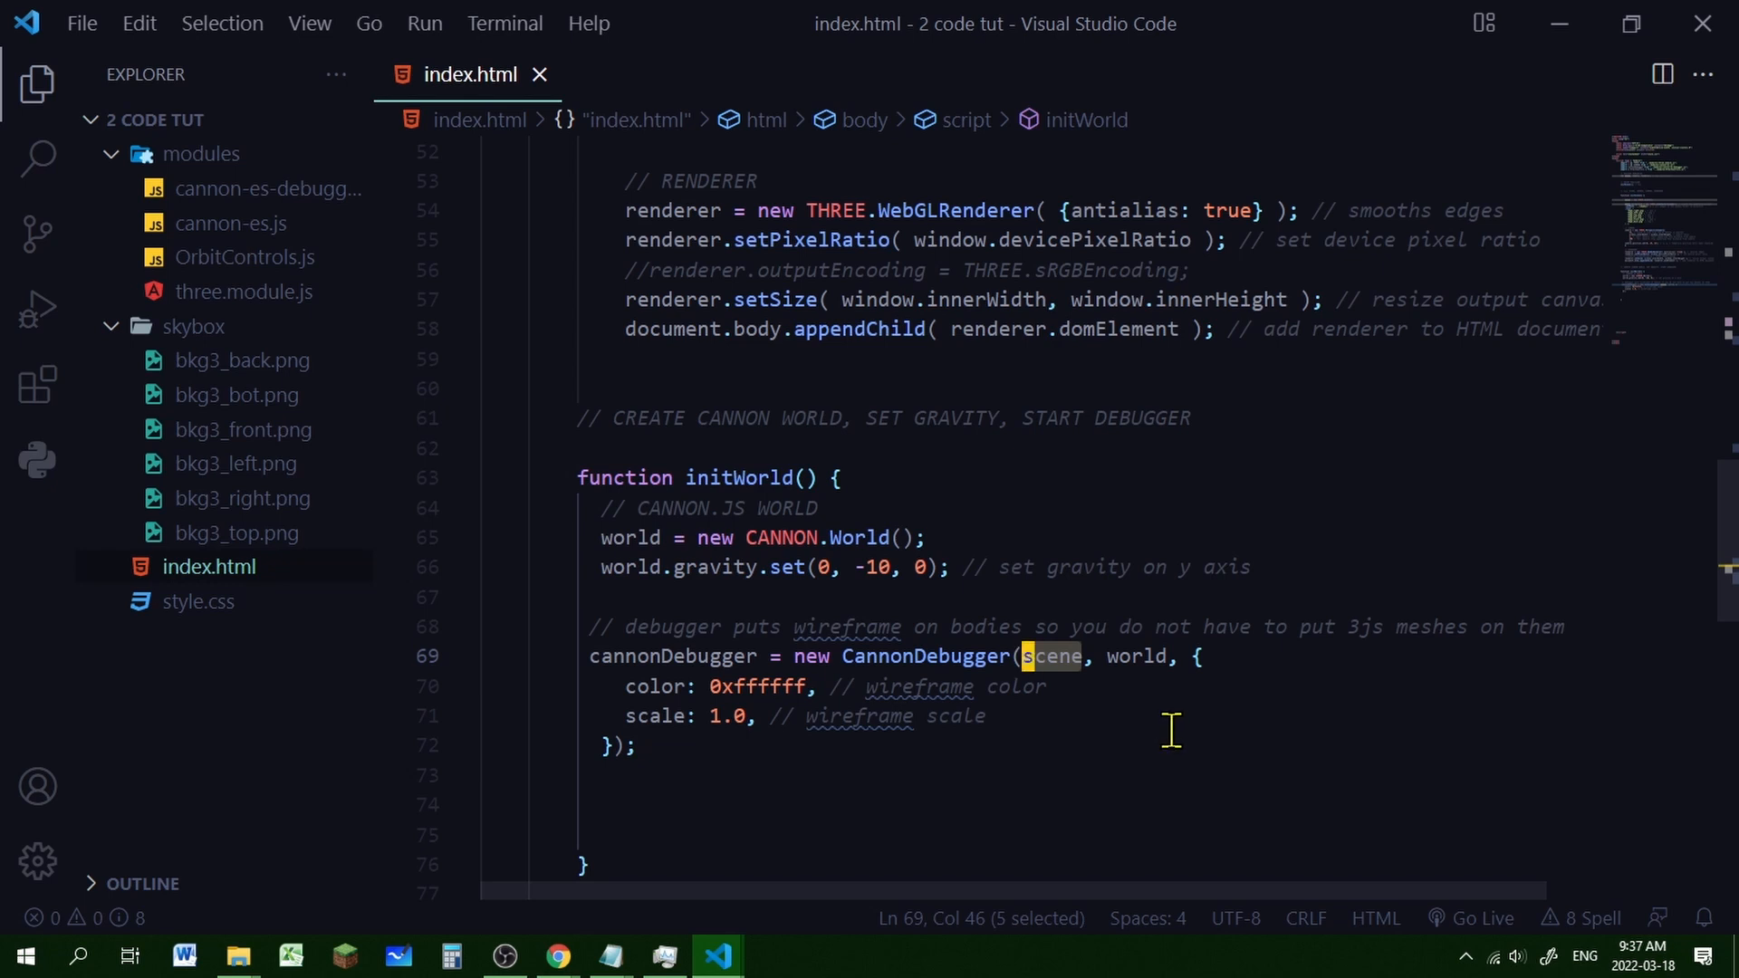
Select the world and debugger names in initWorld's CANNON.World and CannonDebugger code
double_click(1134, 656)
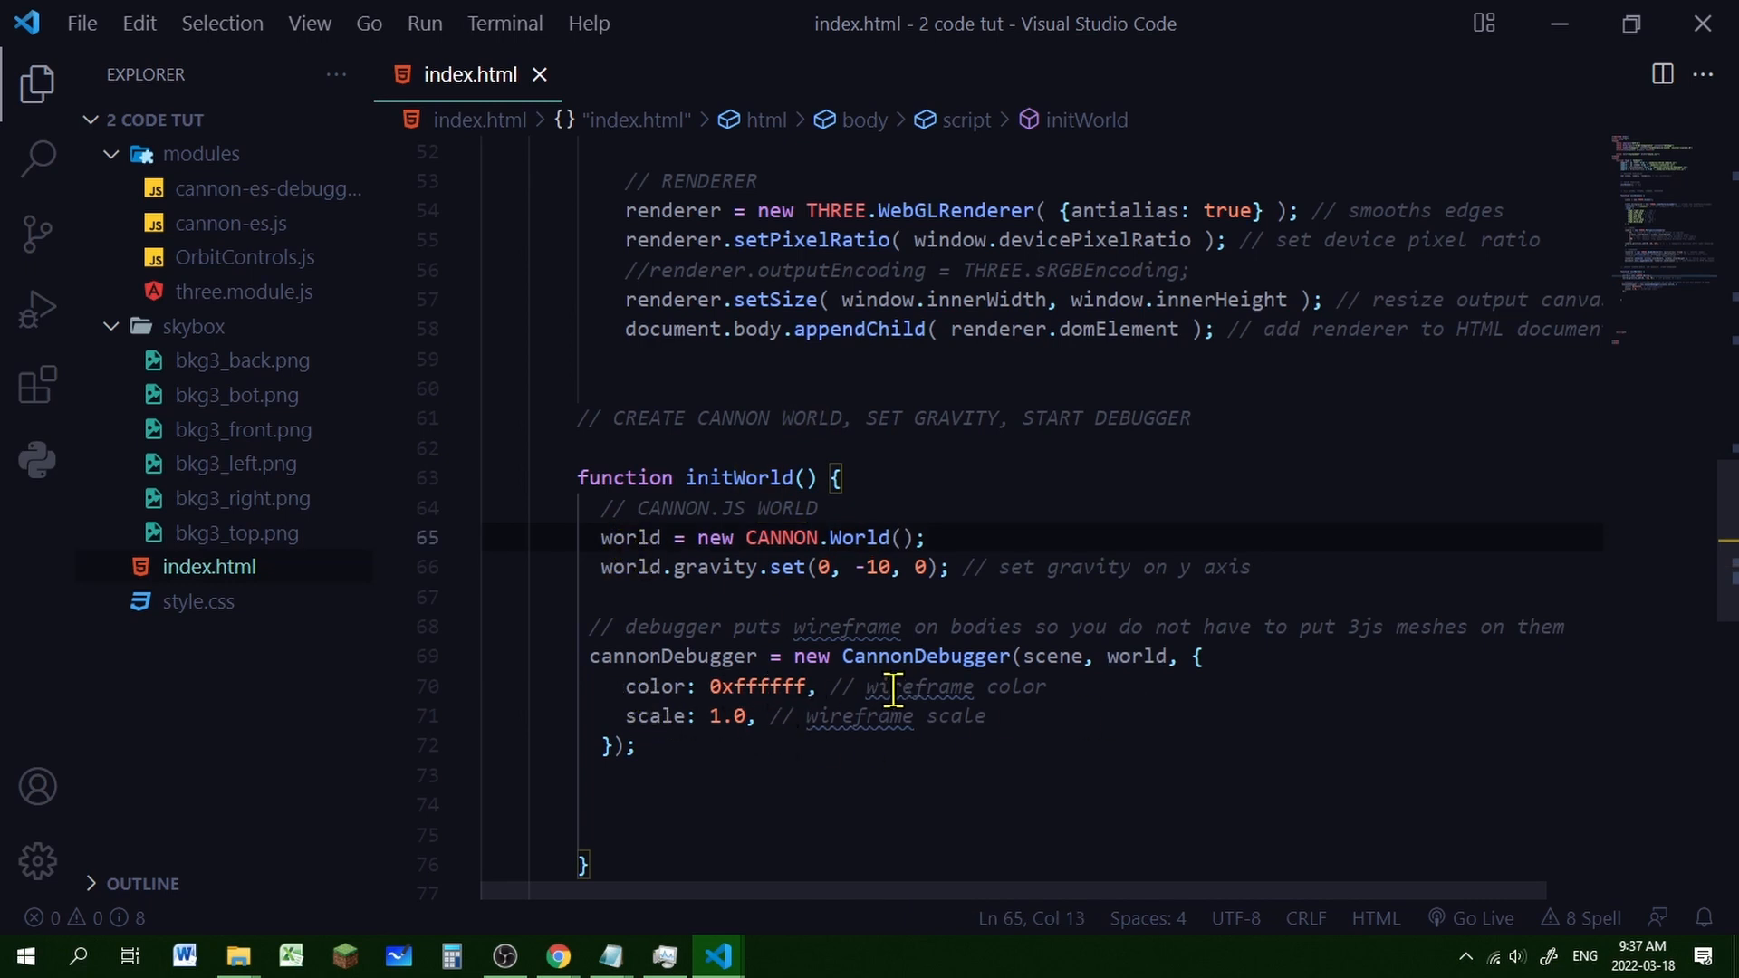
double_click(757, 686)
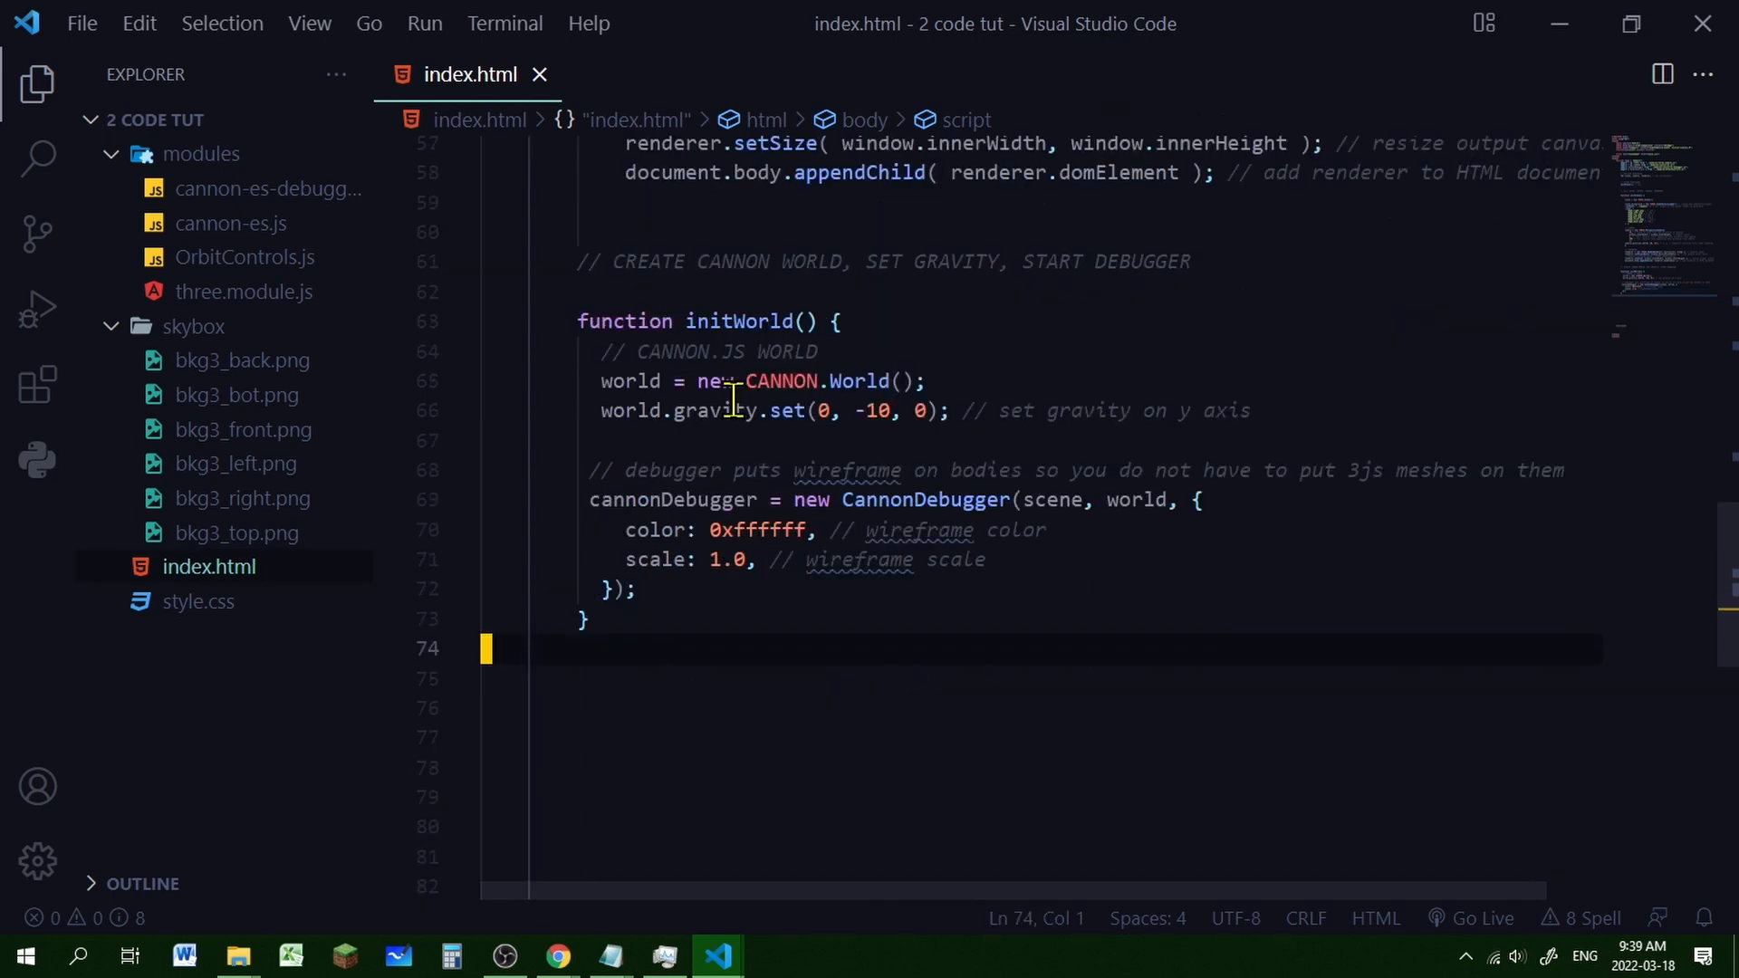
Copy cannonDebugger into the declarations and add initWorld(); commented as cannon world, debugger, gravity
double_click(633, 381)
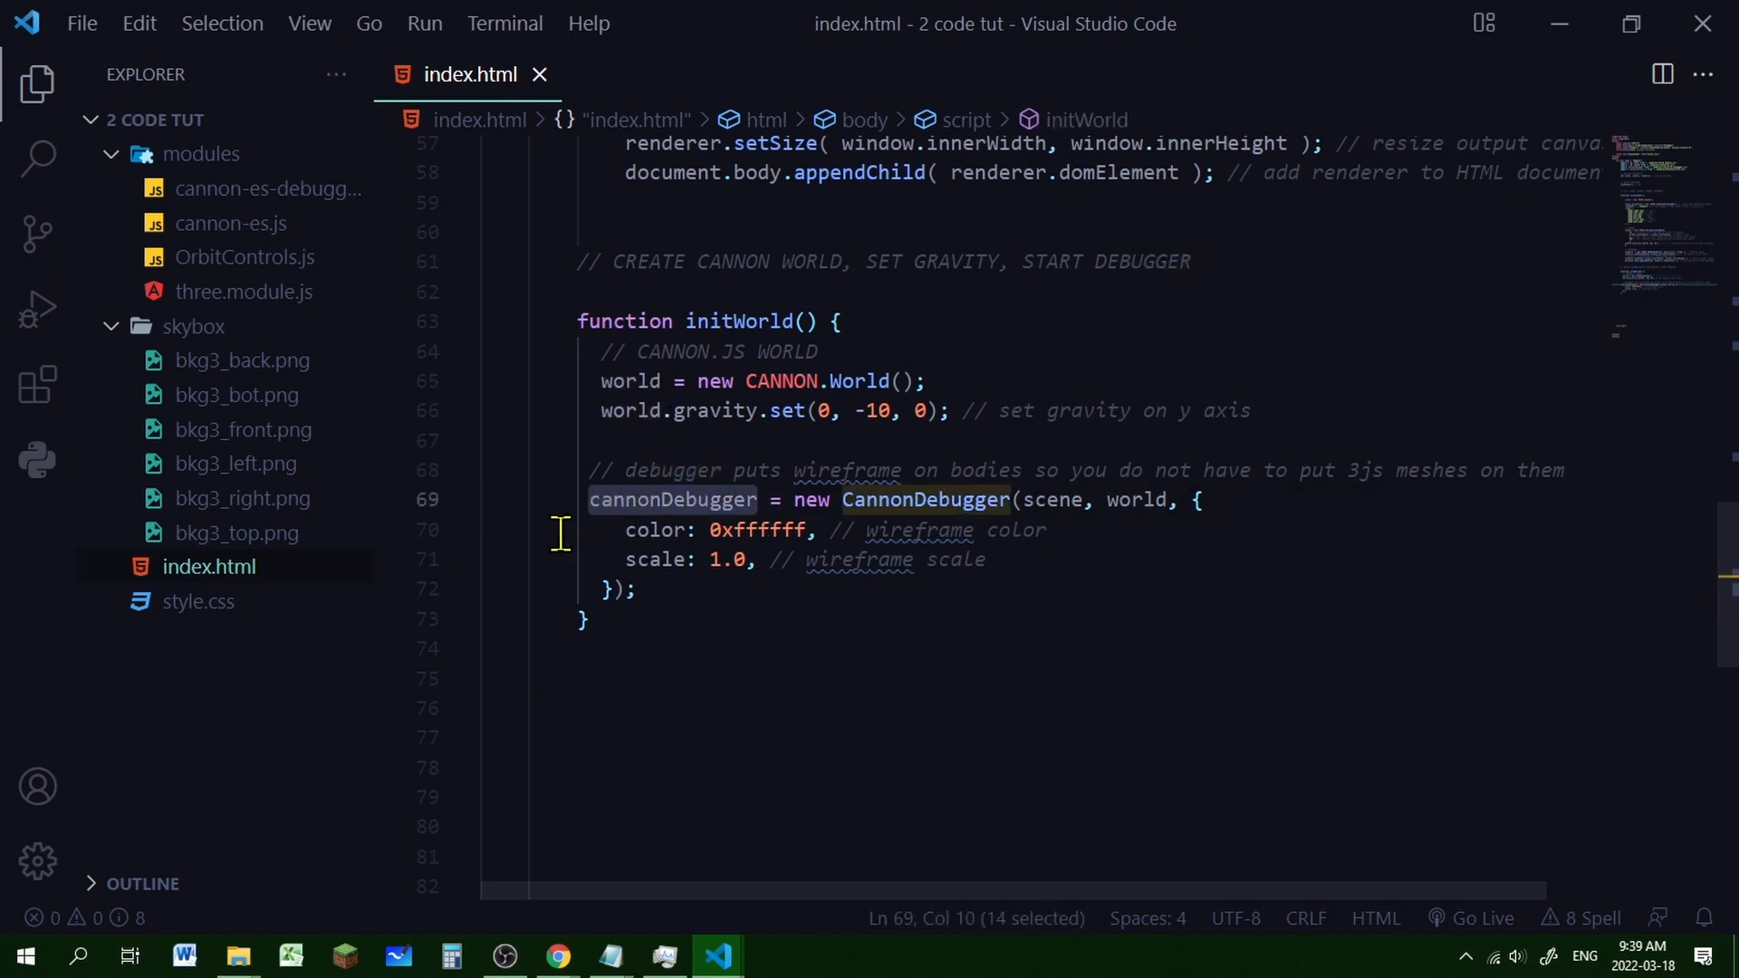
mouse_move(539, 527)
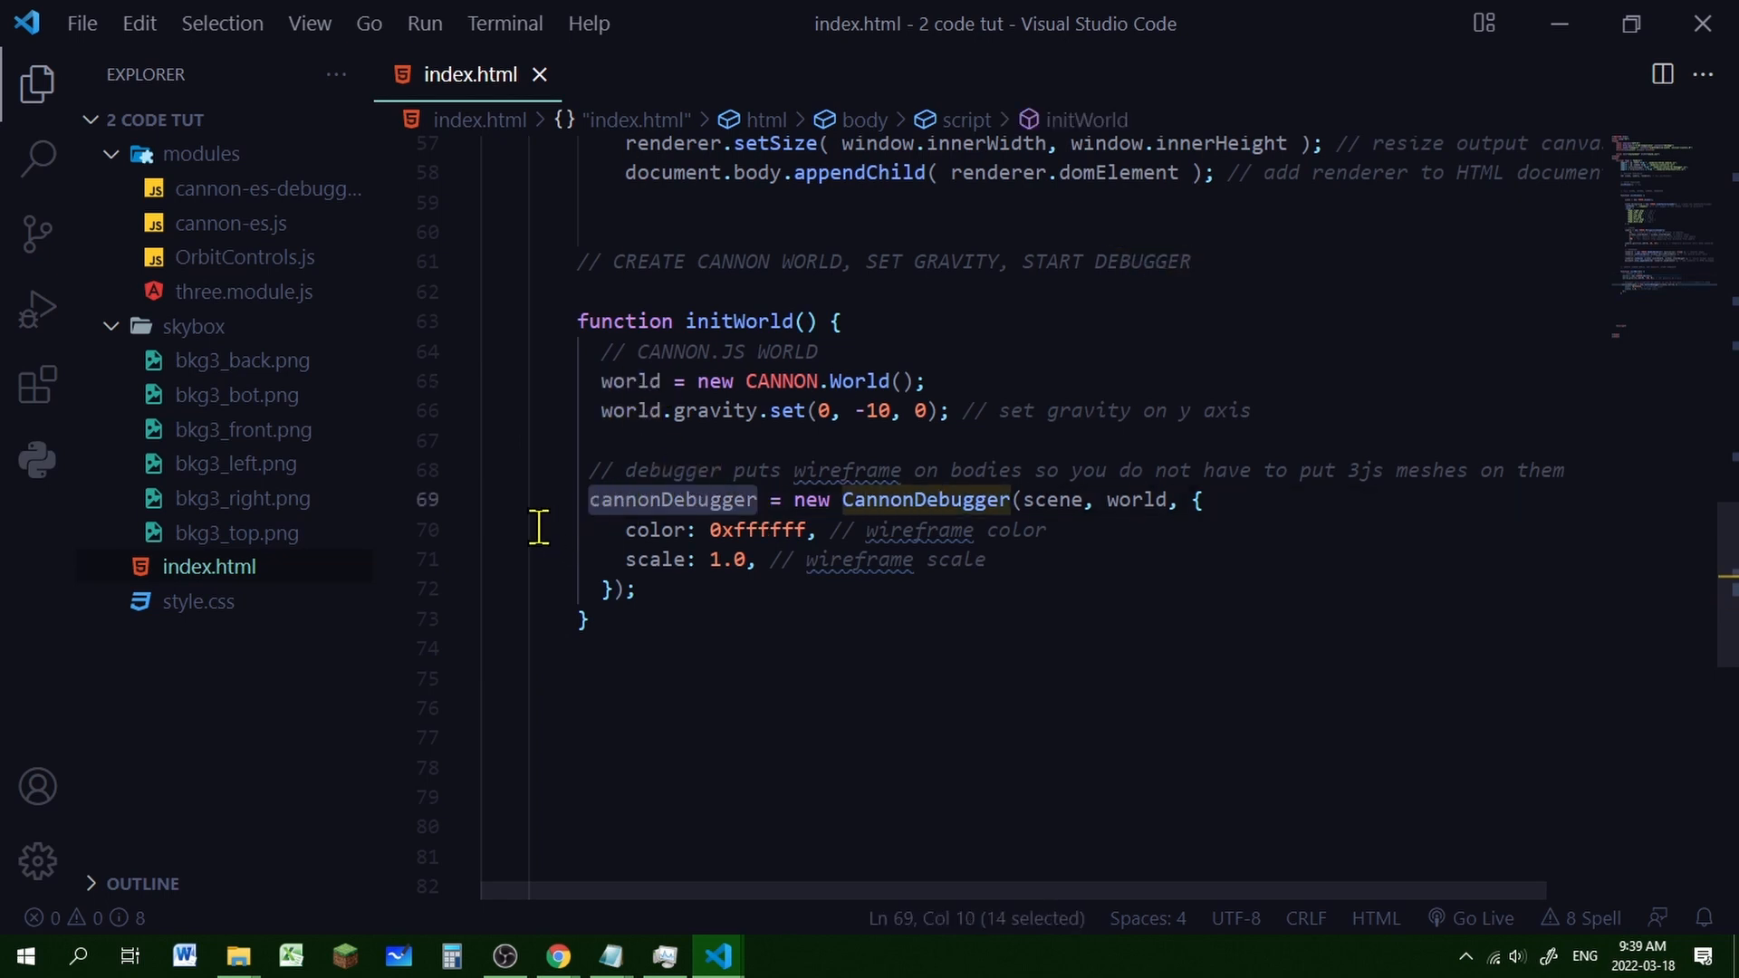
double_click(754, 320)
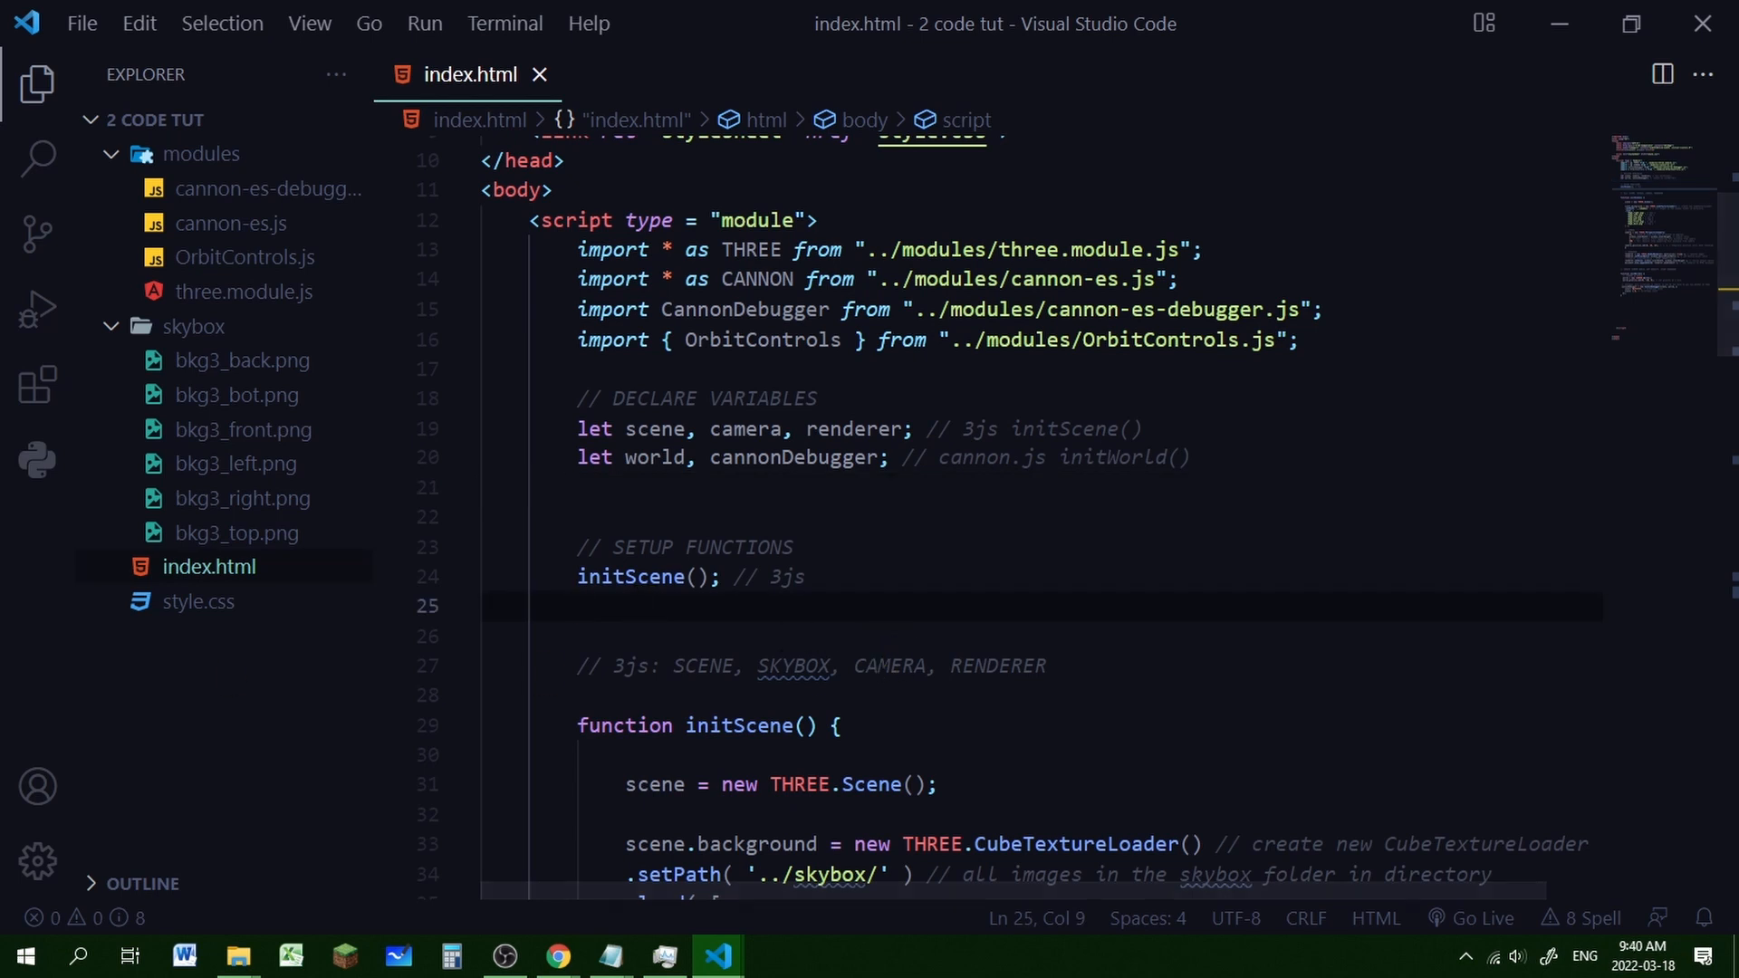
type("initWorld(); // cannon world, debugger, set gravity")
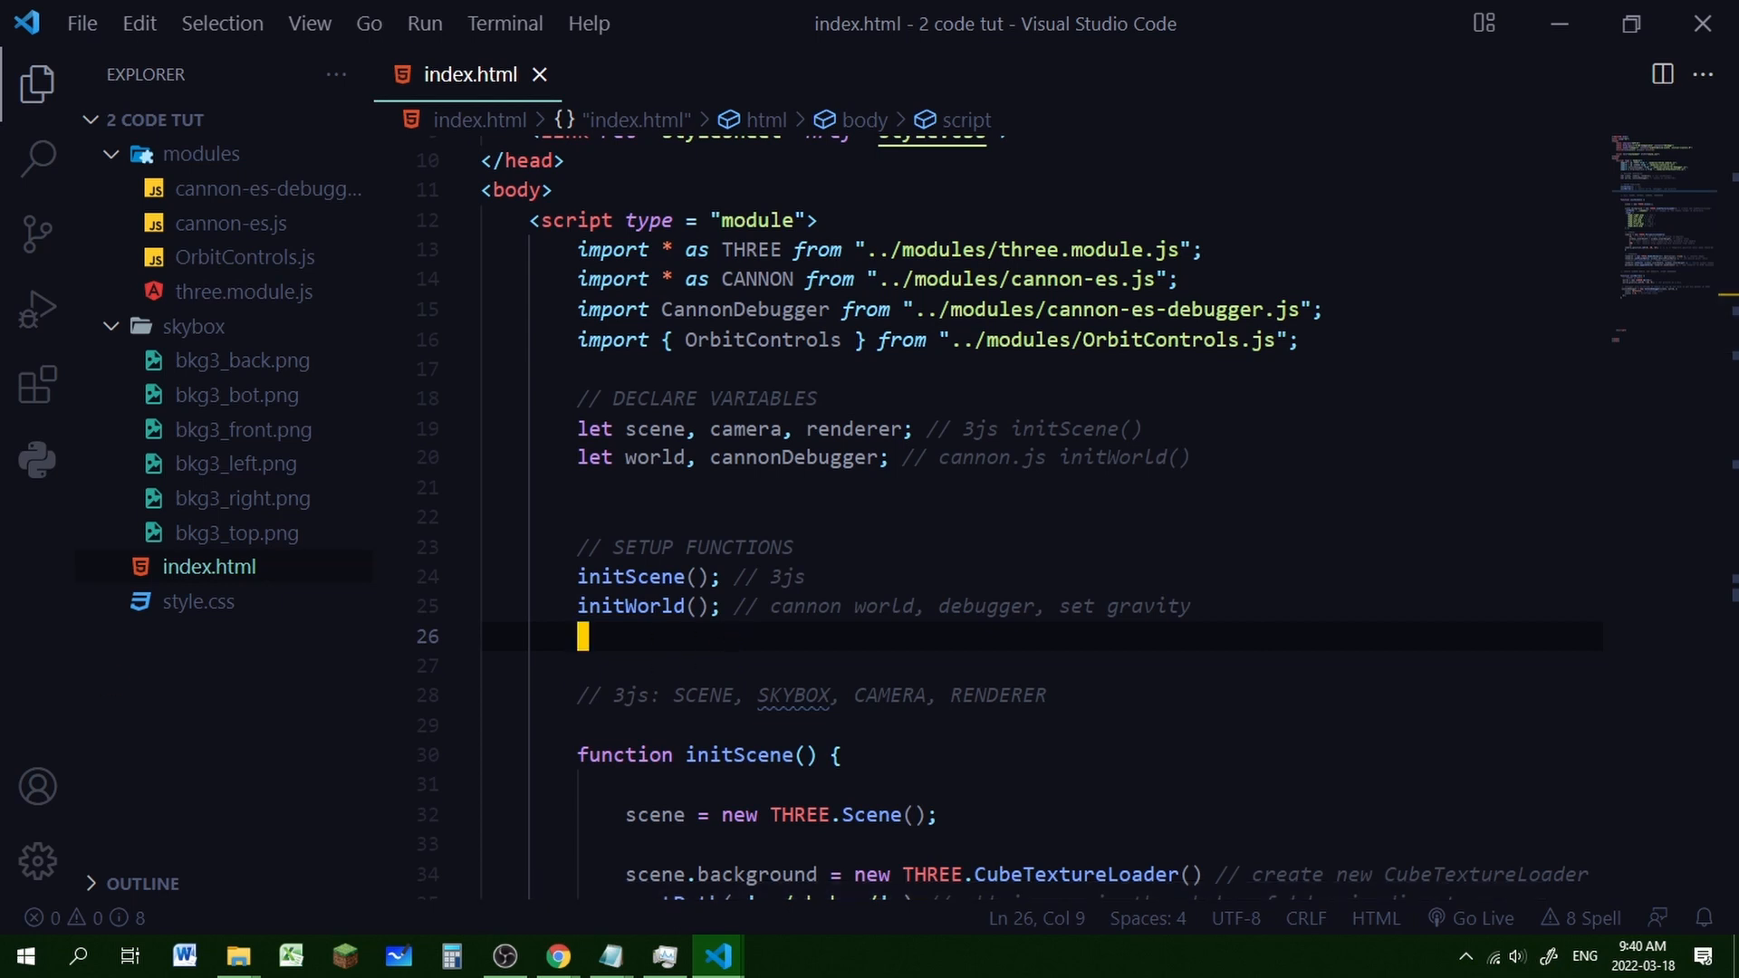
mouse_move(62, 636)
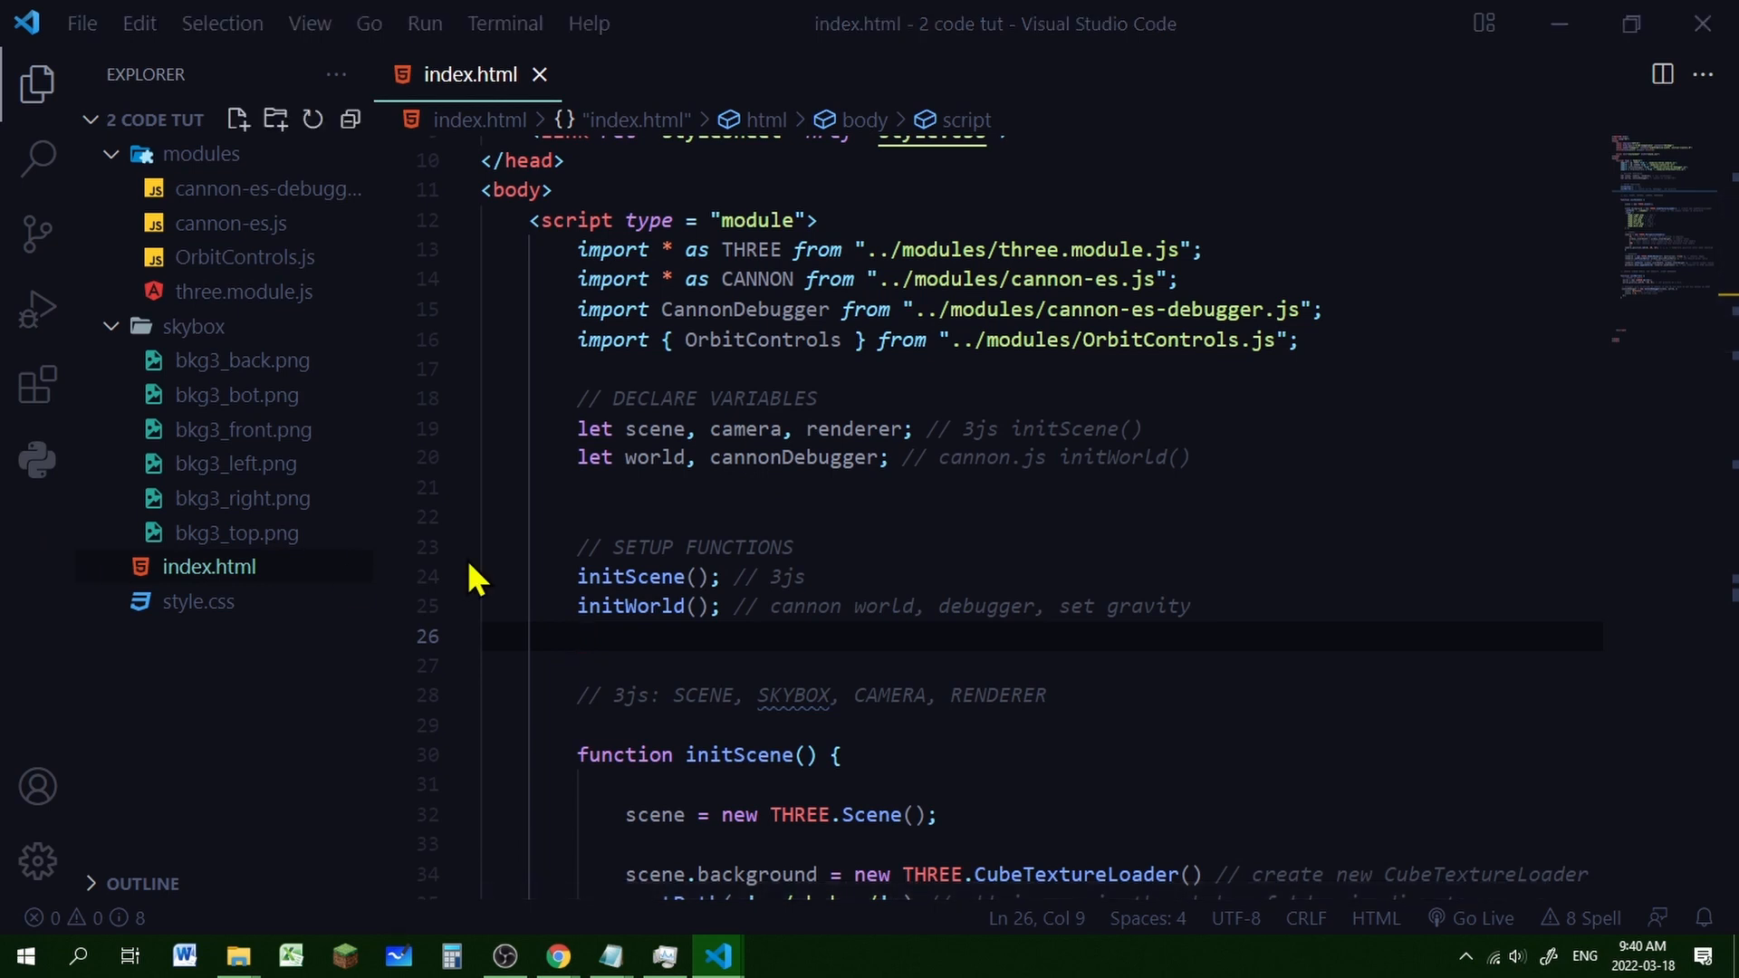
Declare let timeStep = 1/60; and call animate(); after initWorld
type("let timeStep = 1/60;")
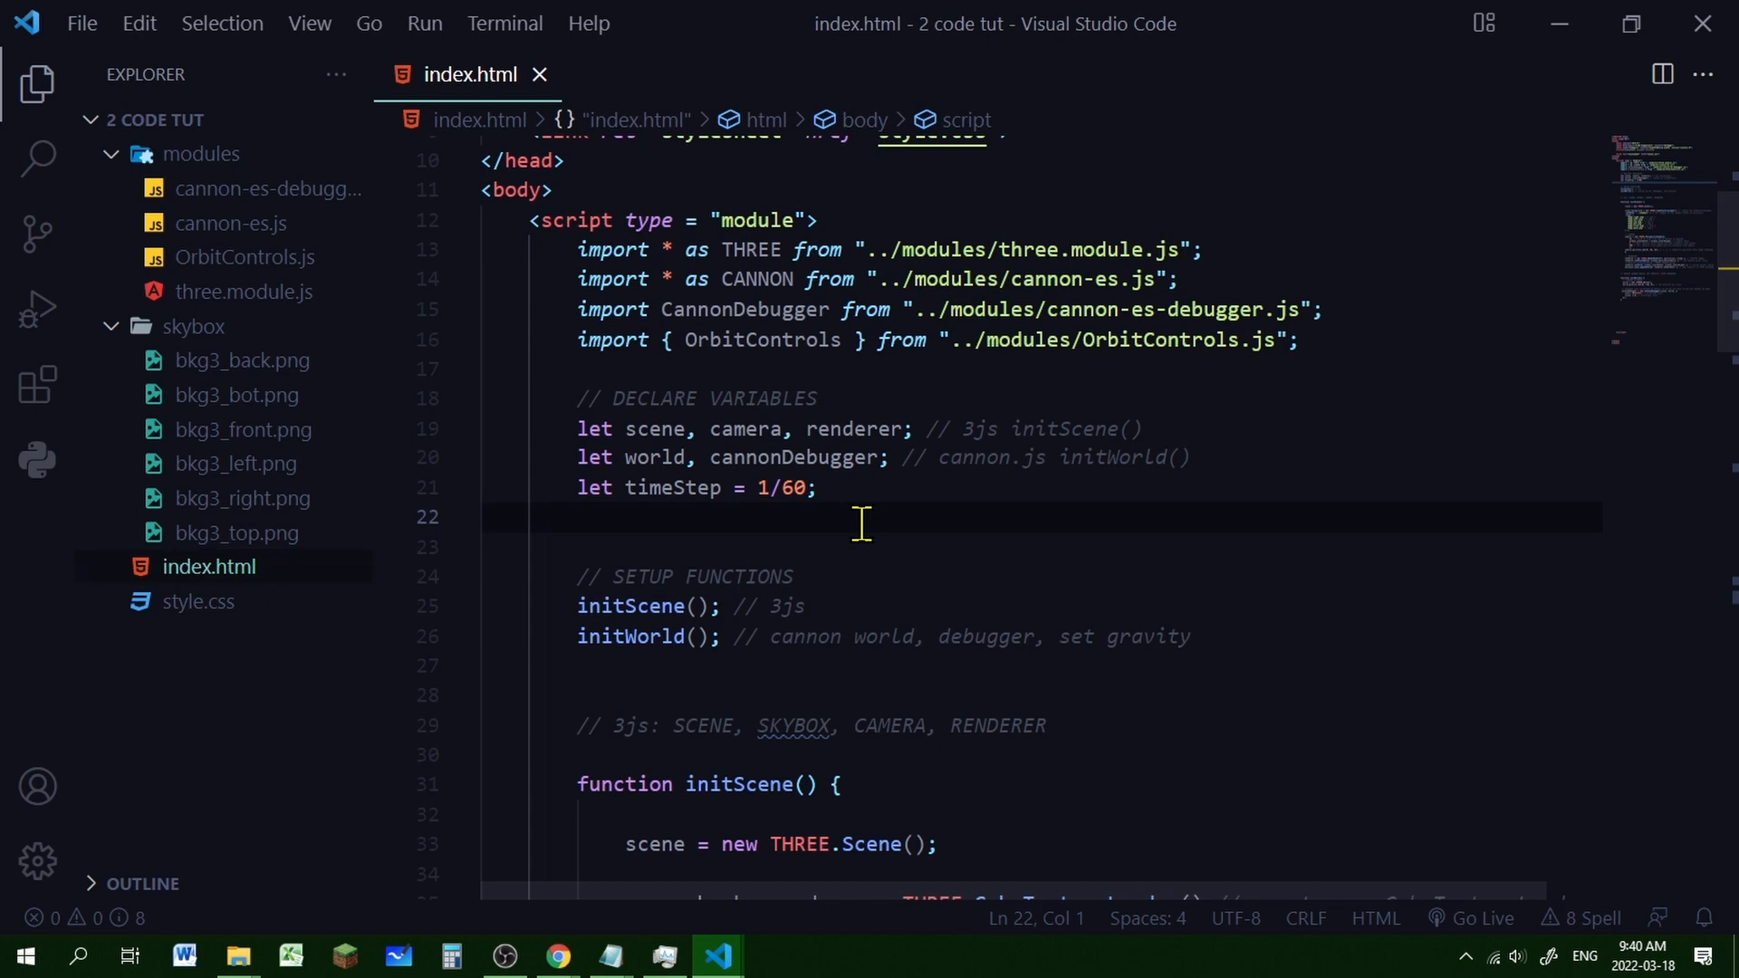
type("animate();")
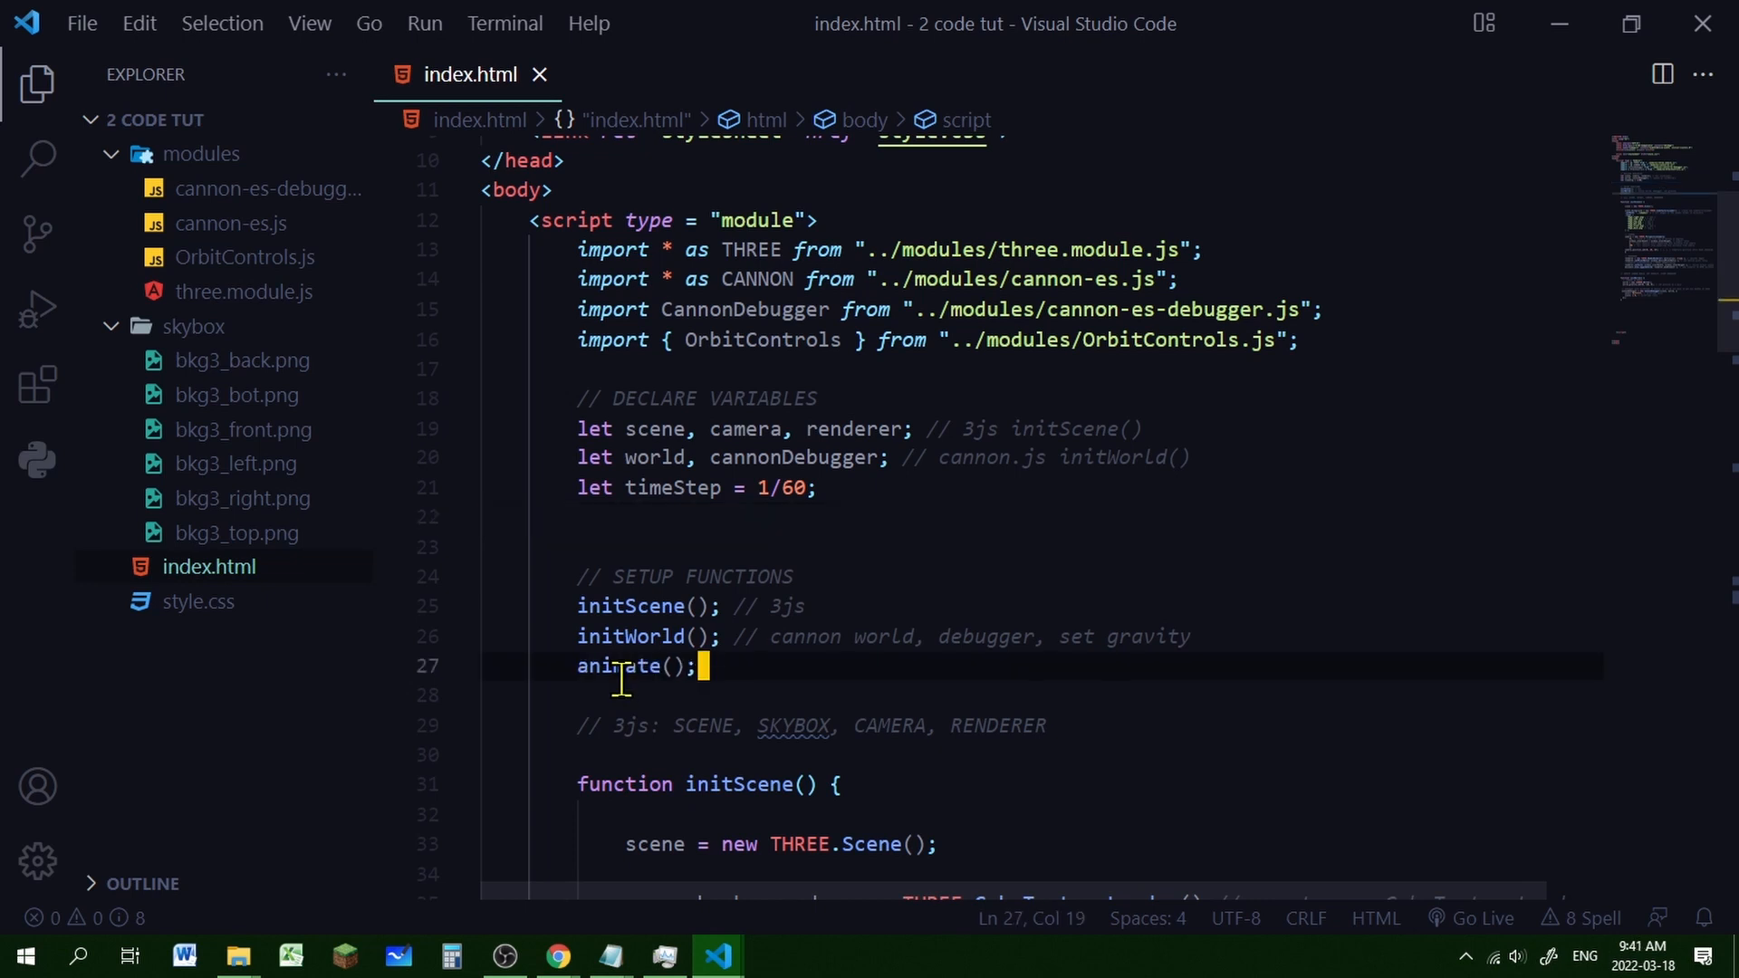
left_click(637, 724)
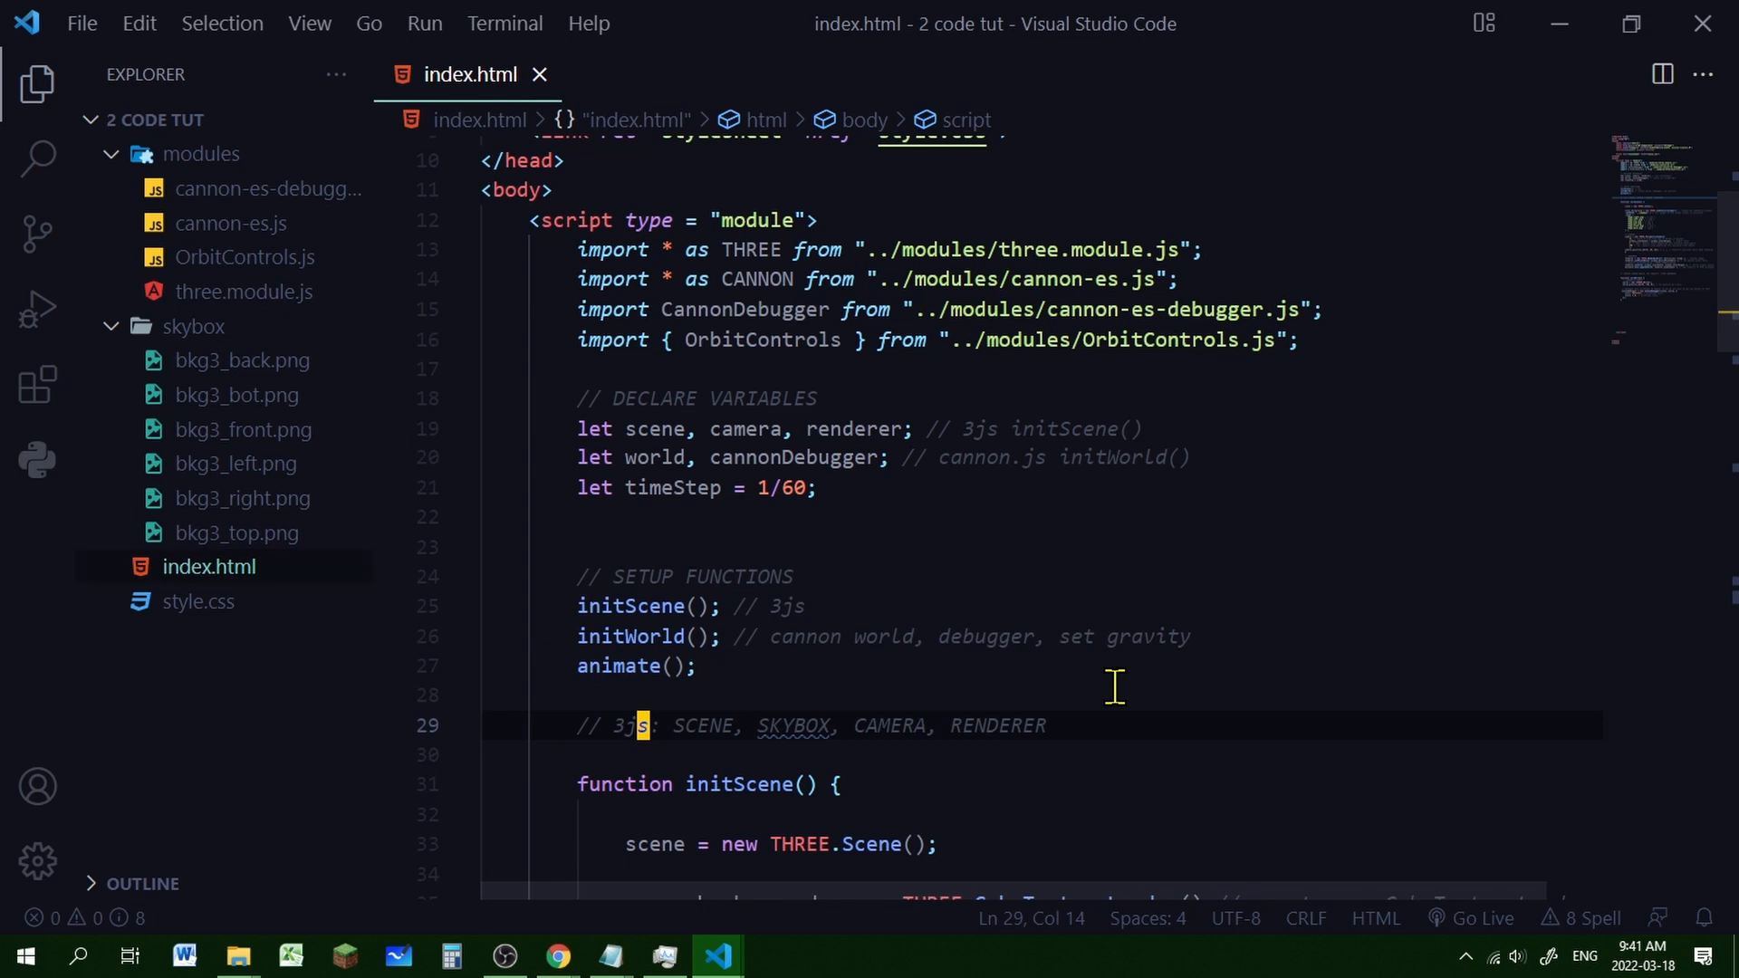
mouse_move(1120, 673)
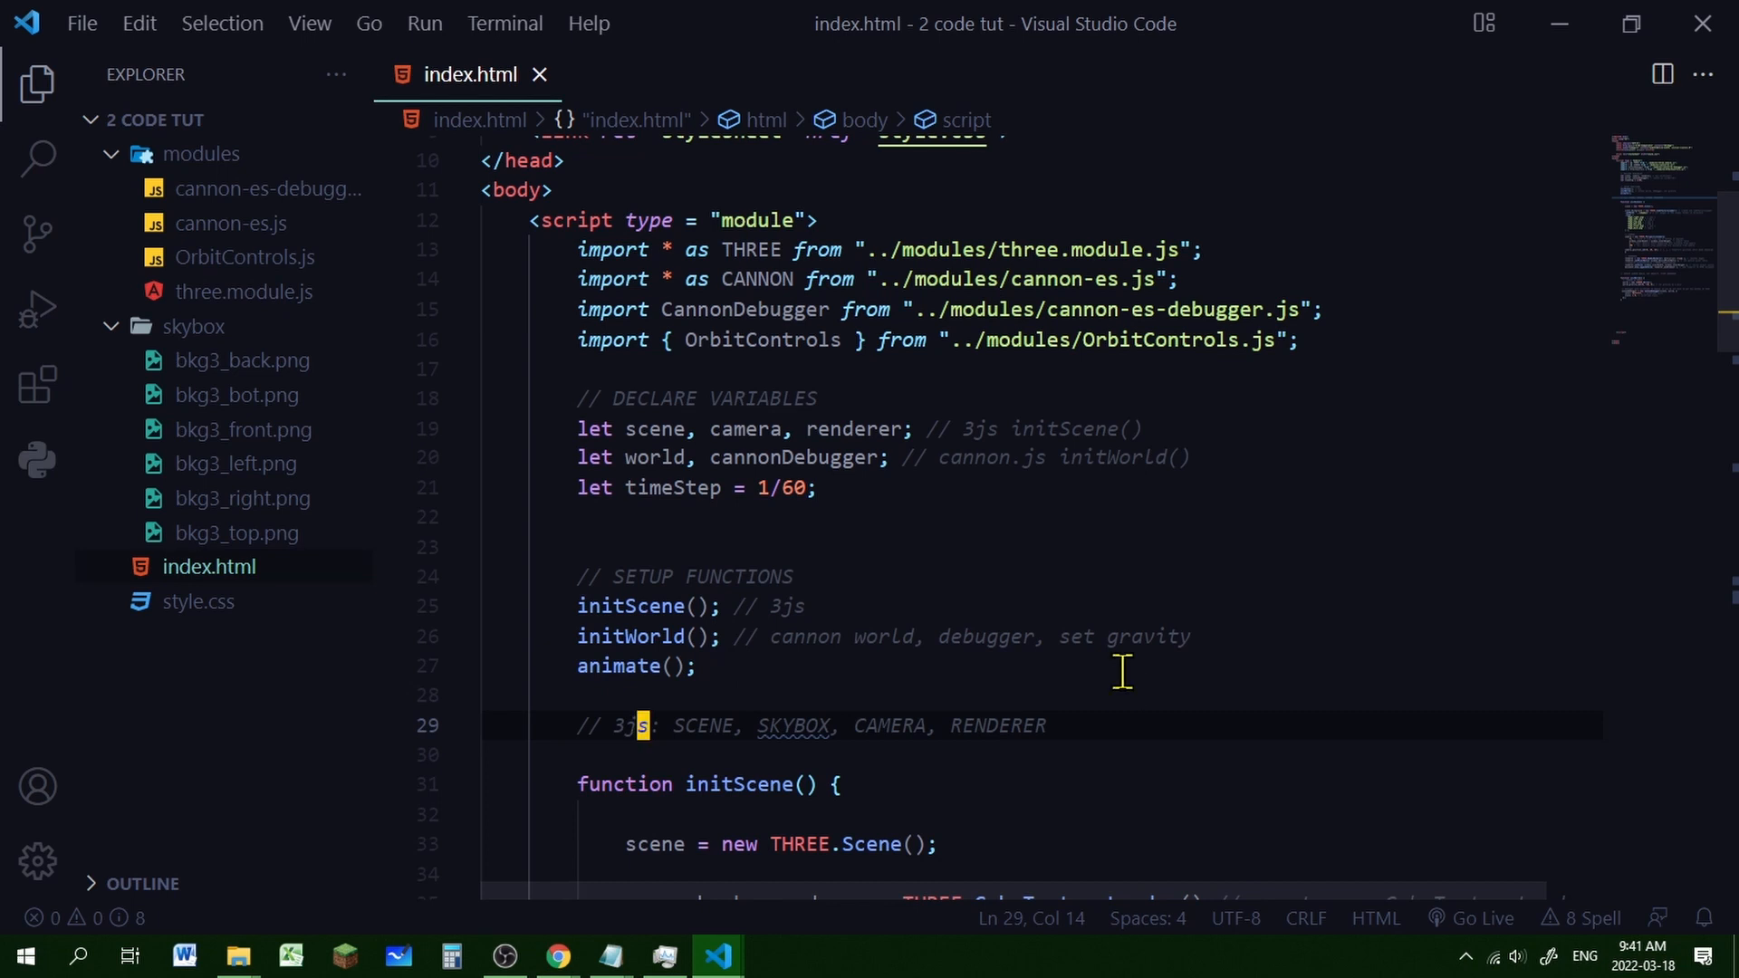
scroll("down", 3)
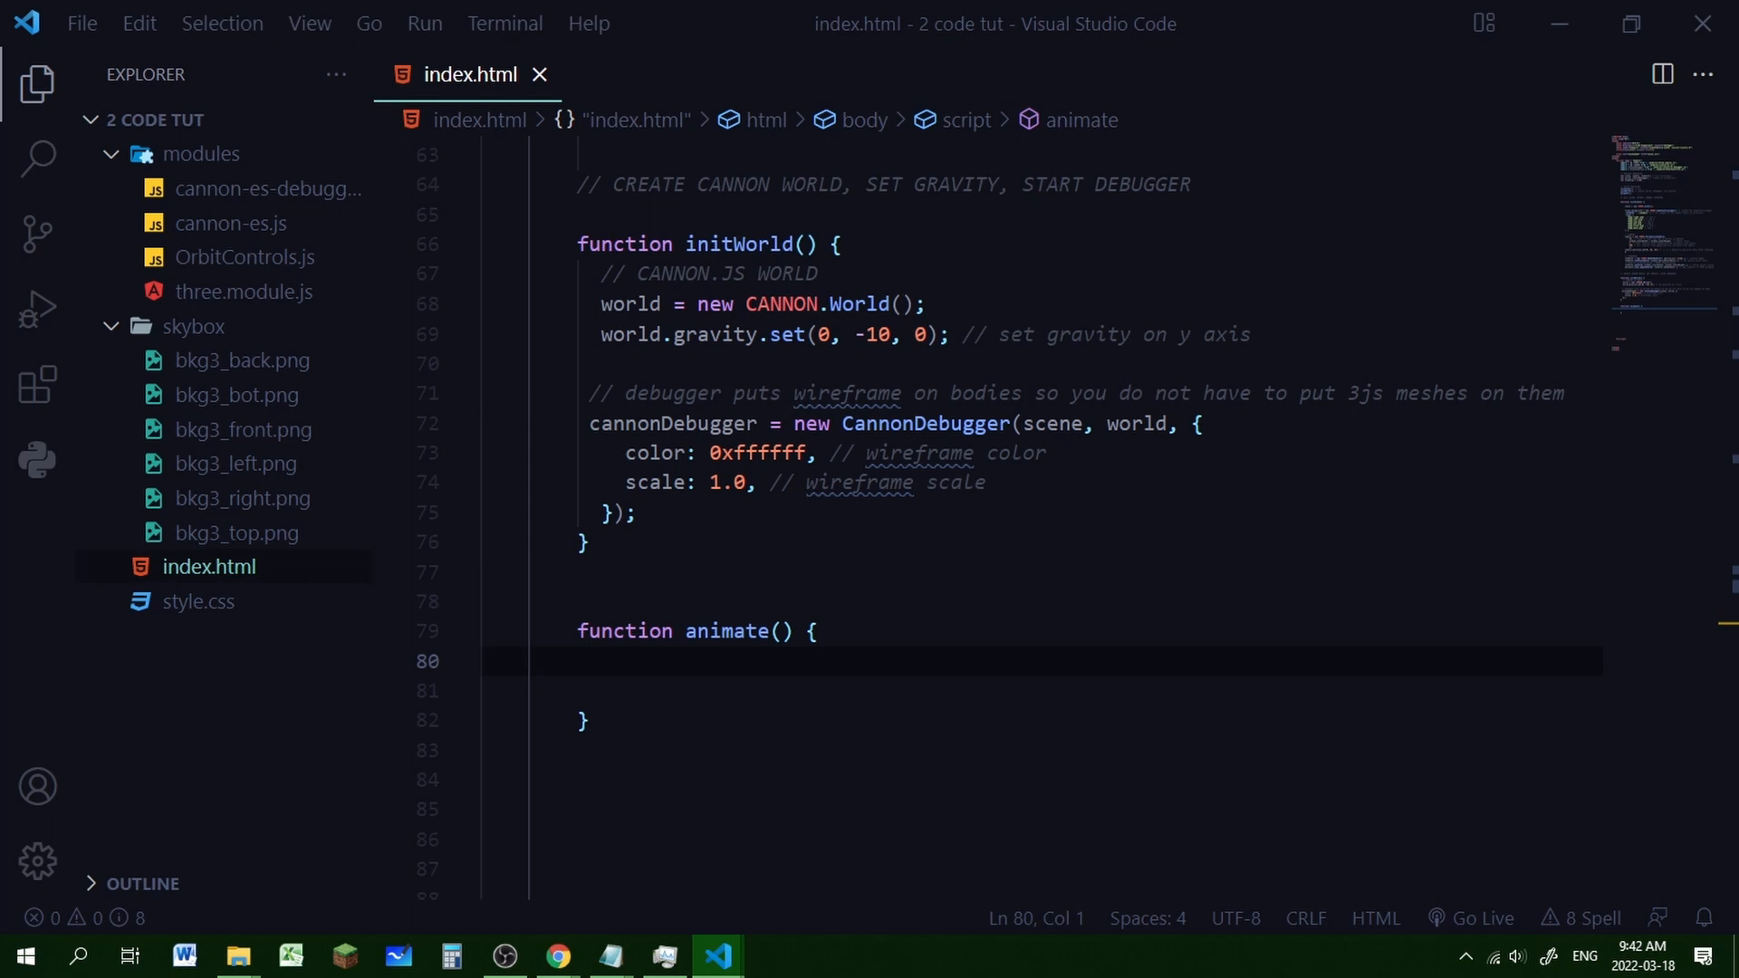
Fill animate with cannonDebugger.update(), world.step(timeStep), renderer.render(scene, camera), requestAnimationFrame(animate)
type("cannonDebugger.update(); // update wireframe position and rotation of bodies")
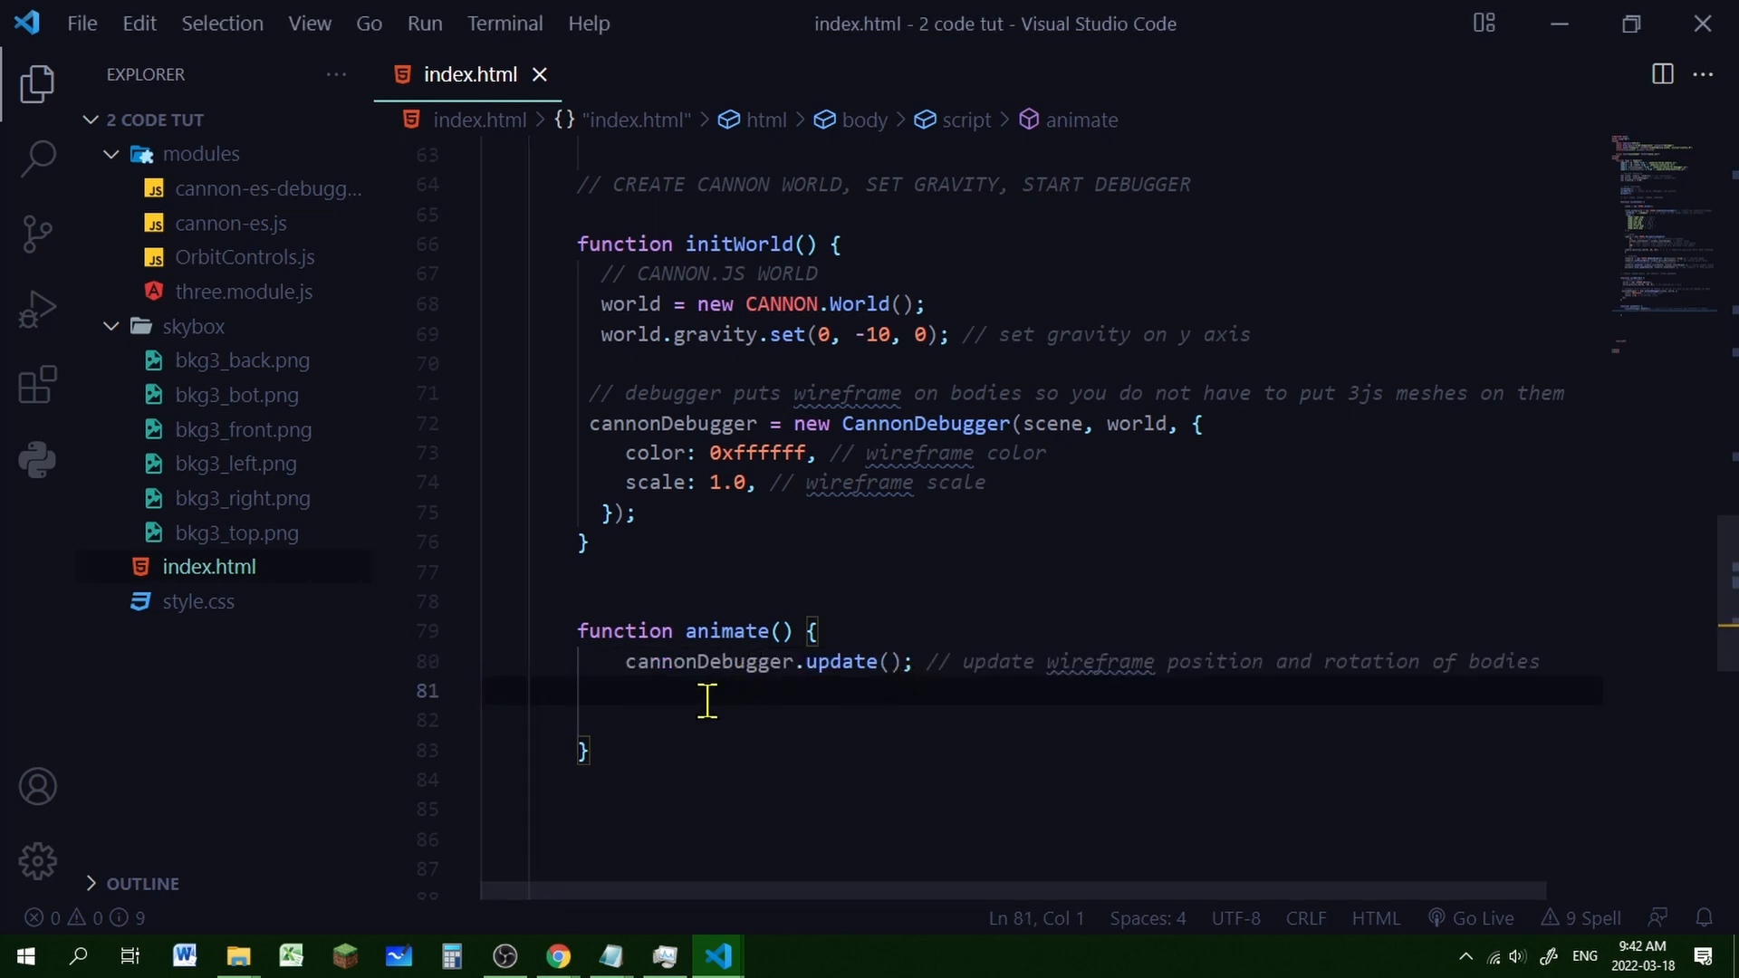
mouse_move(687, 682)
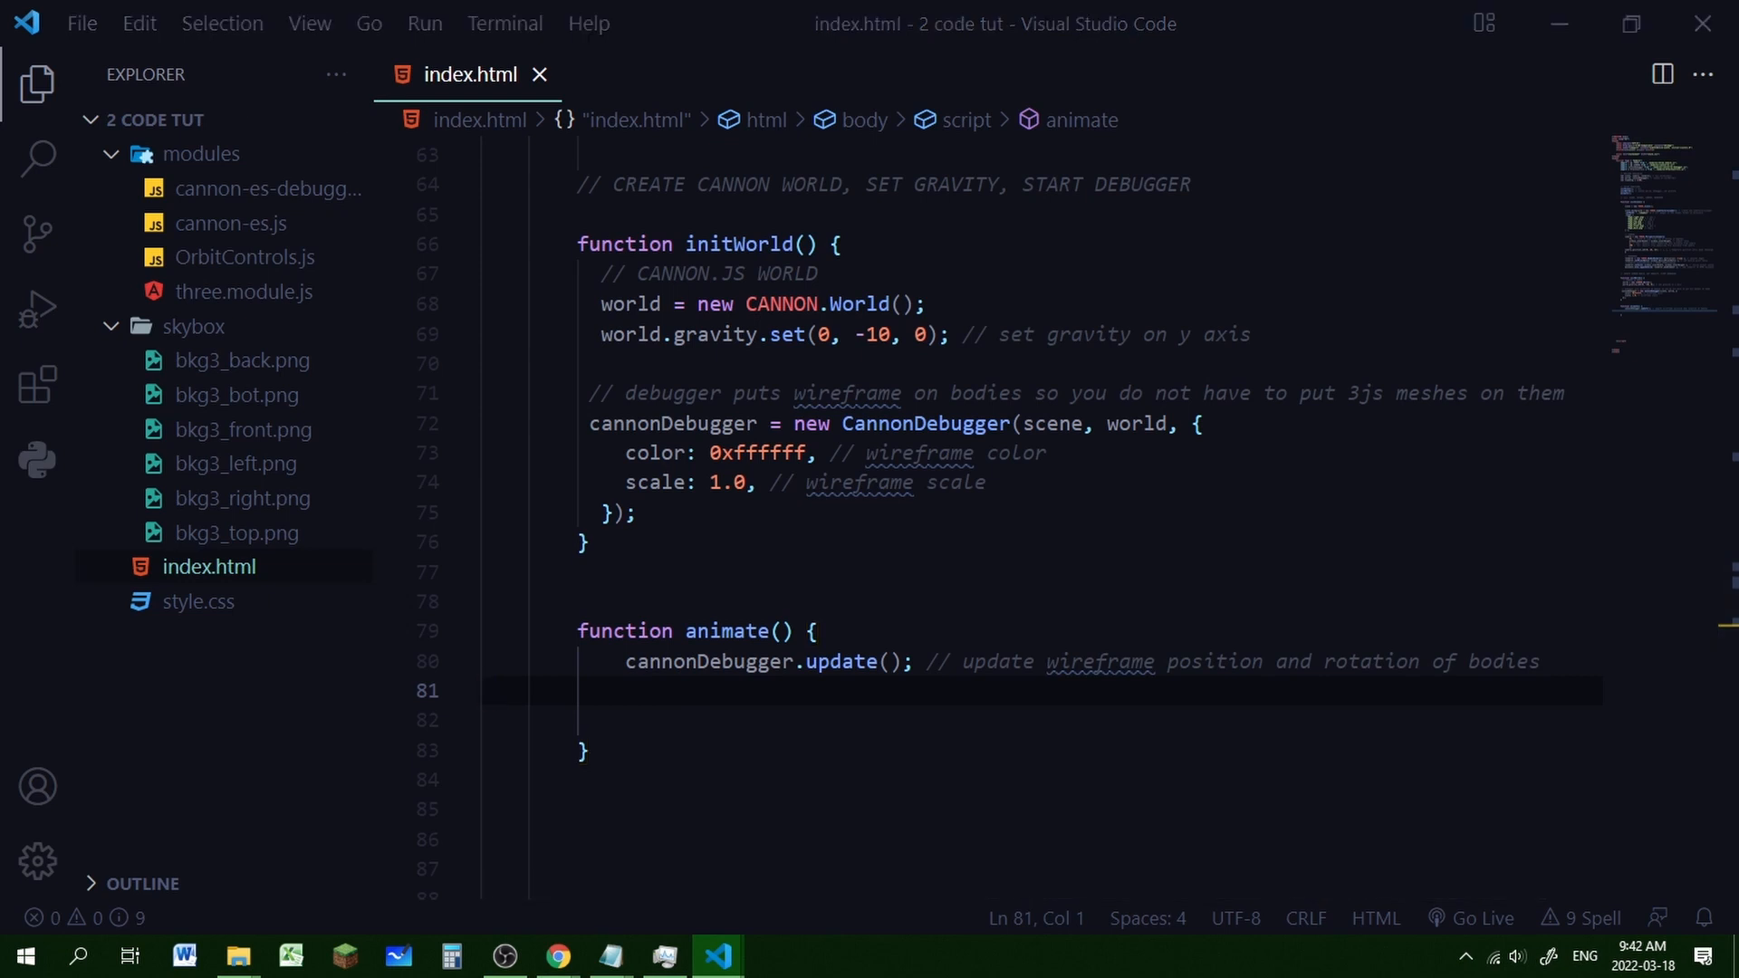
type("world.step(timeStep); // step the simulation")
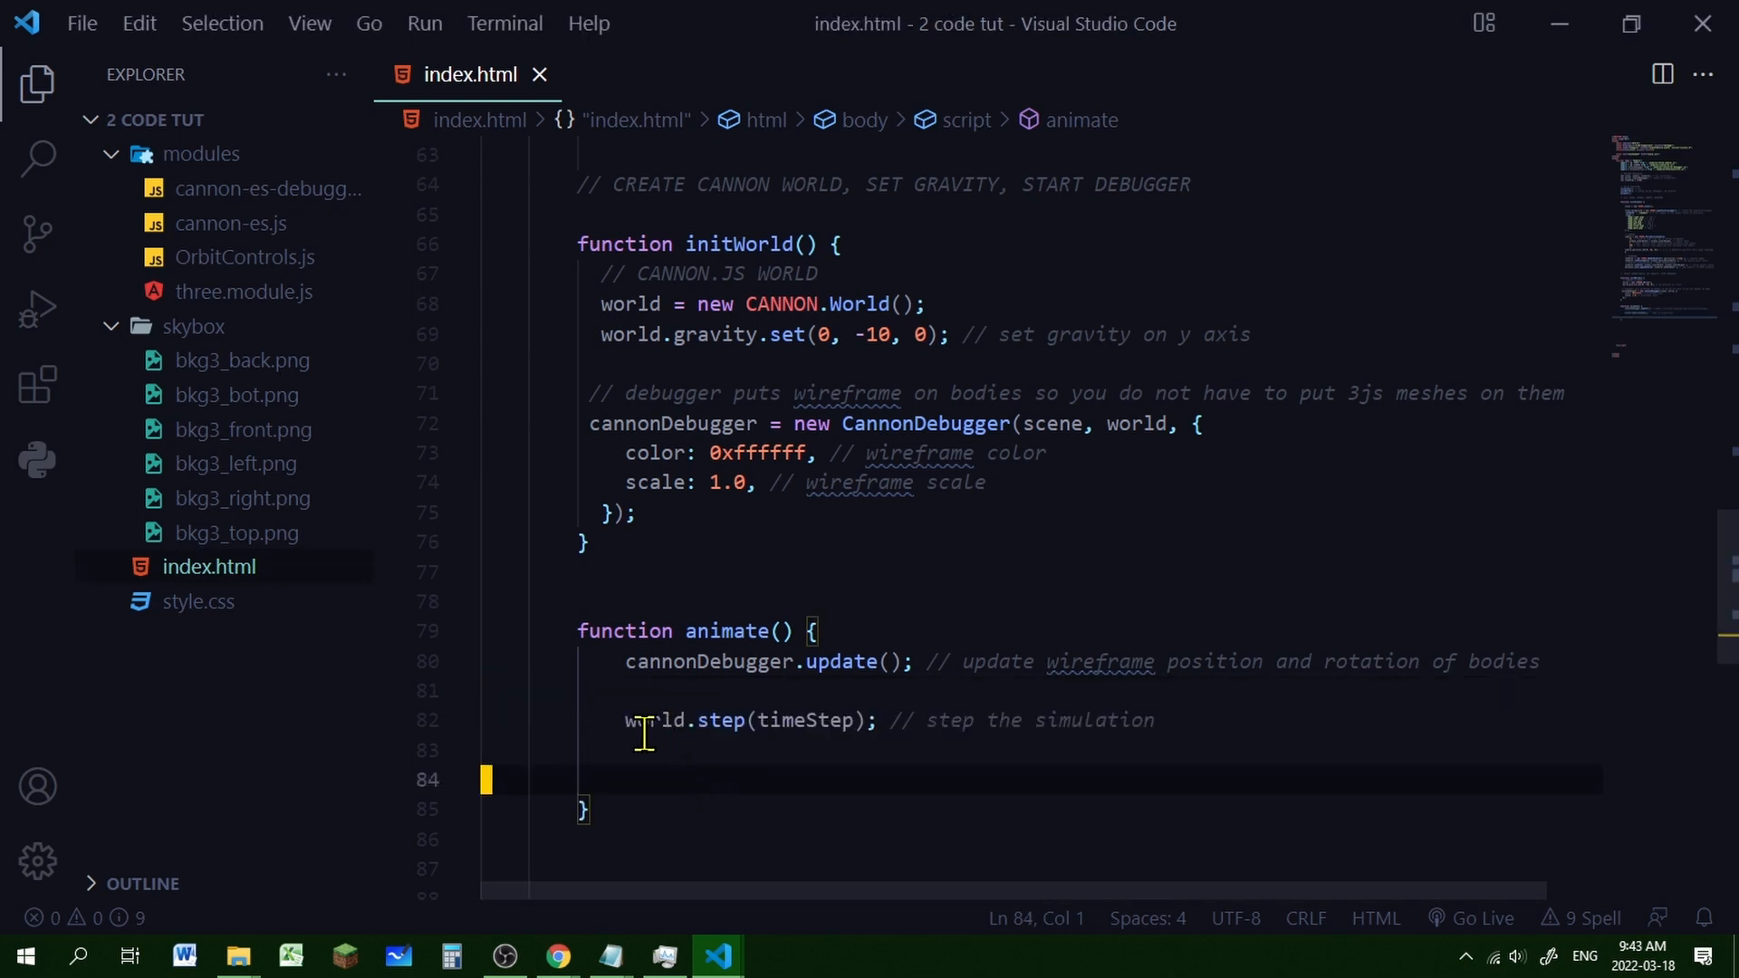
mouse_move(787, 743)
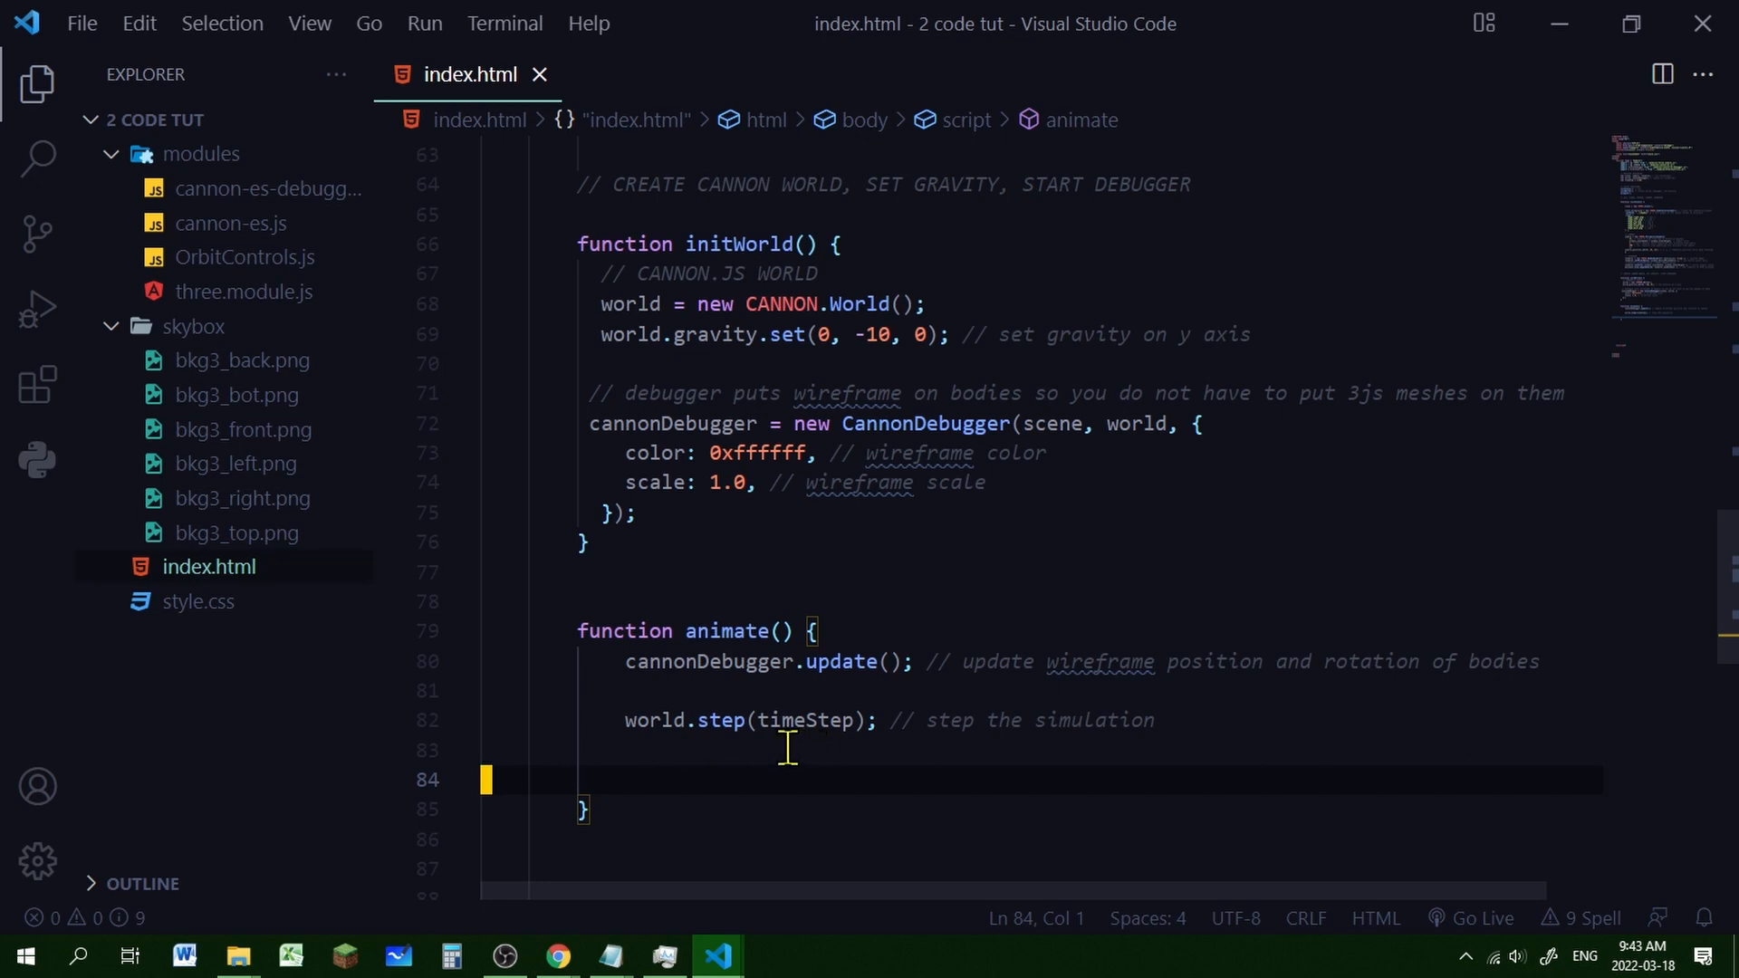
mouse_move(864, 745)
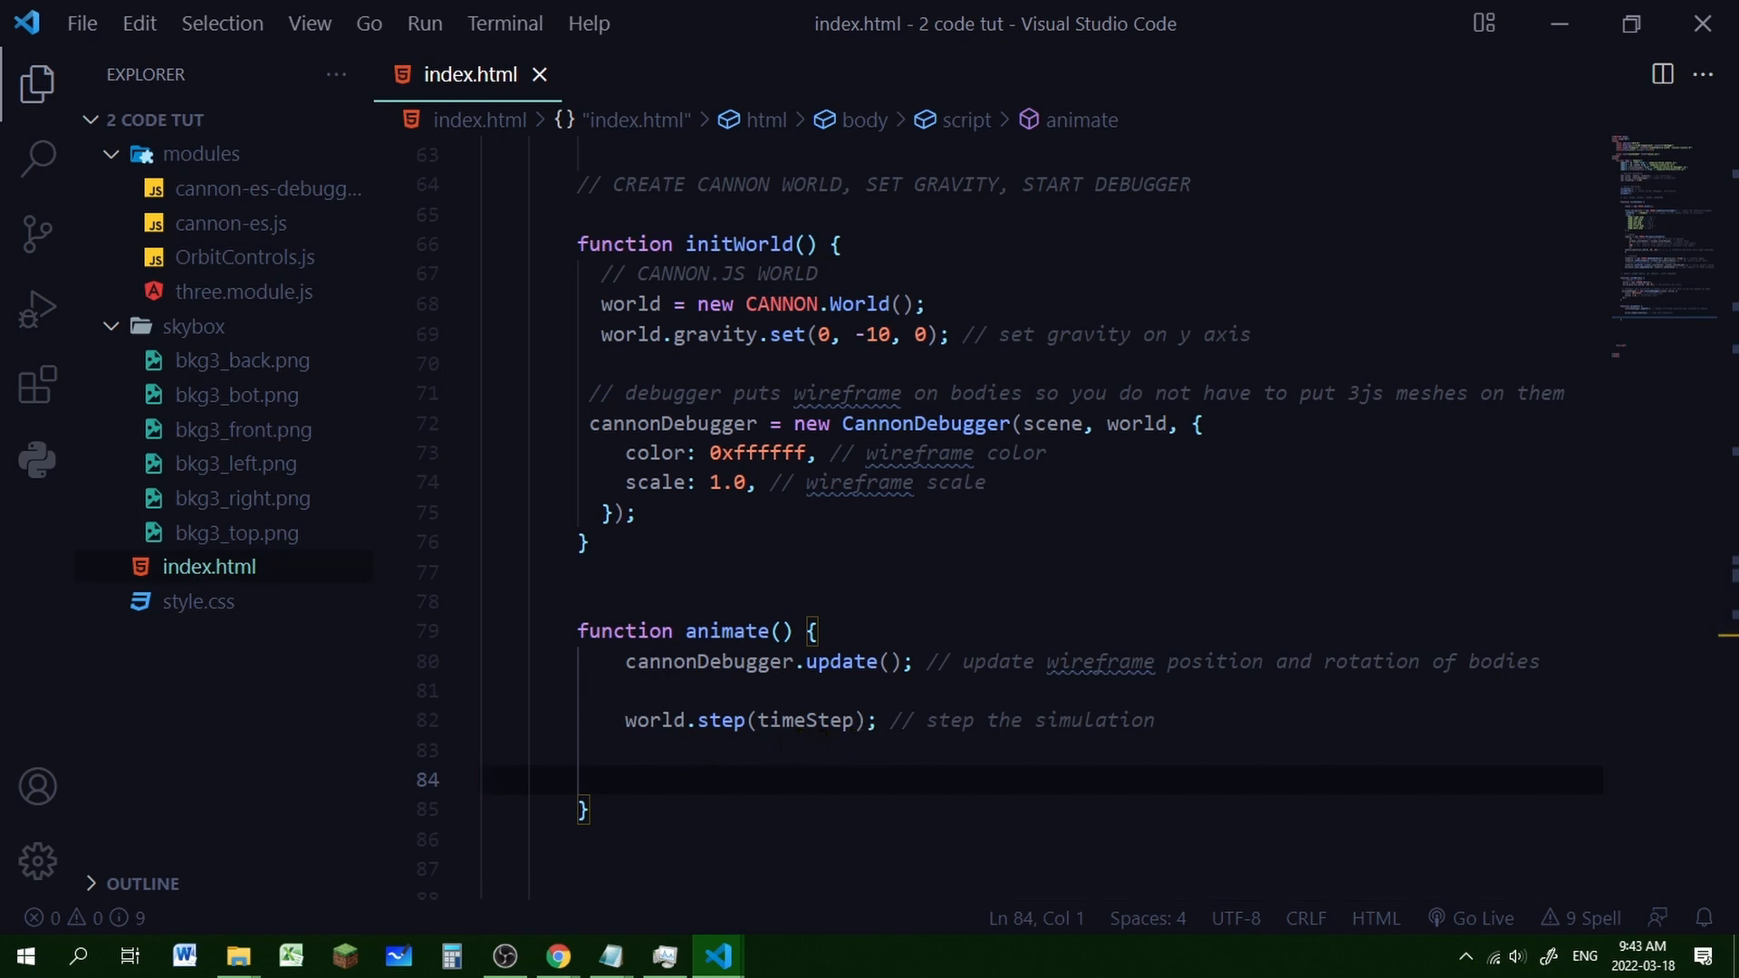
type("renderer.render( scene, camera );")
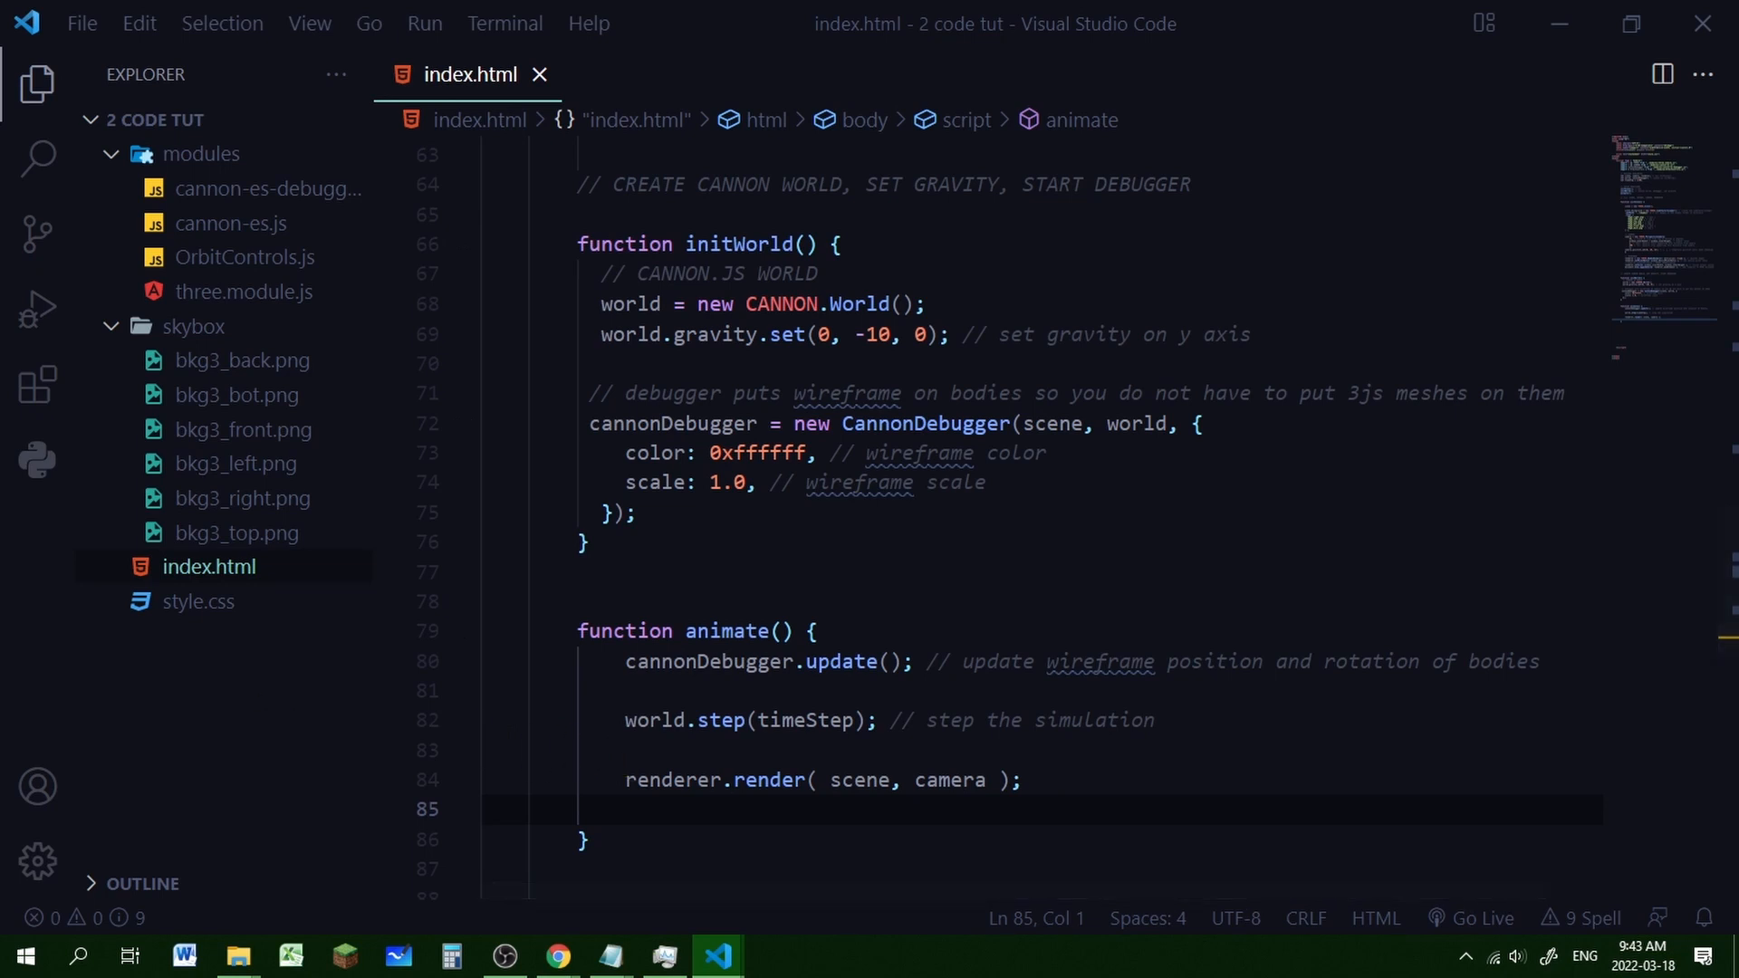
type("requestAnimationFrame( animate );")
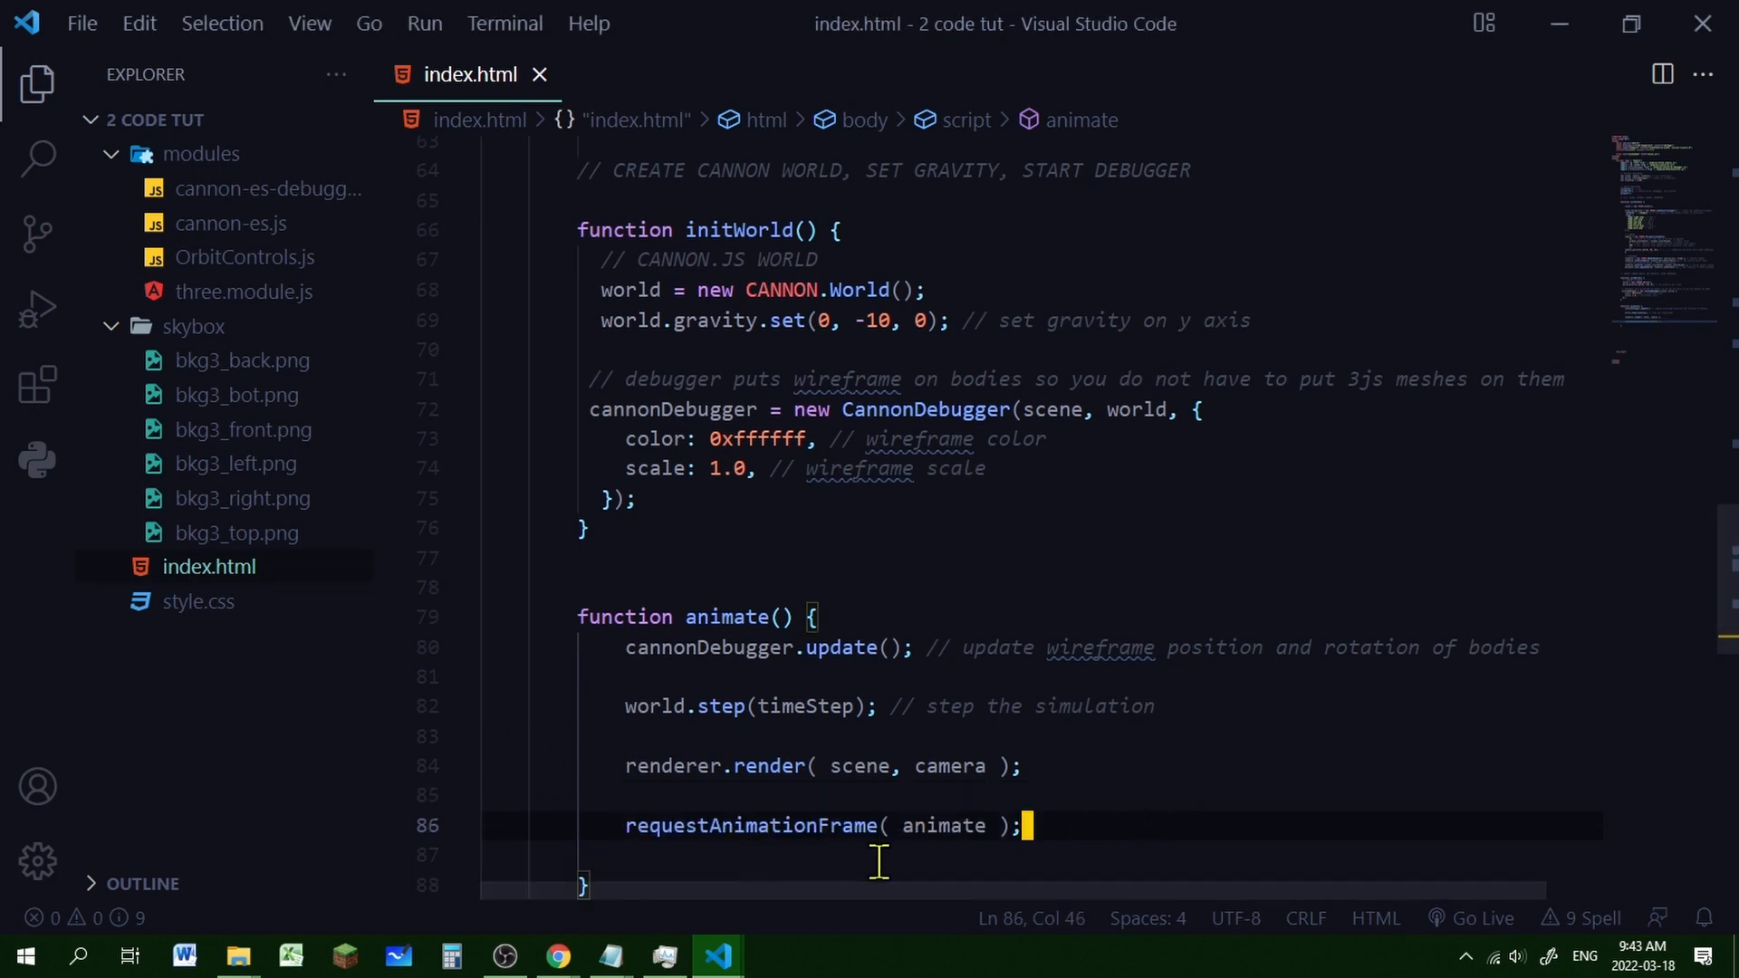
double_click(941, 825)
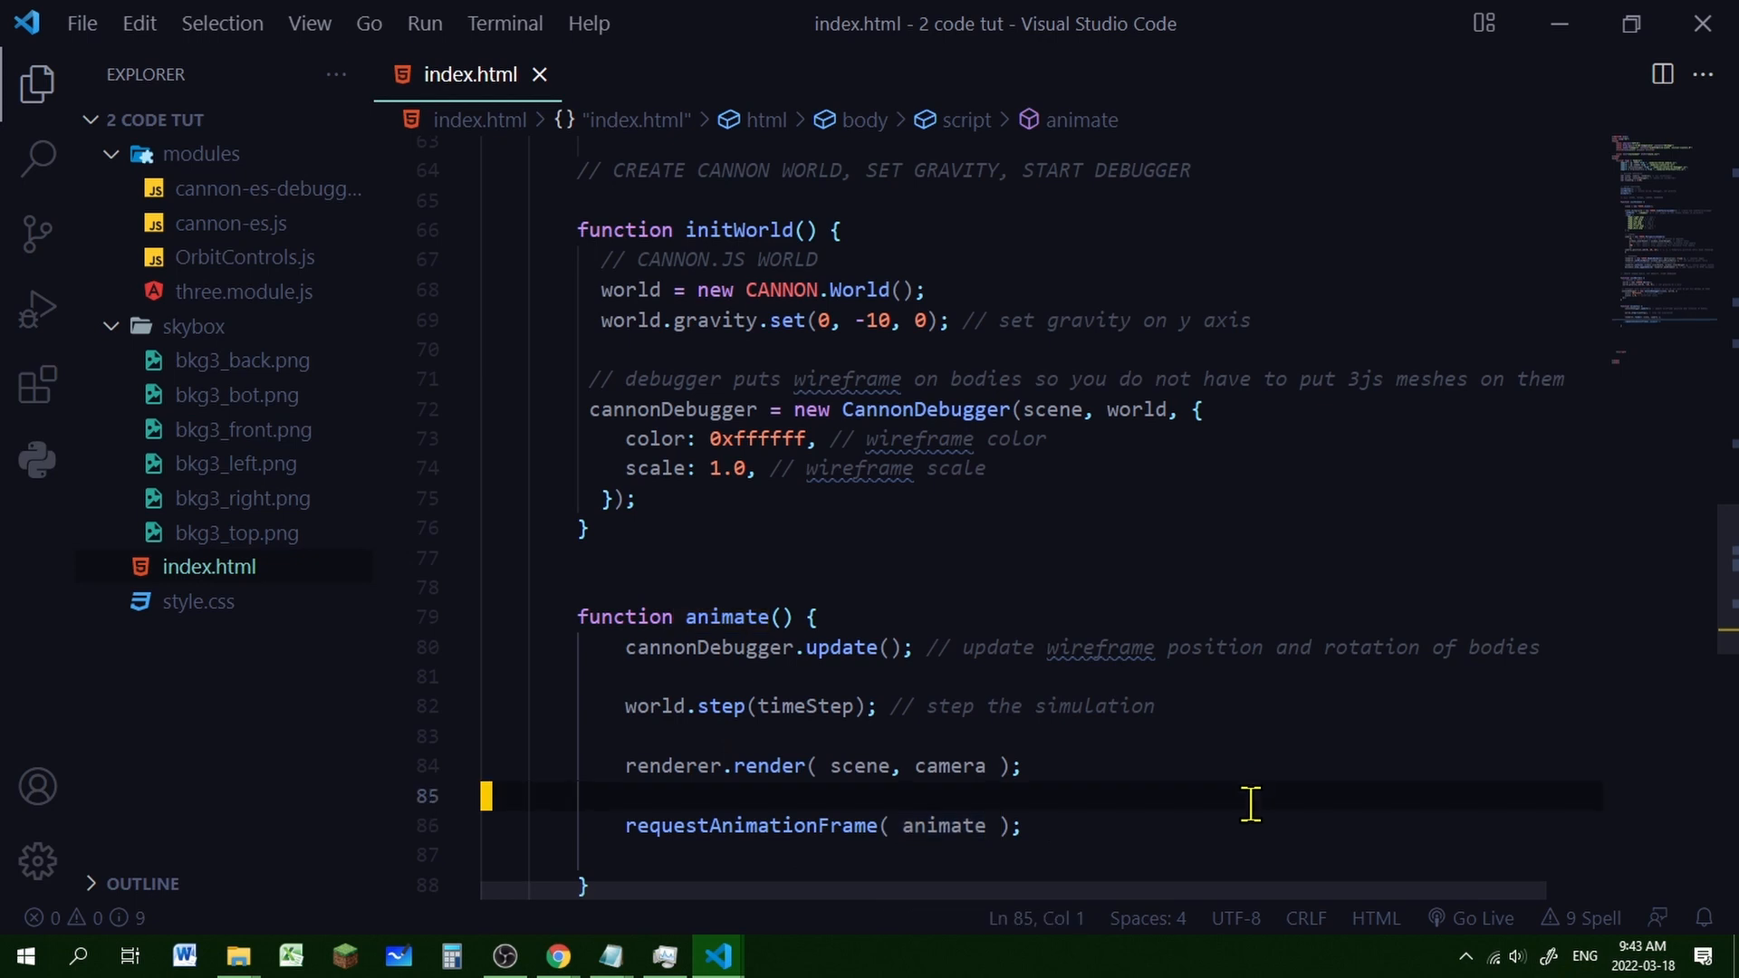
mouse_move(1484, 918)
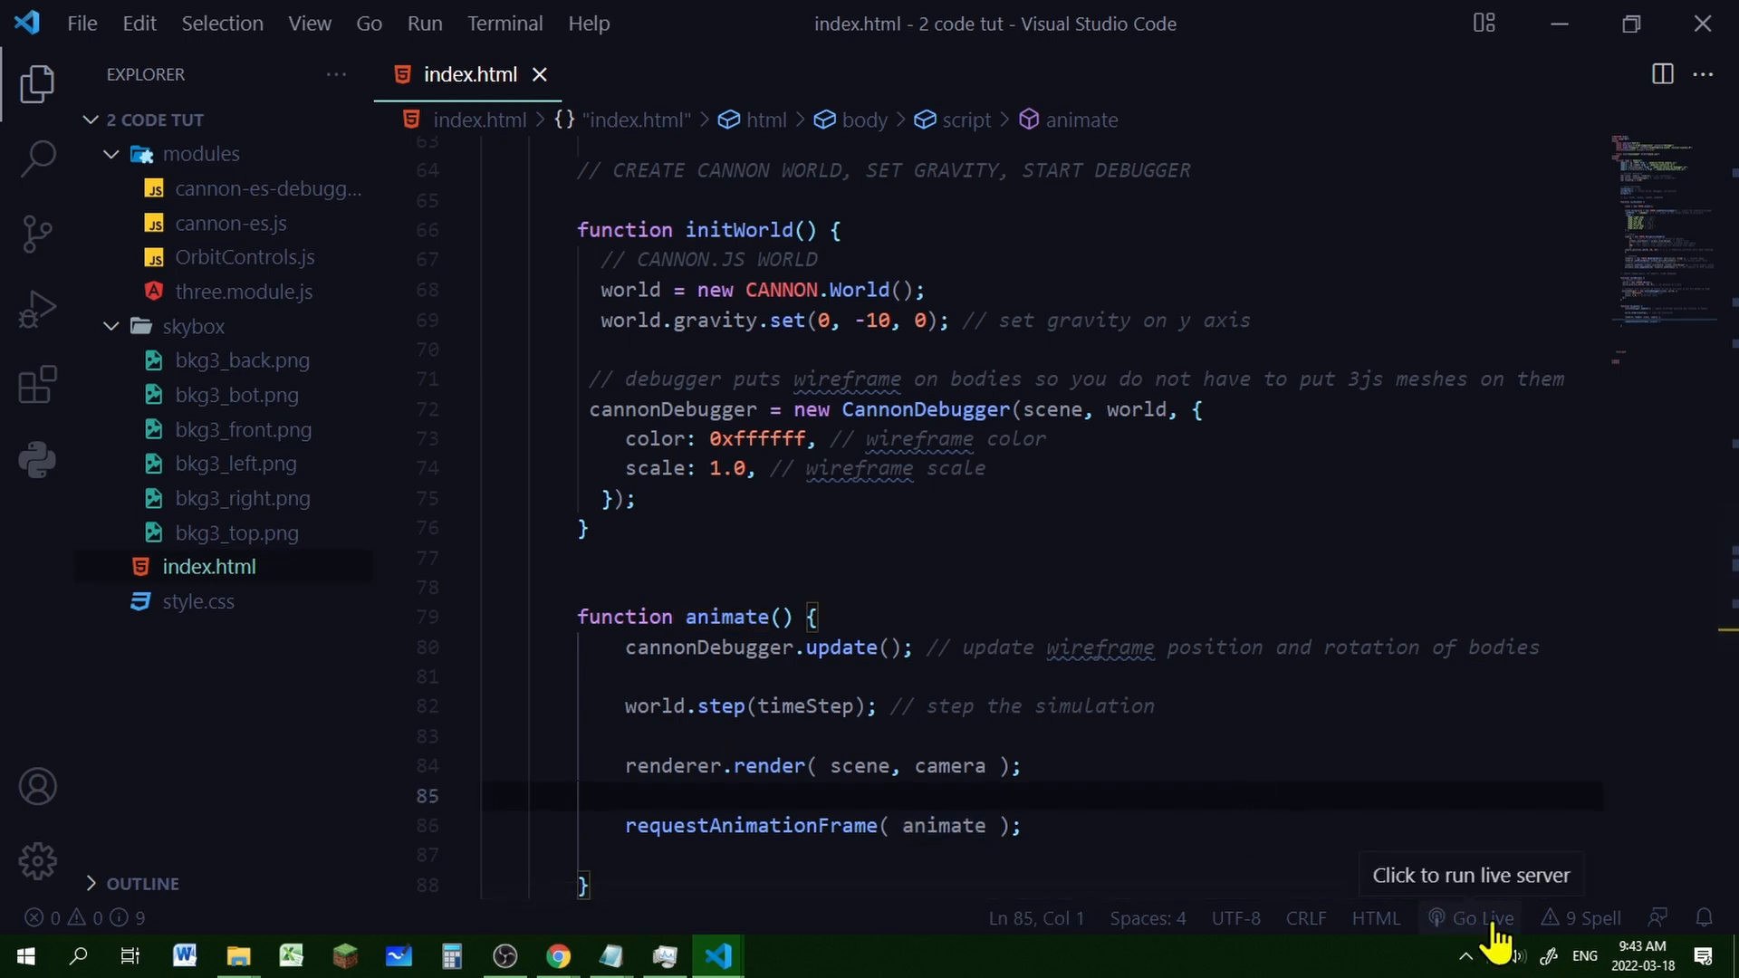
Run the page with Go Live and trace the repeated 'render' of undefined TypeError to initScene
left_click(558, 955)
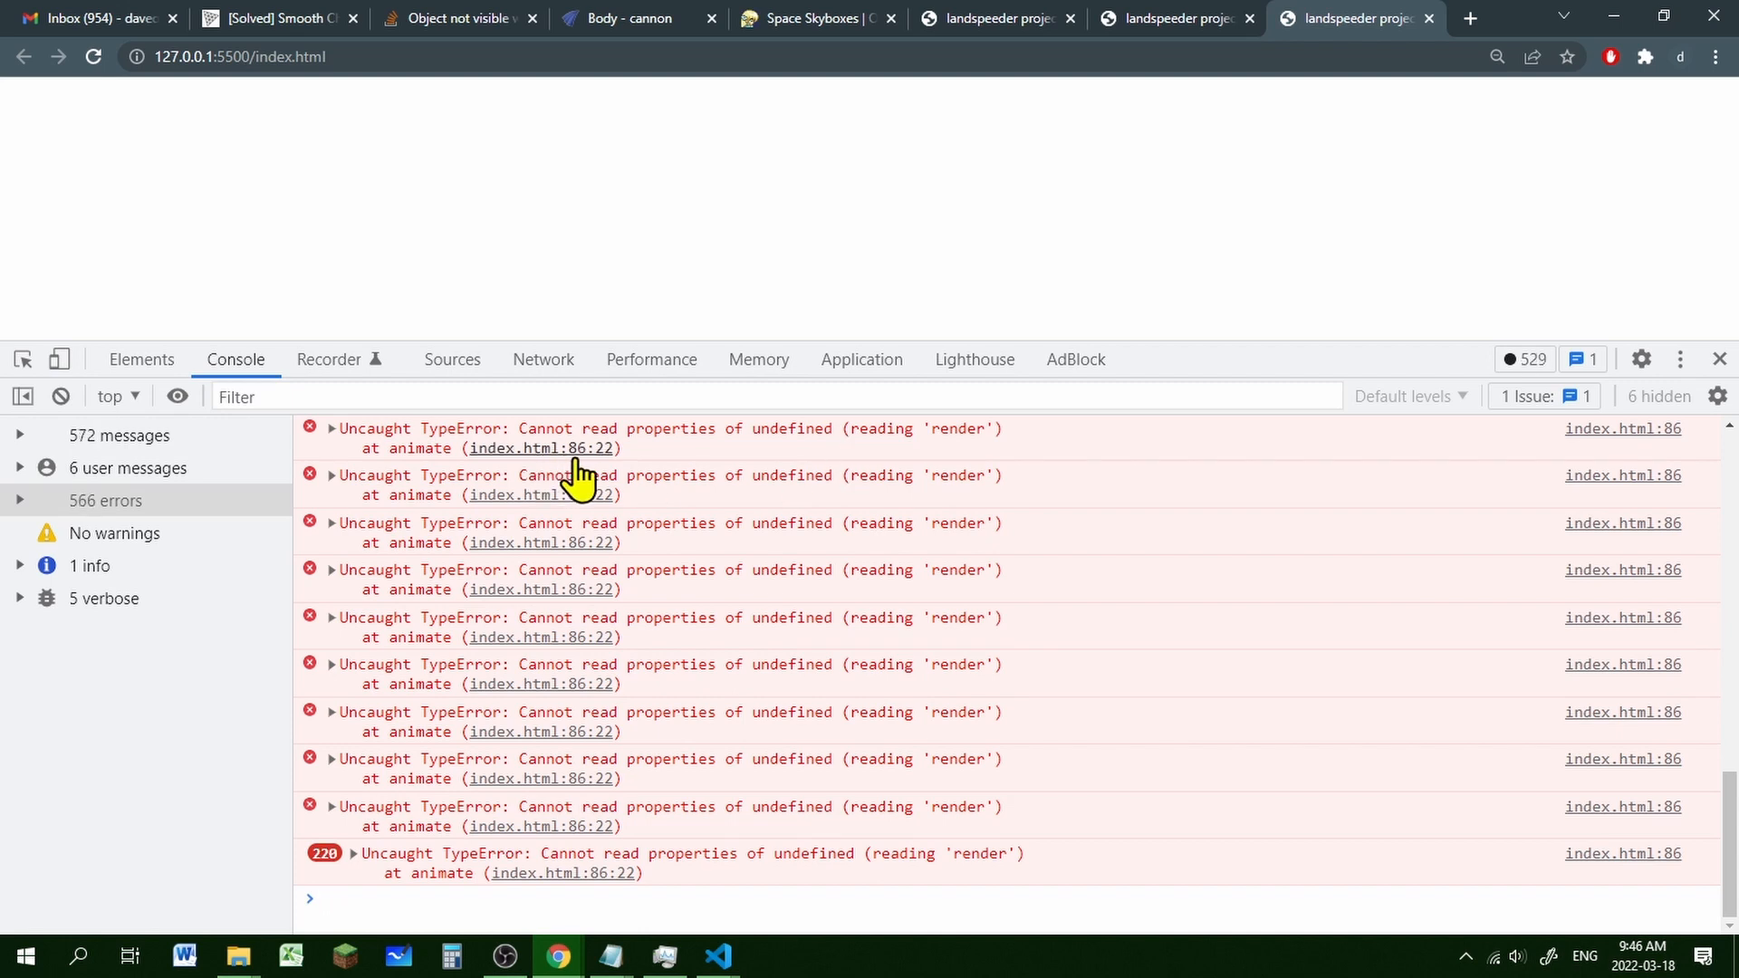
left_click(716, 954)
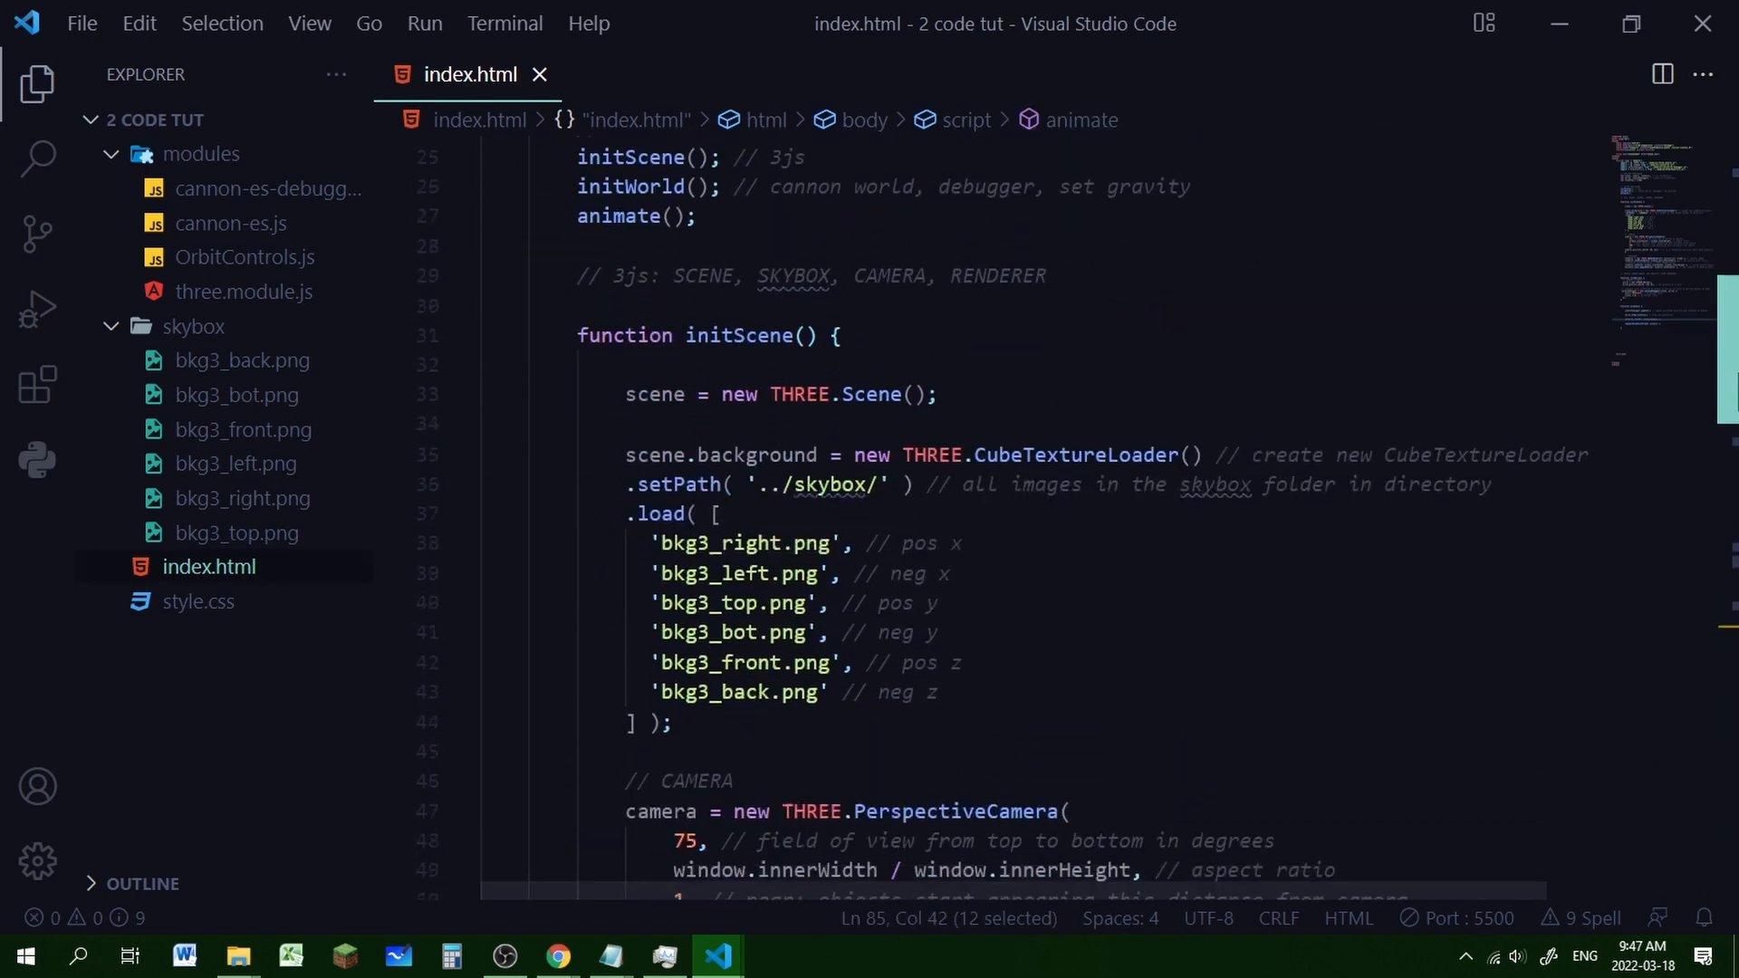
Move initScene's closing brace from after camera.position.set to after document.body.appendChild
scroll("down", 3)
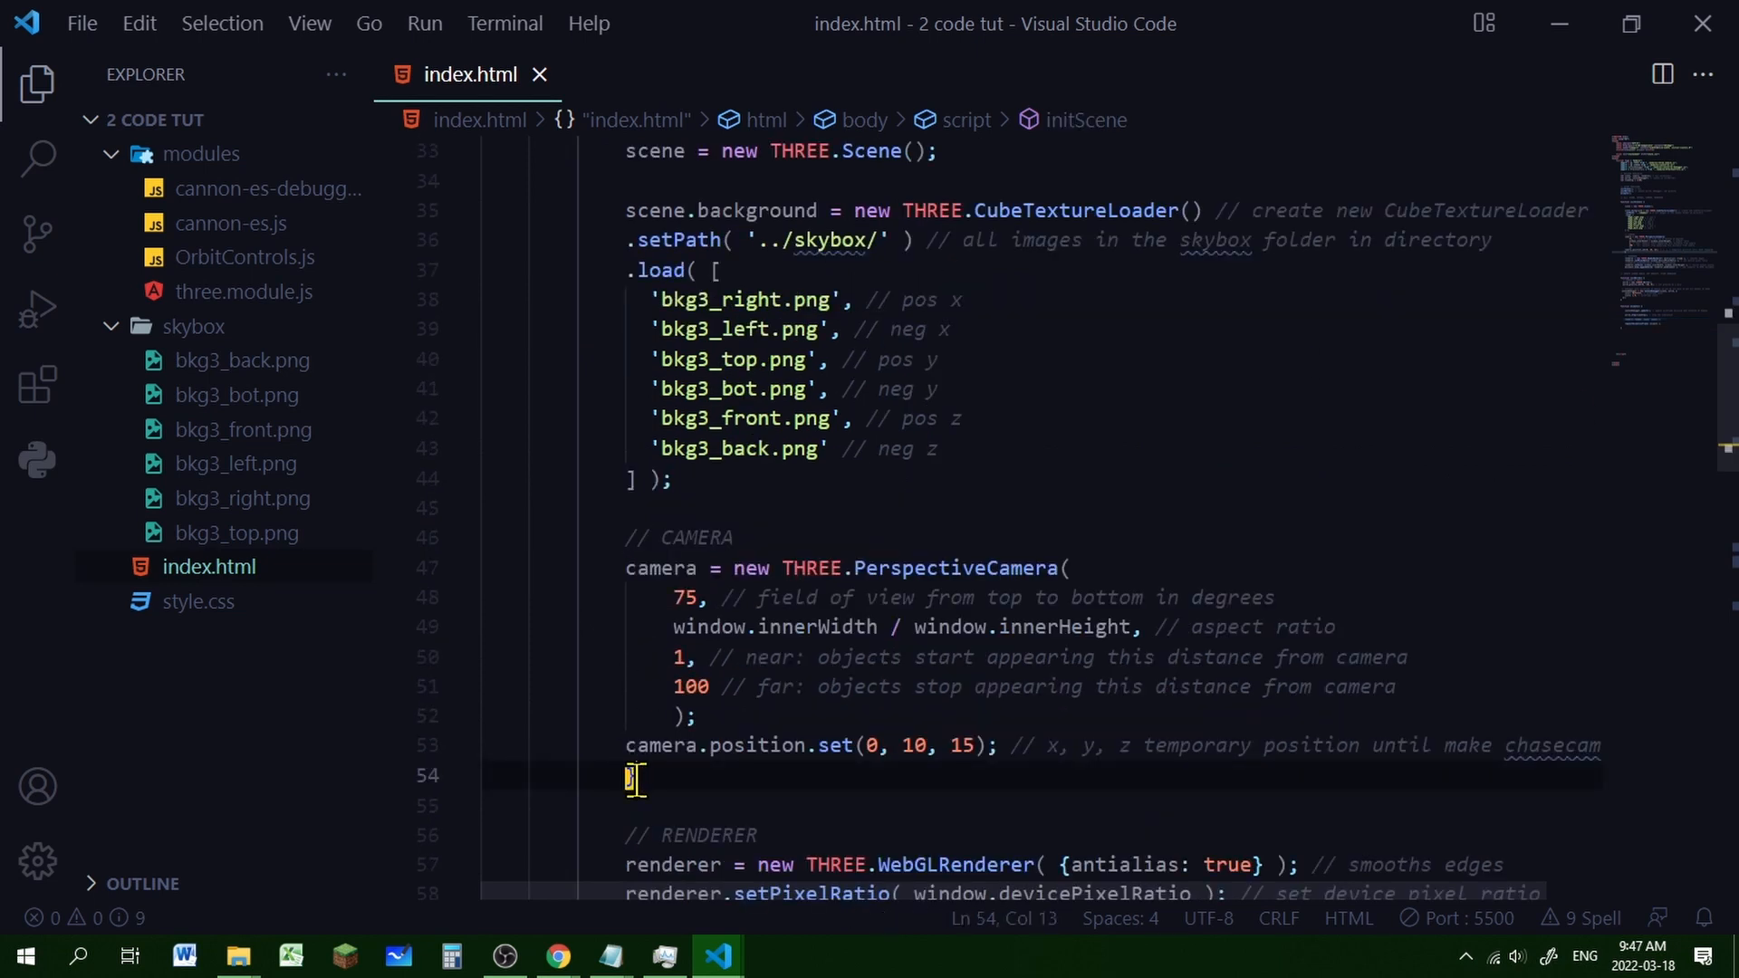
scroll("up", 3)
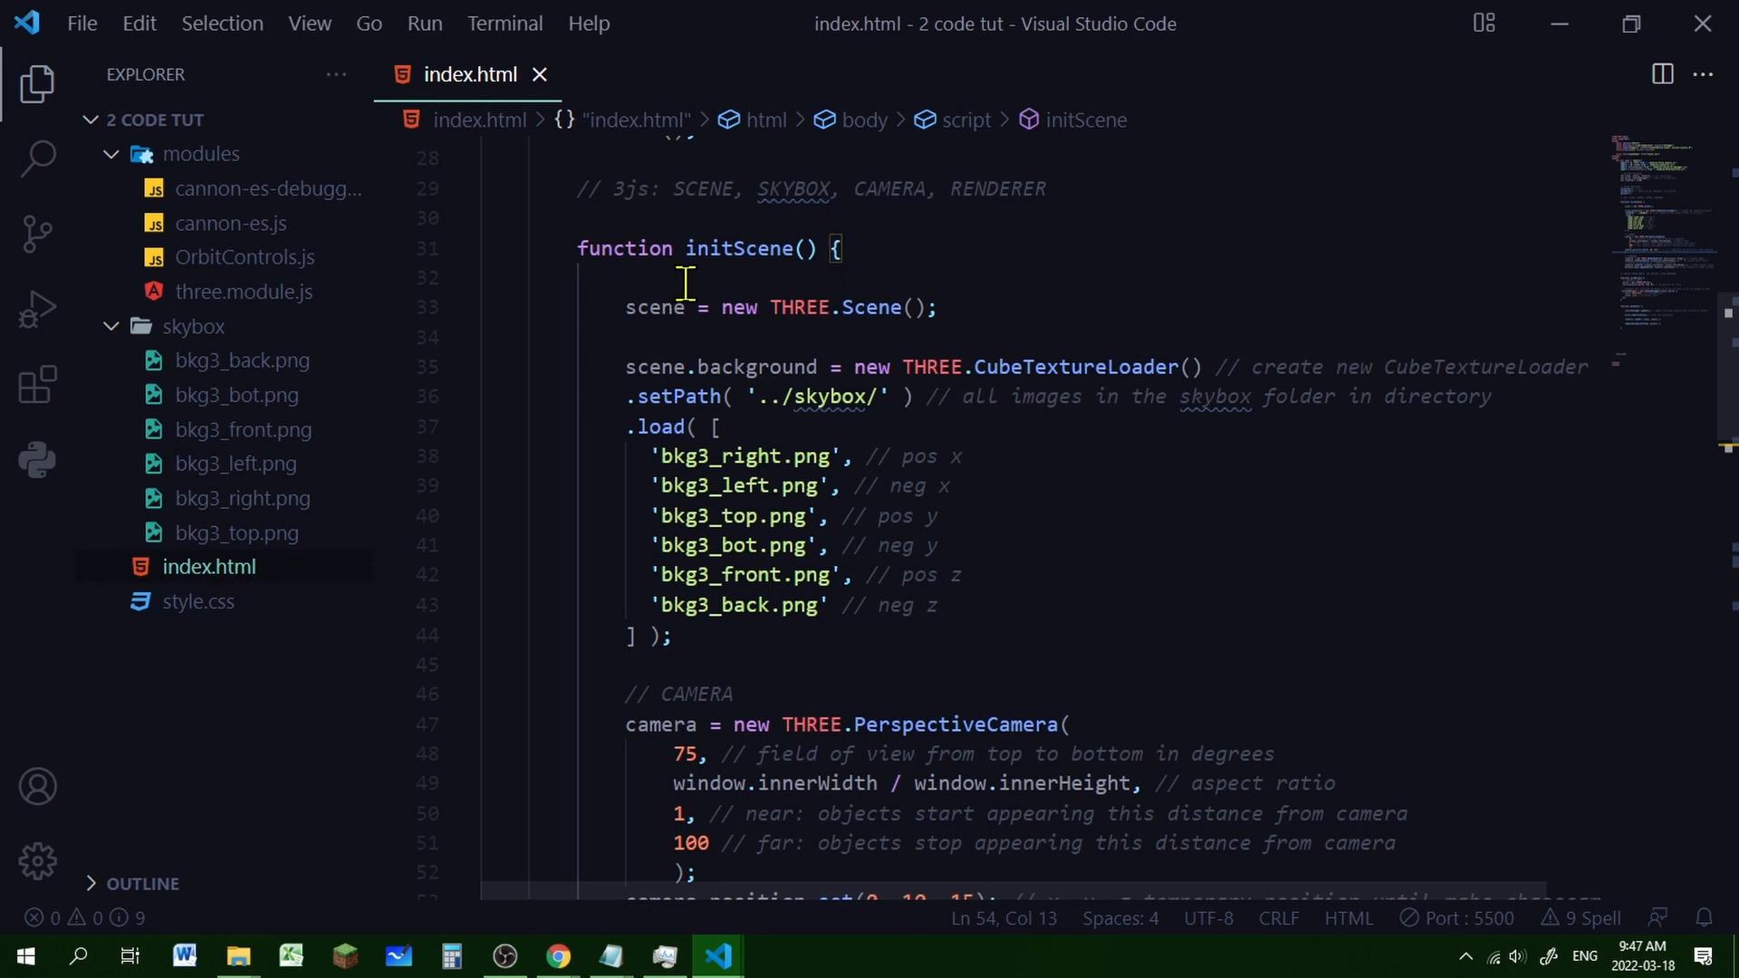
scroll("down", 3)
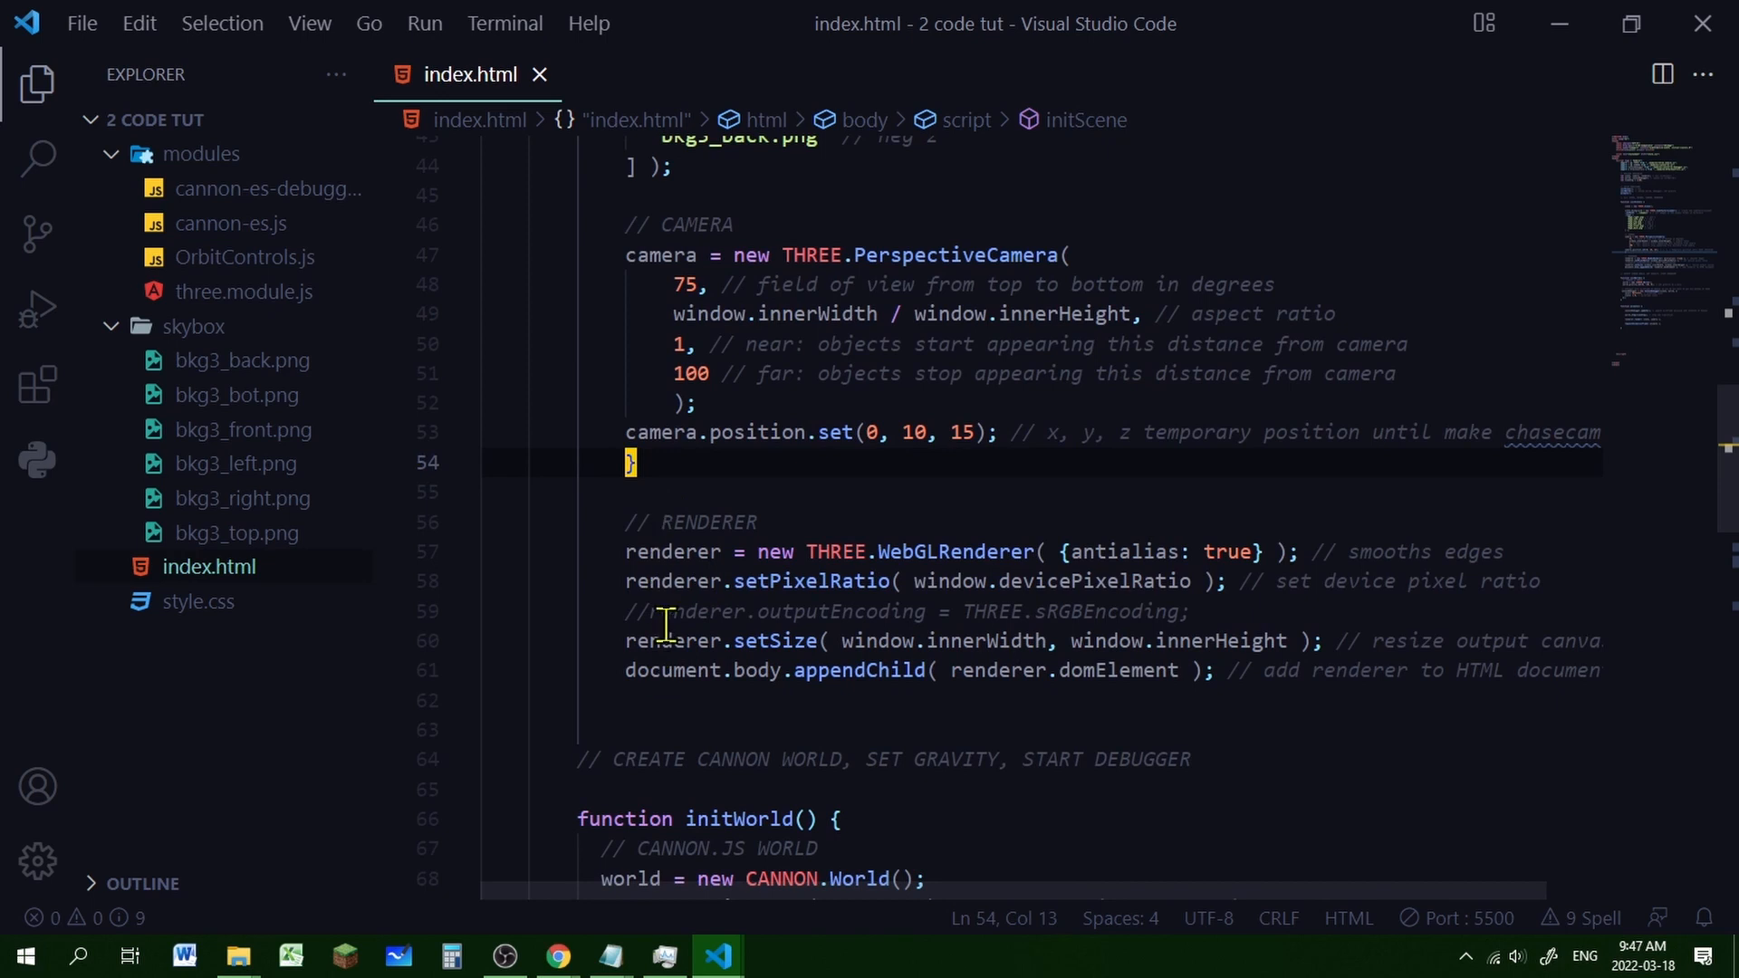
scroll("down", 3)
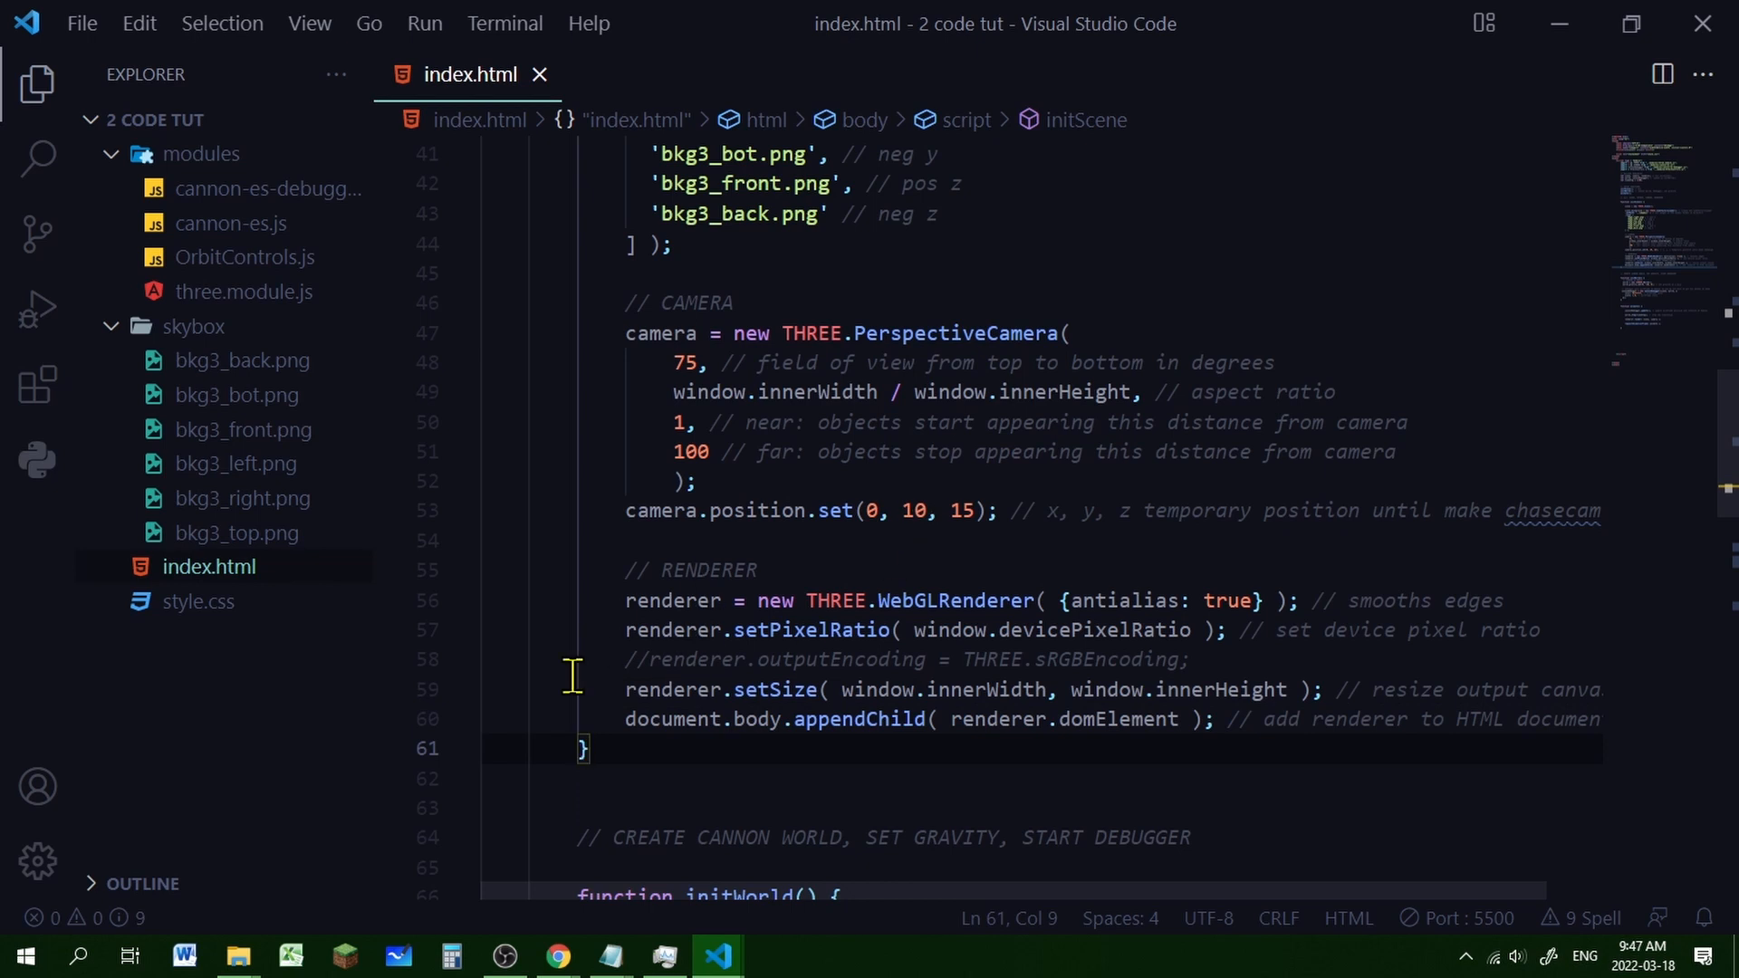
mouse_move(763, 804)
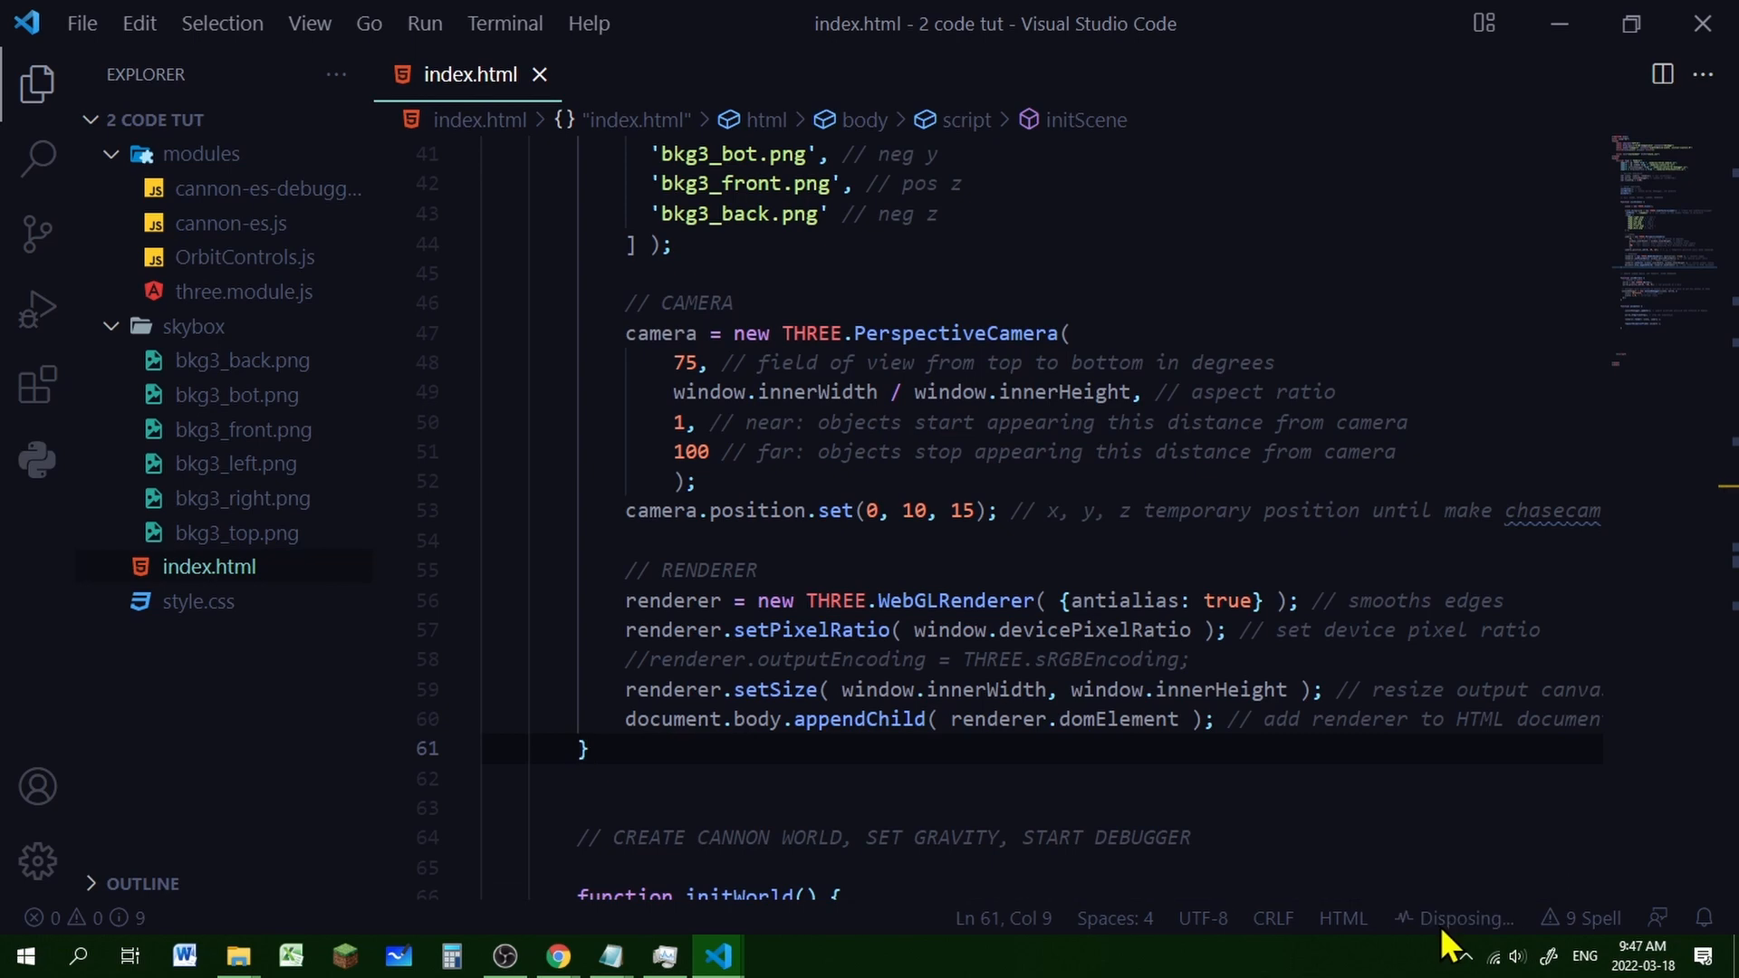
View the running index.html in Chrome showing the red space skybox, then return to the editor
left_click(558, 955)
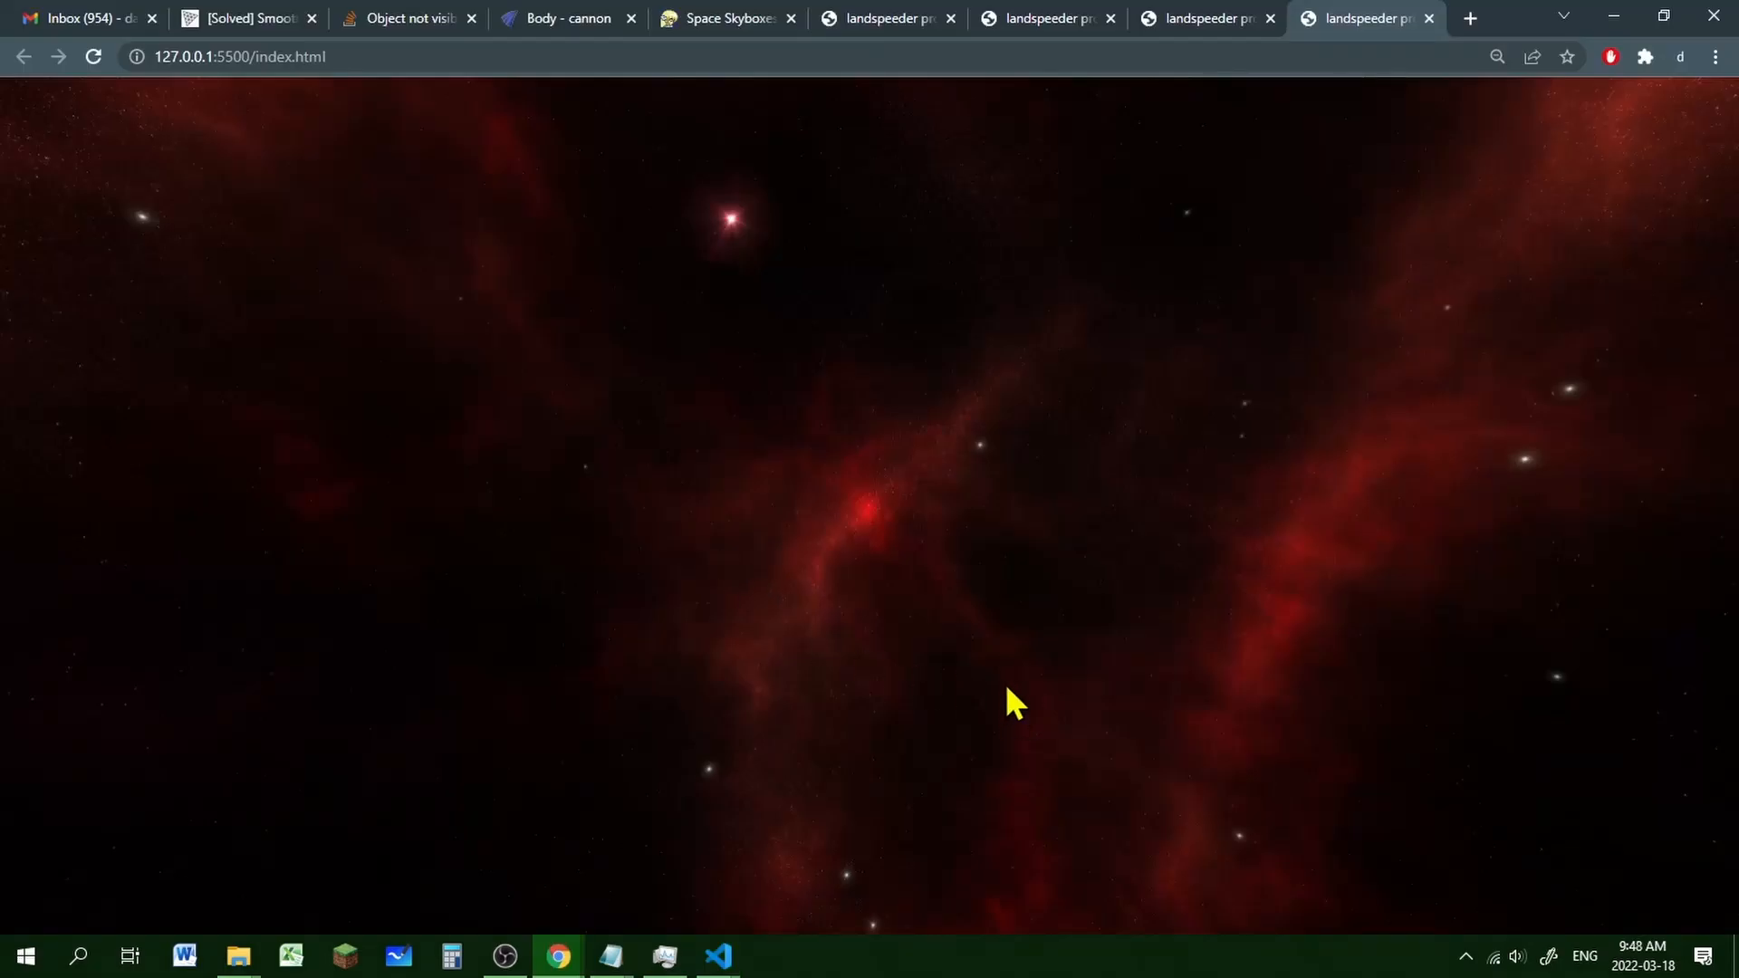
mouse_move(996, 693)
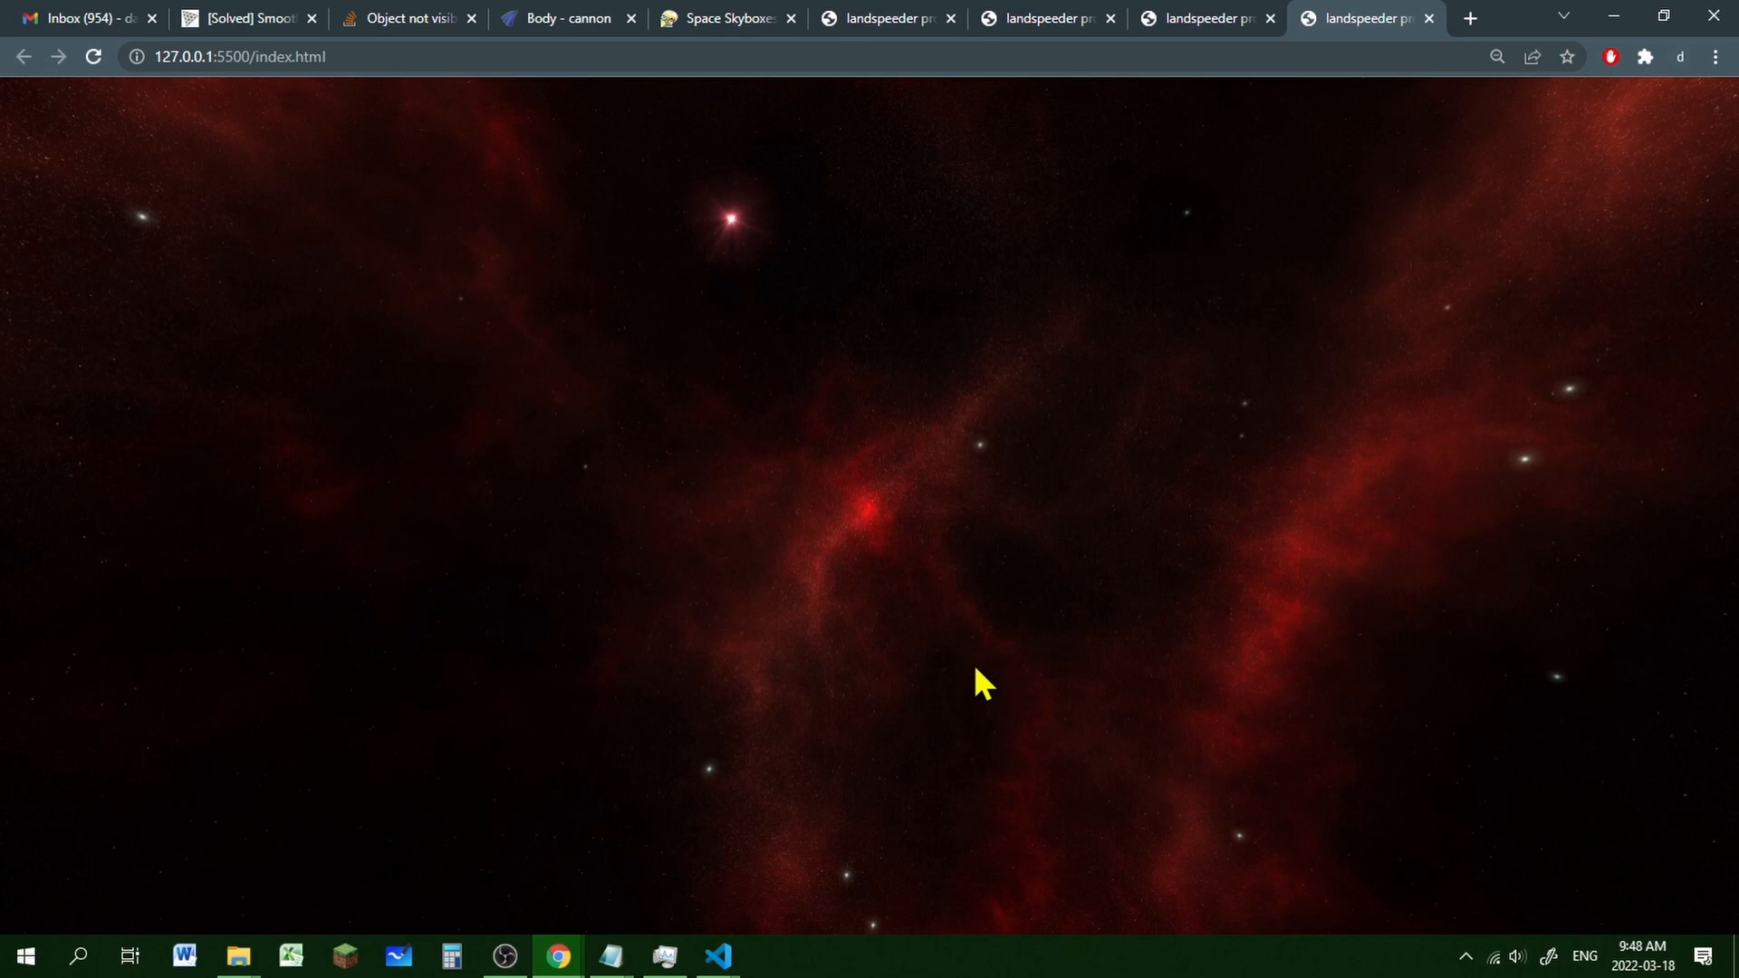
left_click(716, 955)
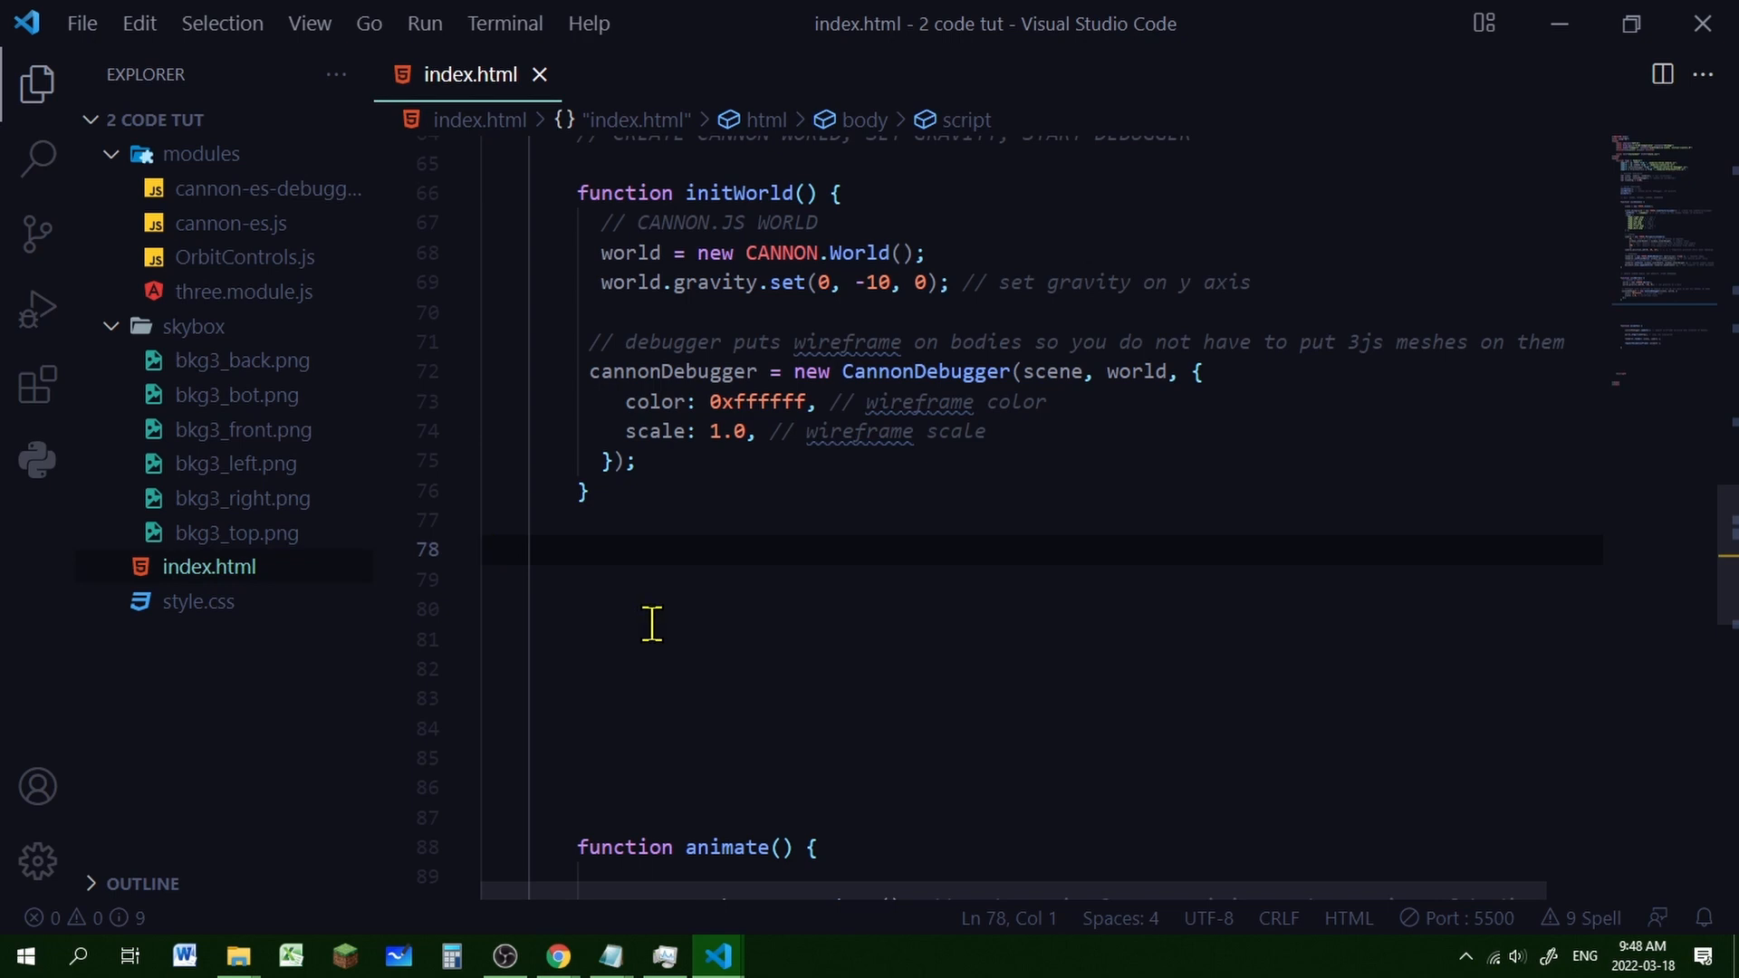
Write initOrbitControls() creating OrbitControls(camera, renderer.domElement) with damping 0.05 and maxDistance 1000
type("function initOrbitControls() {")
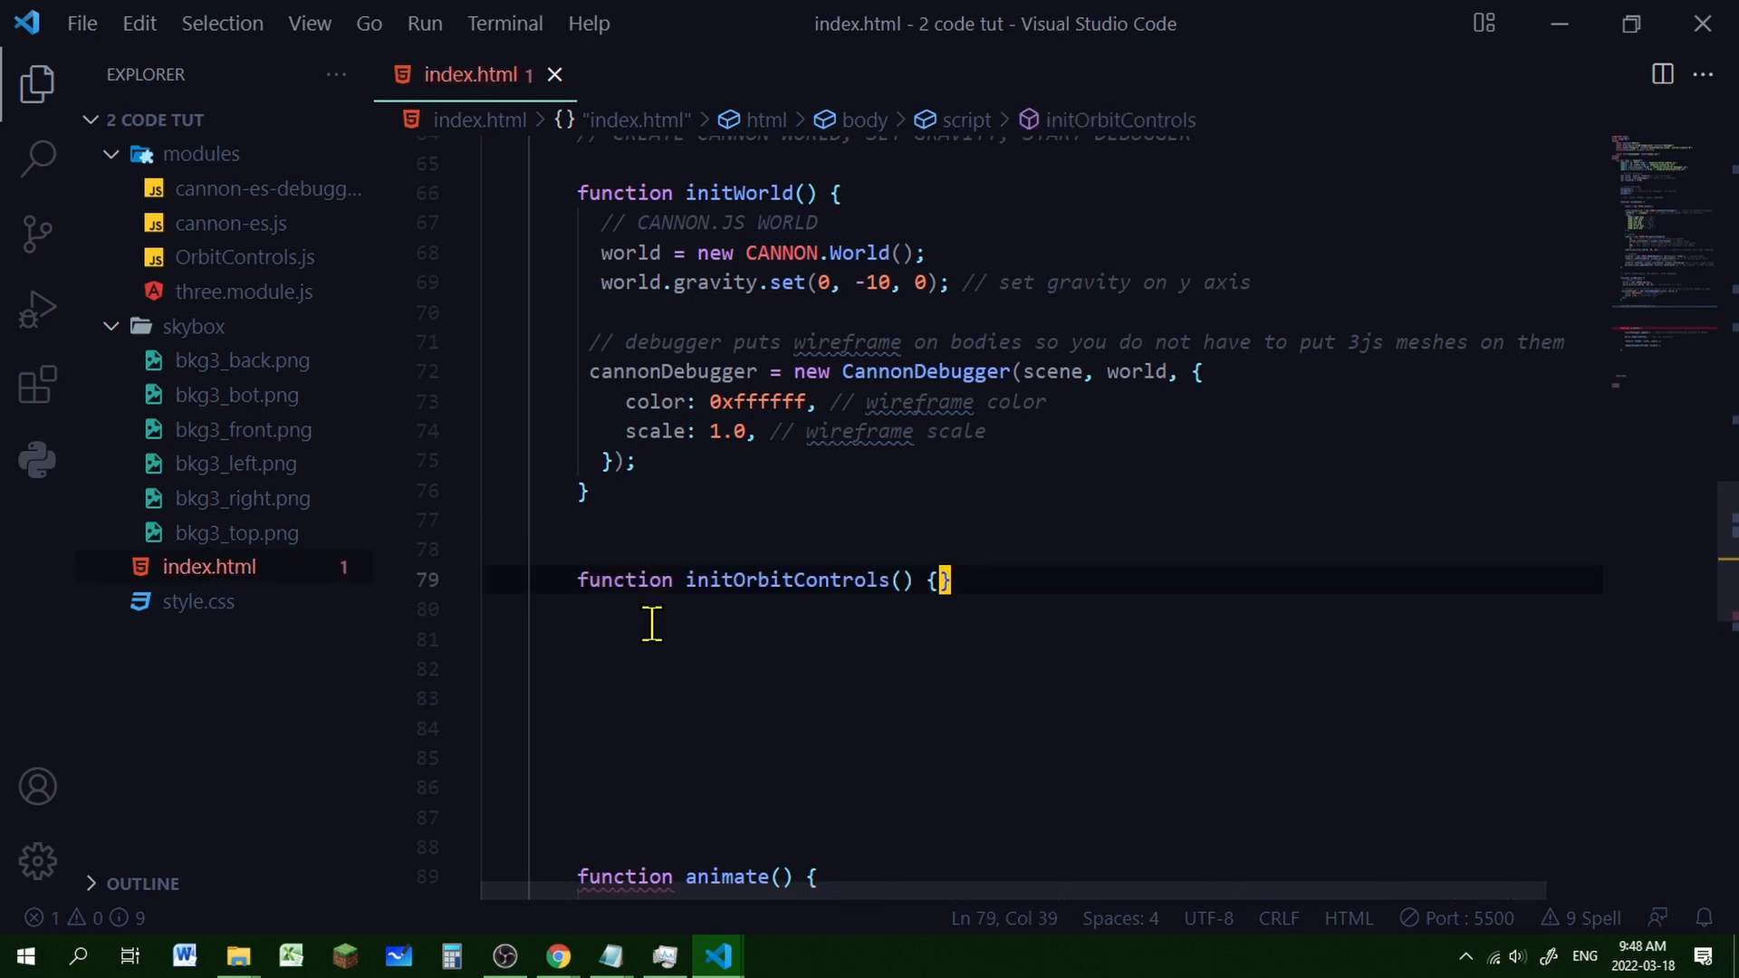
key("Enter")
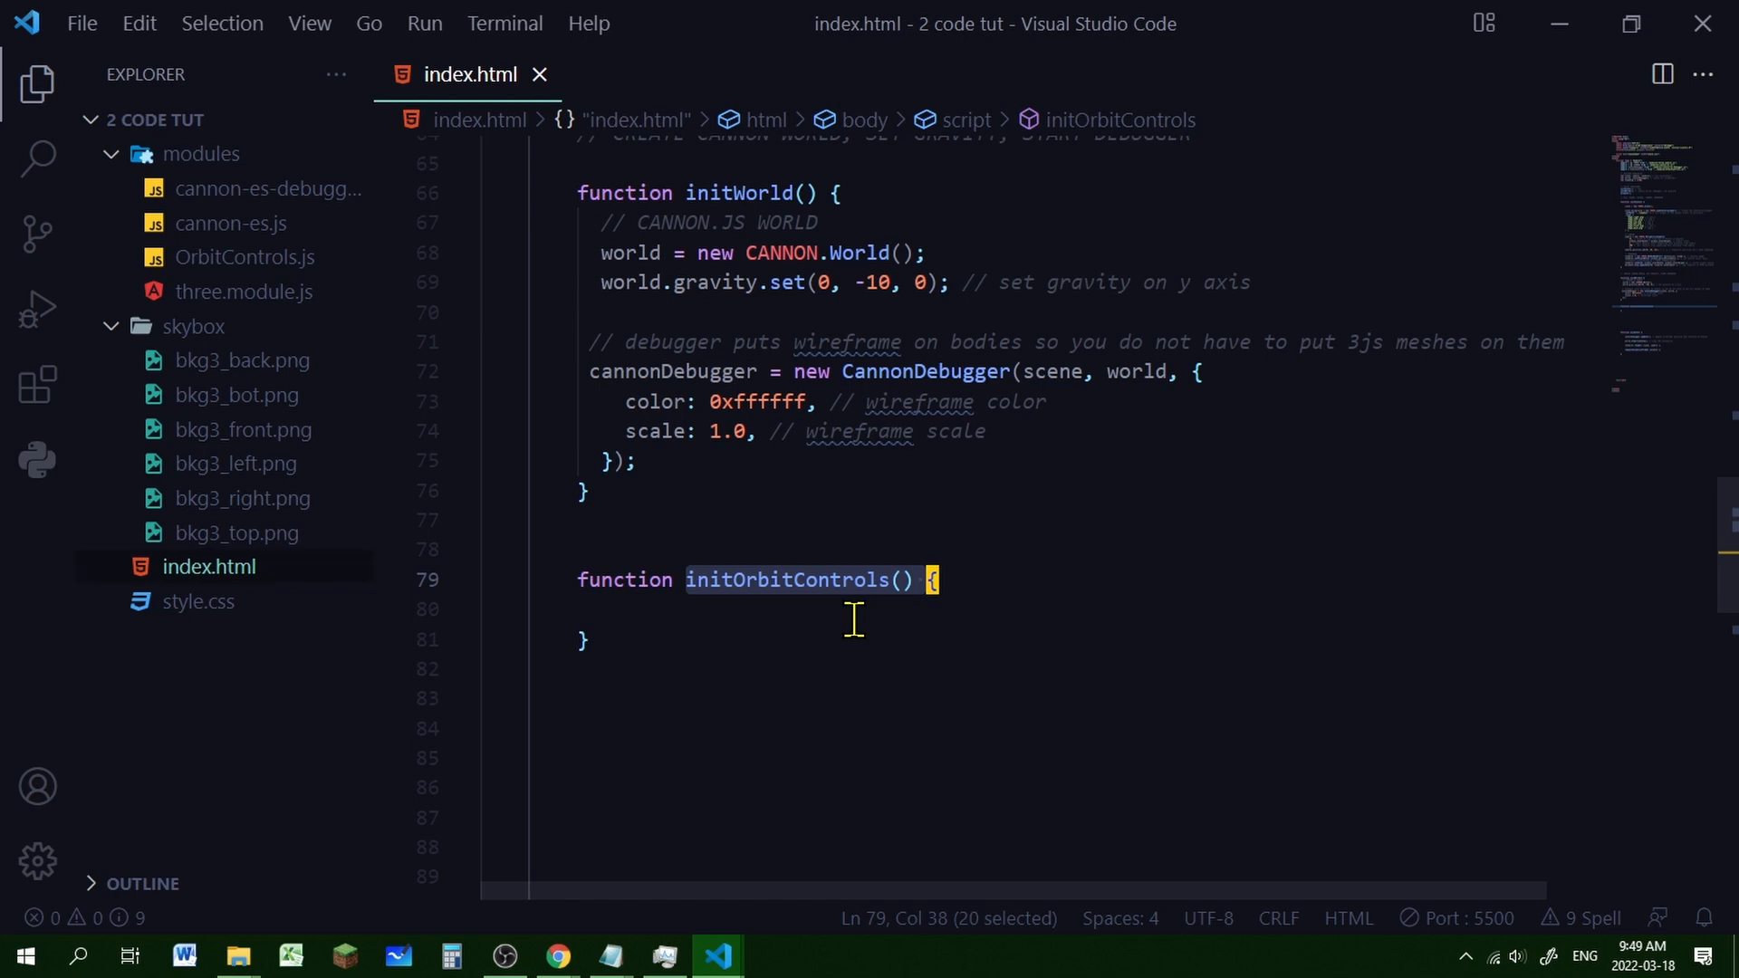
mouse_move(760, 623)
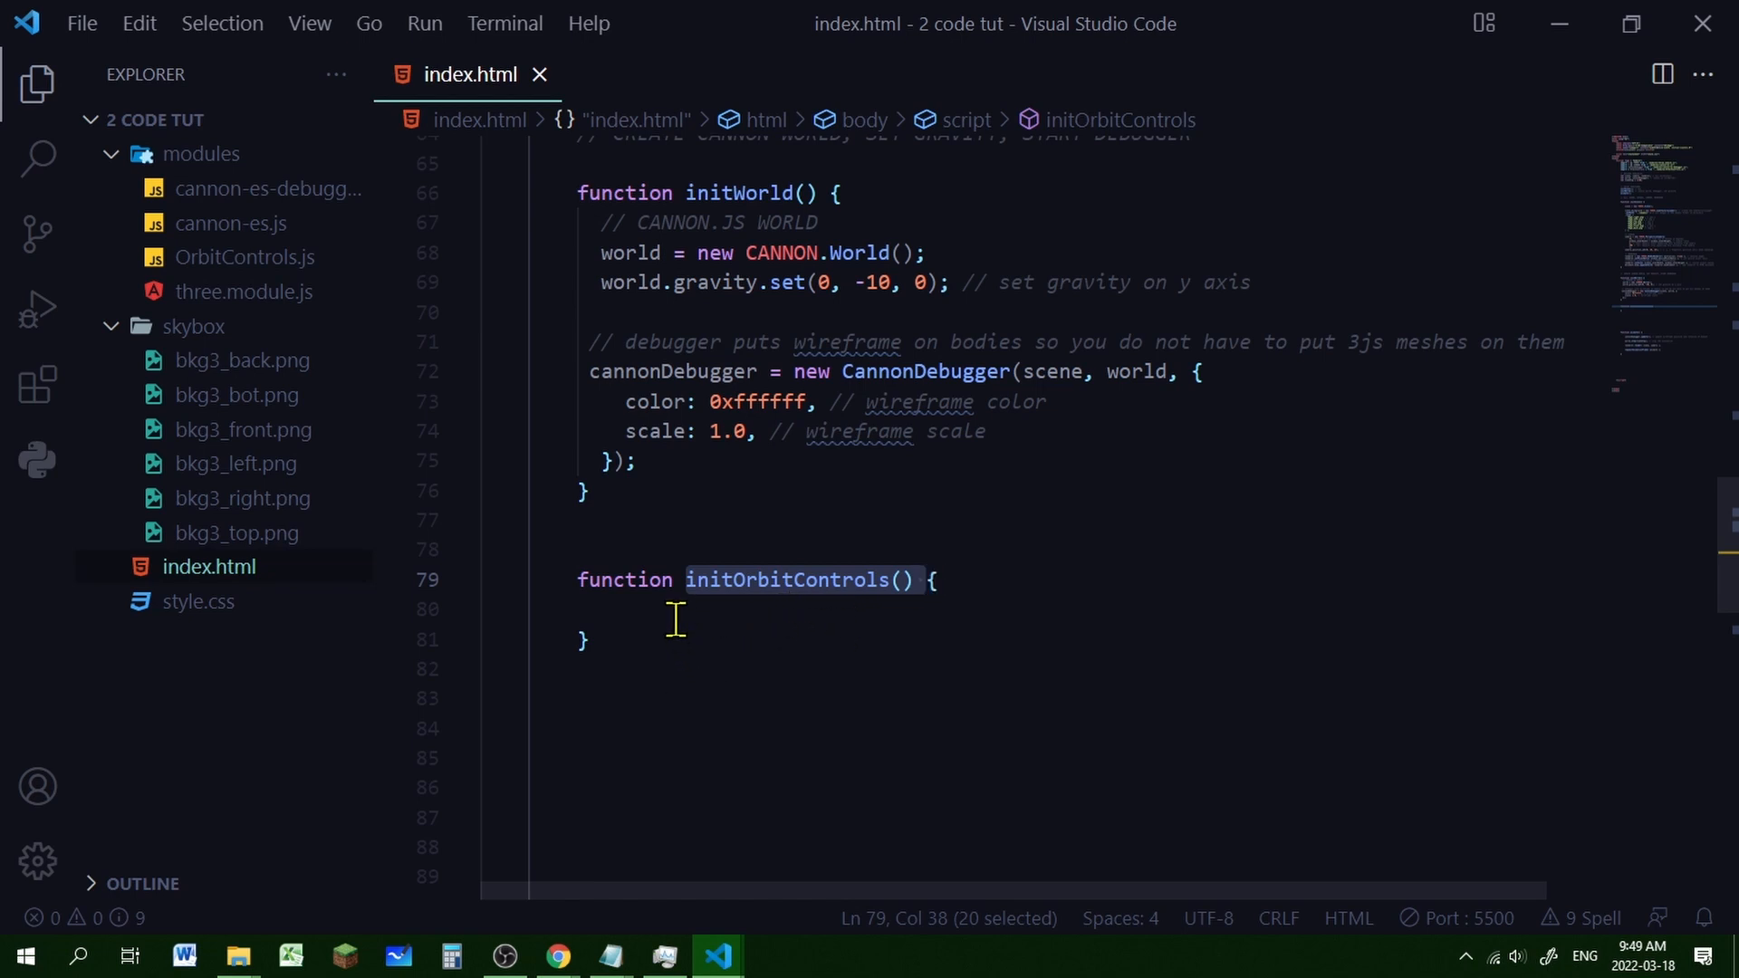
mouse_move(881, 627)
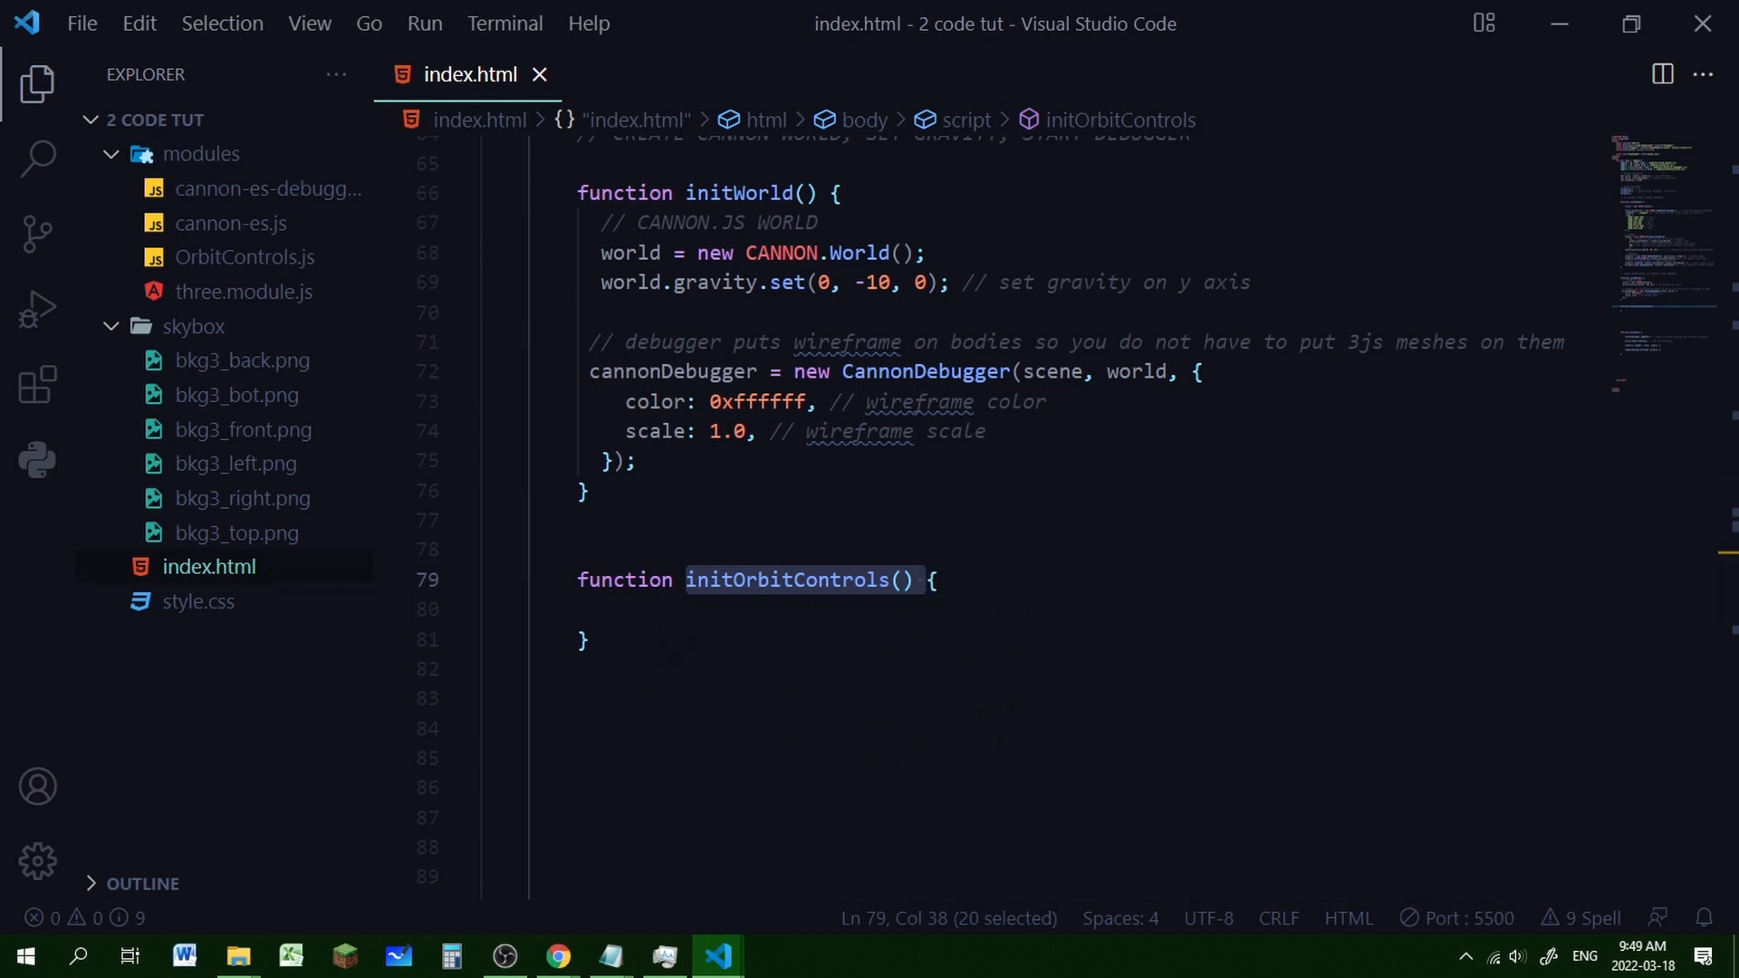
type("controls = new OrbitControls(camera, renderer.domElement);")
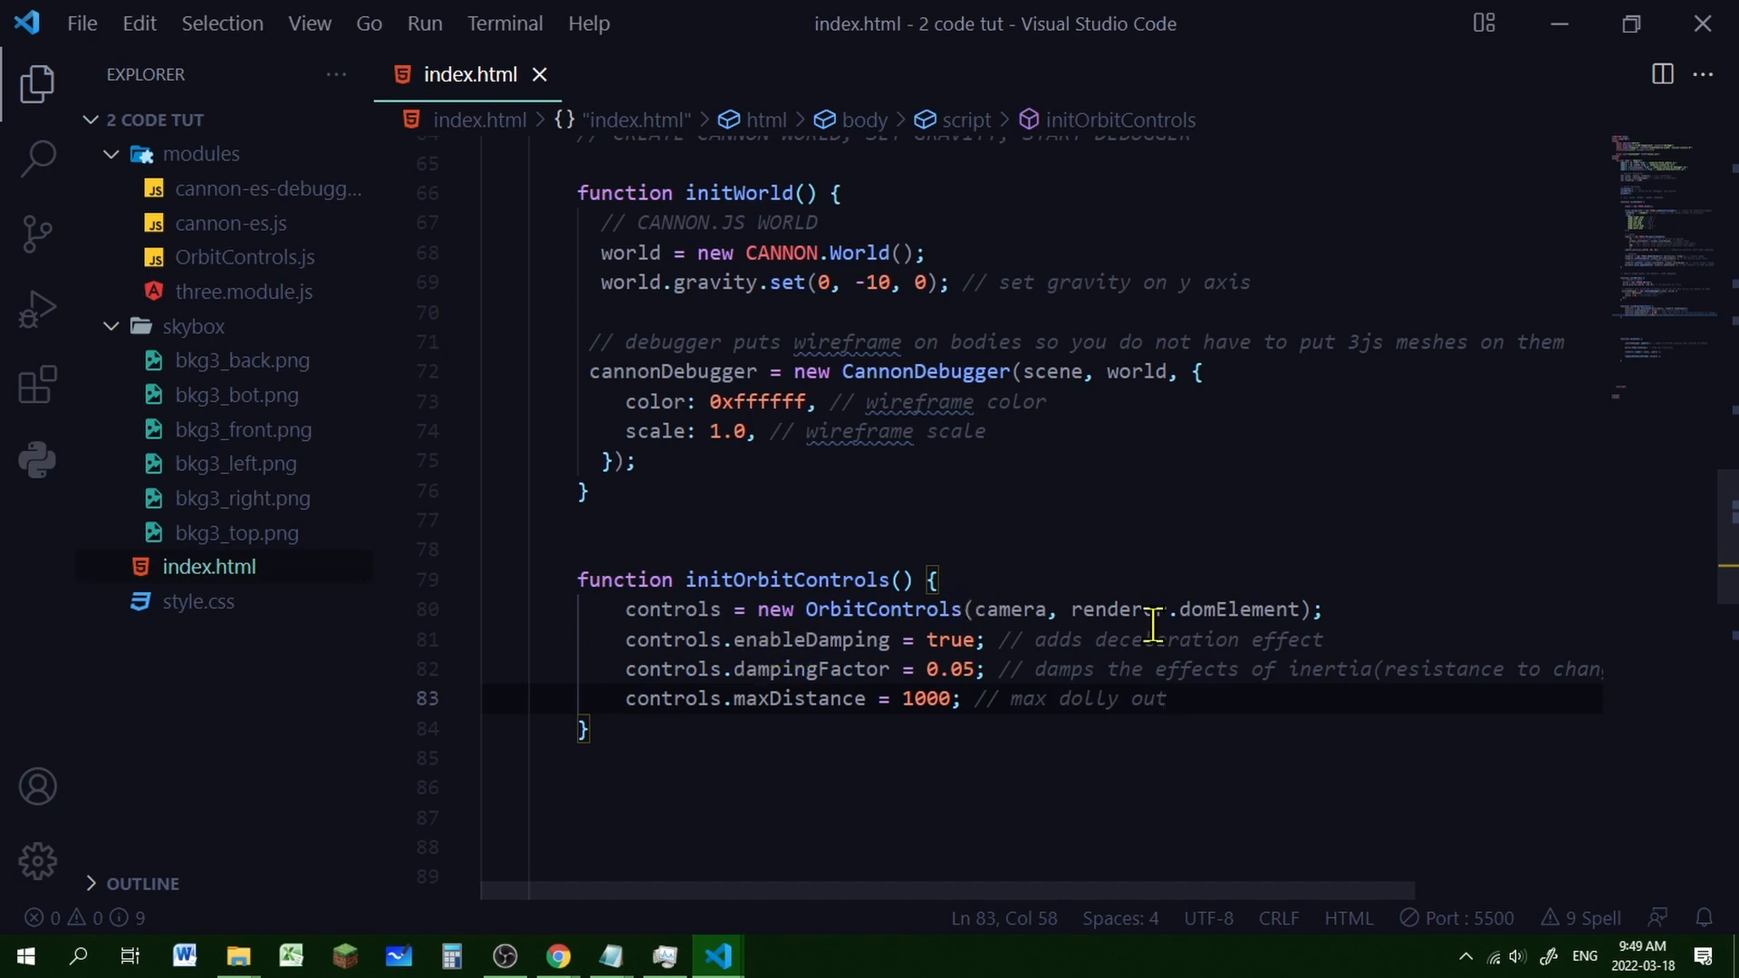
mouse_move(1207, 802)
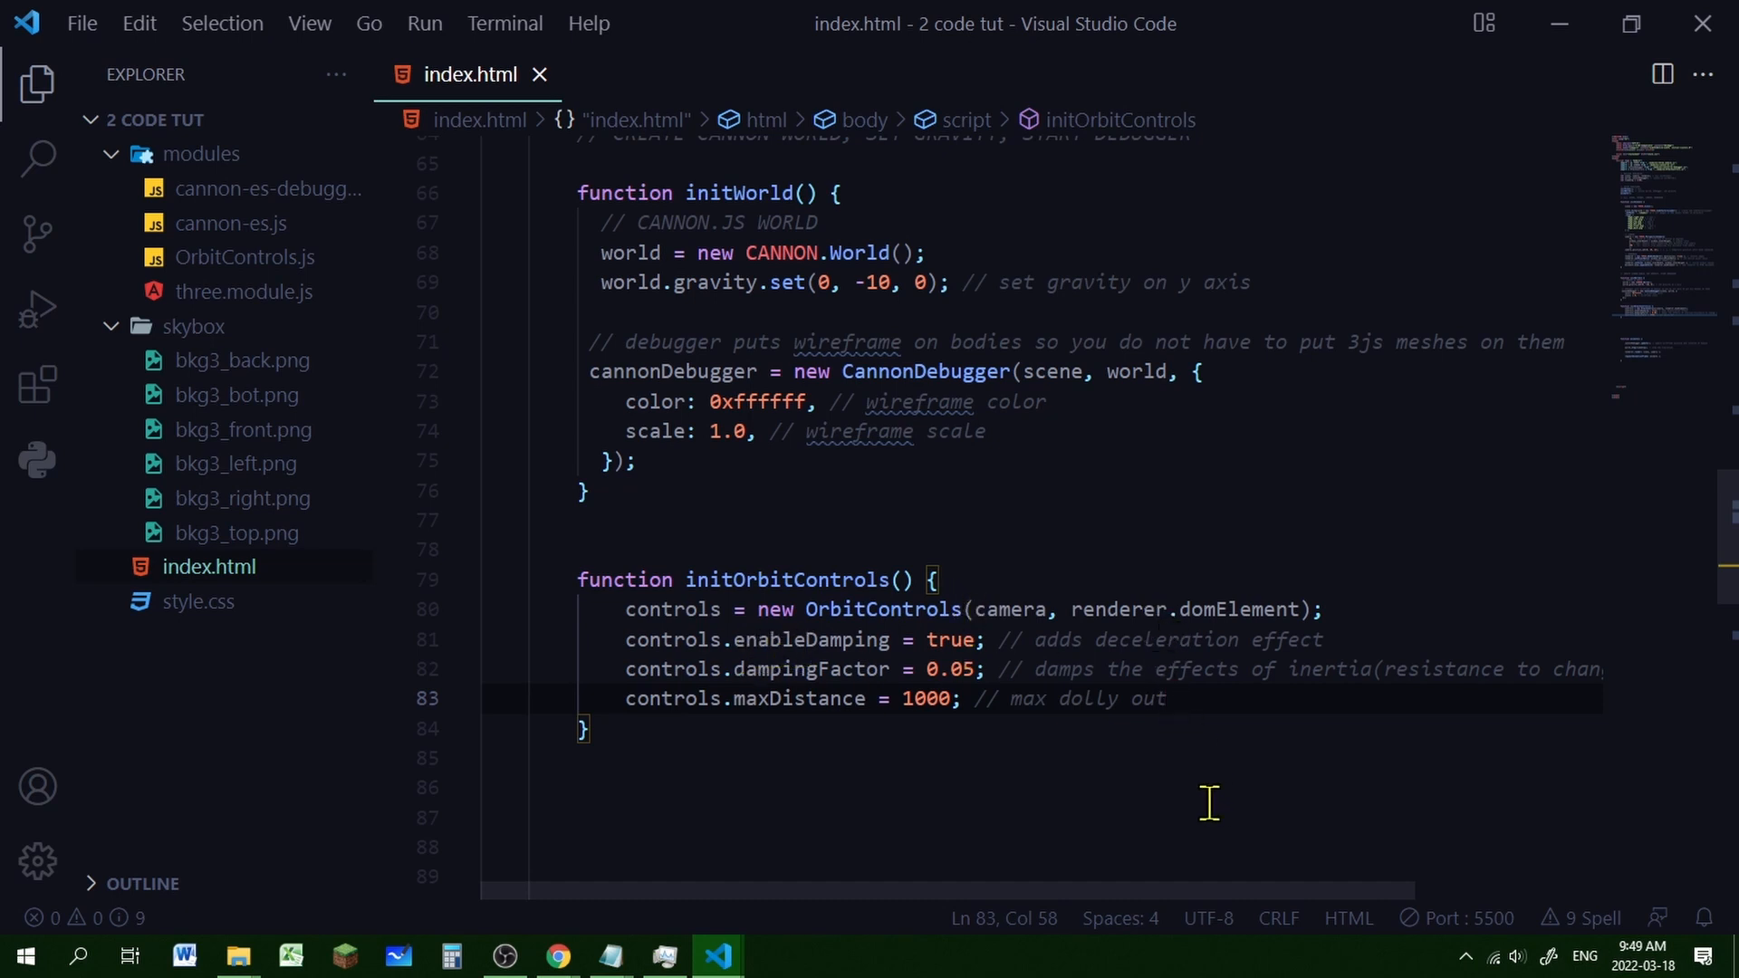
mouse_move(899, 796)
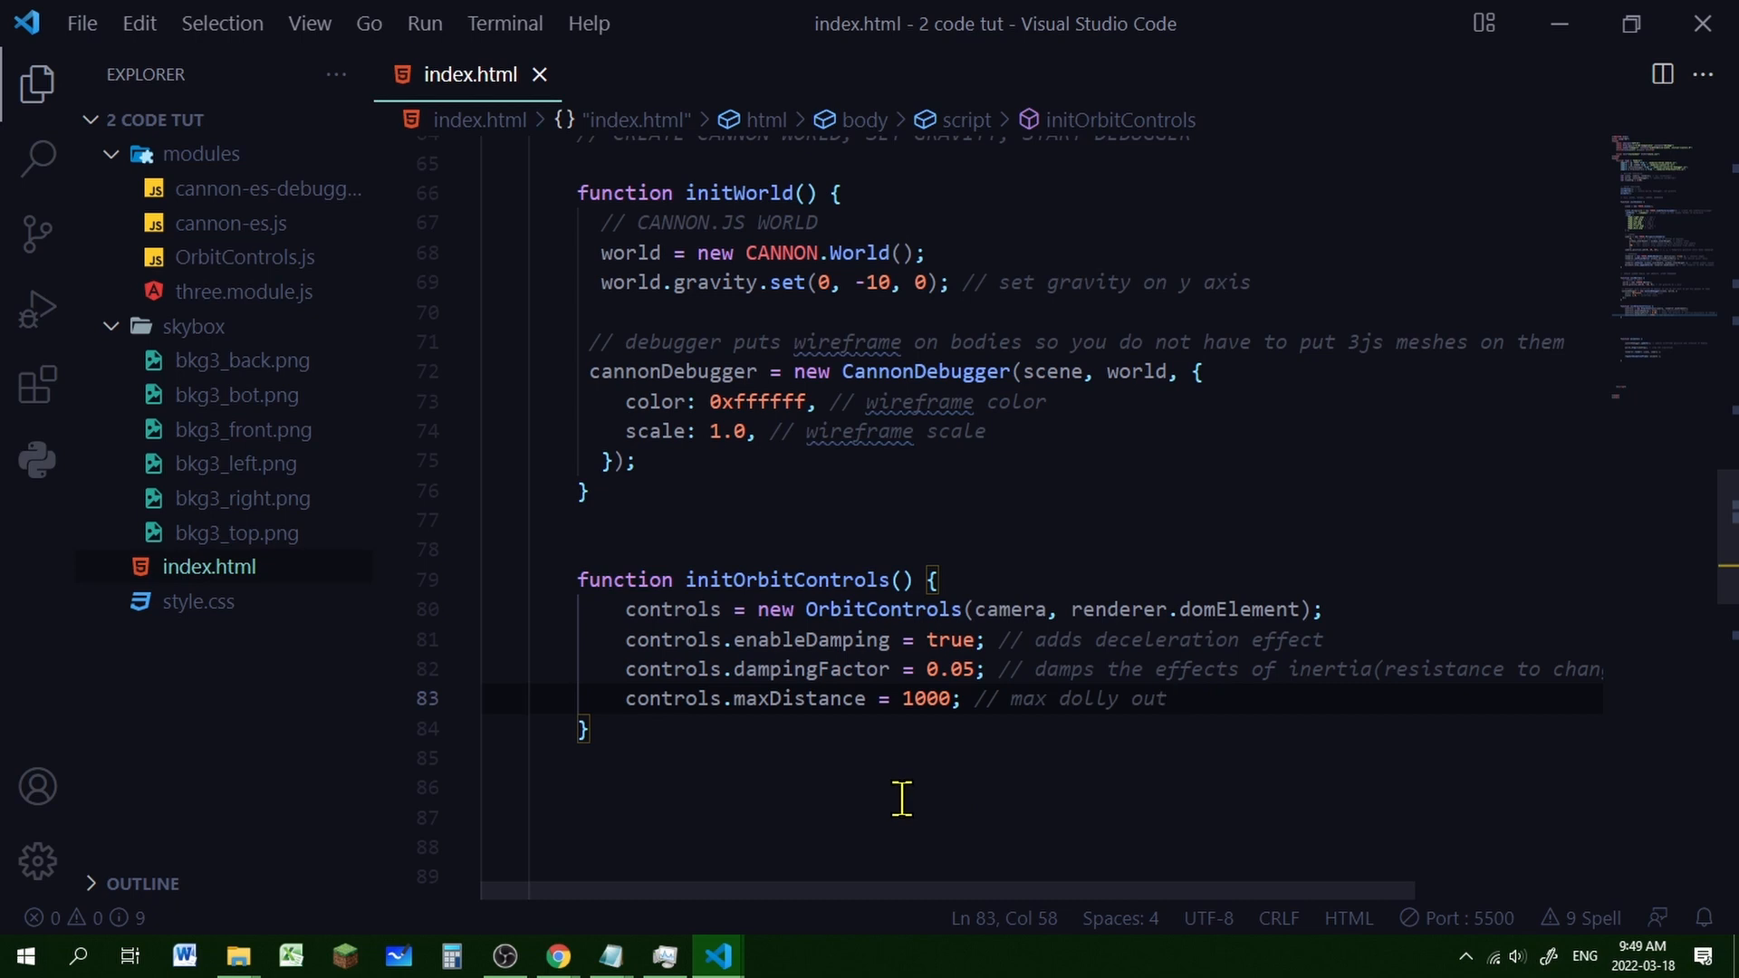
mouse_move(687, 727)
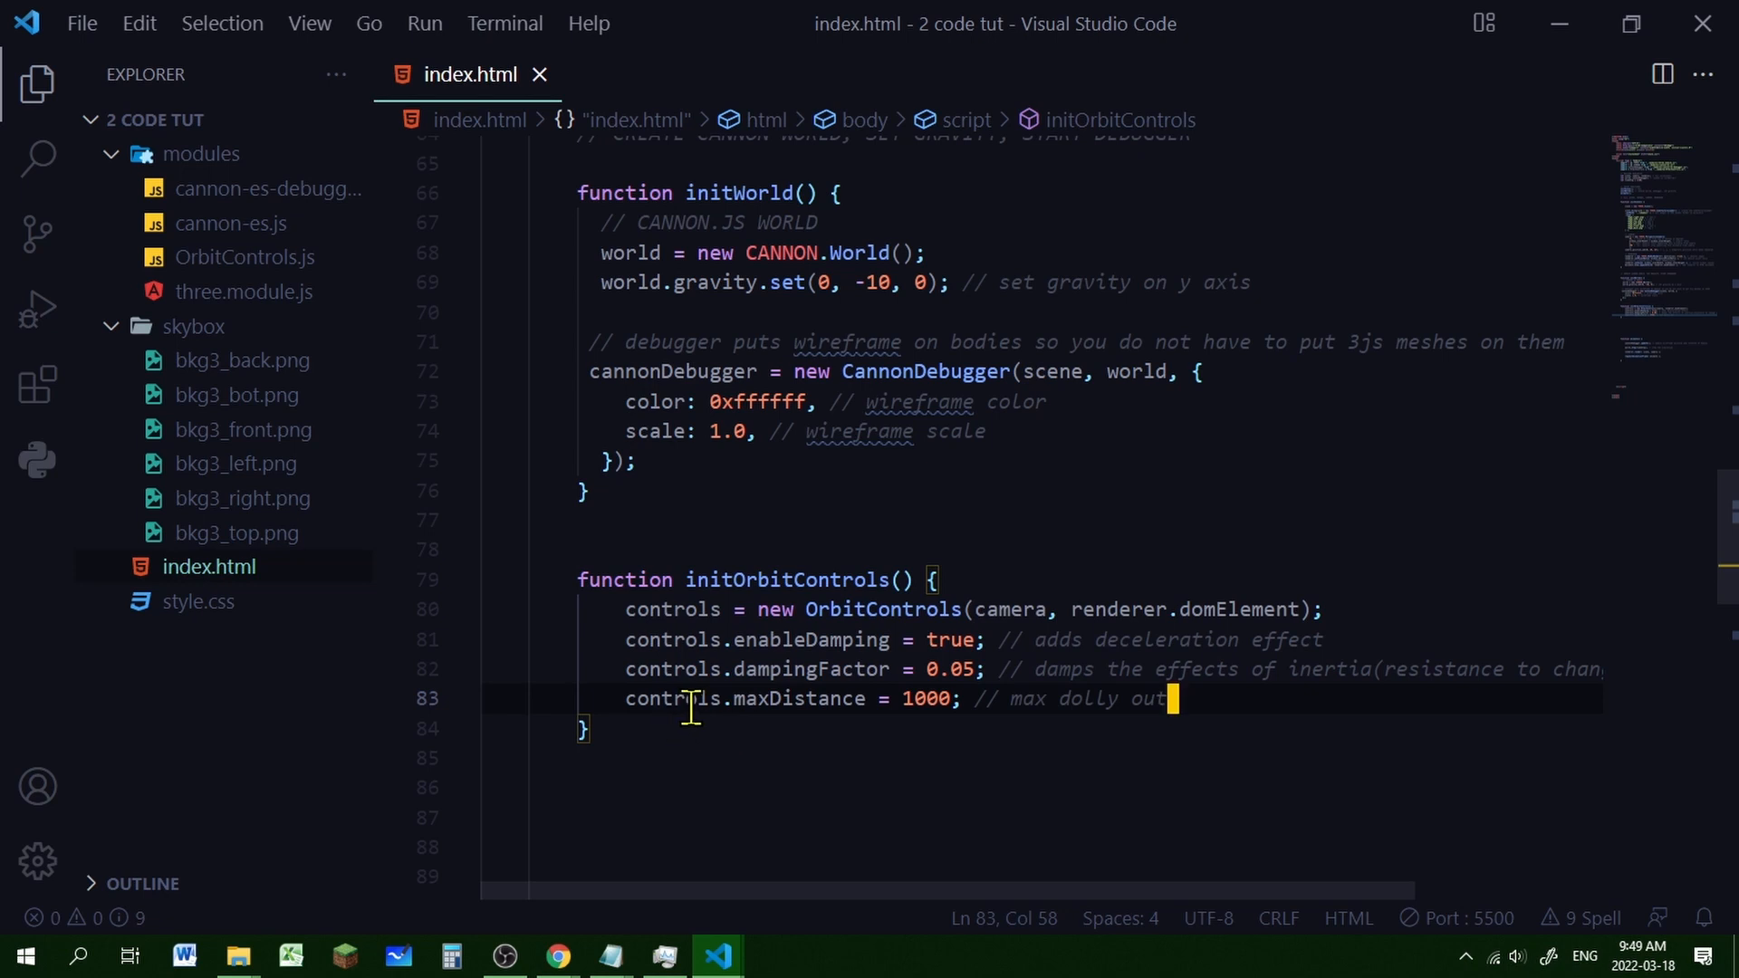
mouse_move(874, 686)
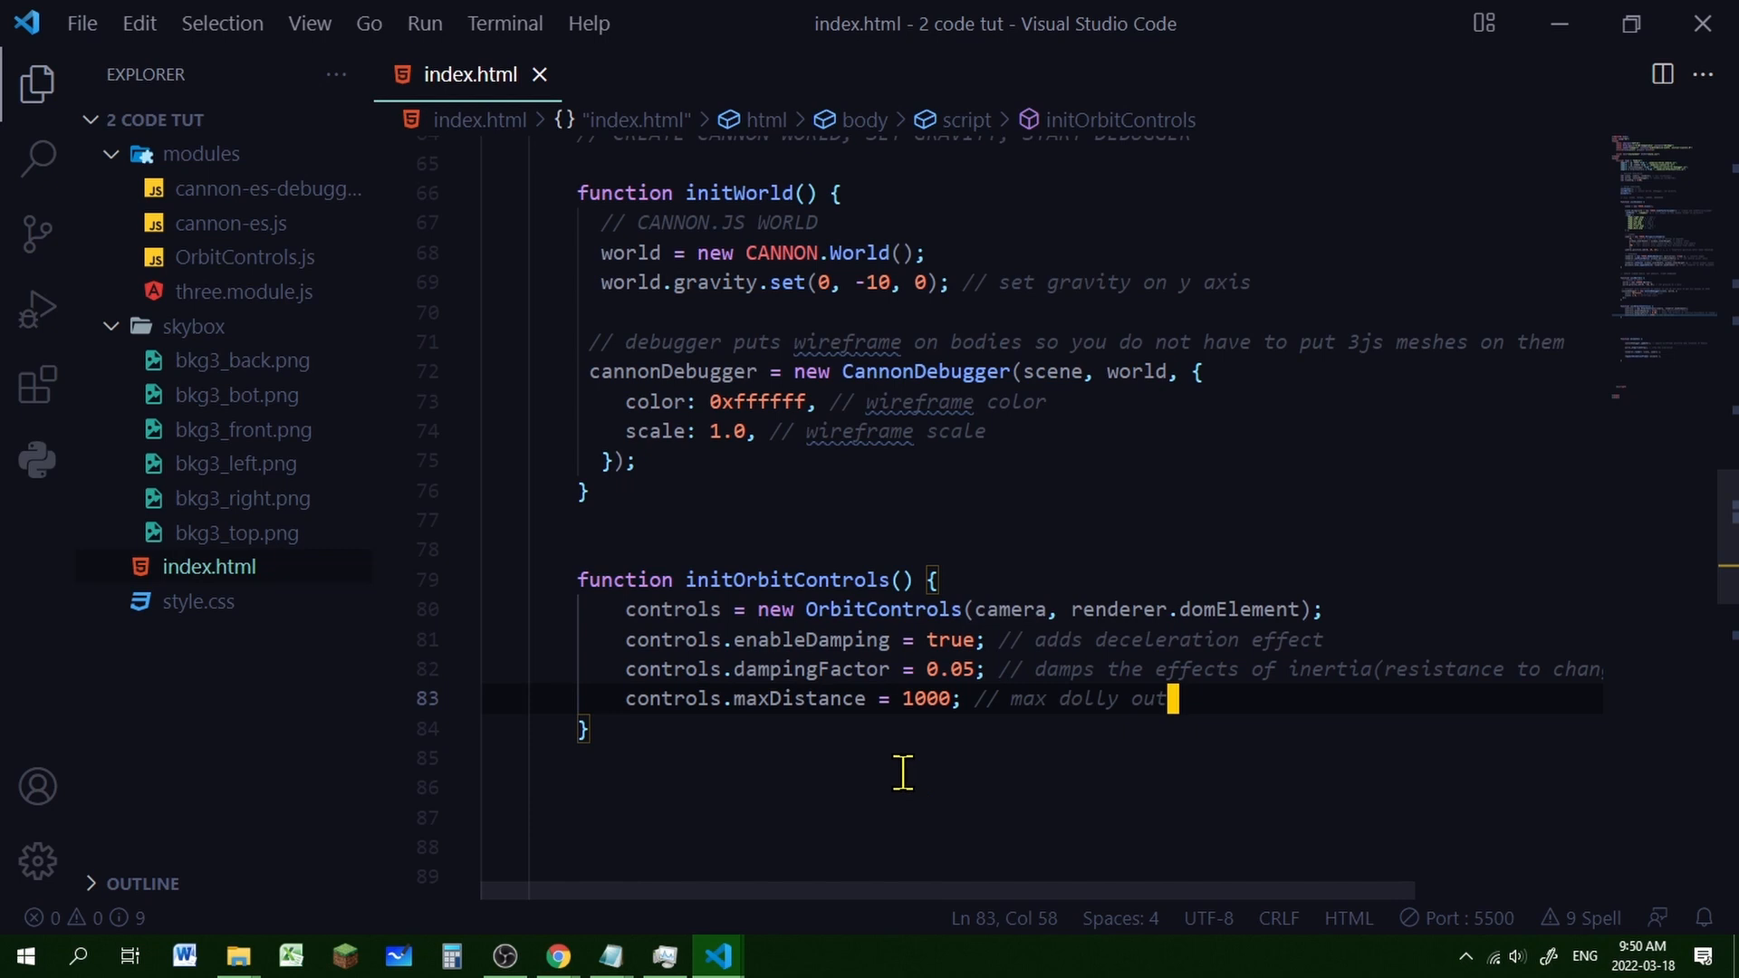
mouse_move(888, 618)
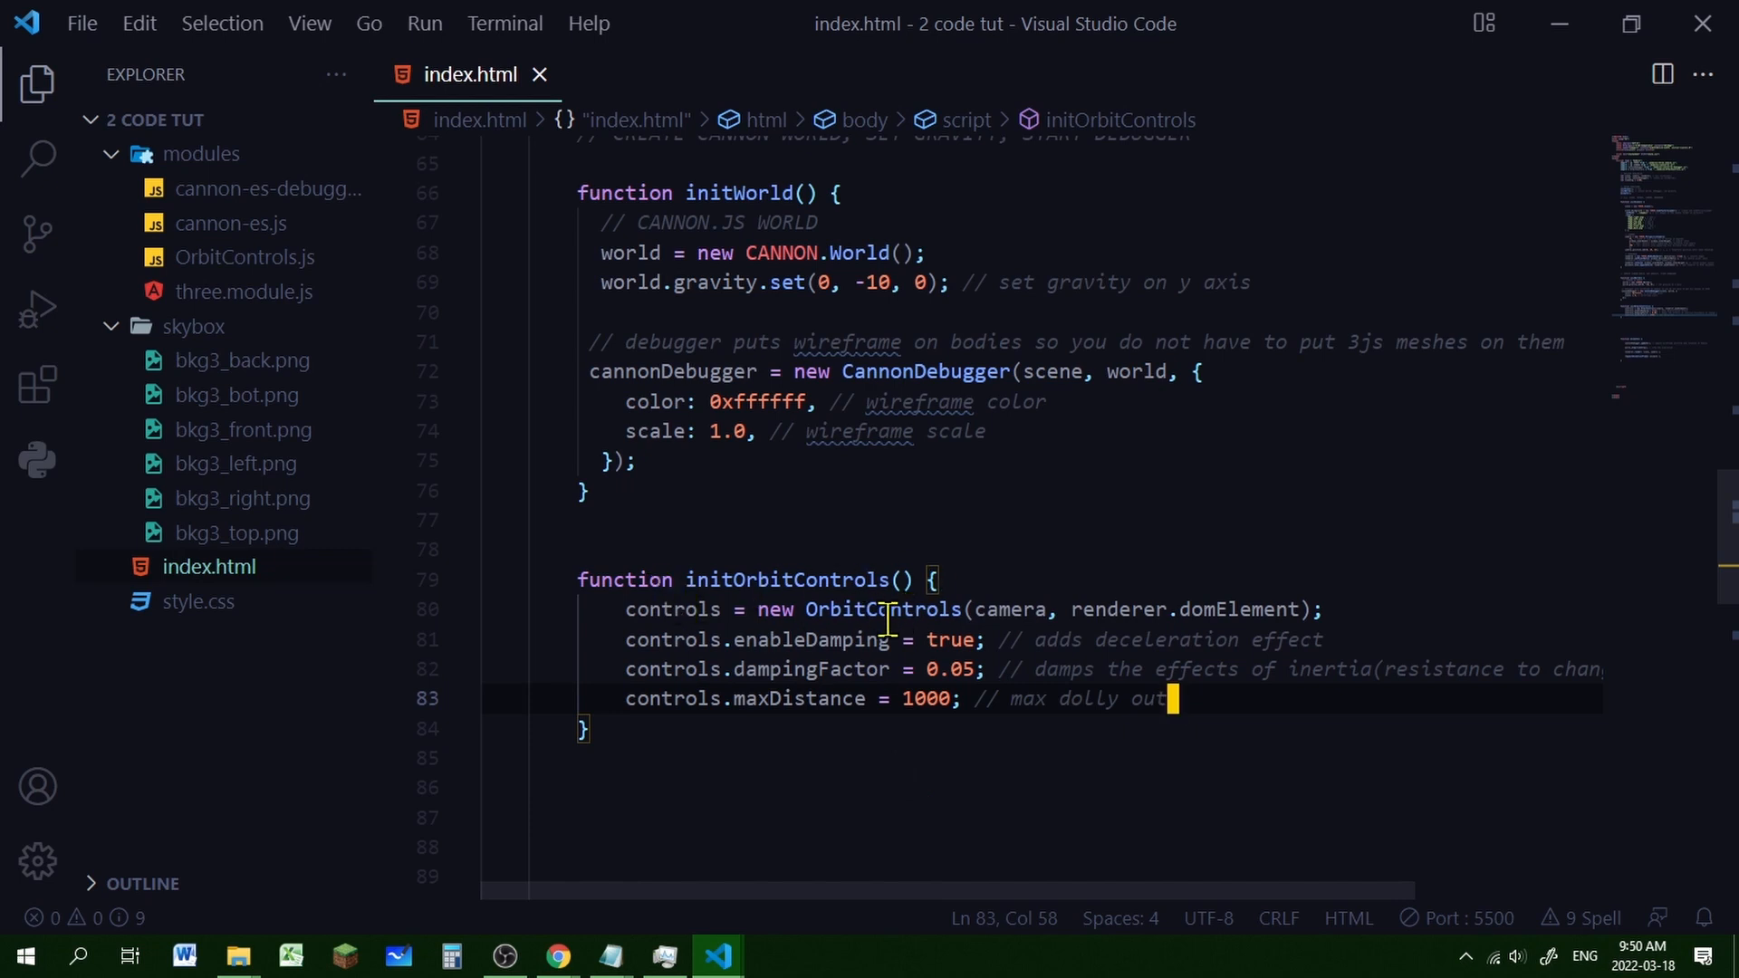
mouse_move(1725, 565)
type("ini")
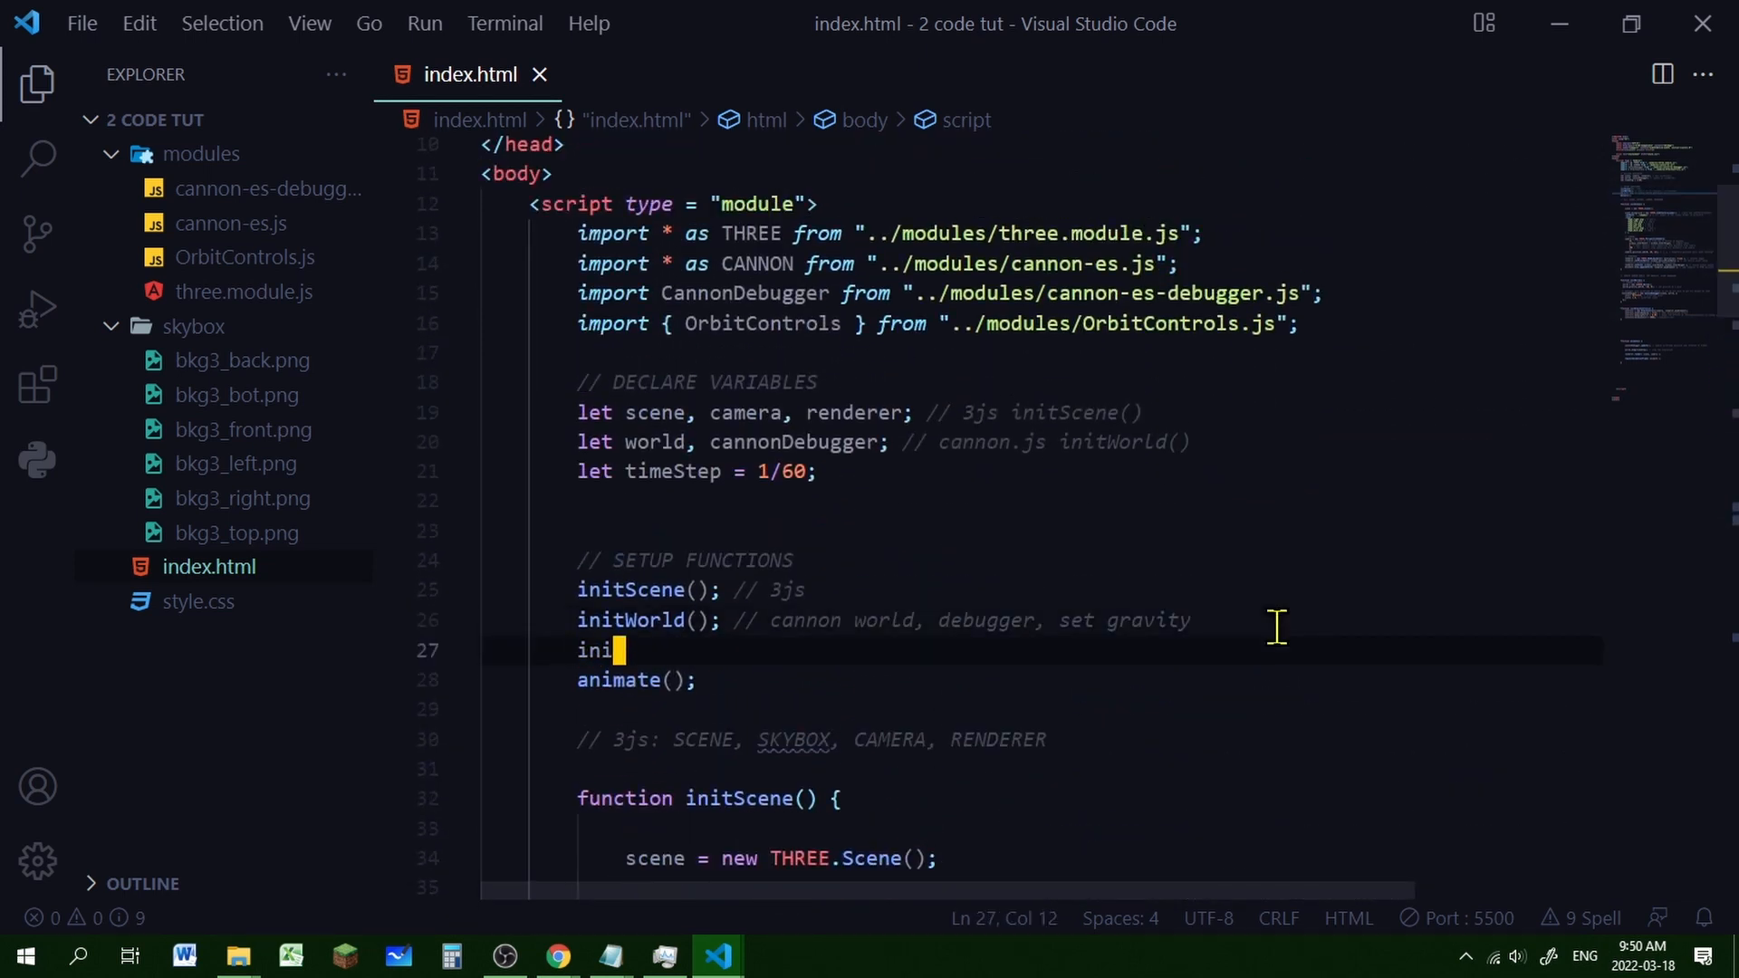
Call initOrbitControls() after initWorld() and declare 'let controls; // orbit controls'
type("tOrbitControls")
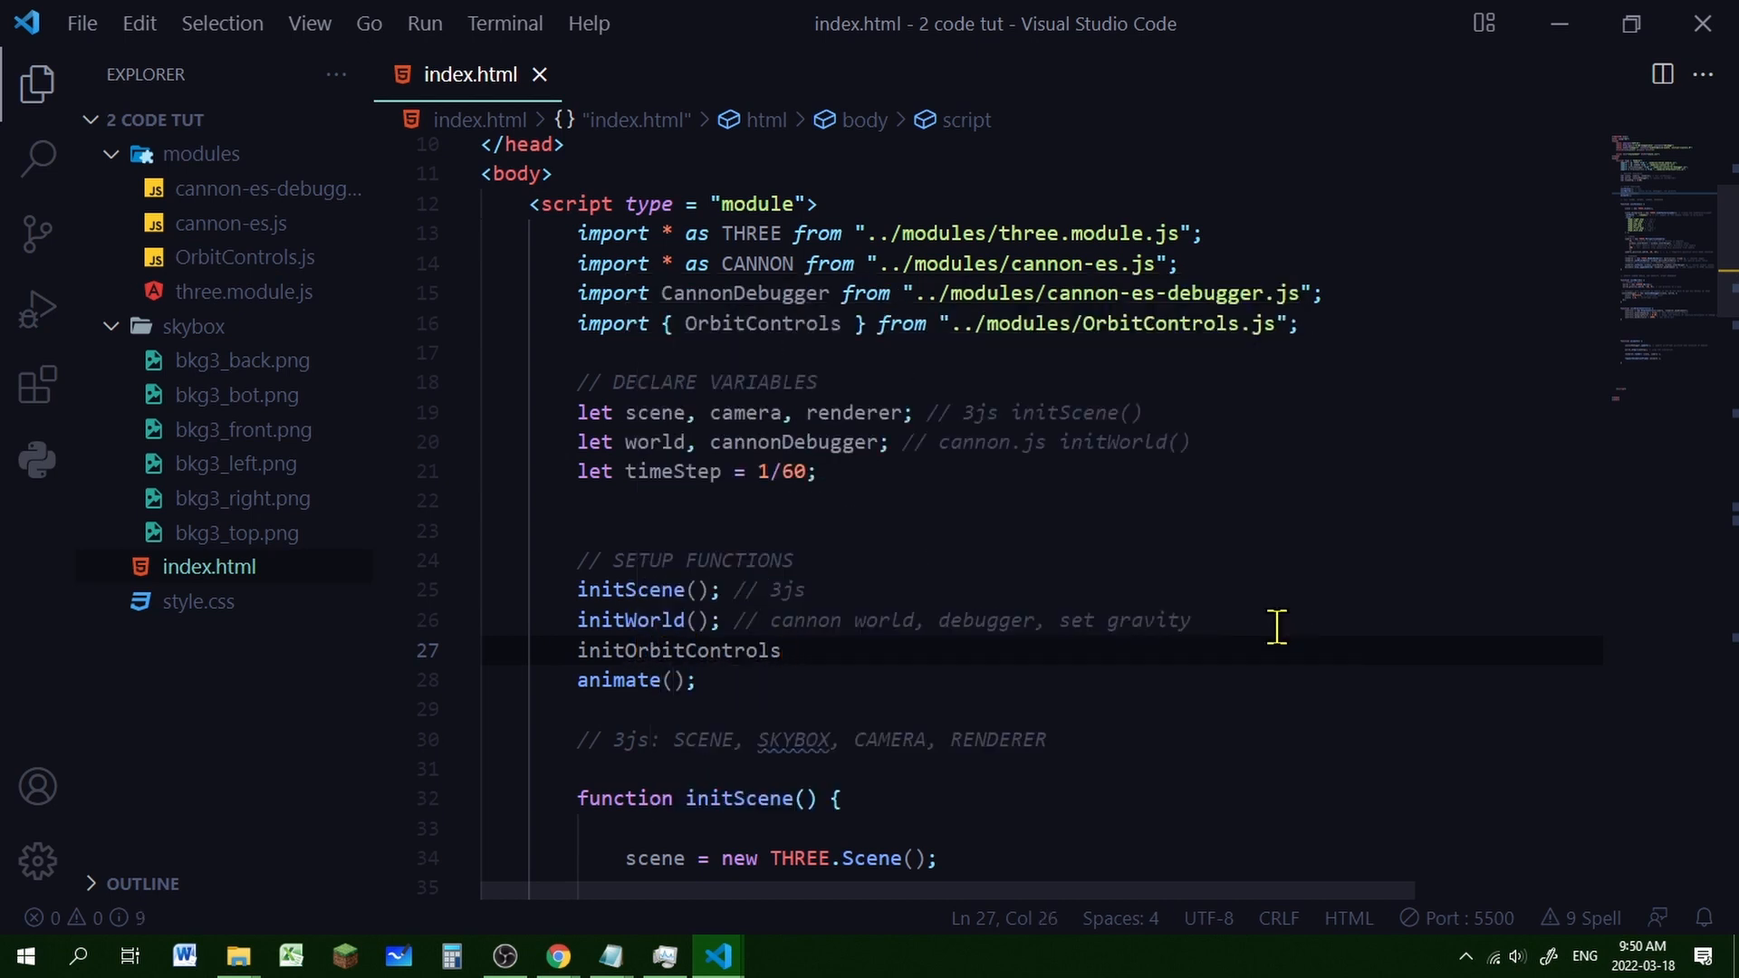
type("();")
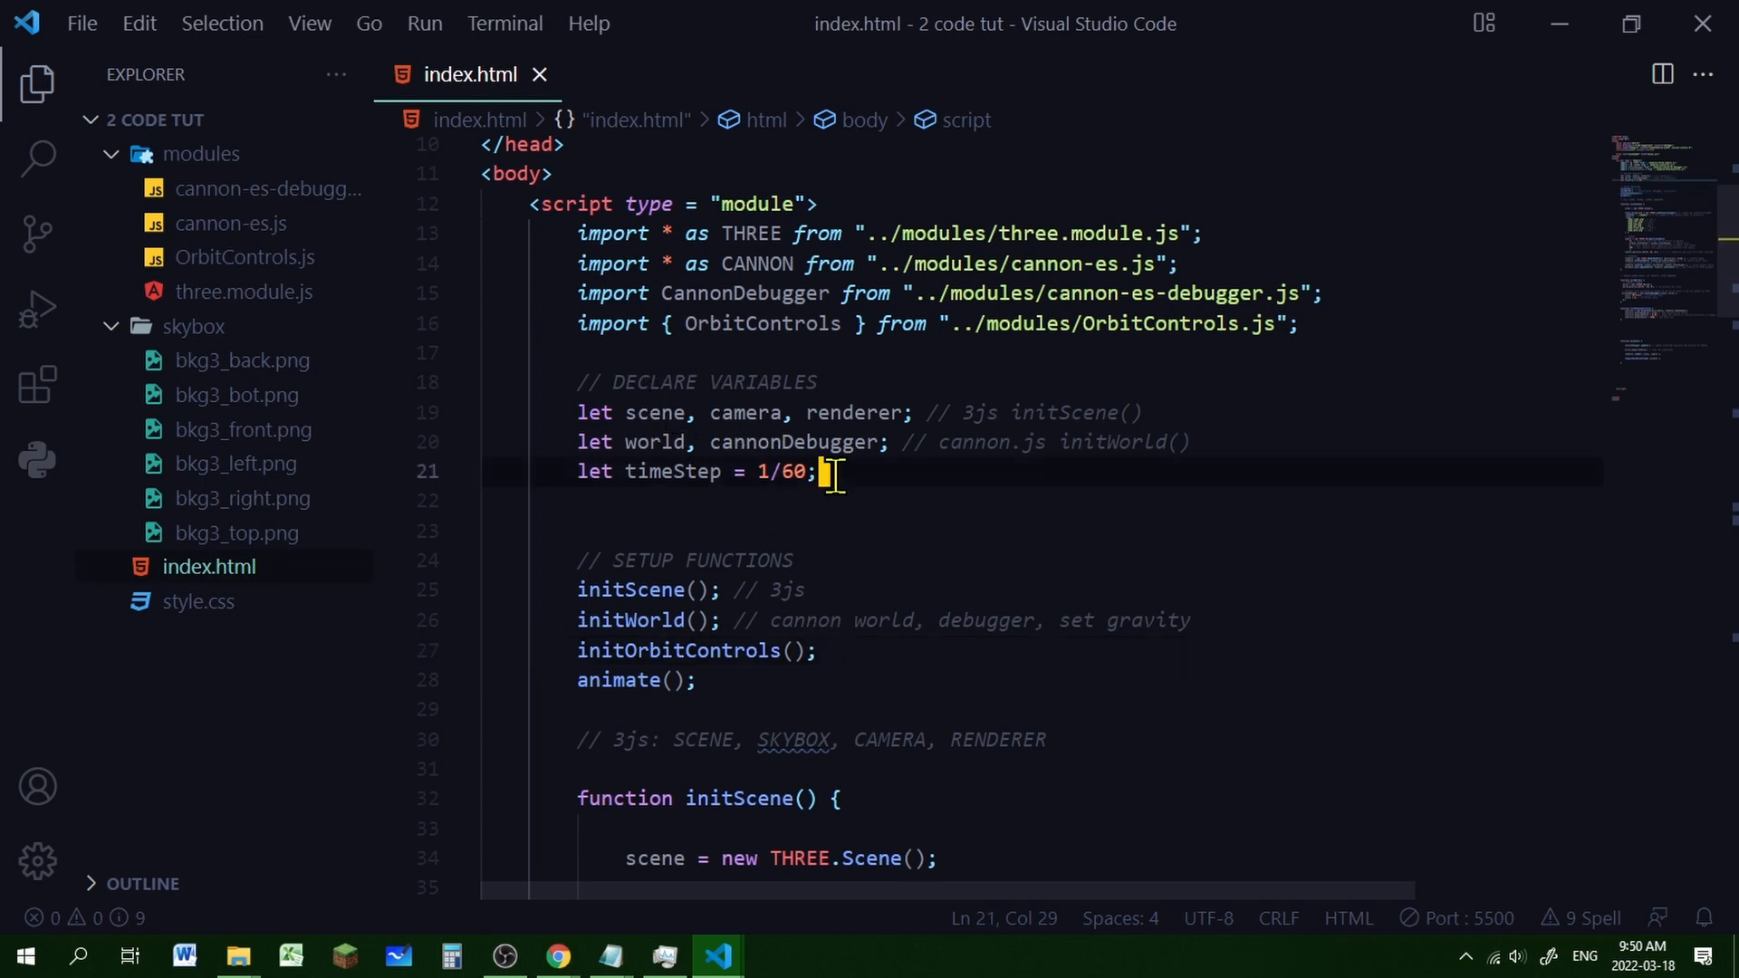
type("let co")
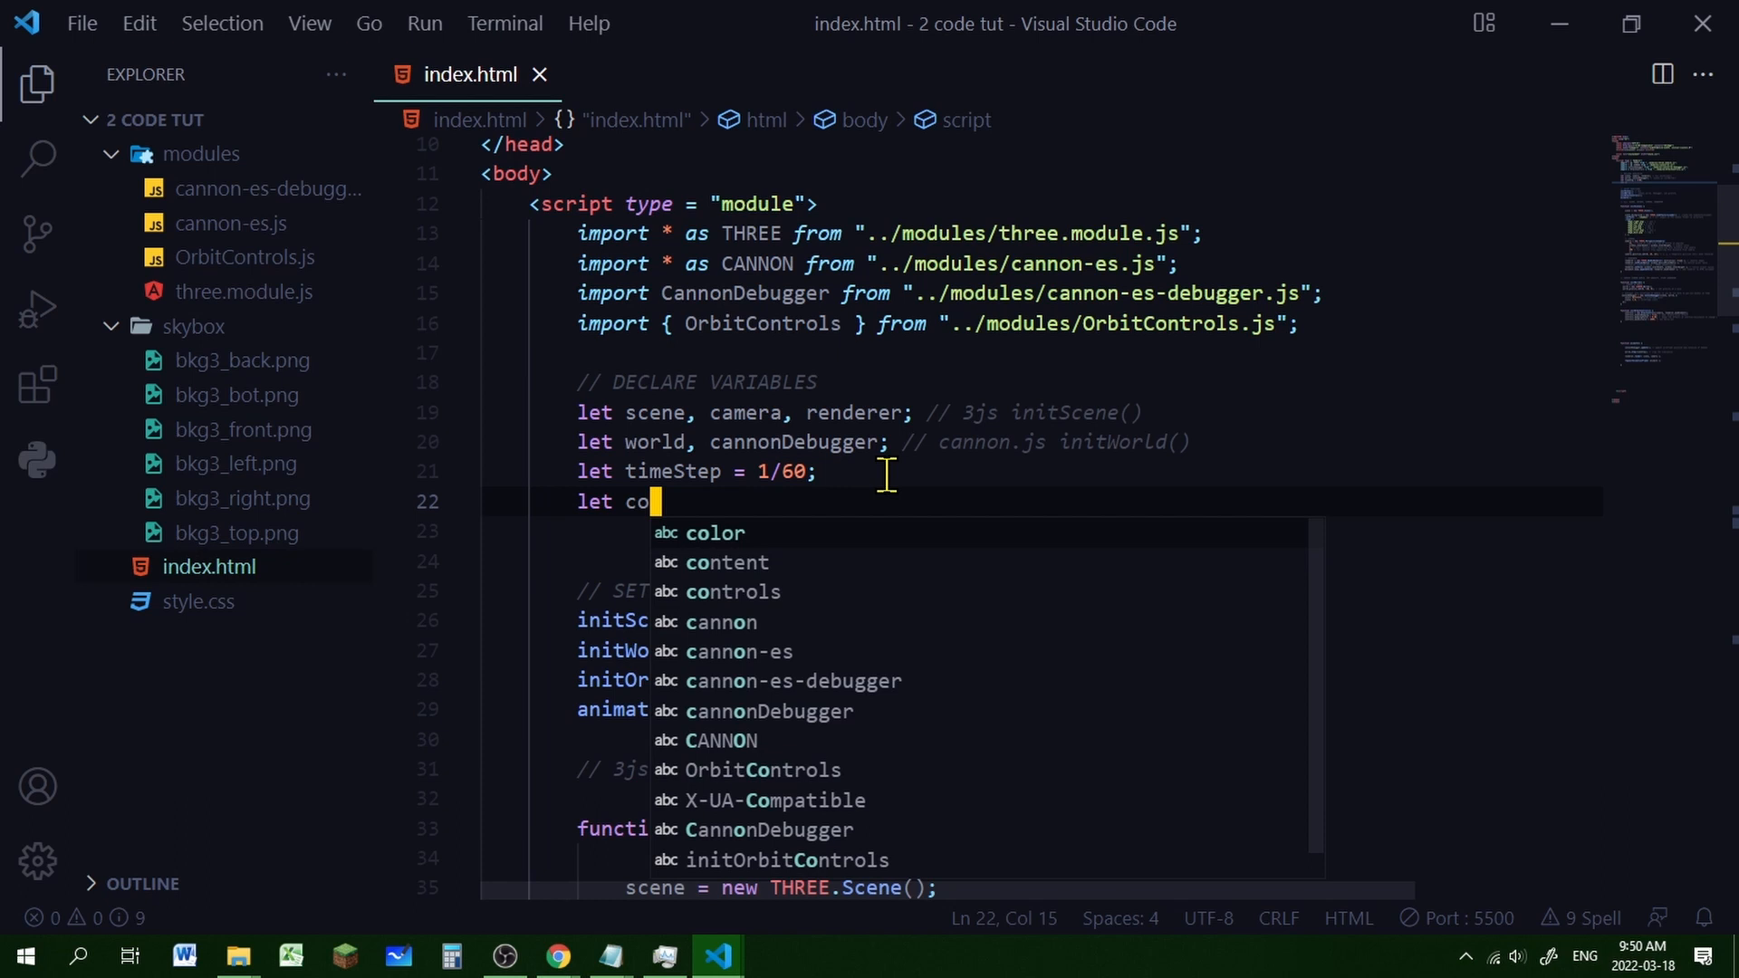
type("ntrols; // orbit controls")
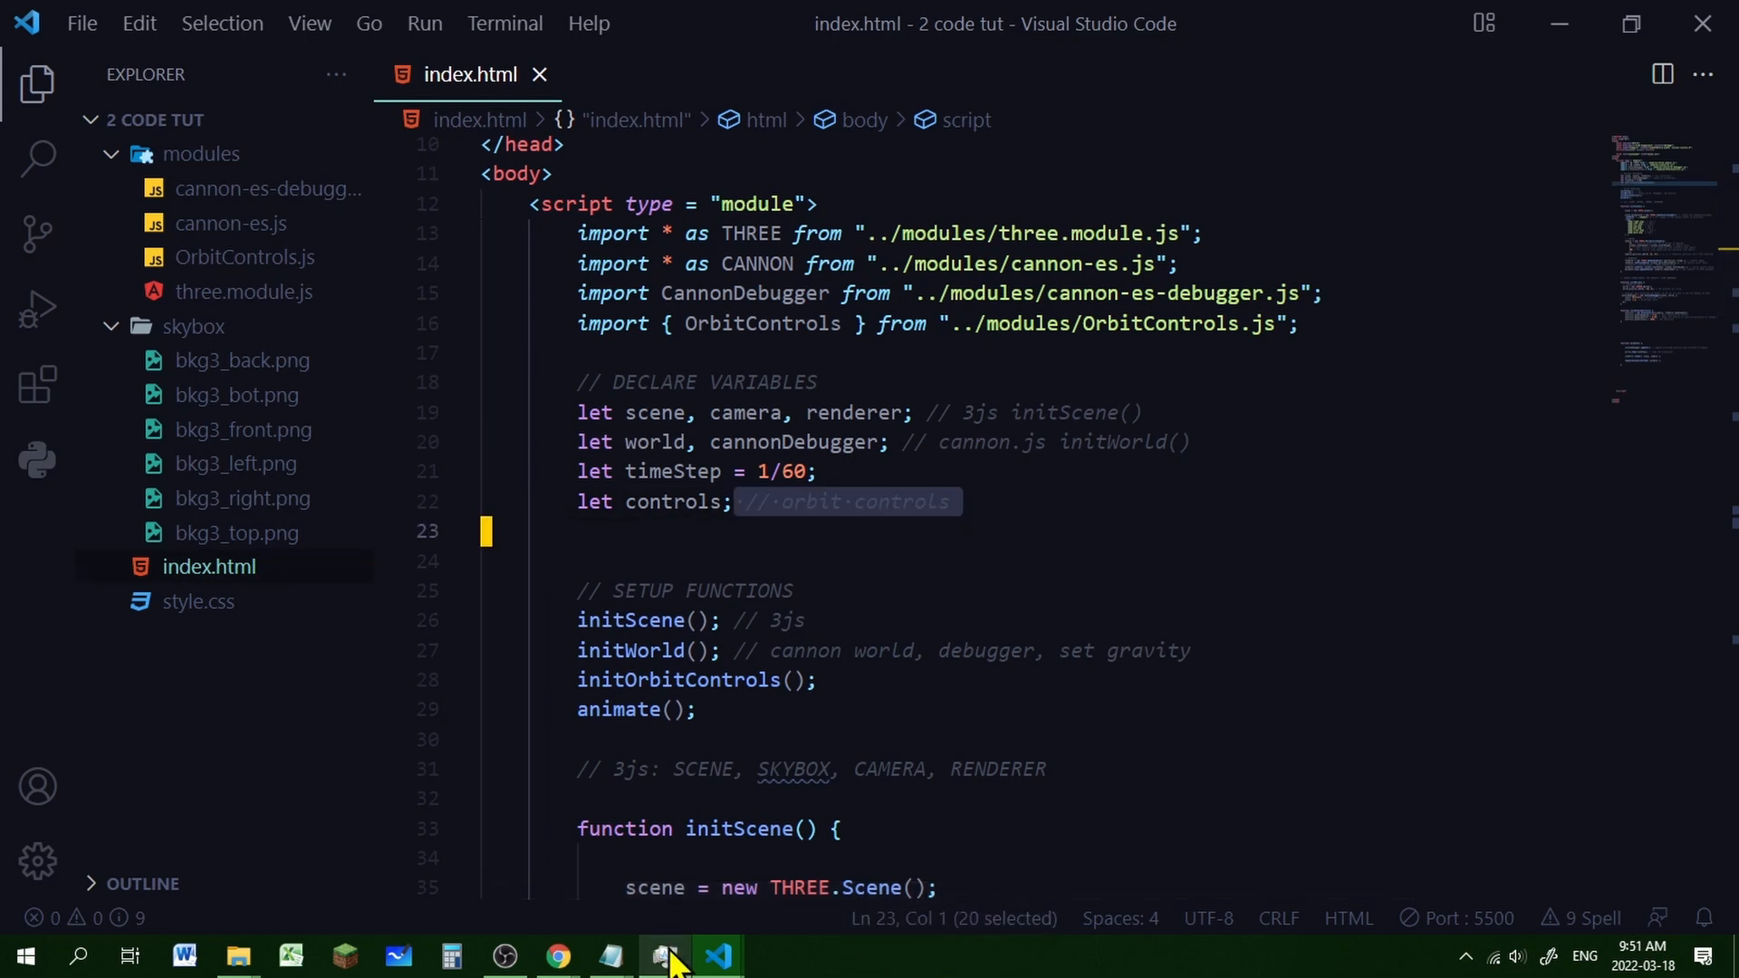
Check the localhost index.html tab still shows the red skybox, then return to animate
left_click(558, 955)
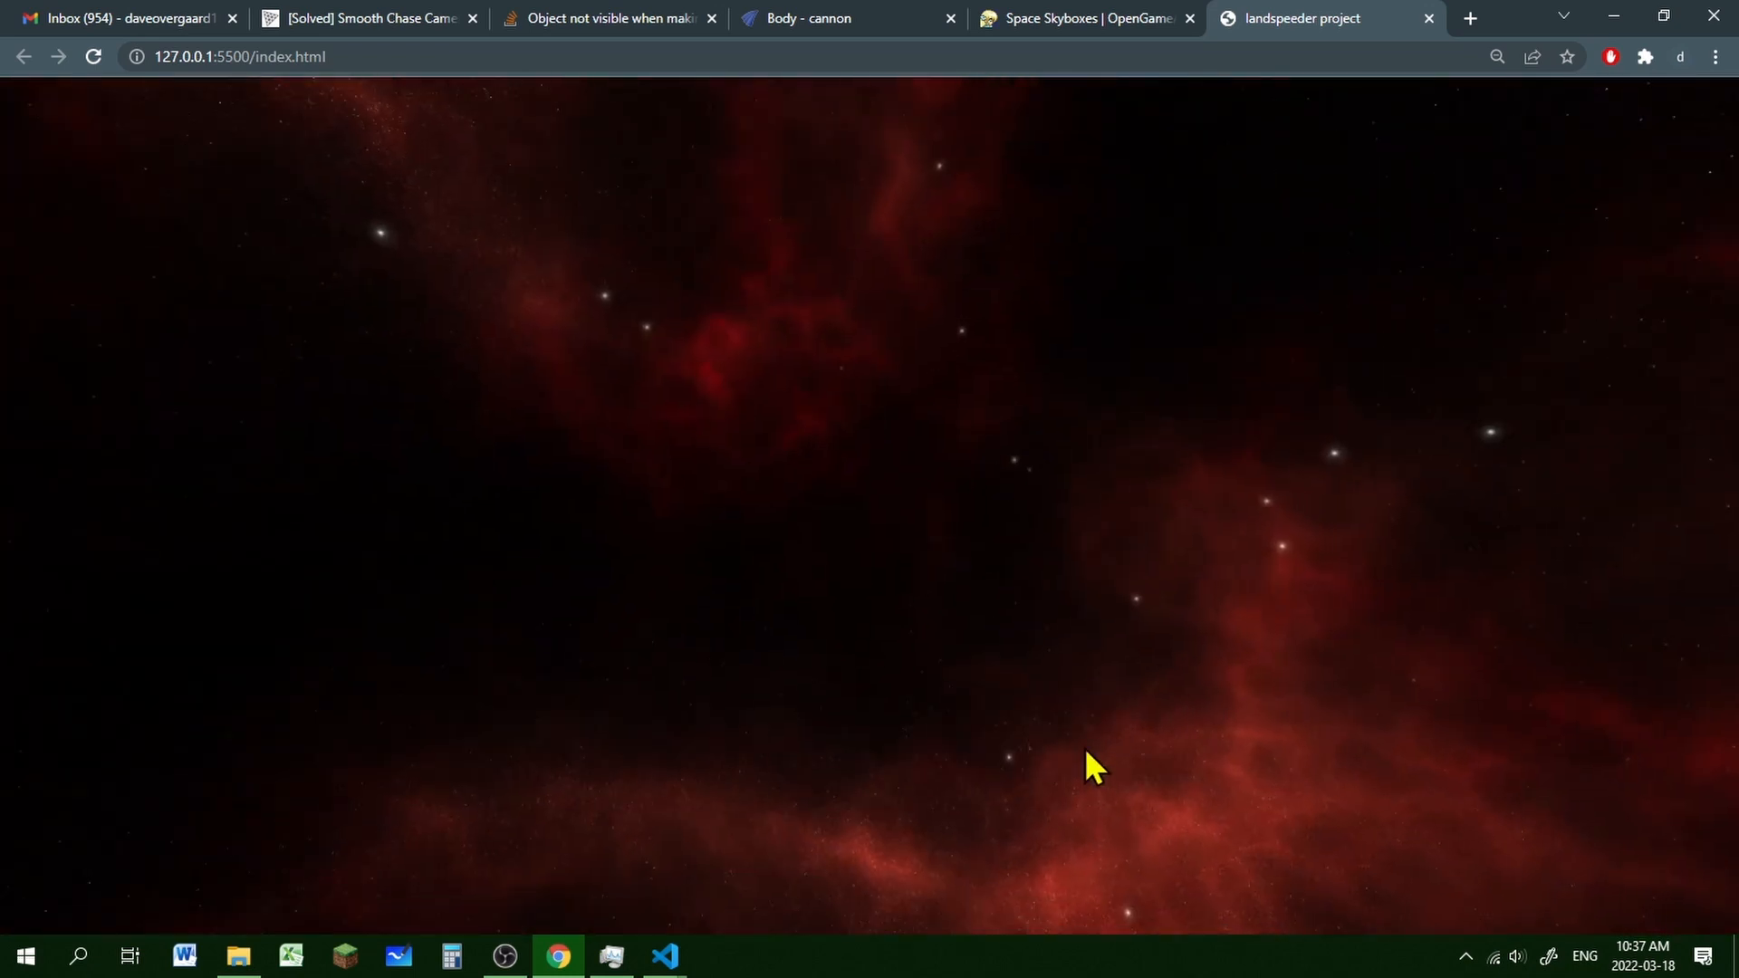
mouse_move(1021, 763)
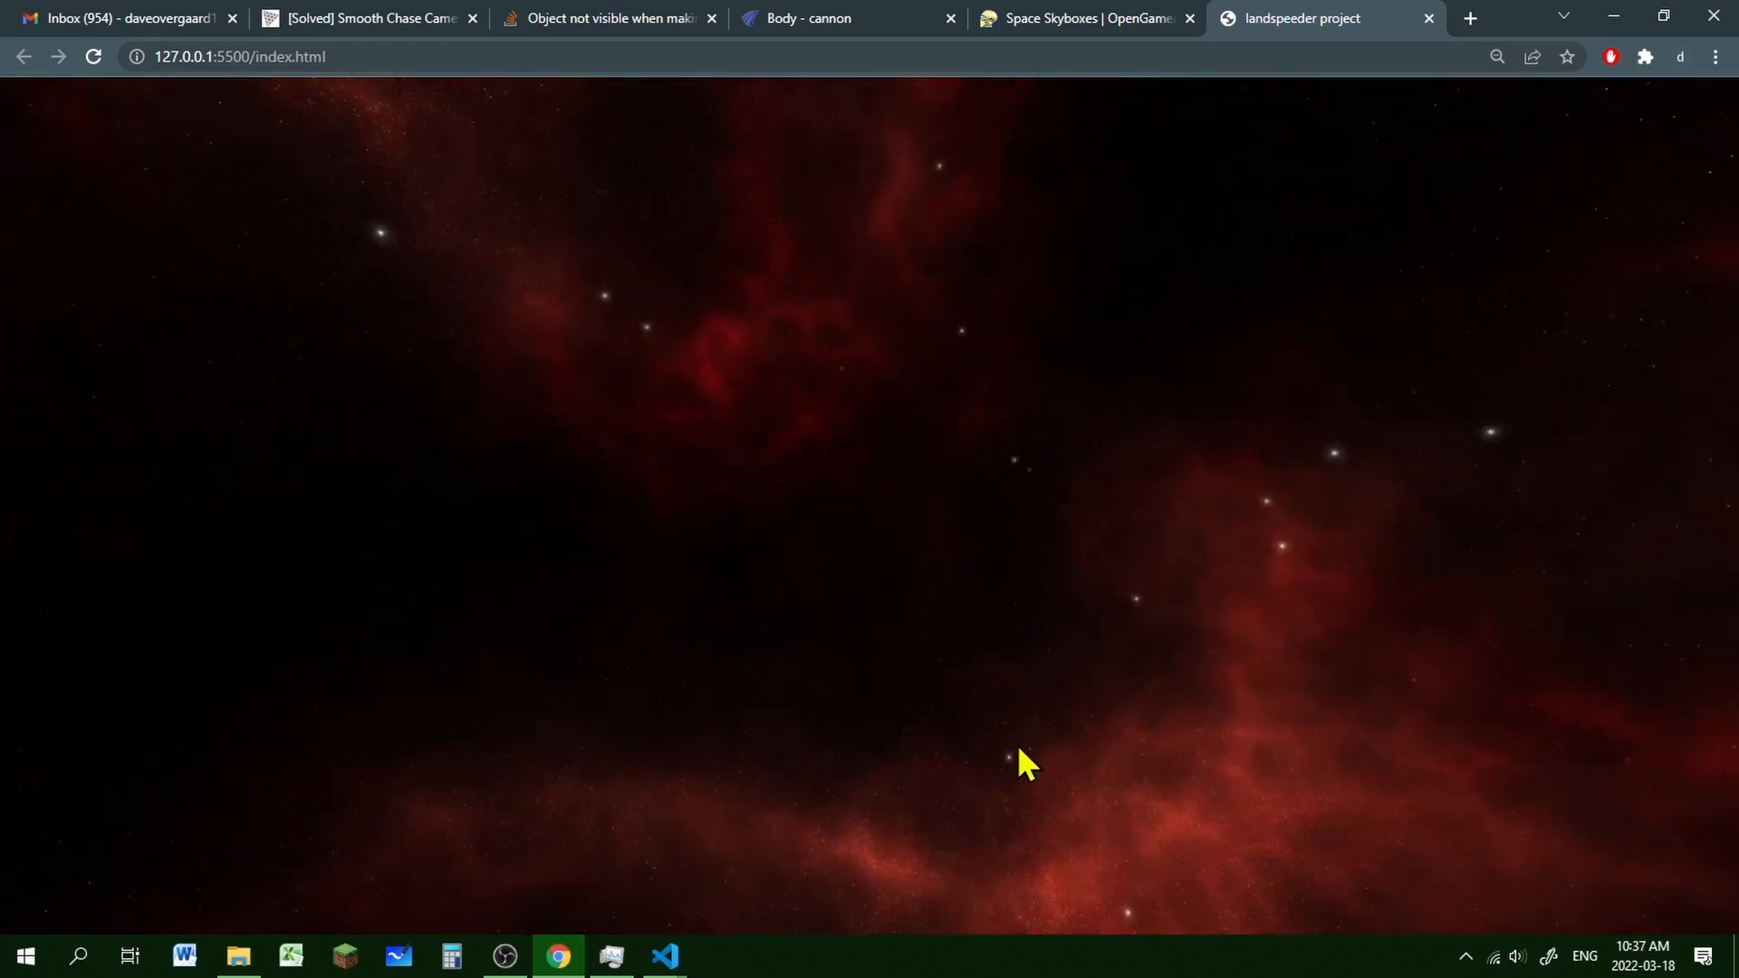
left_click(663, 954)
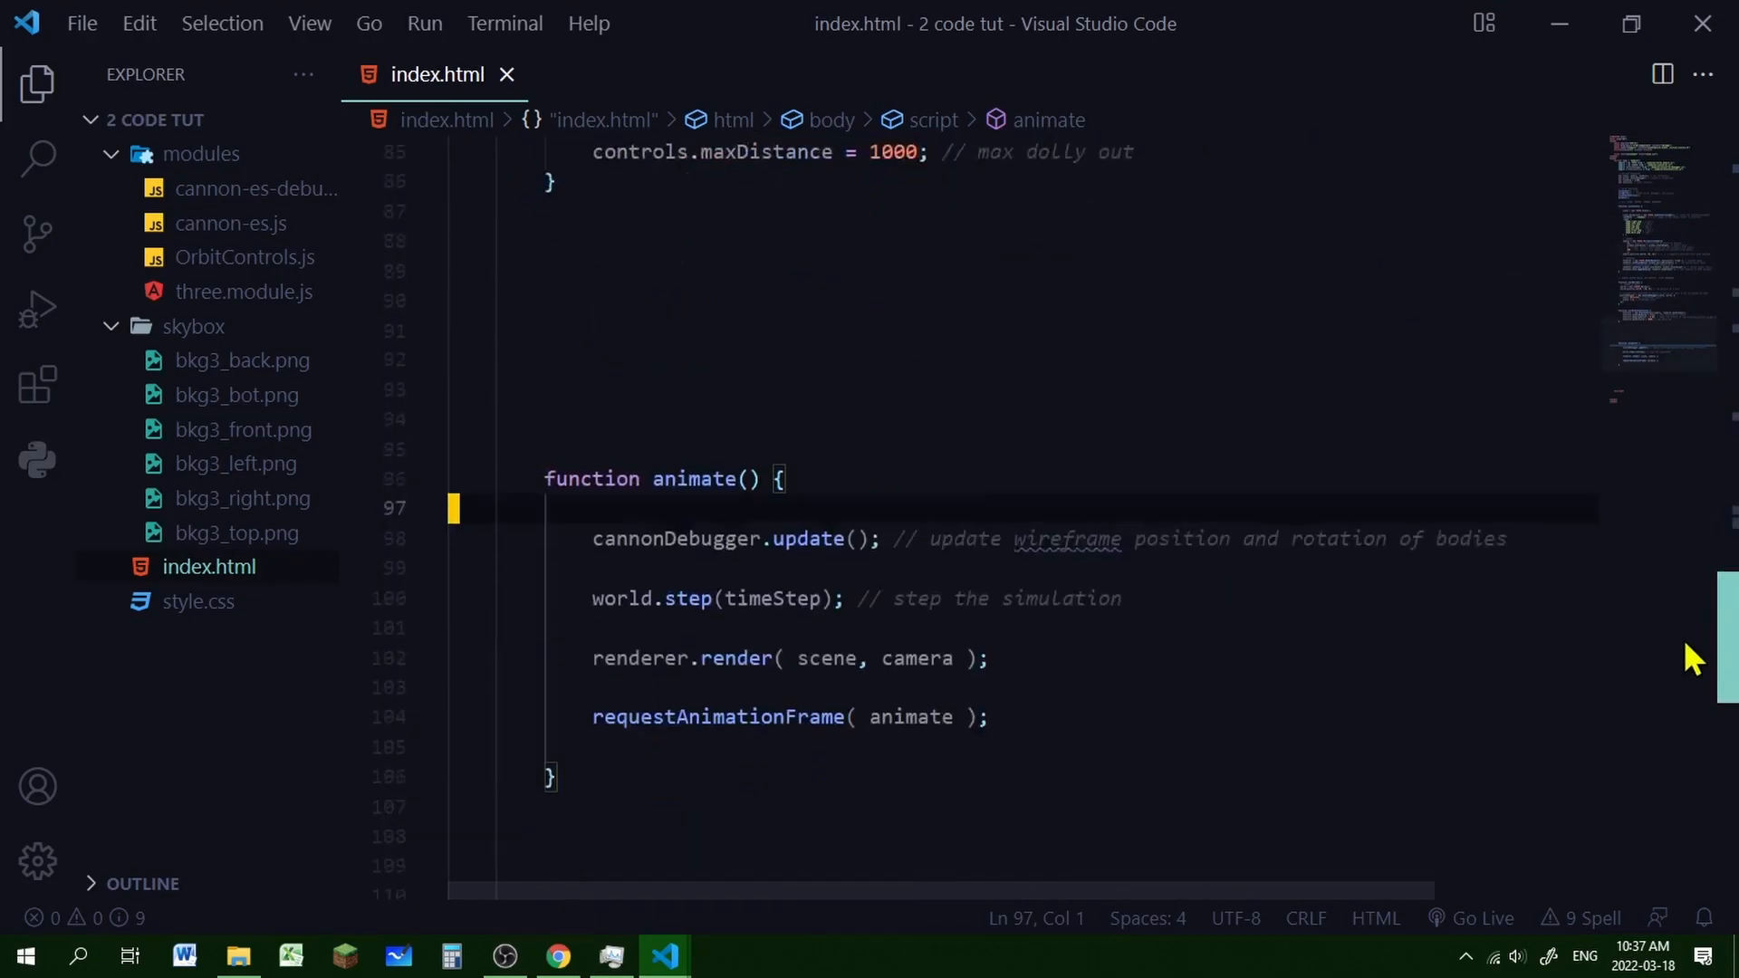
Add 'controls.update();' with a damping comment at the top of animate()
type("controls.update(); // need to update orbit controls when enable damping")
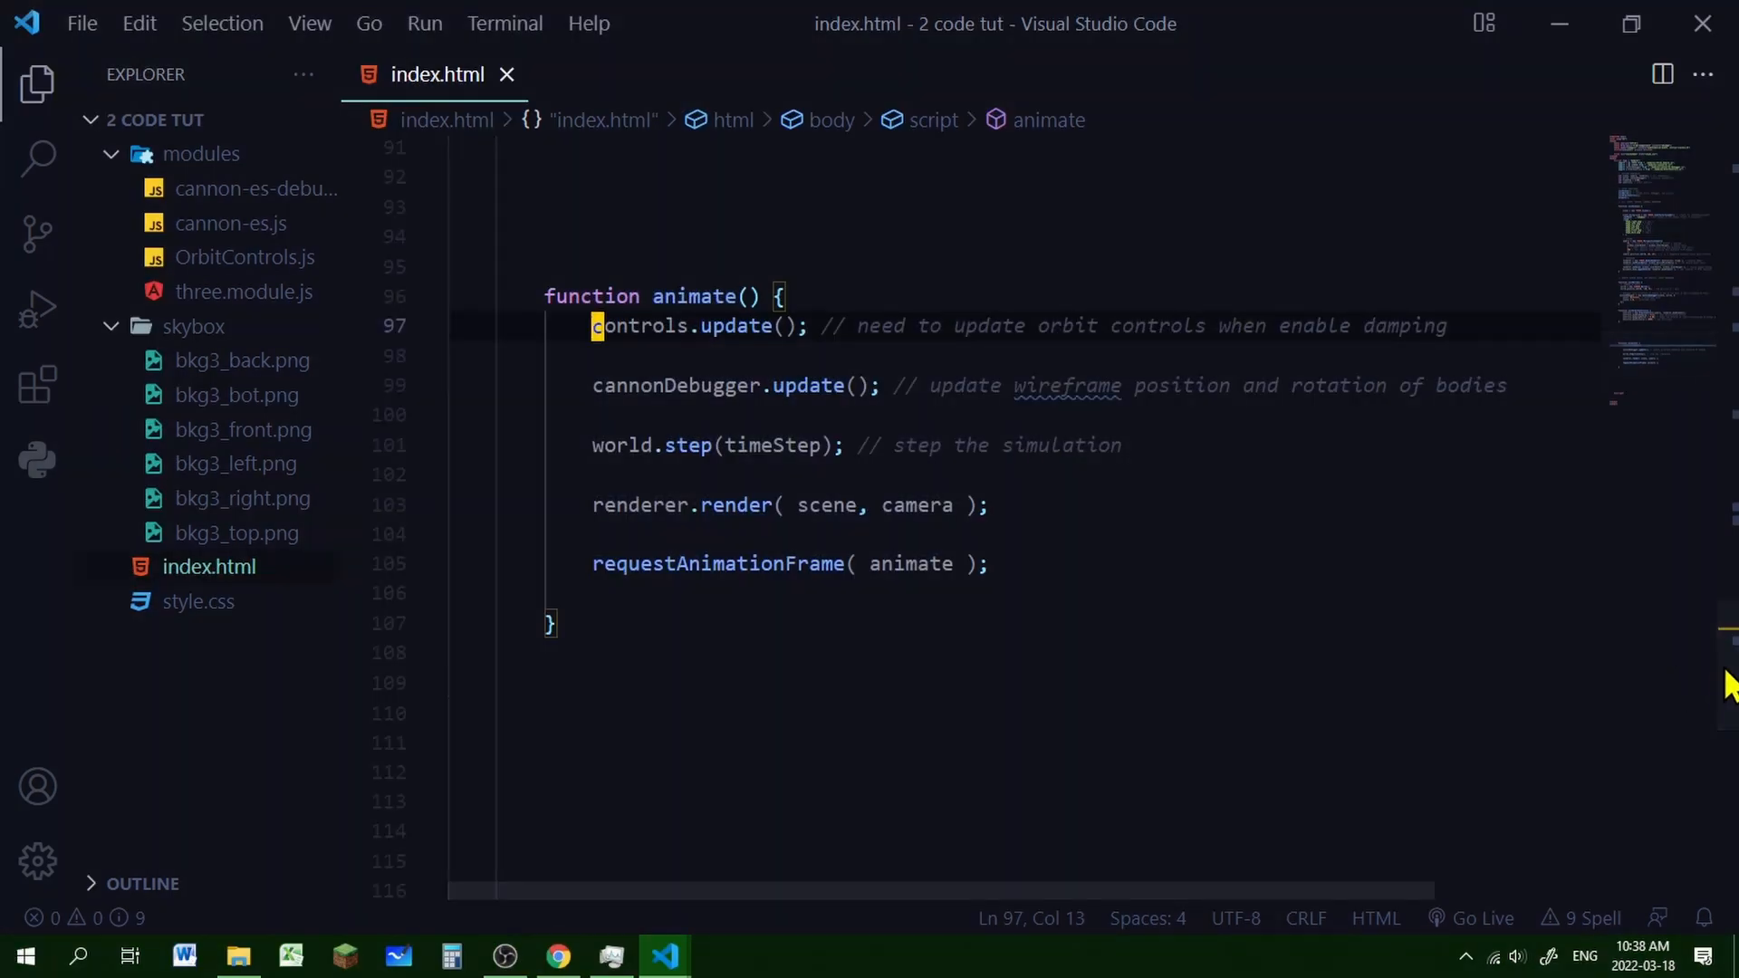
scroll("up", 3)
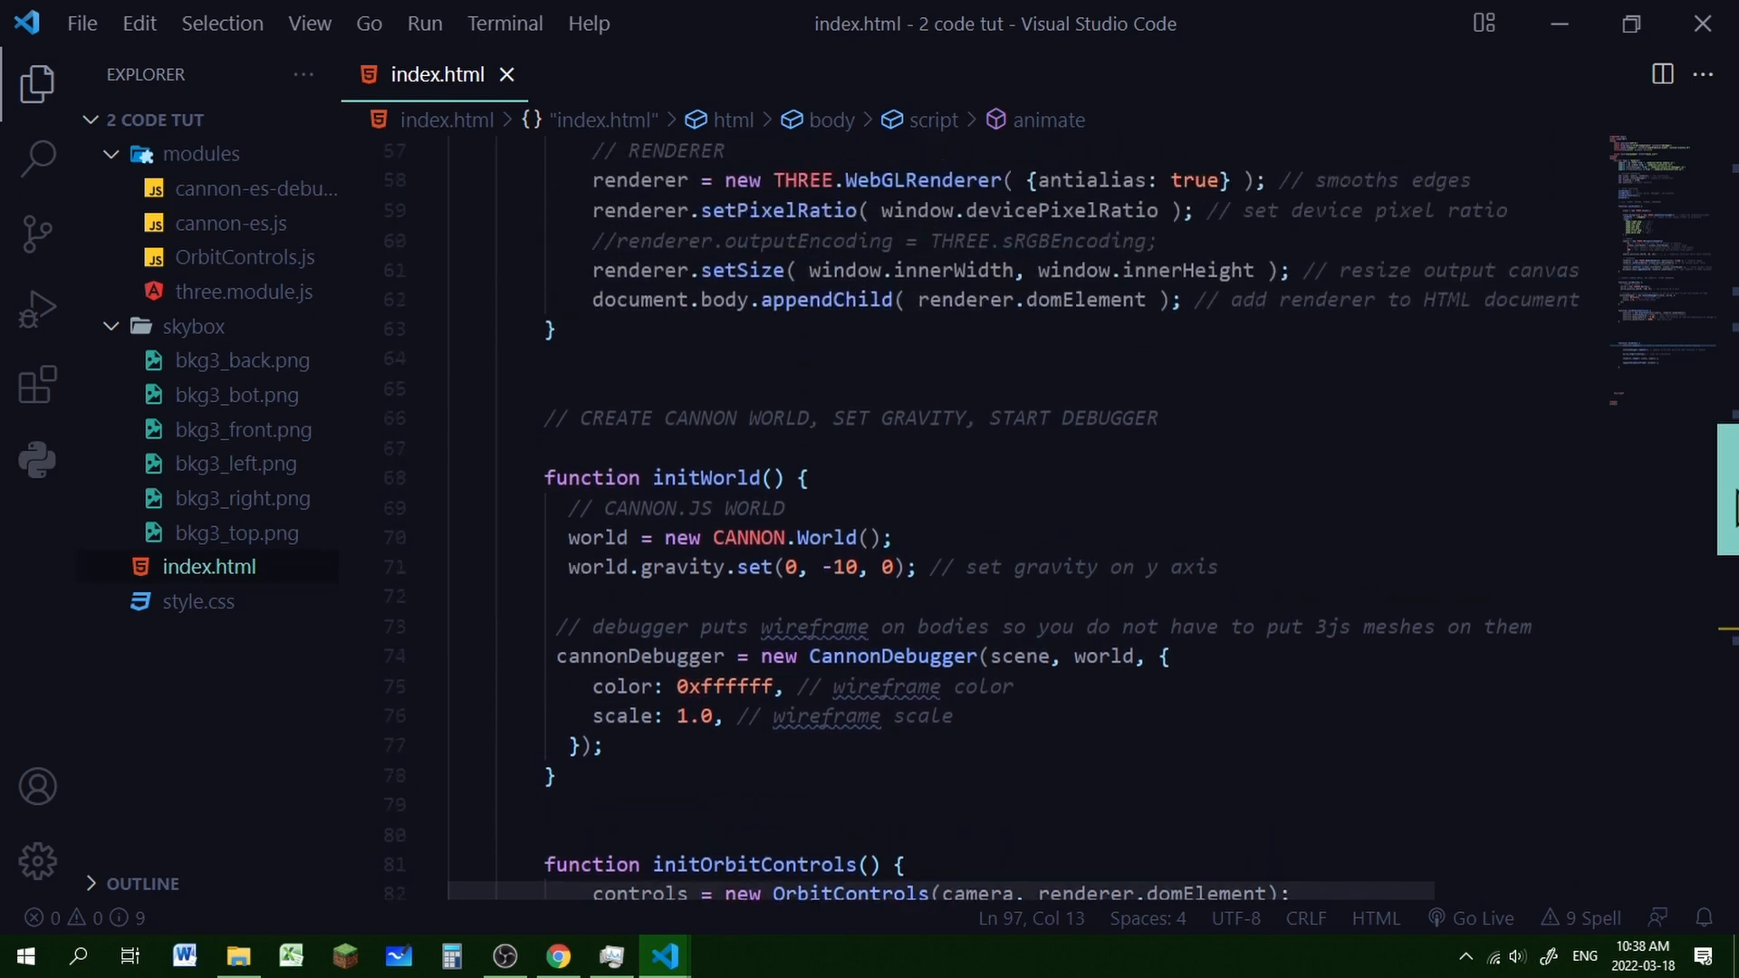
scroll("up", 3)
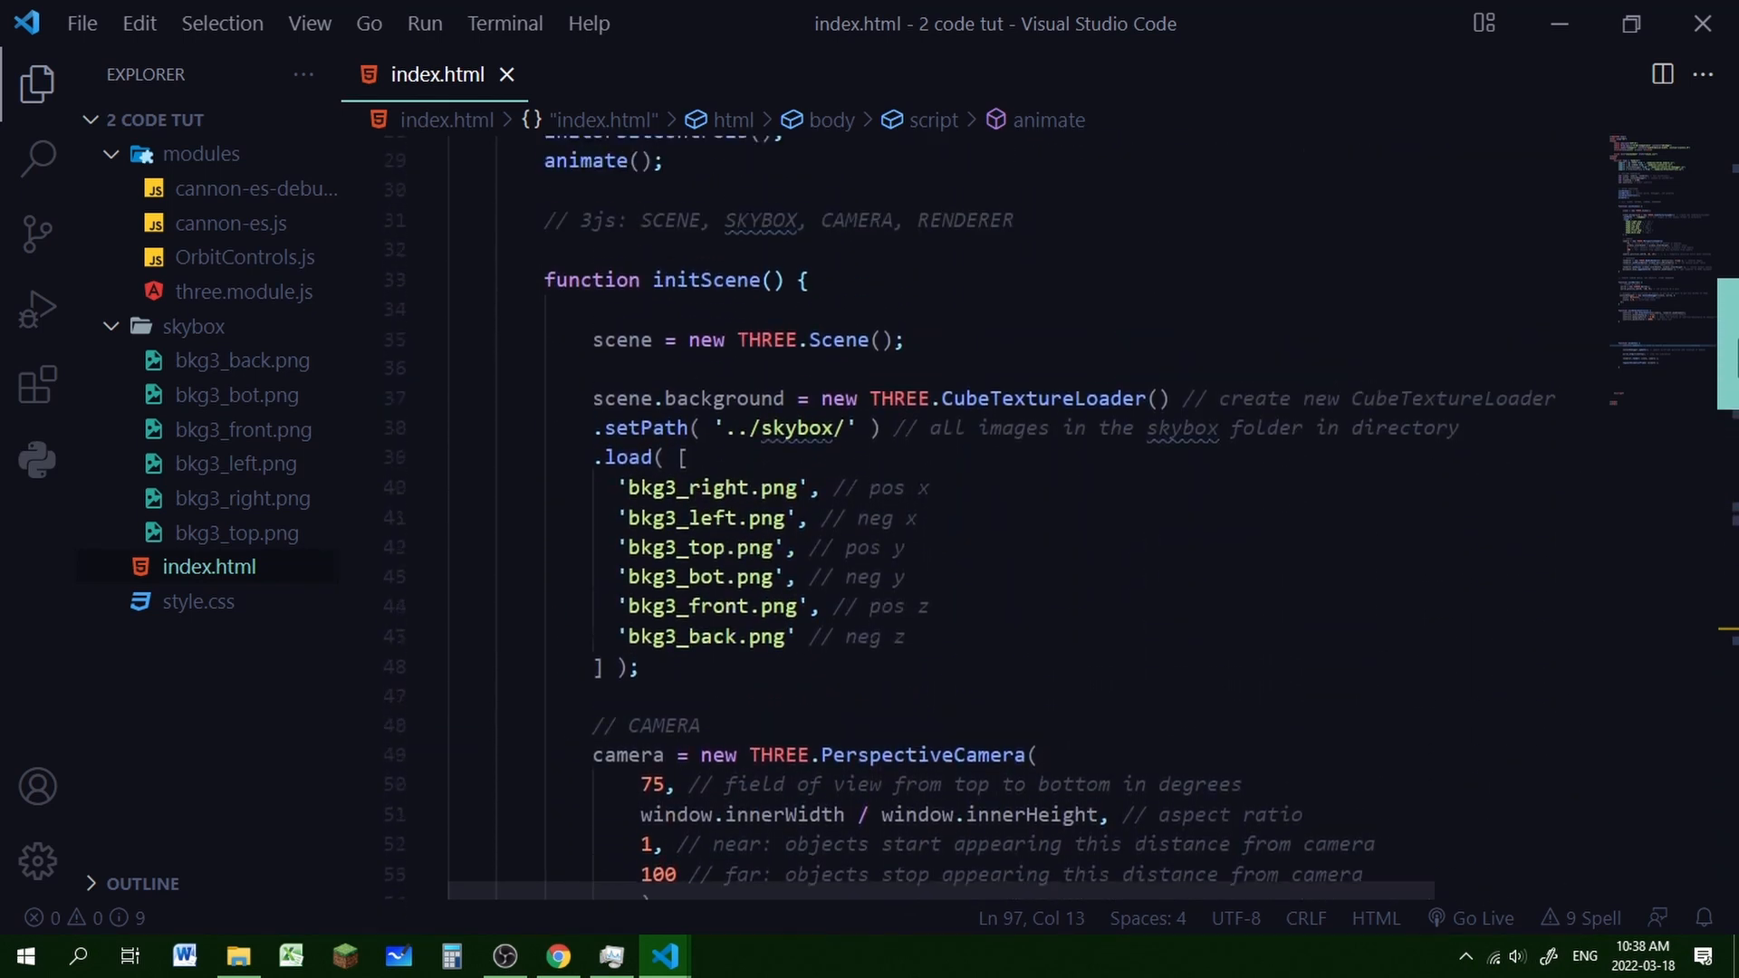